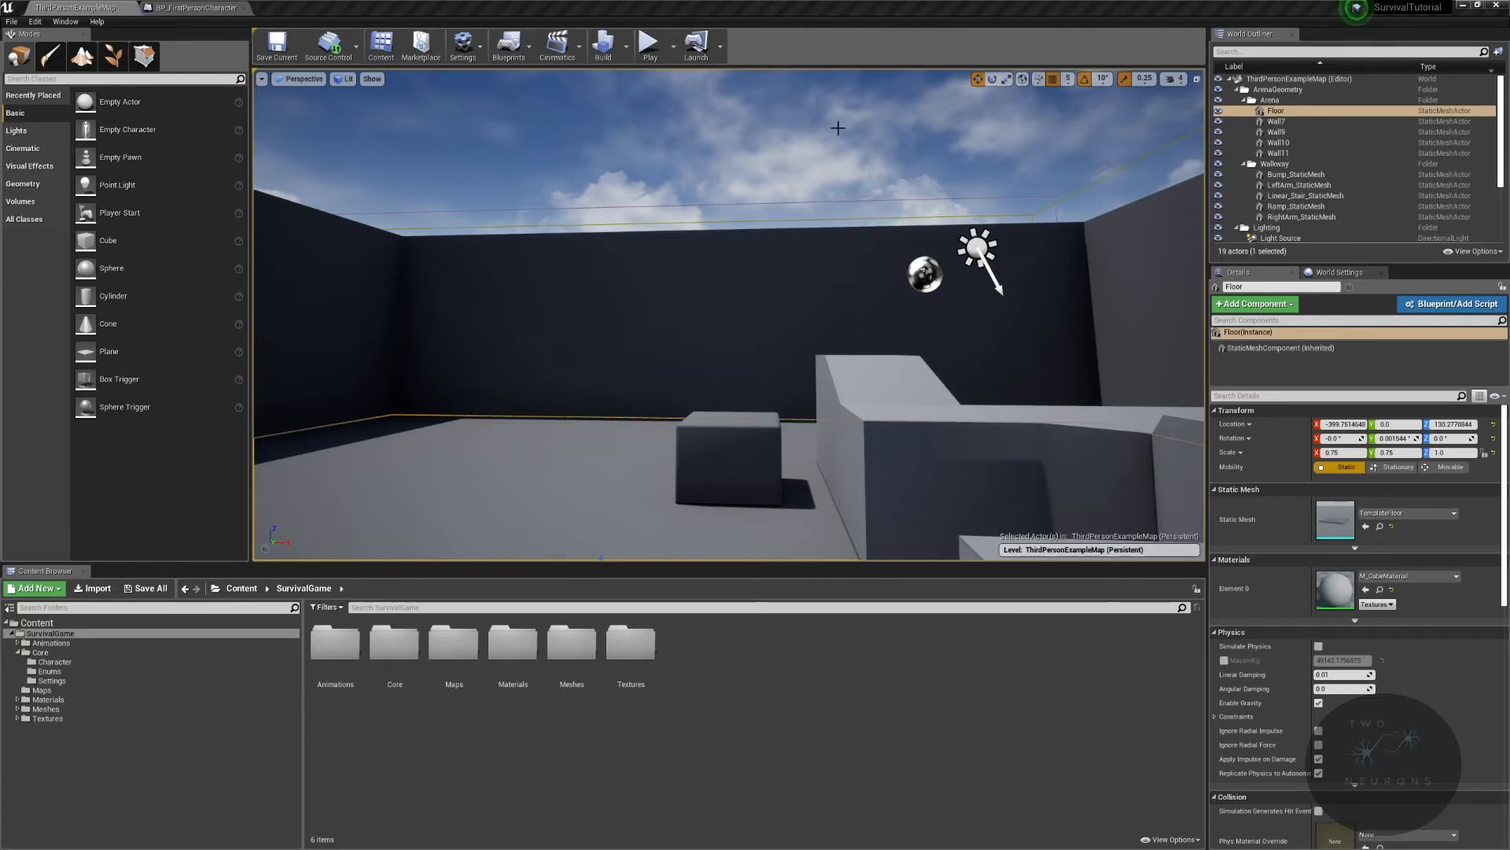
mouse_move(972, 363)
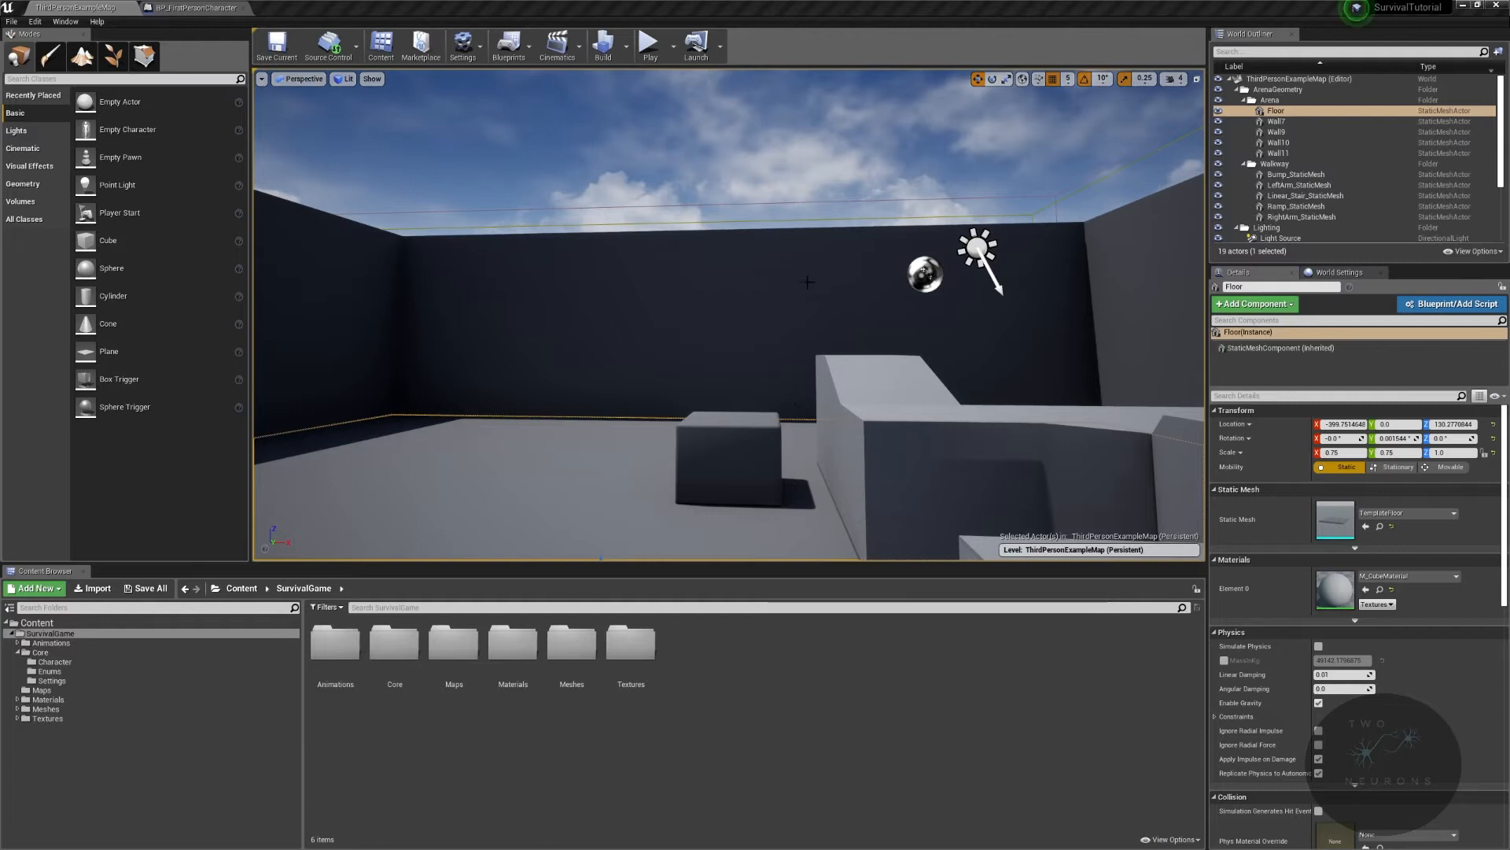
mouse_move(1156, 305)
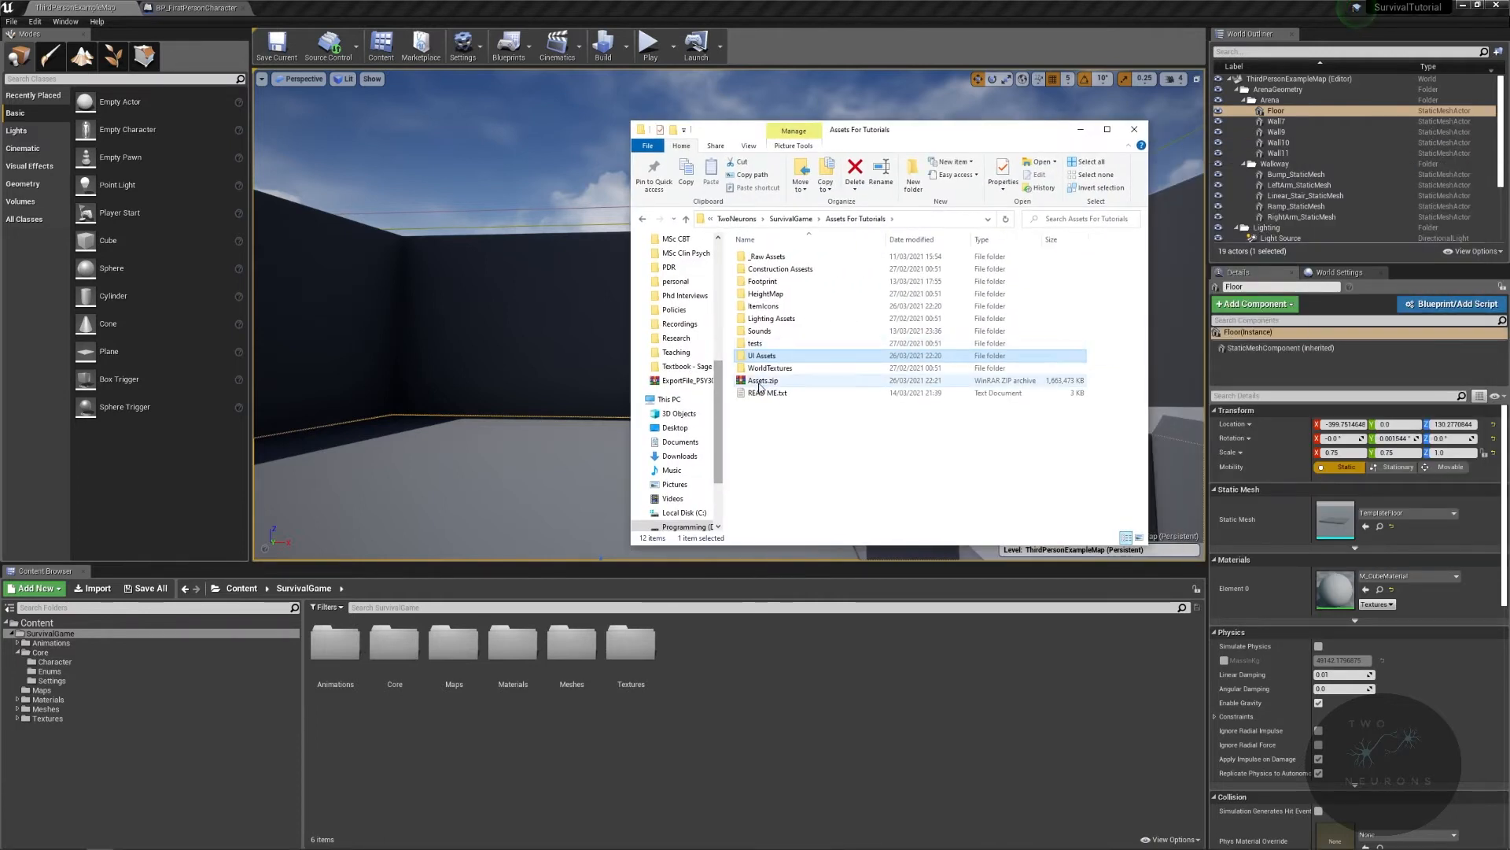
Step: Open the UI Assets folder to view the bar, icon and font files
double_click(762, 356)
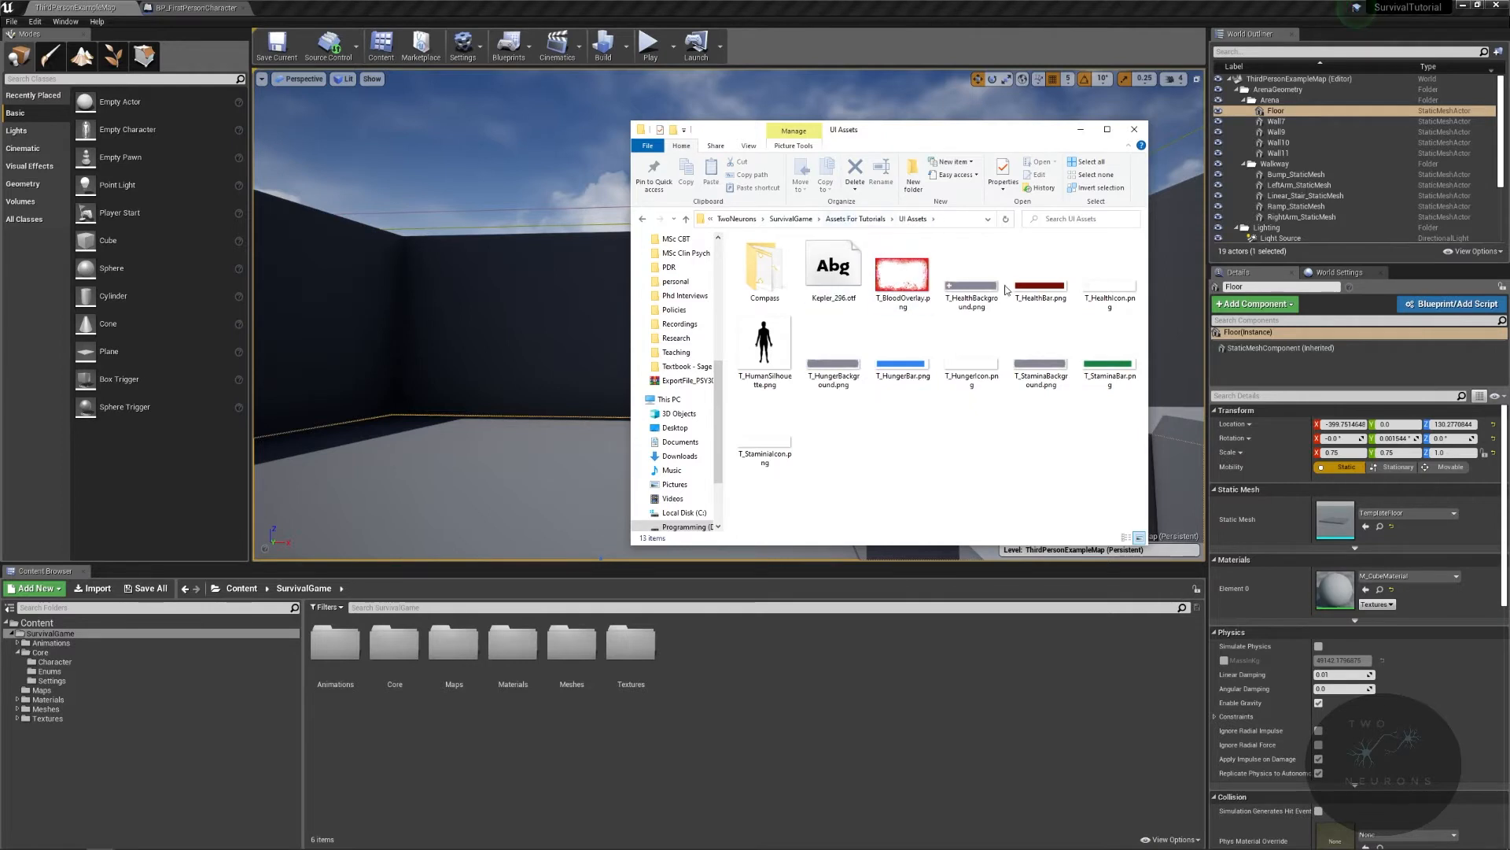
mouse_move(850, 155)
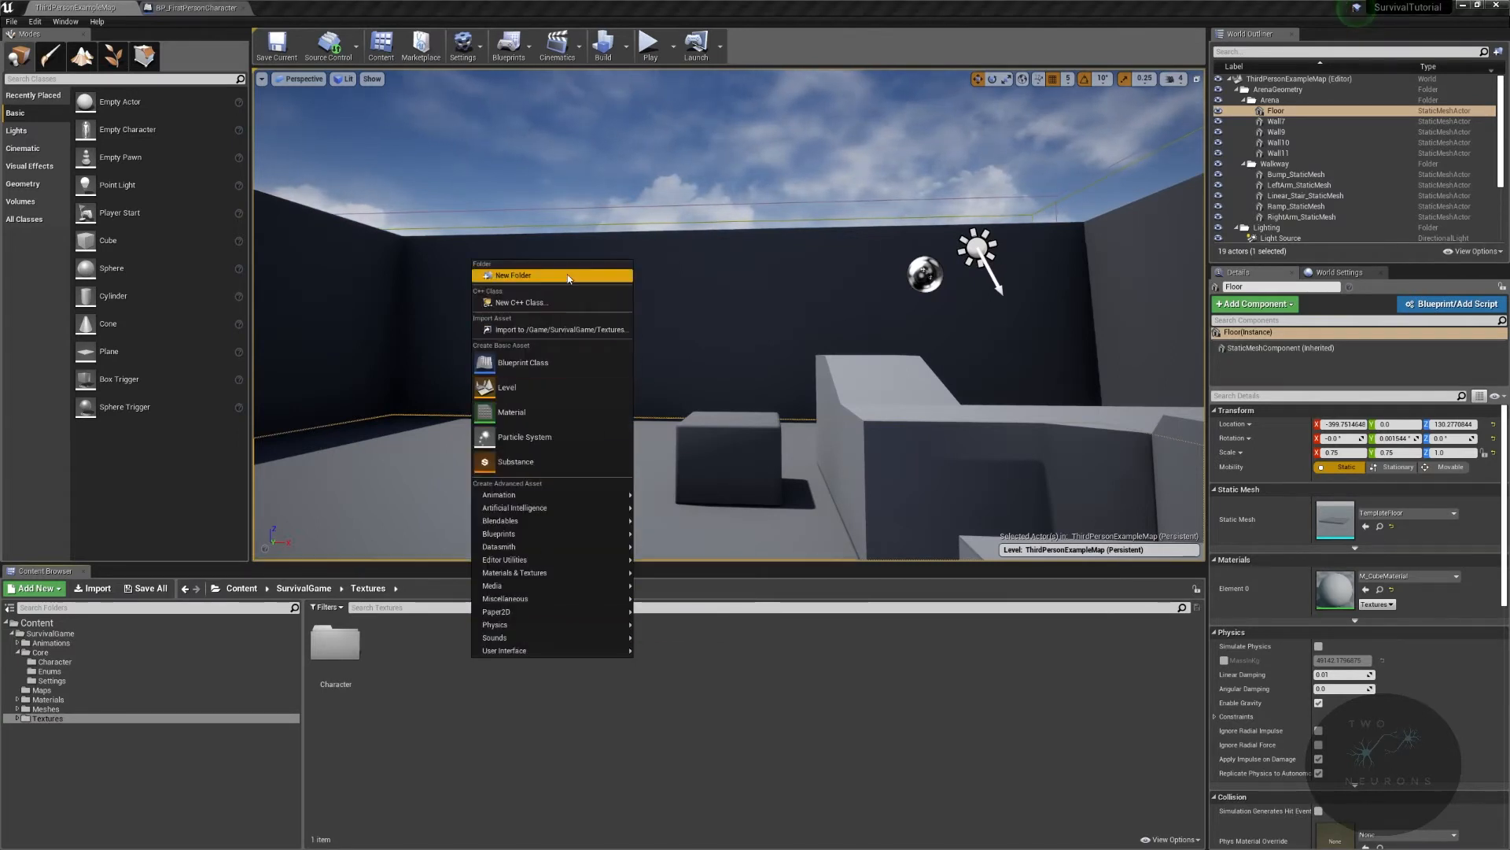
Step: Create a UI folder under Textures and select all UI asset files in Explorer for import
left_click(513, 276)
type("UI")
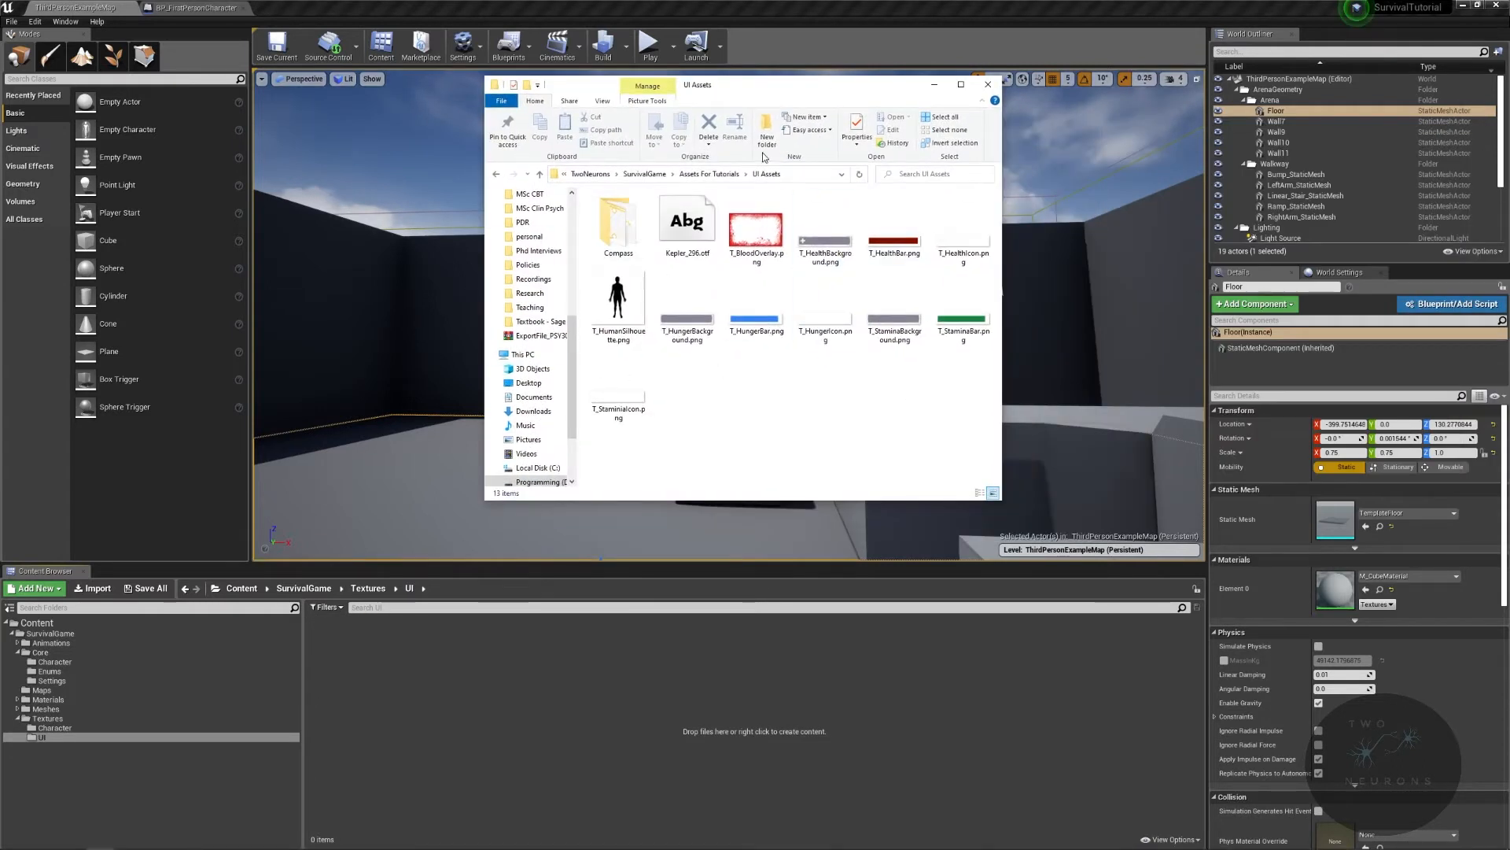
left_click(687, 222)
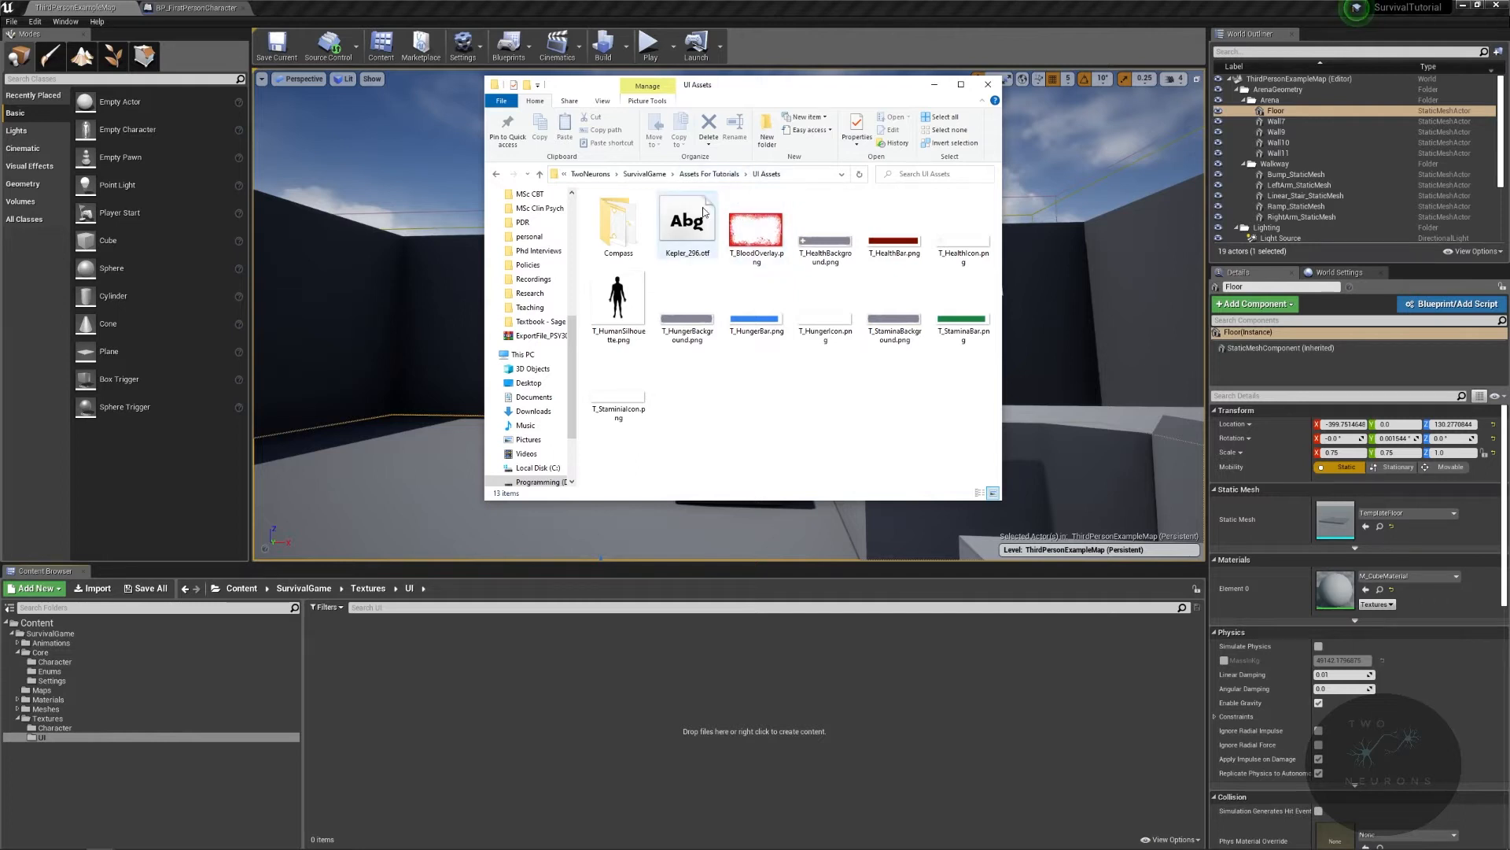
key("ctrl+a")
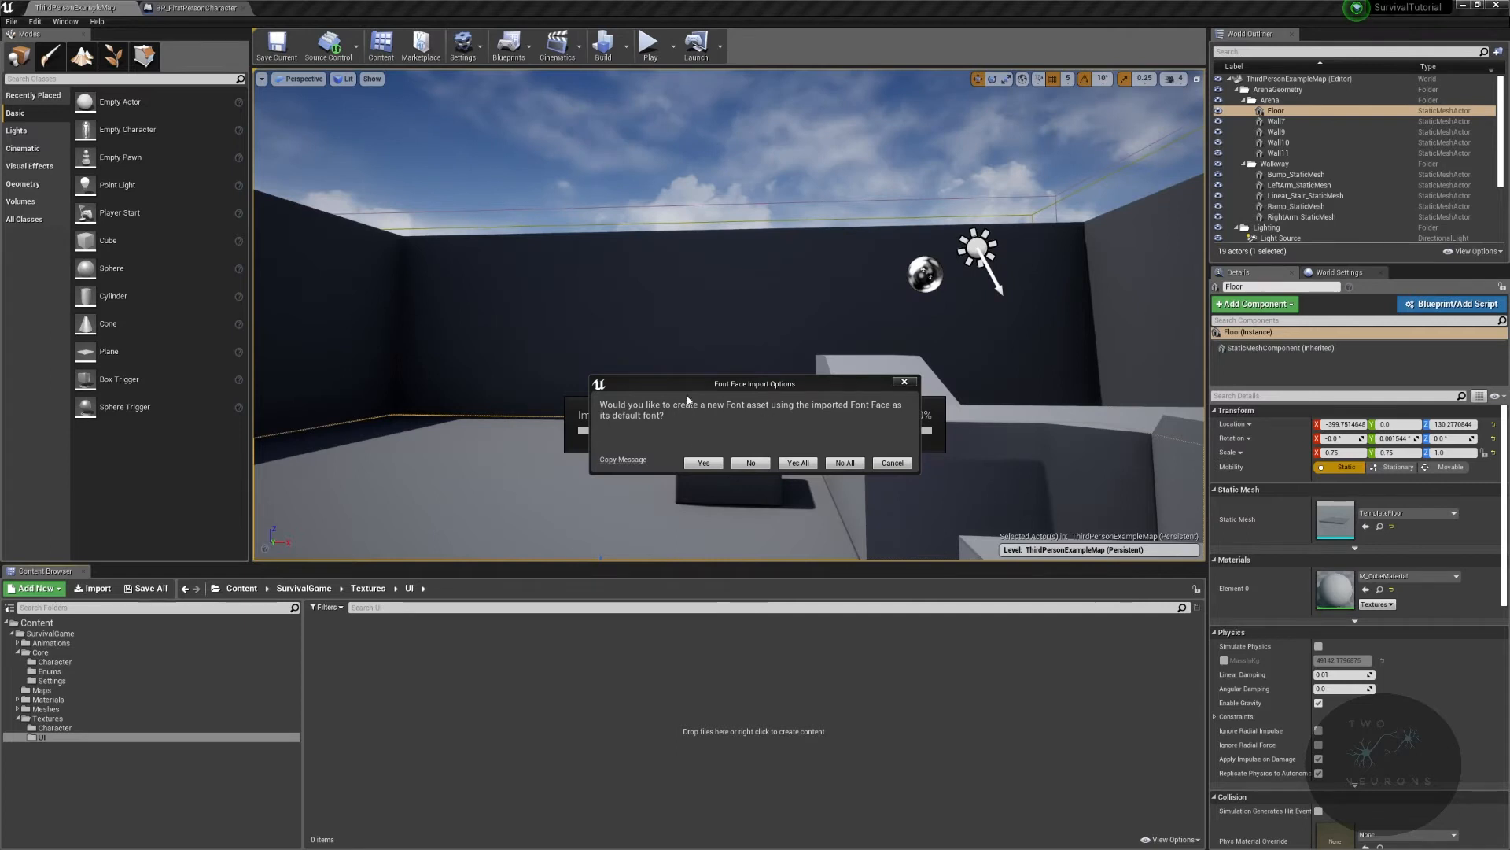
mouse_move(728, 392)
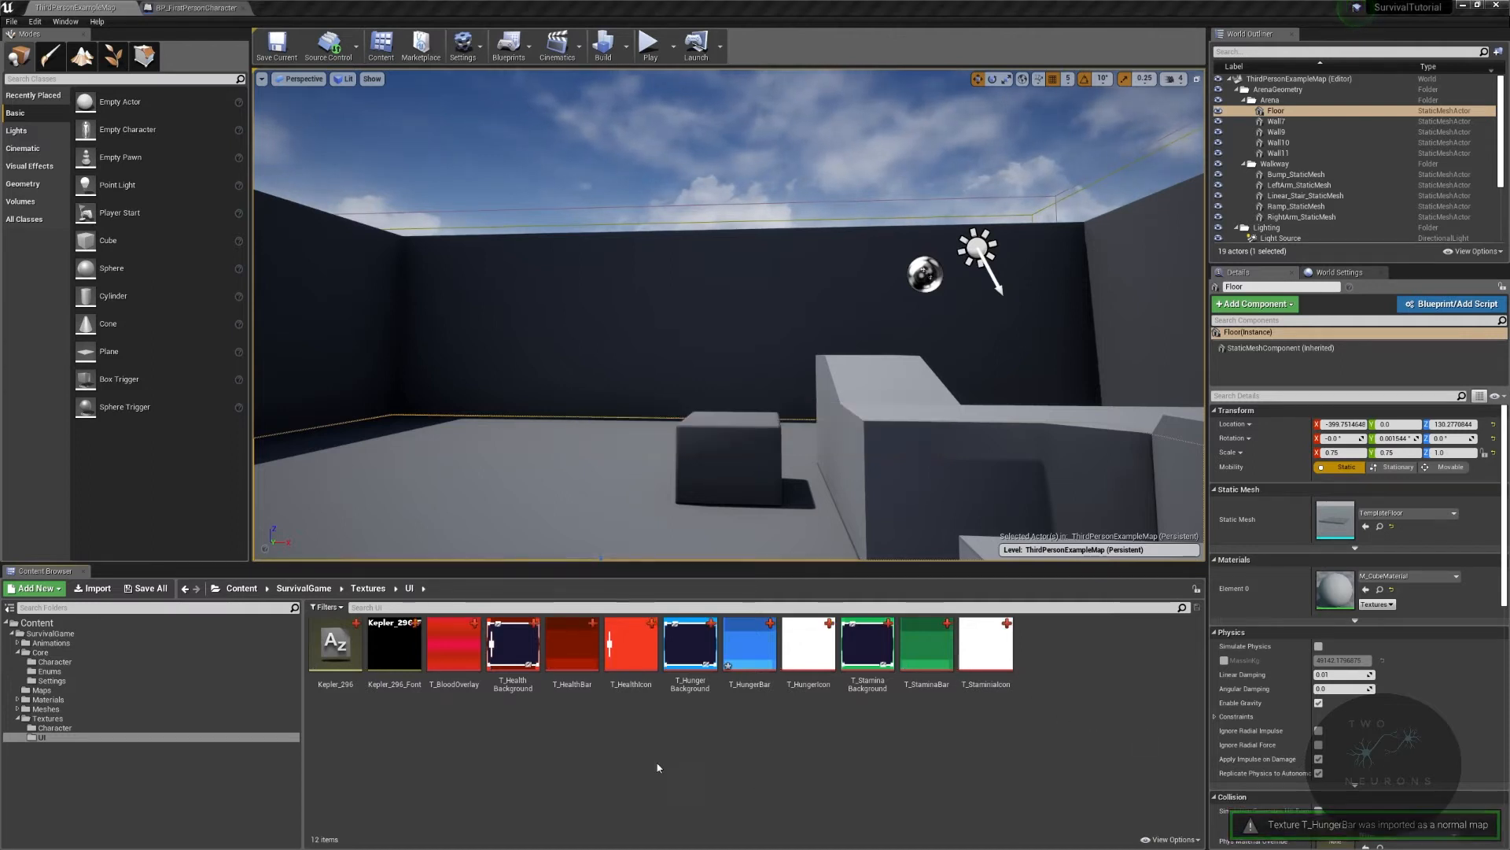
mouse_move(749, 644)
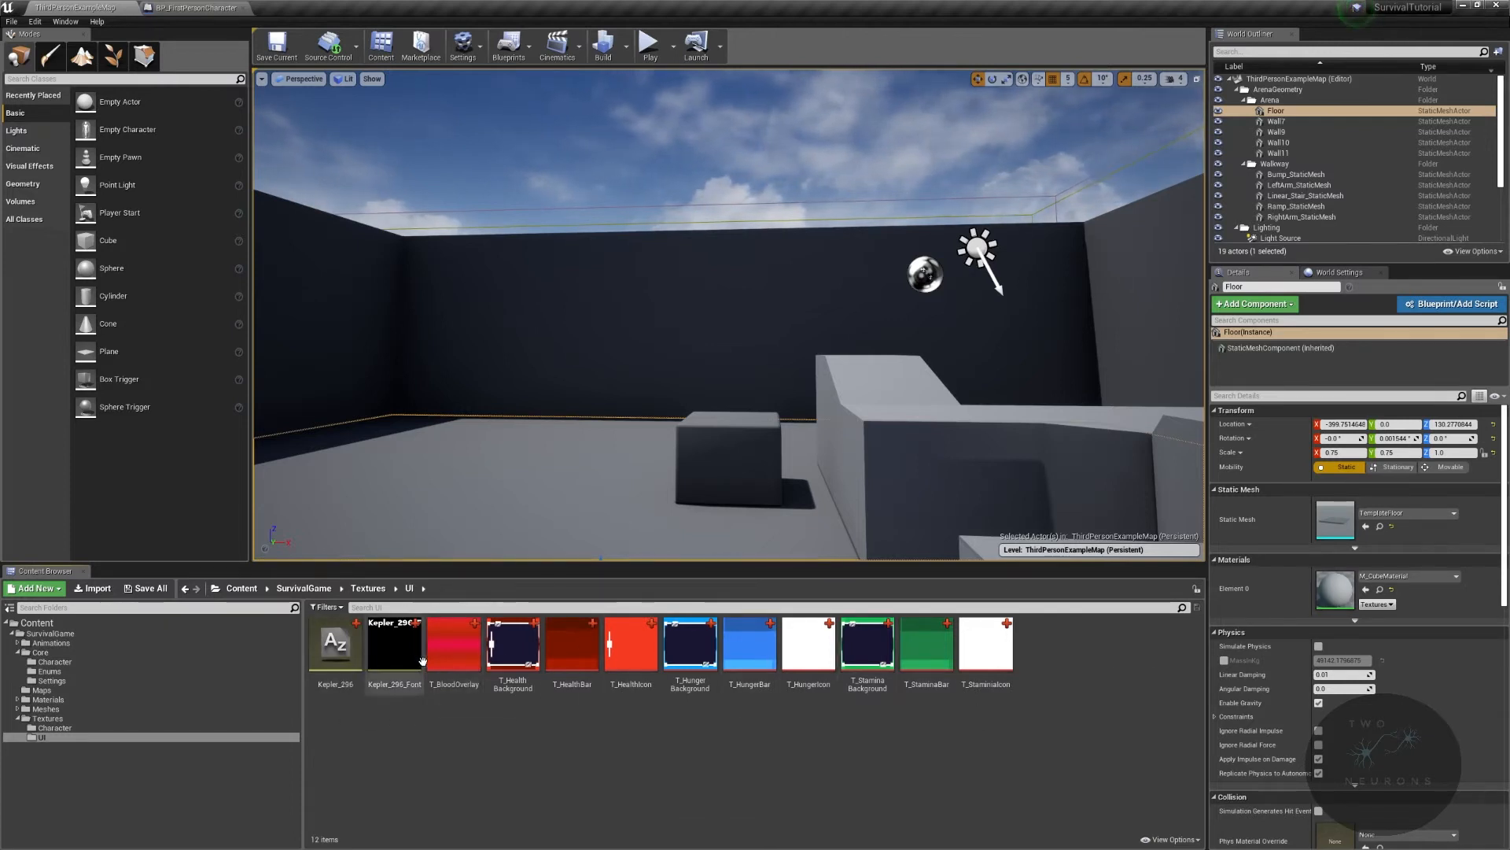
Step: Assign T_BloodOverlay to the UI texture group and close its editor
left_click(452, 643)
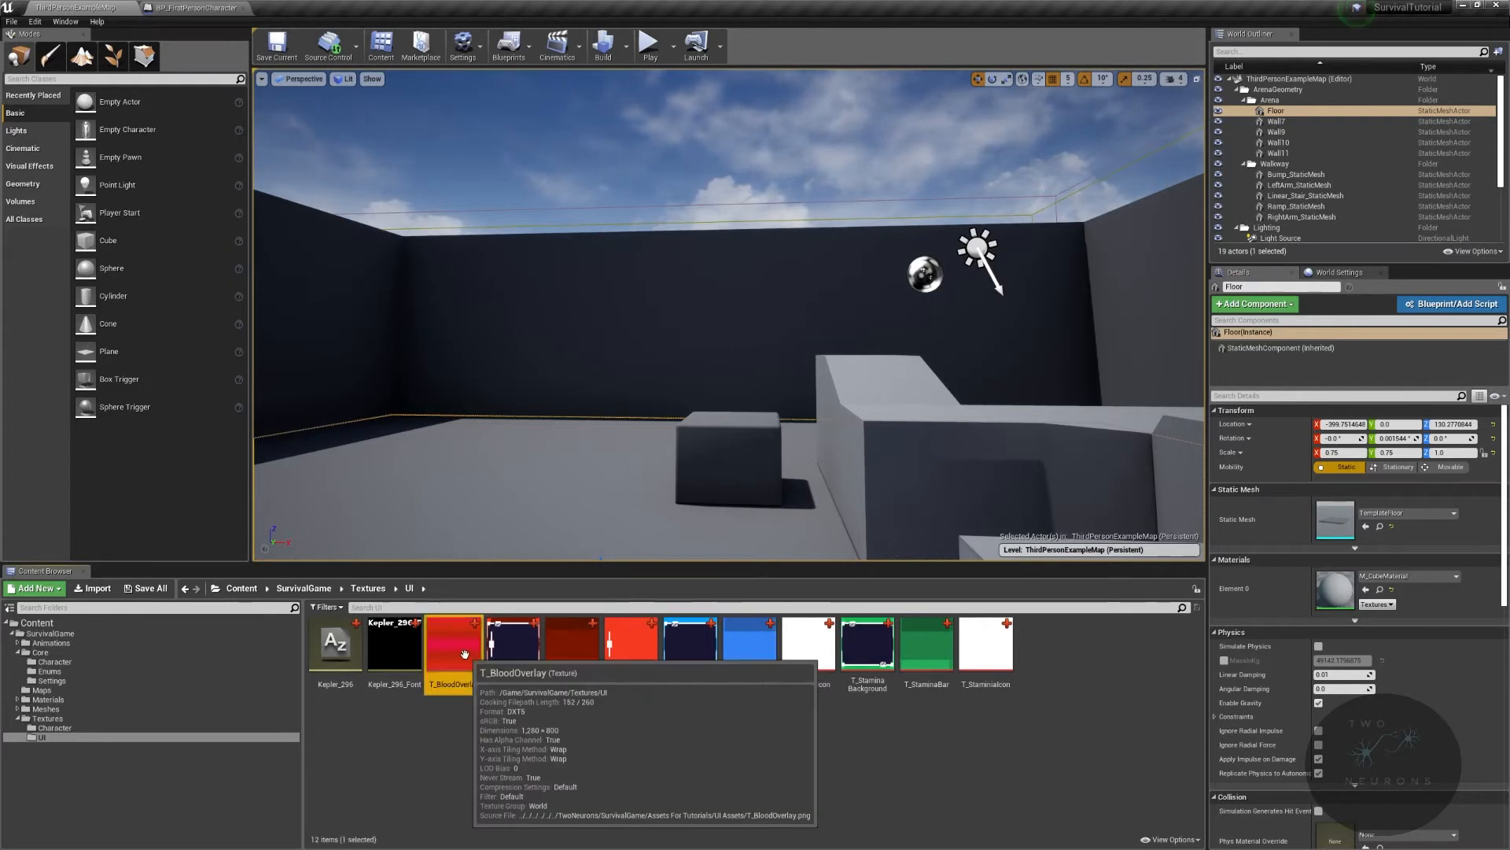
double_click(448, 641)
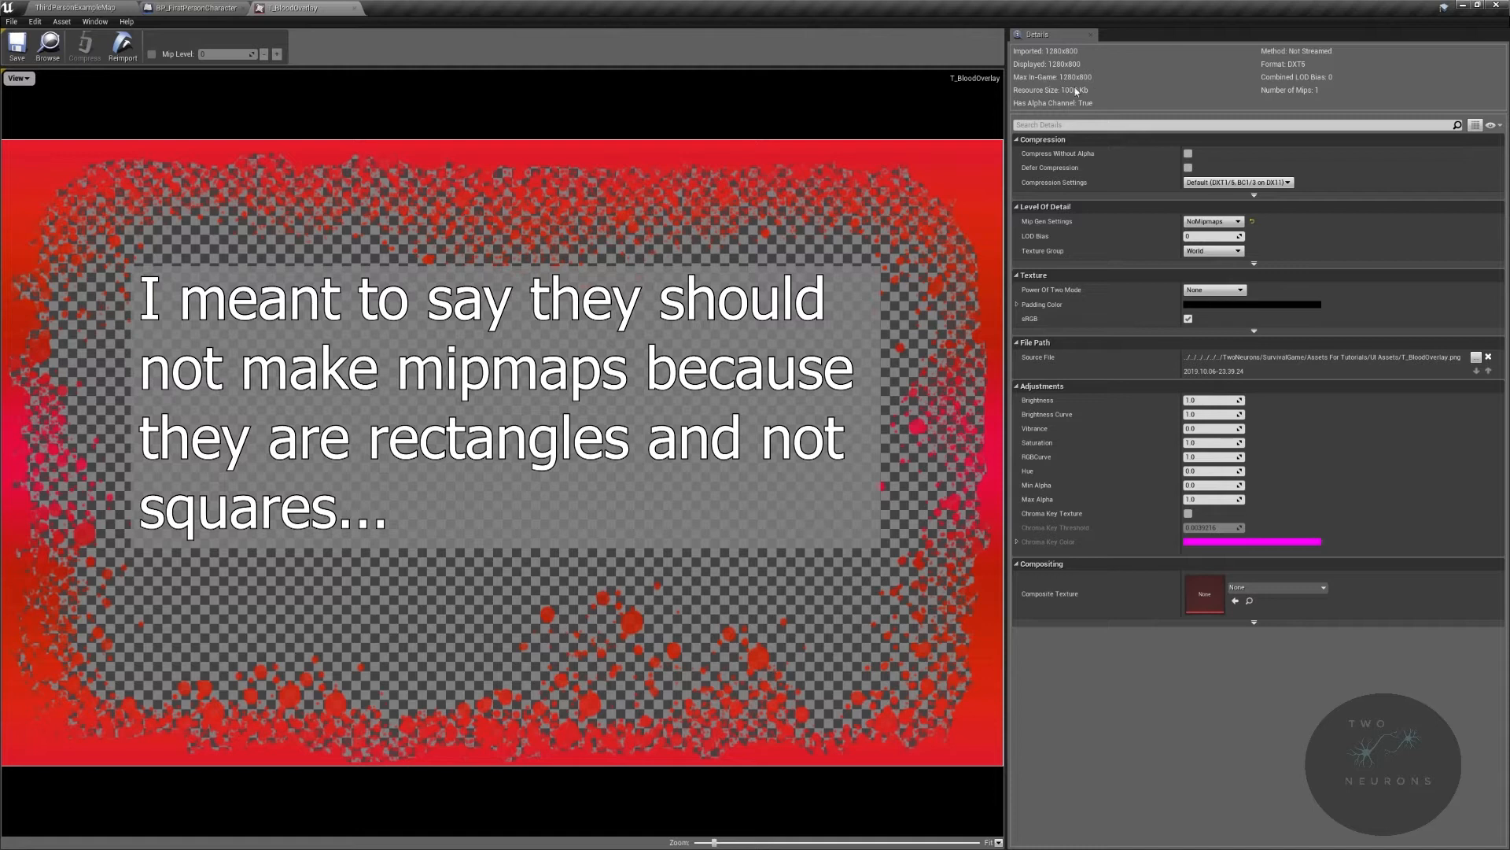
mouse_move(1233, 268)
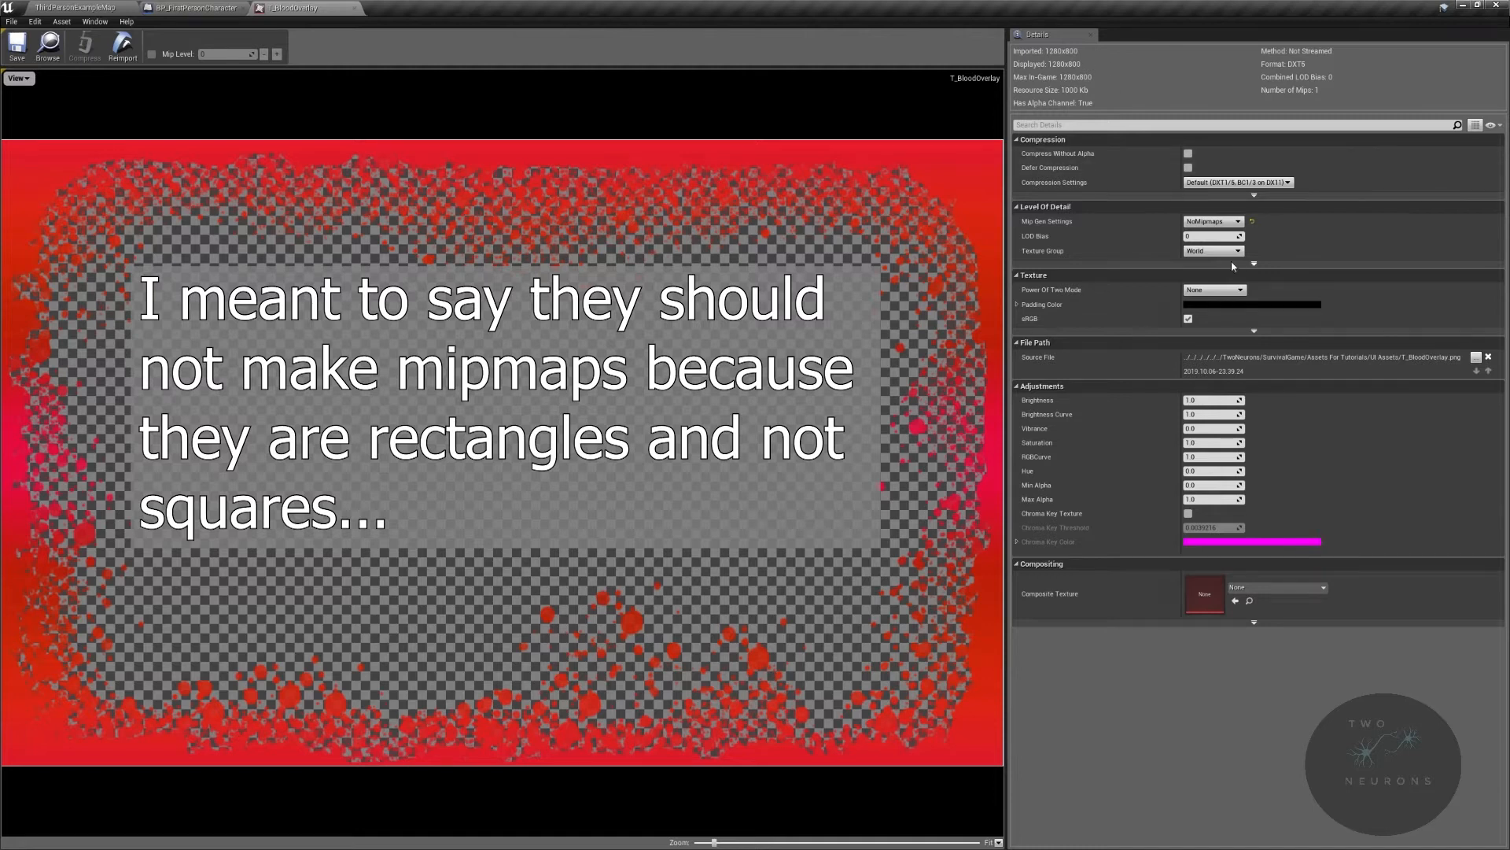
left_click(1242, 250)
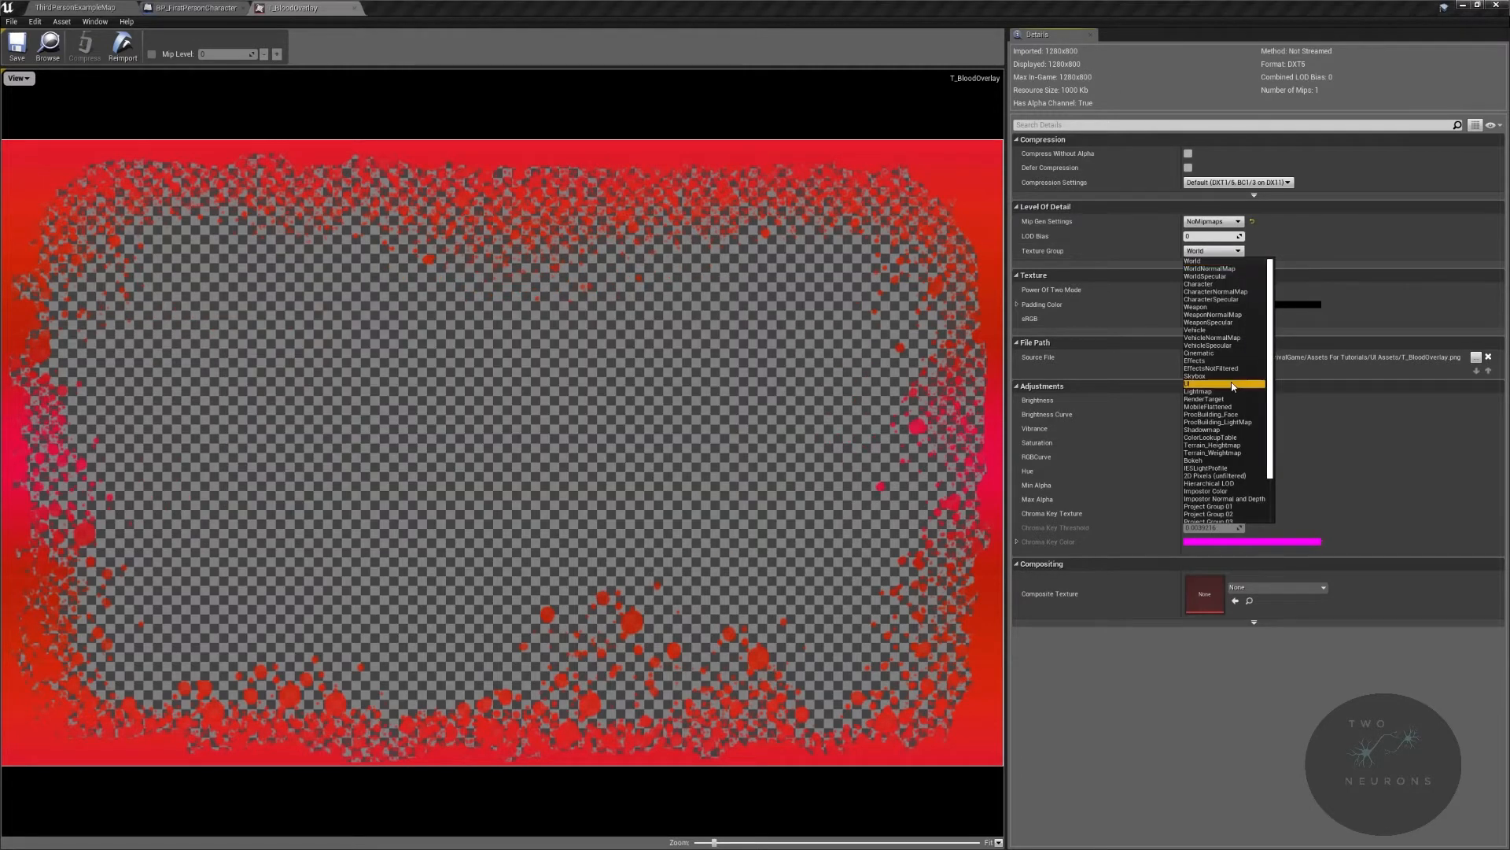
left_click(1198, 384)
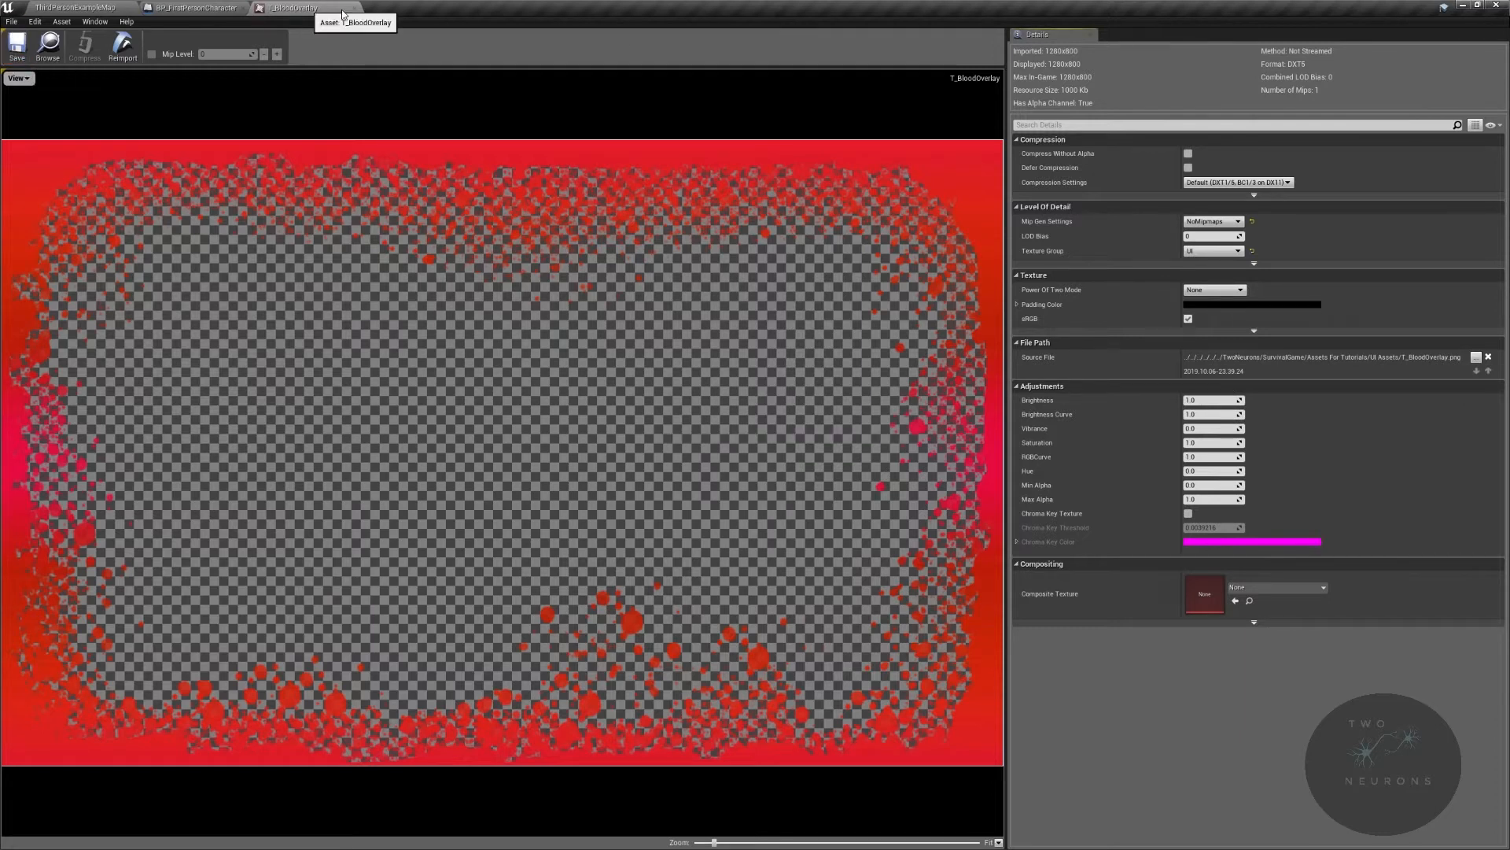
mouse_move(353, 15)
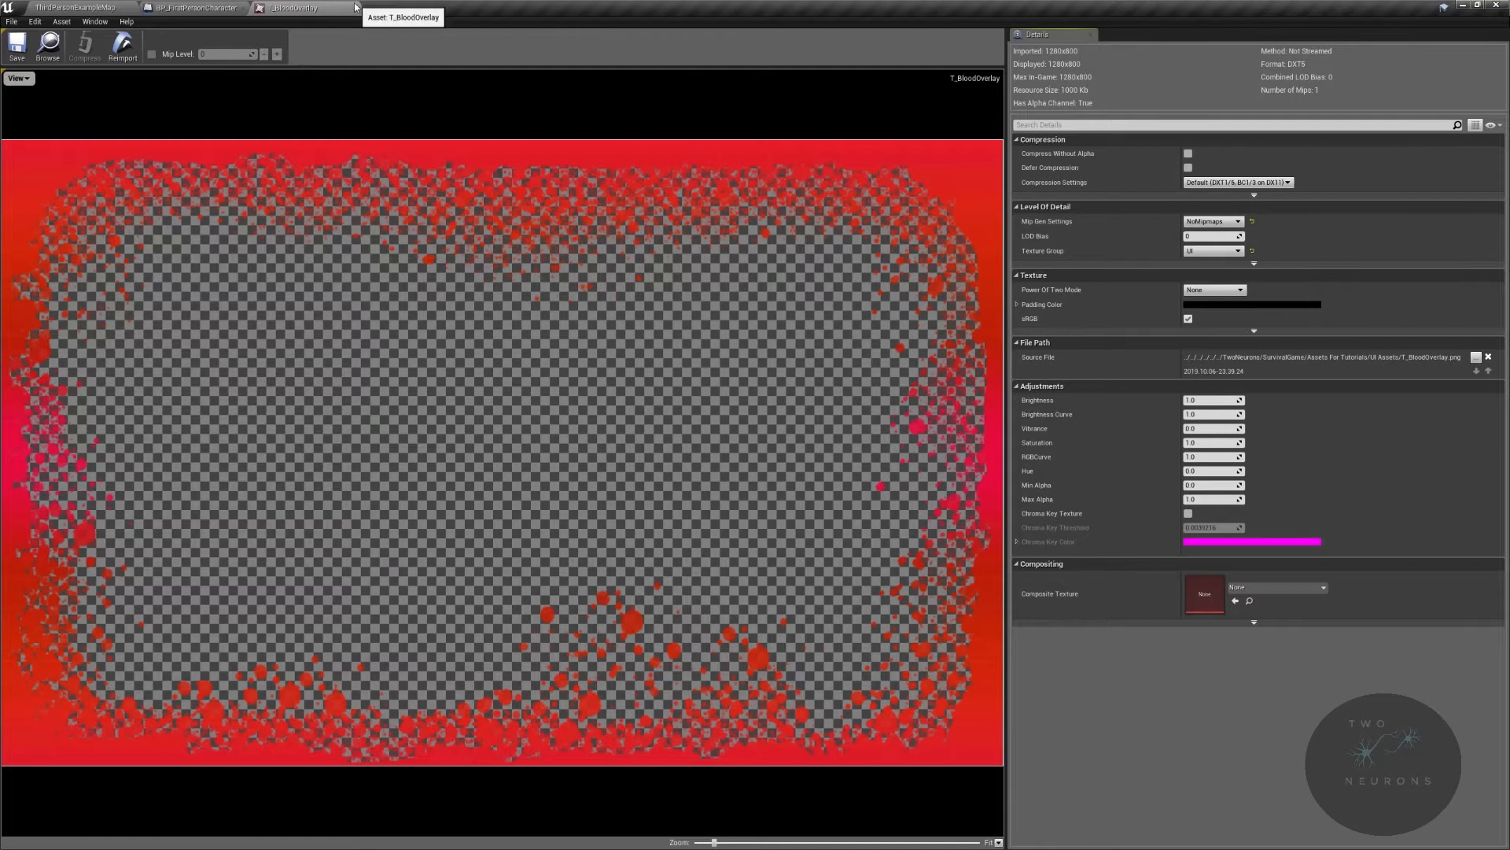
left_click(190, 6)
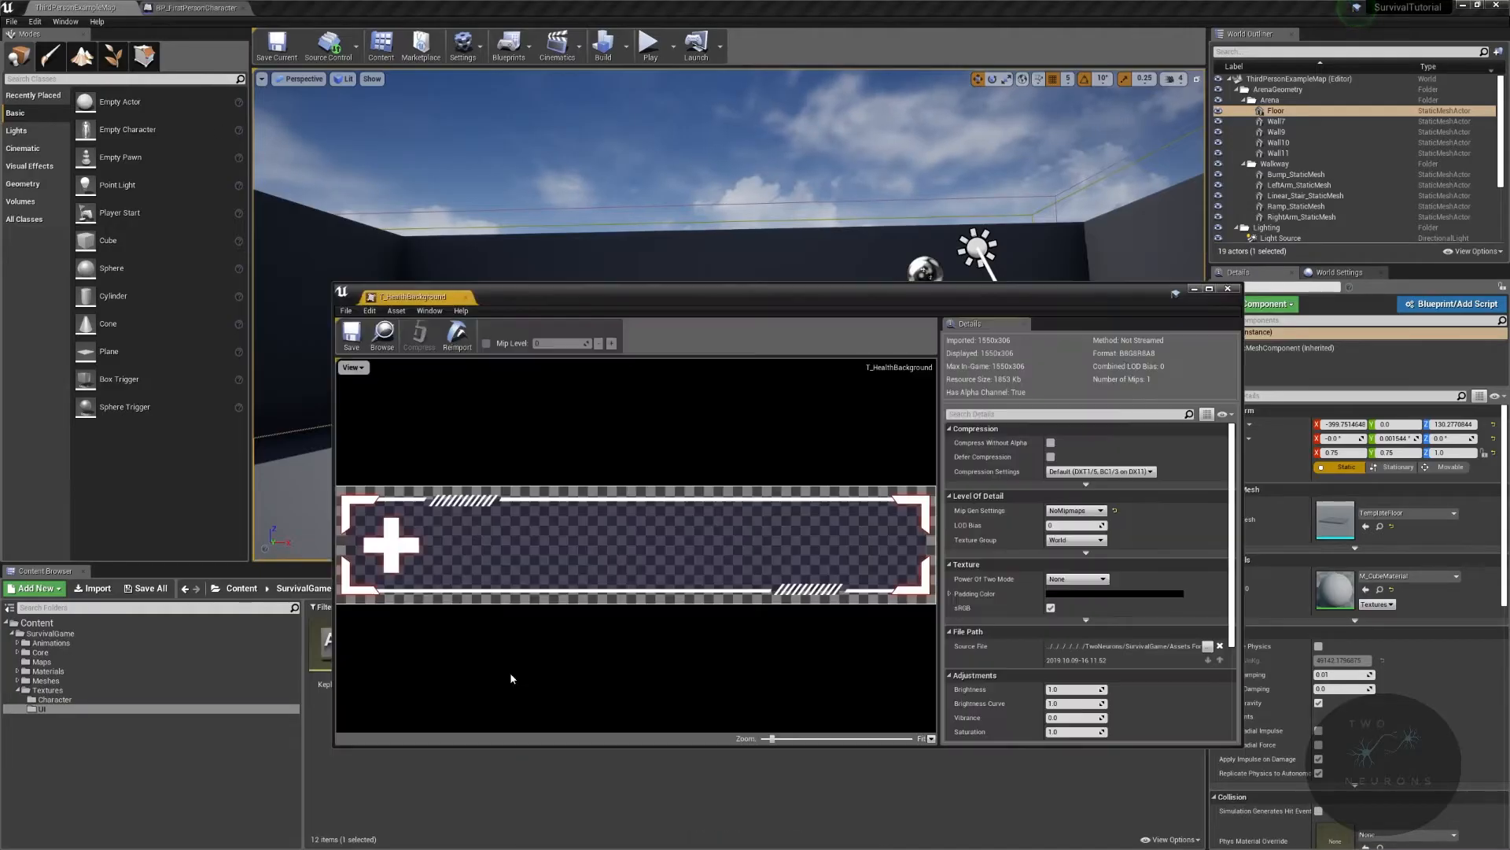
Step: Put T_HealthBackground, T_HealthIcon and T_HungerBackground in the UI texture group
left_click(1103, 539)
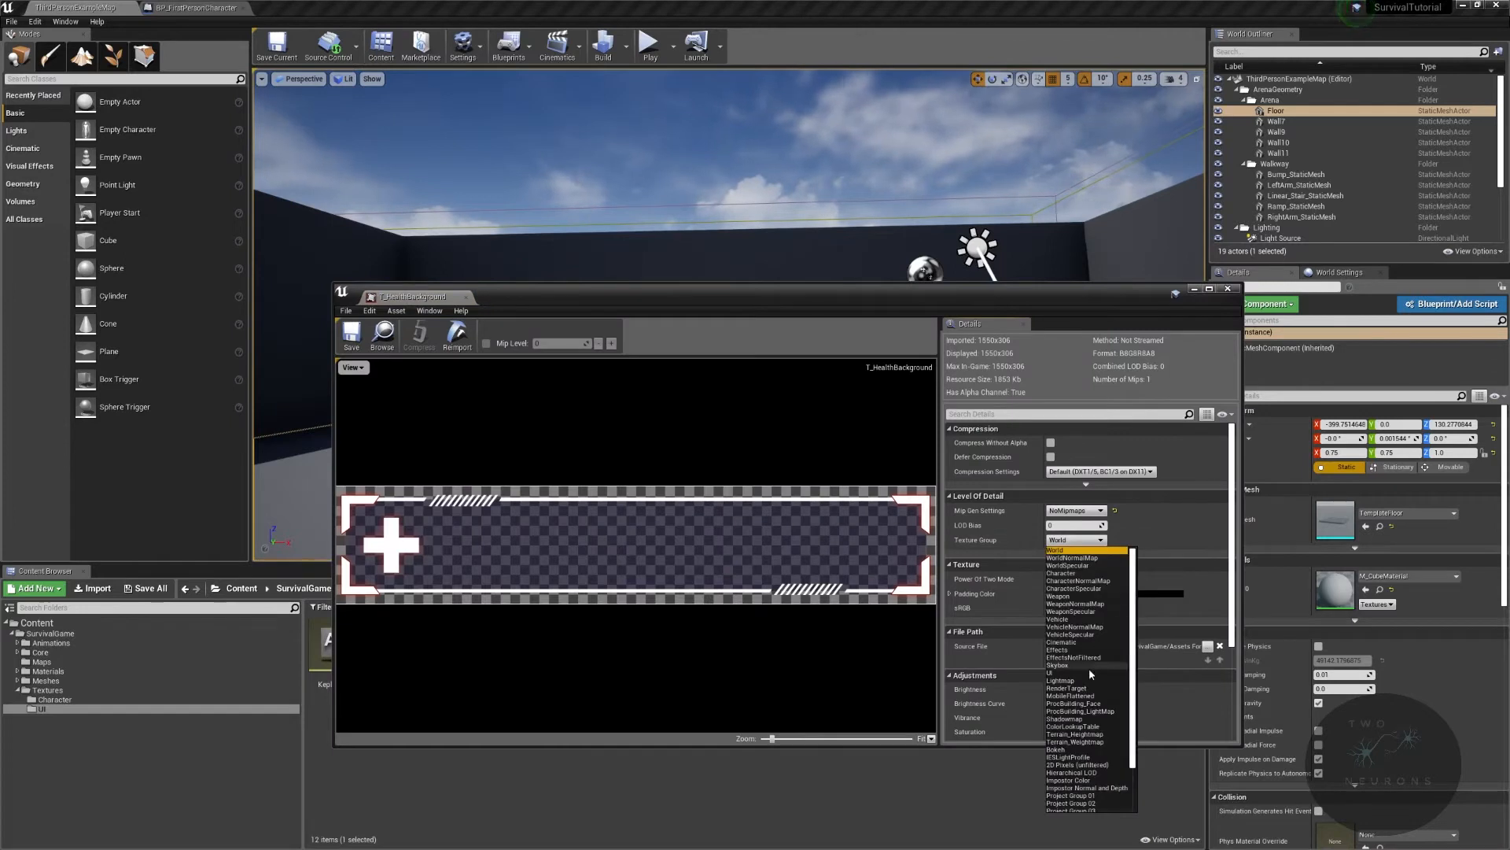
left_click(1049, 672)
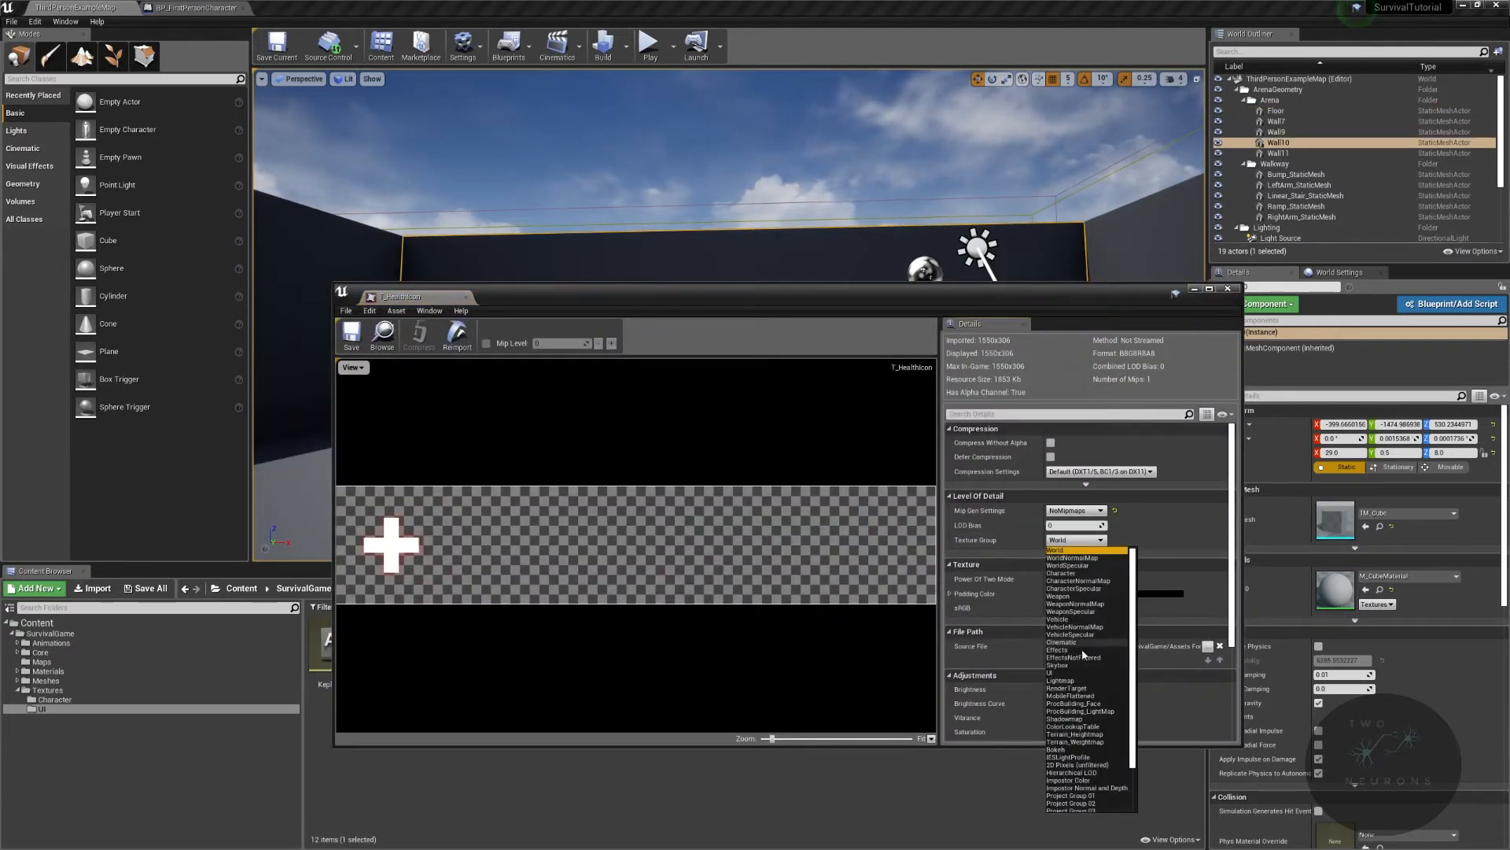
left_click(1056, 672)
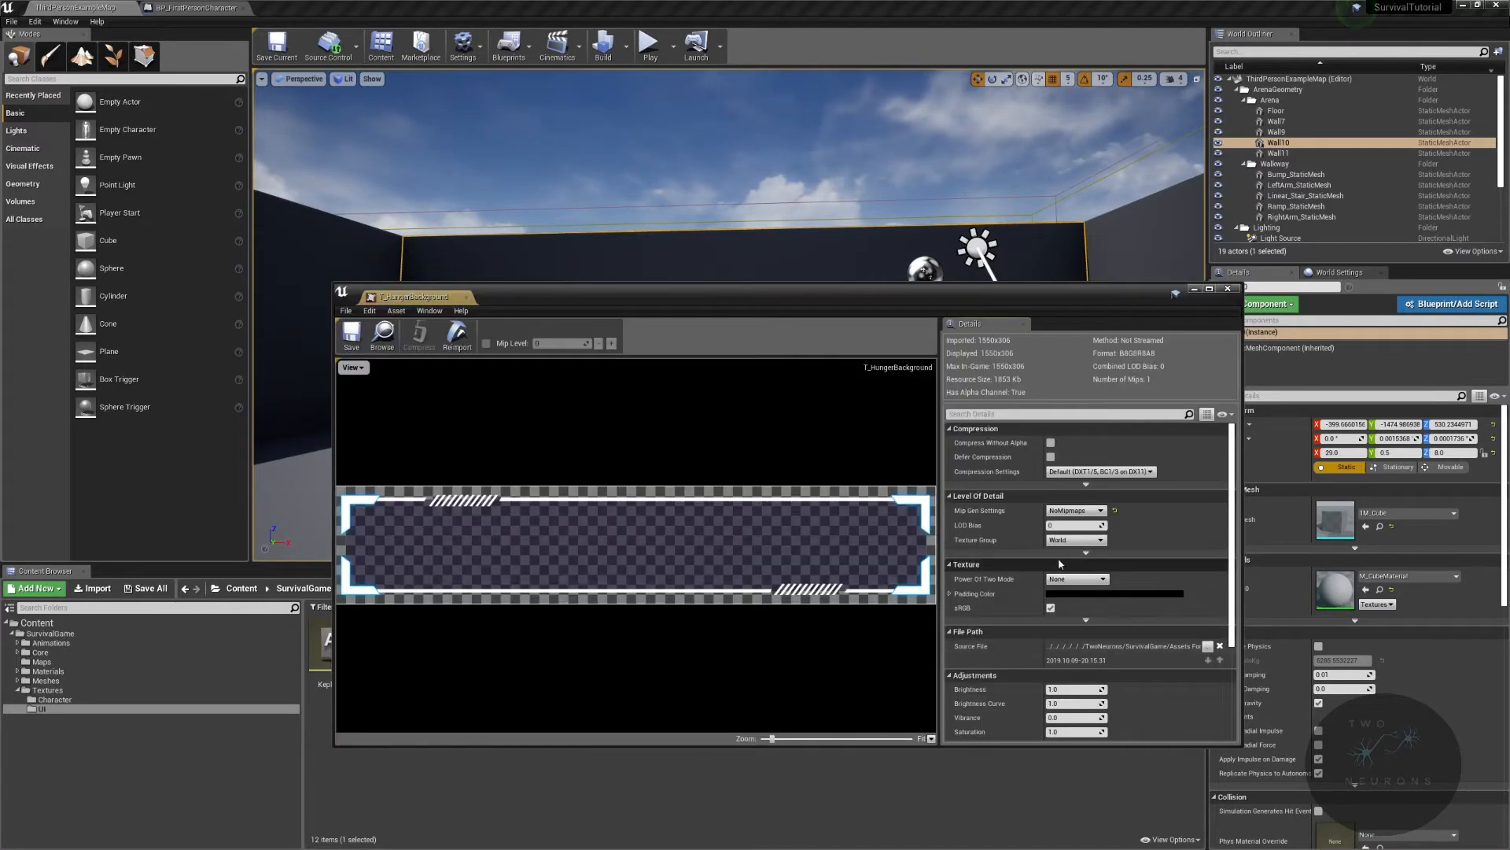
left_click(1076, 540)
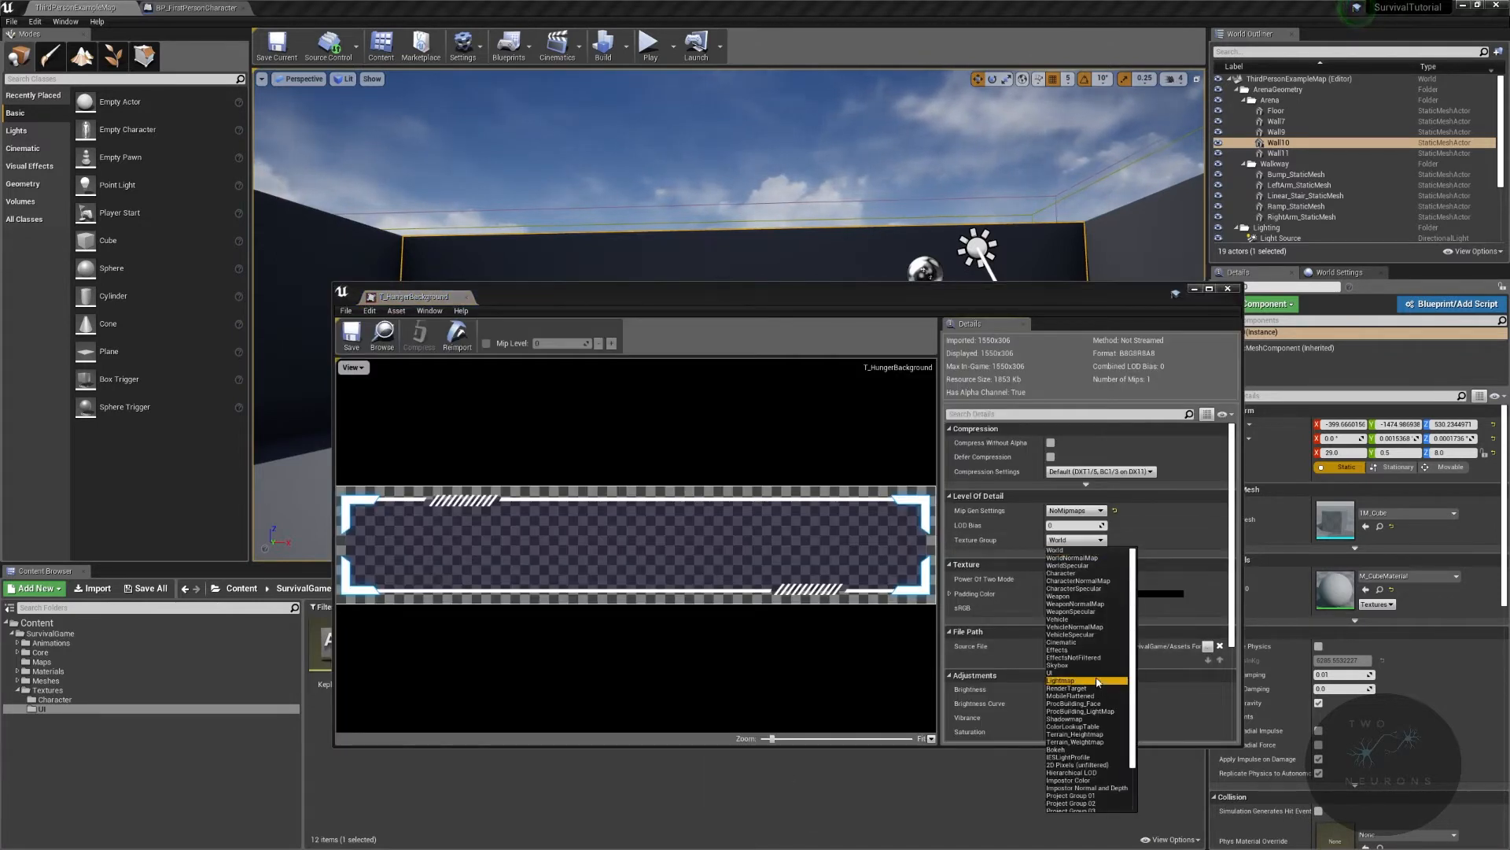
left_click(1062, 680)
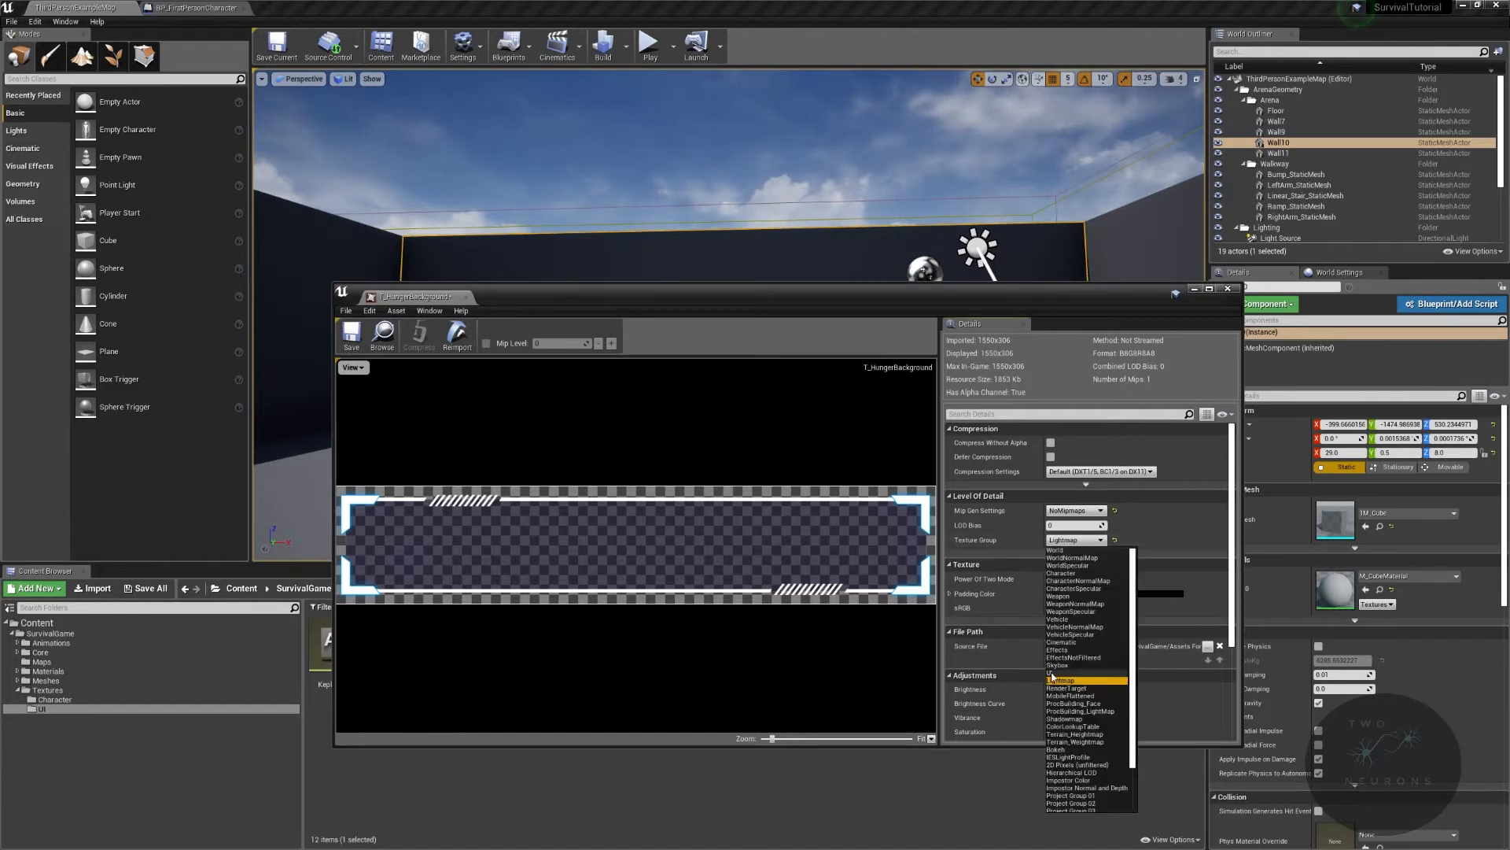
left_click(1056, 672)
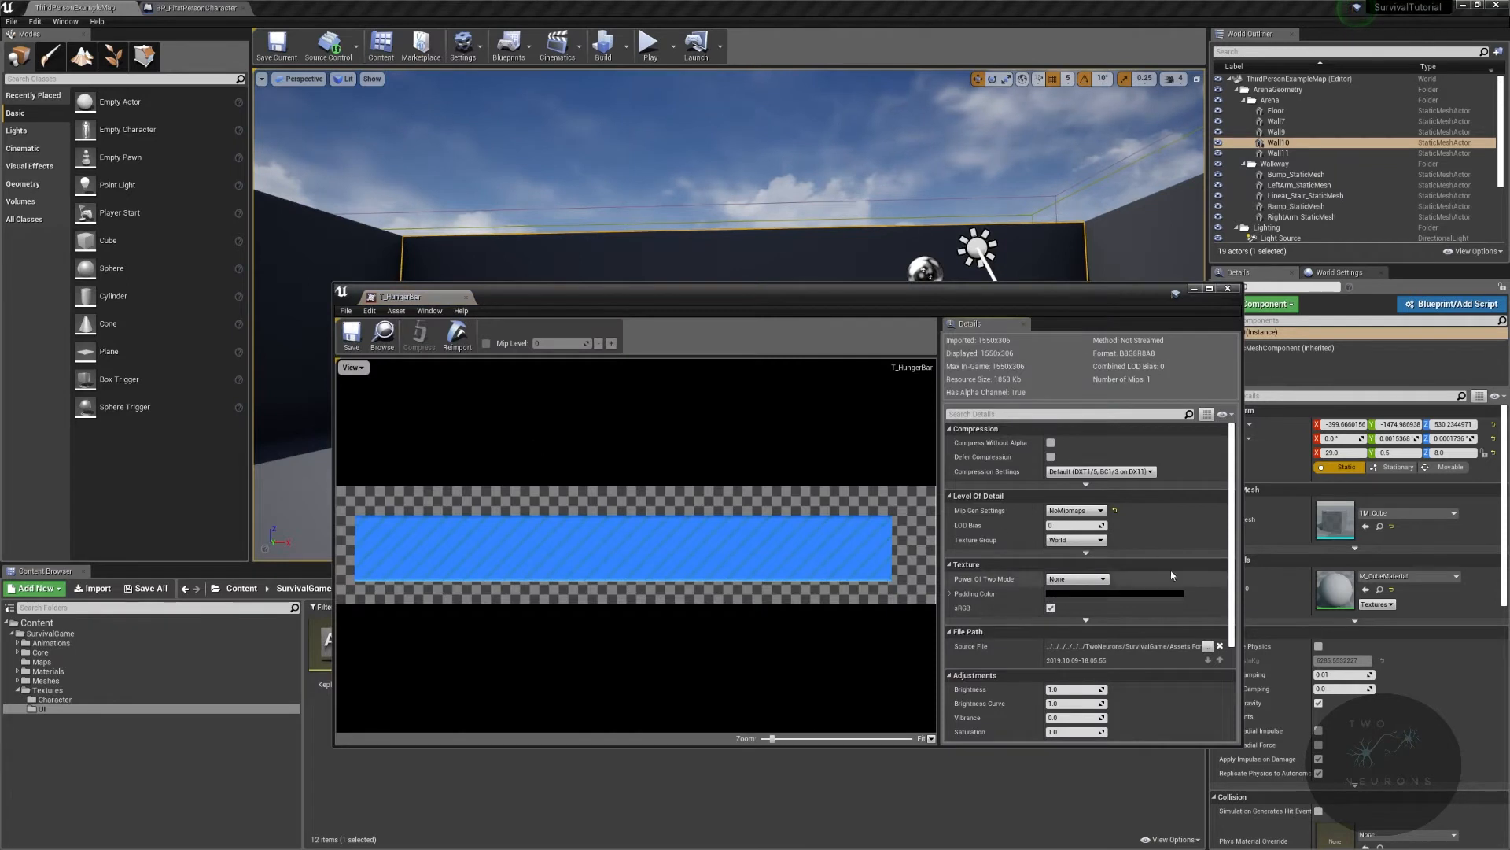
scroll("down", 3)
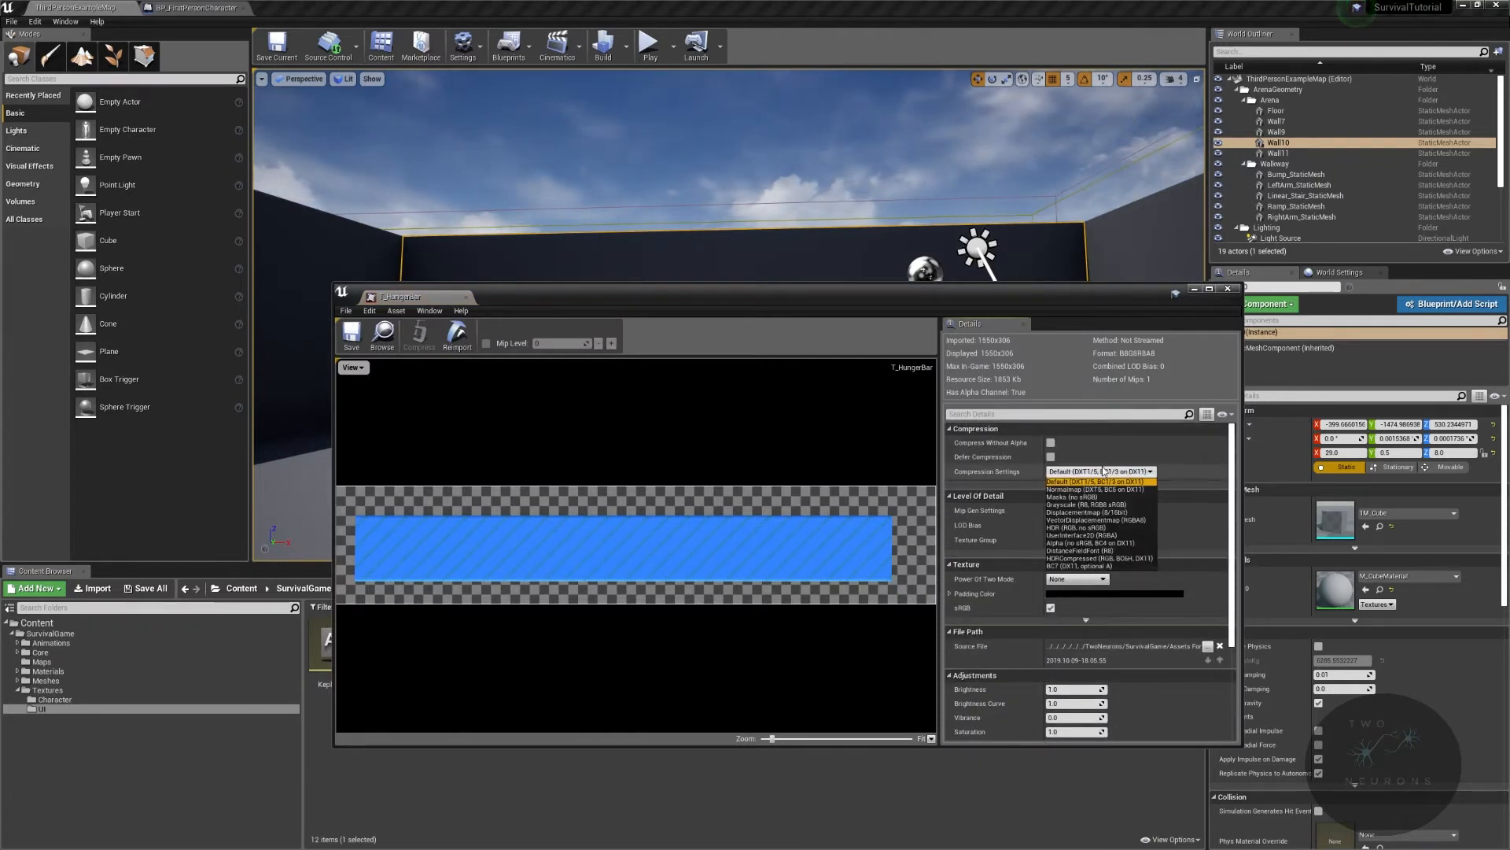
left_click(1093, 481)
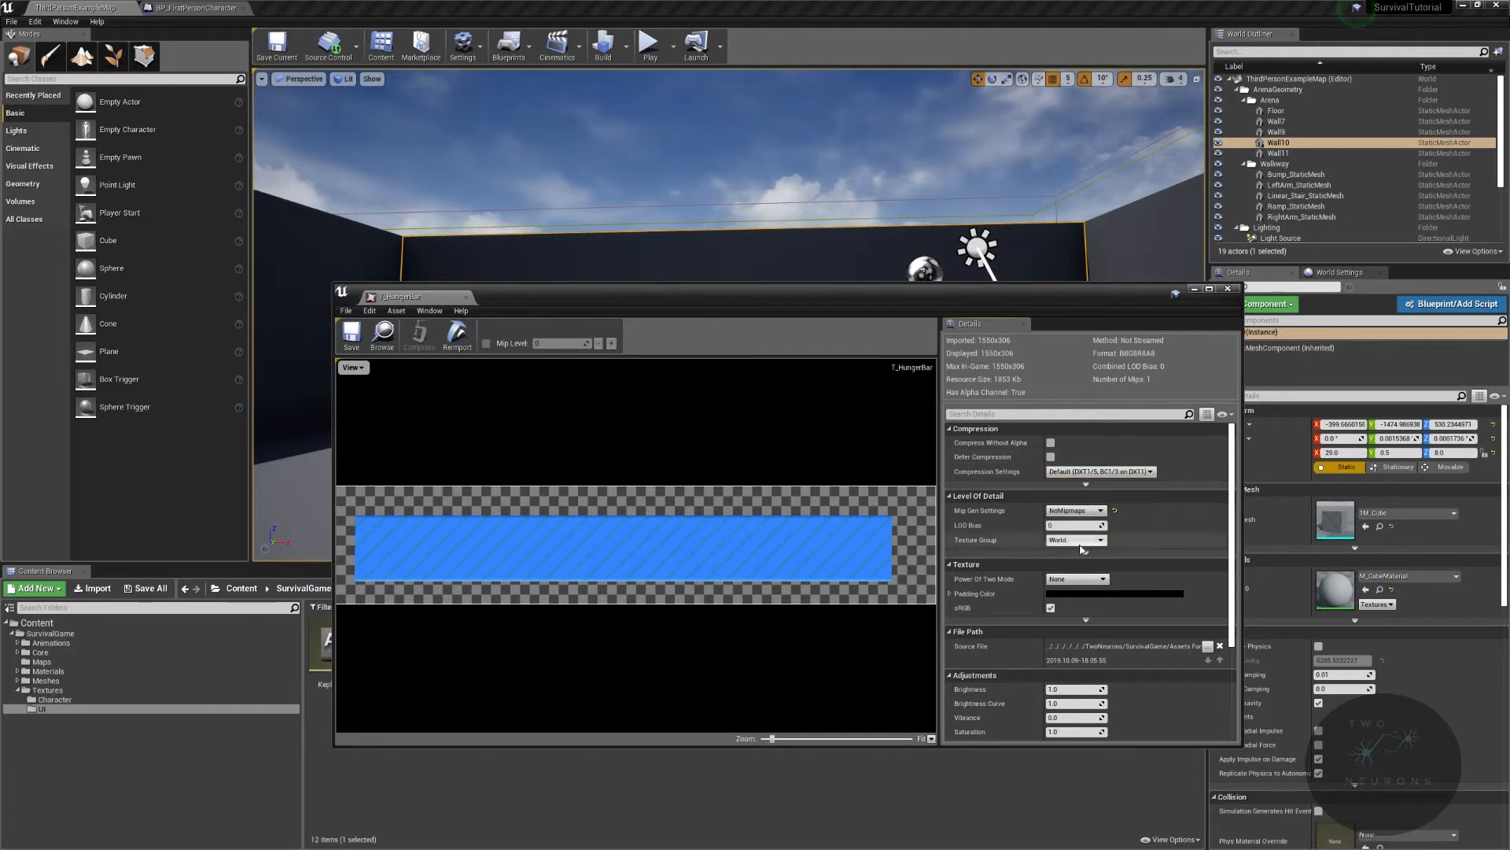
Step: Put T_HungerBar, T_StaminaBackground and T_StaminaBar in the UI texture group
left_click(1075, 539)
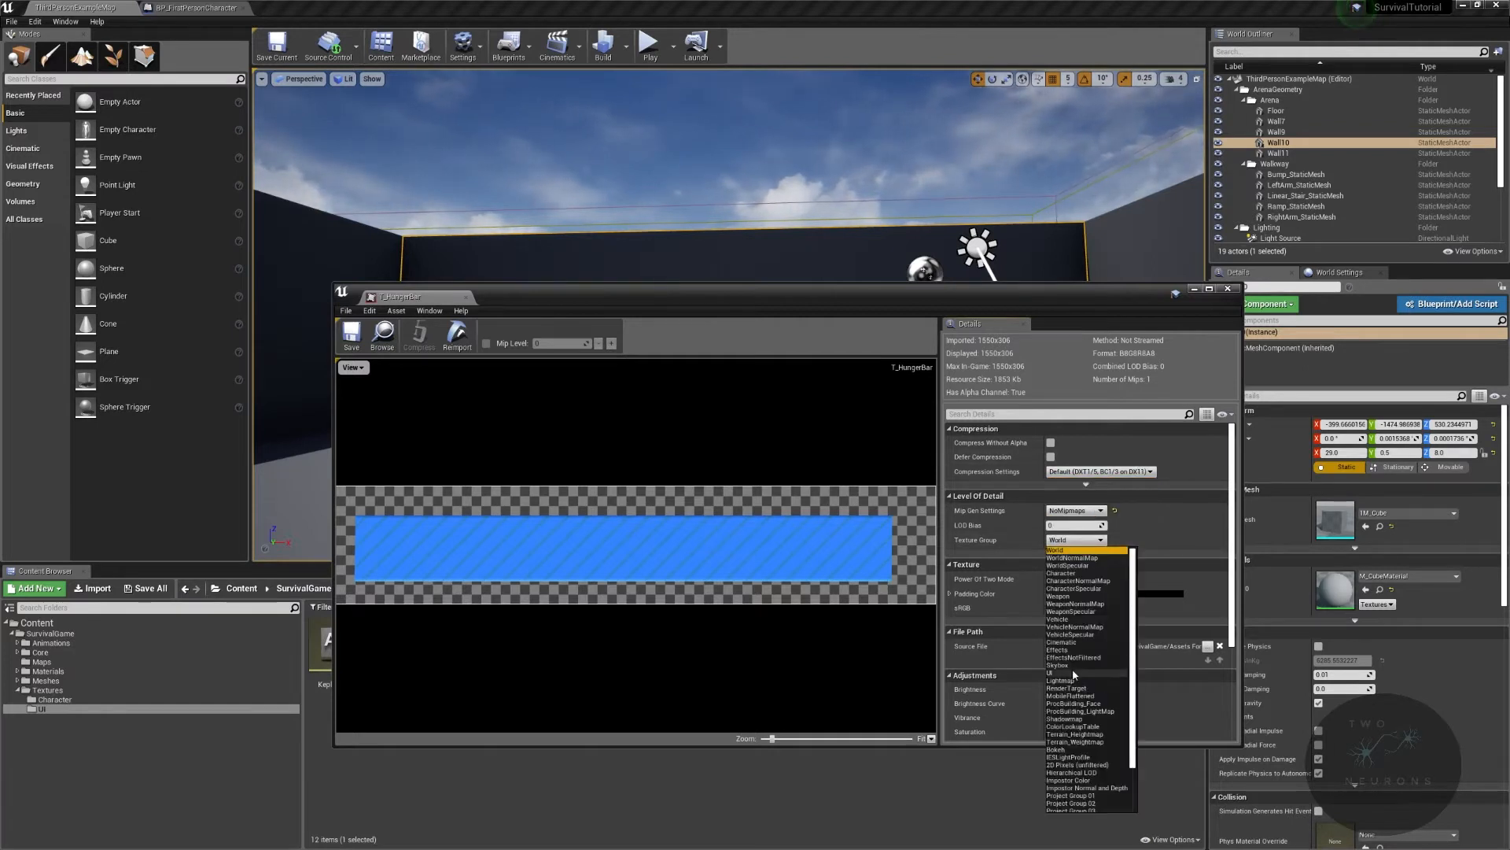
left_click(1053, 672)
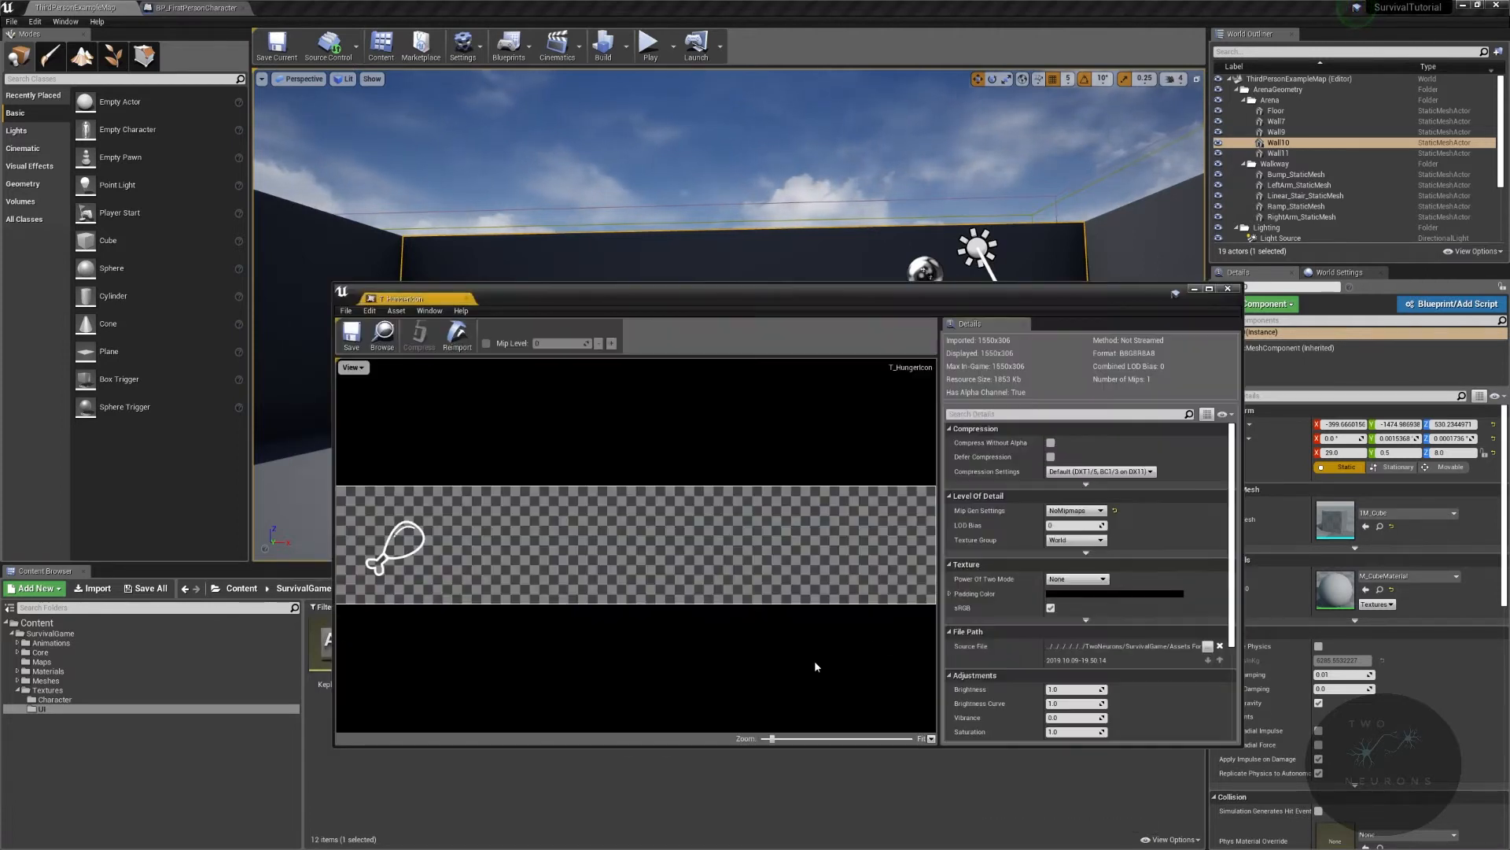
left_click(1075, 539)
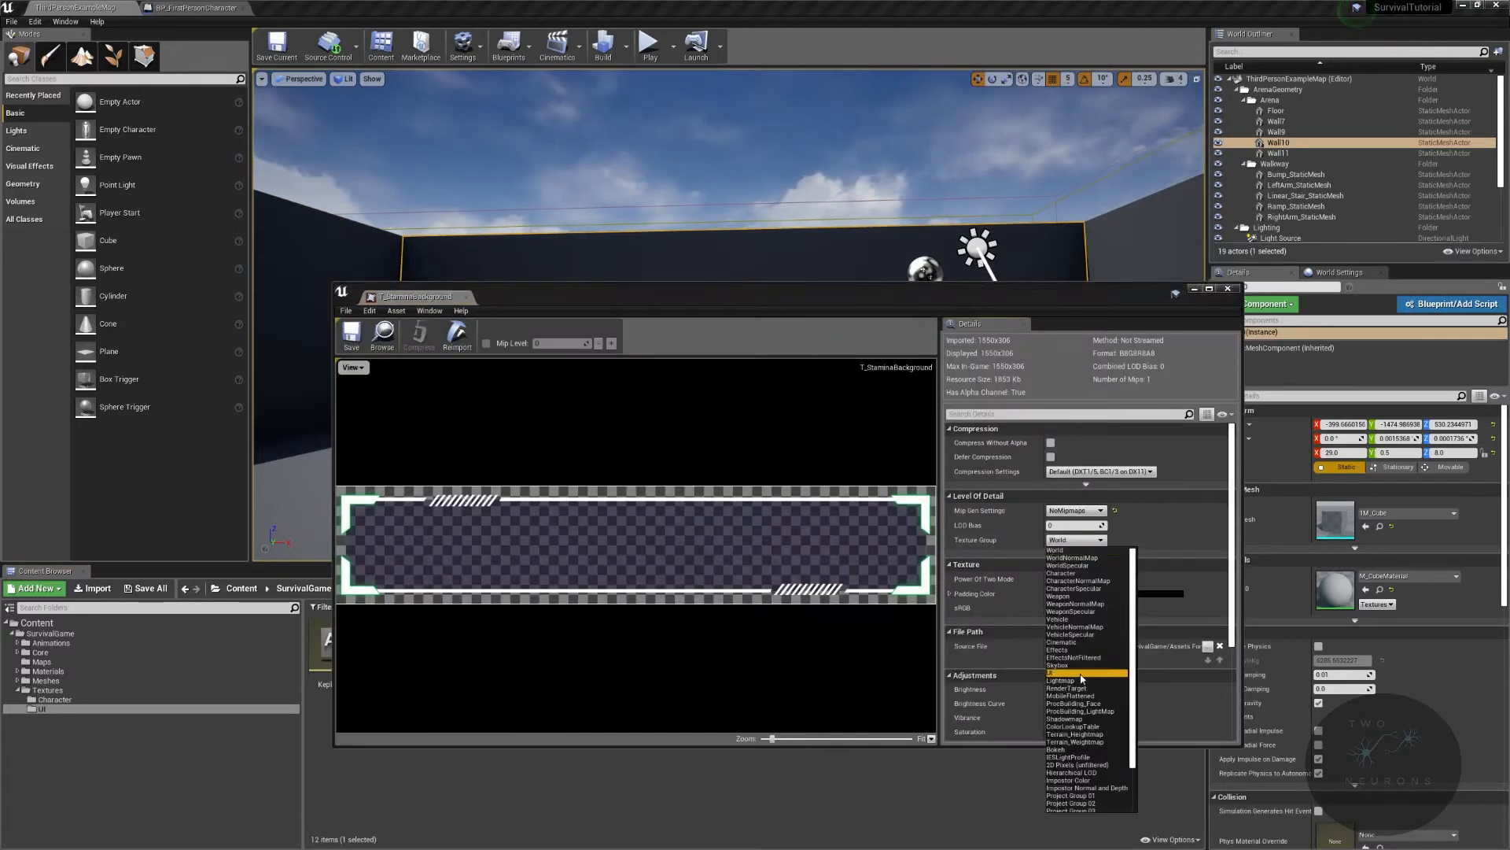
left_click(1229, 289)
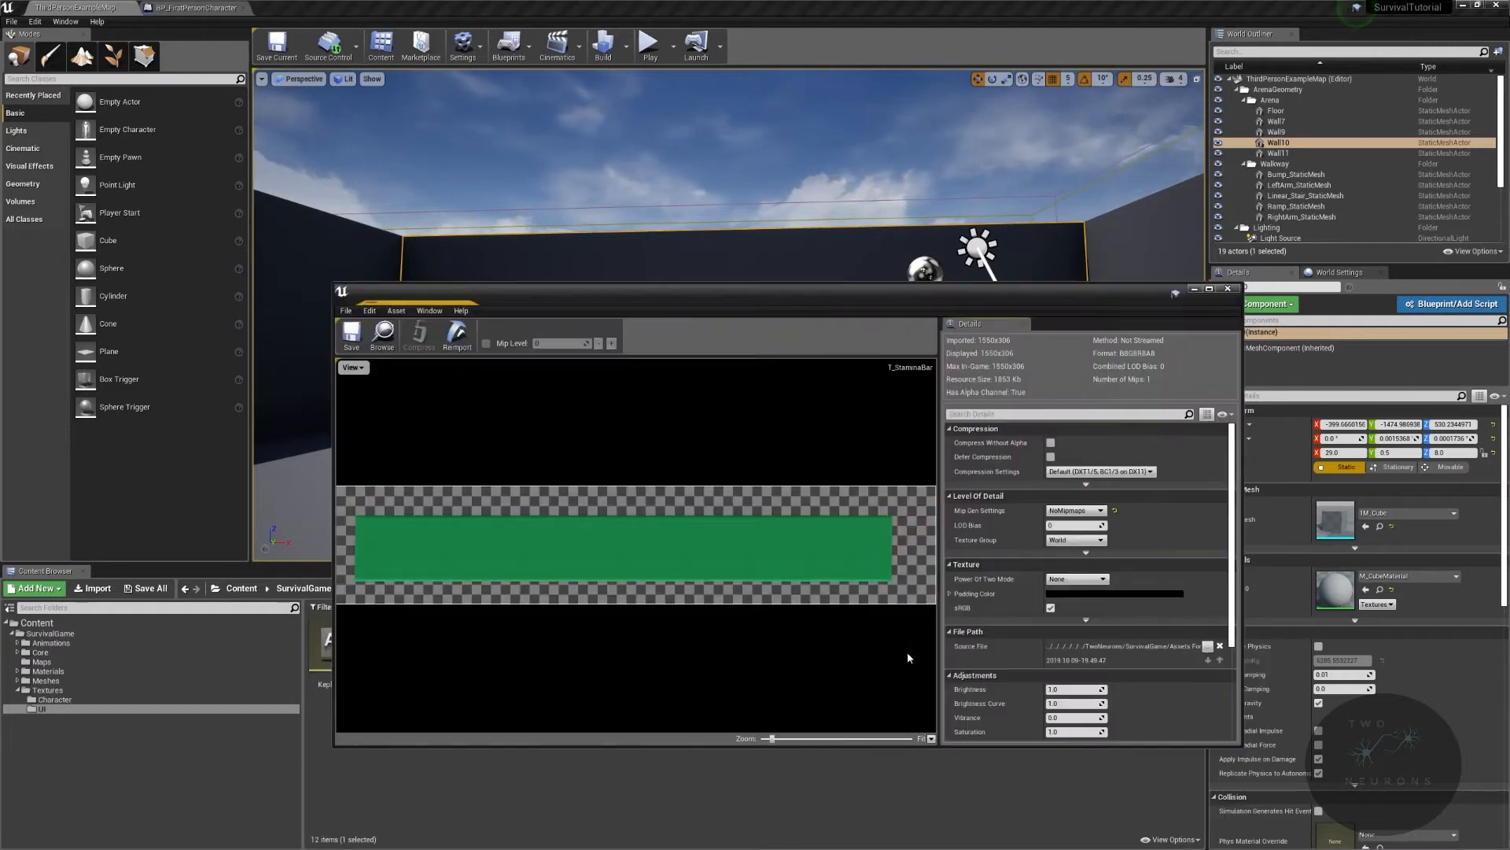
left_click(1075, 540)
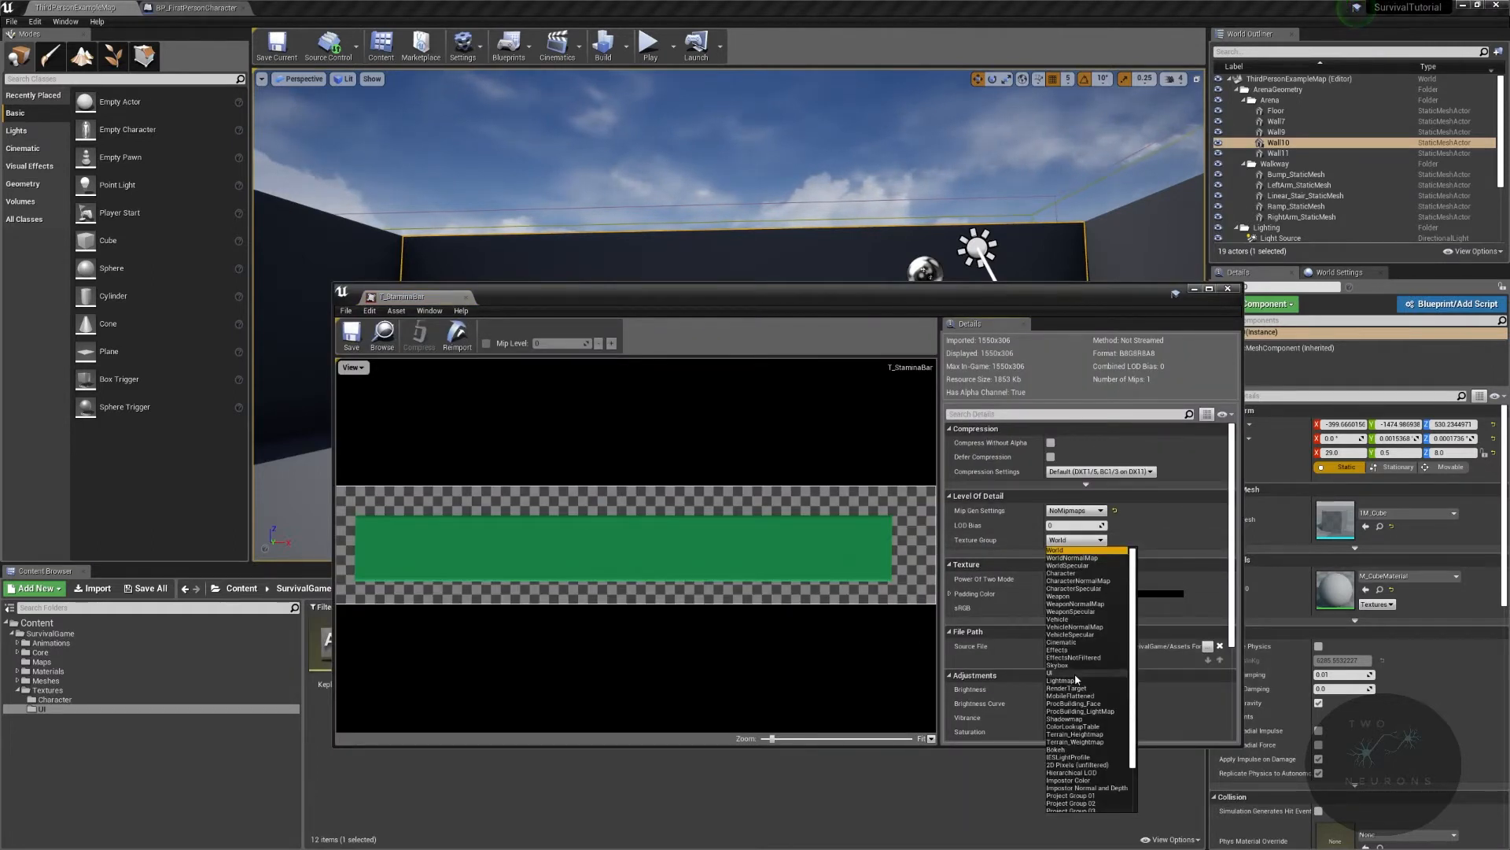
left_click(1059, 671)
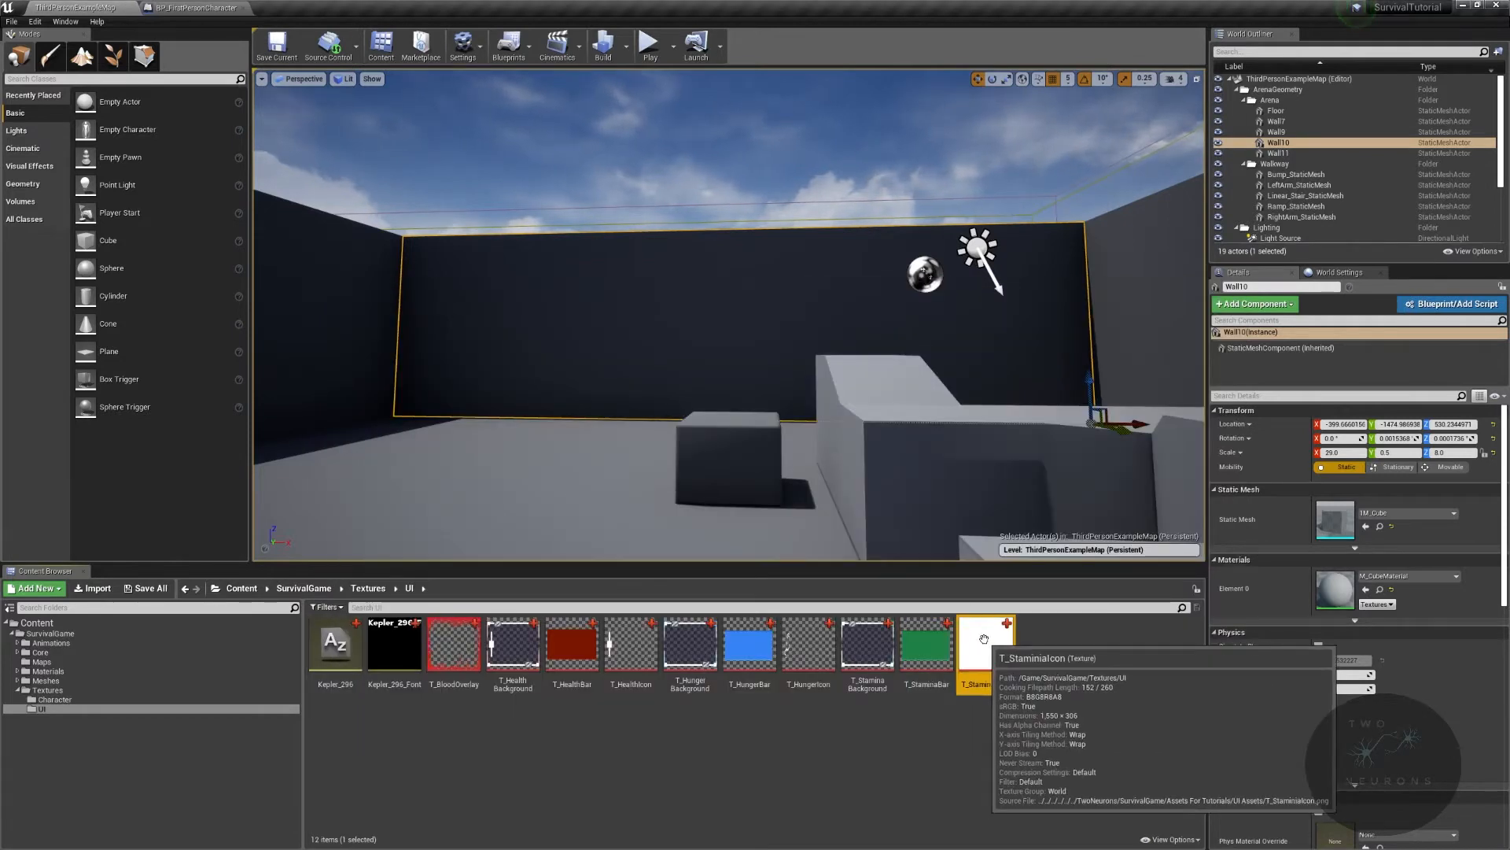
Step: Assign T_StaminaIcon to the UI texture group and close its editor
double_click(976, 640)
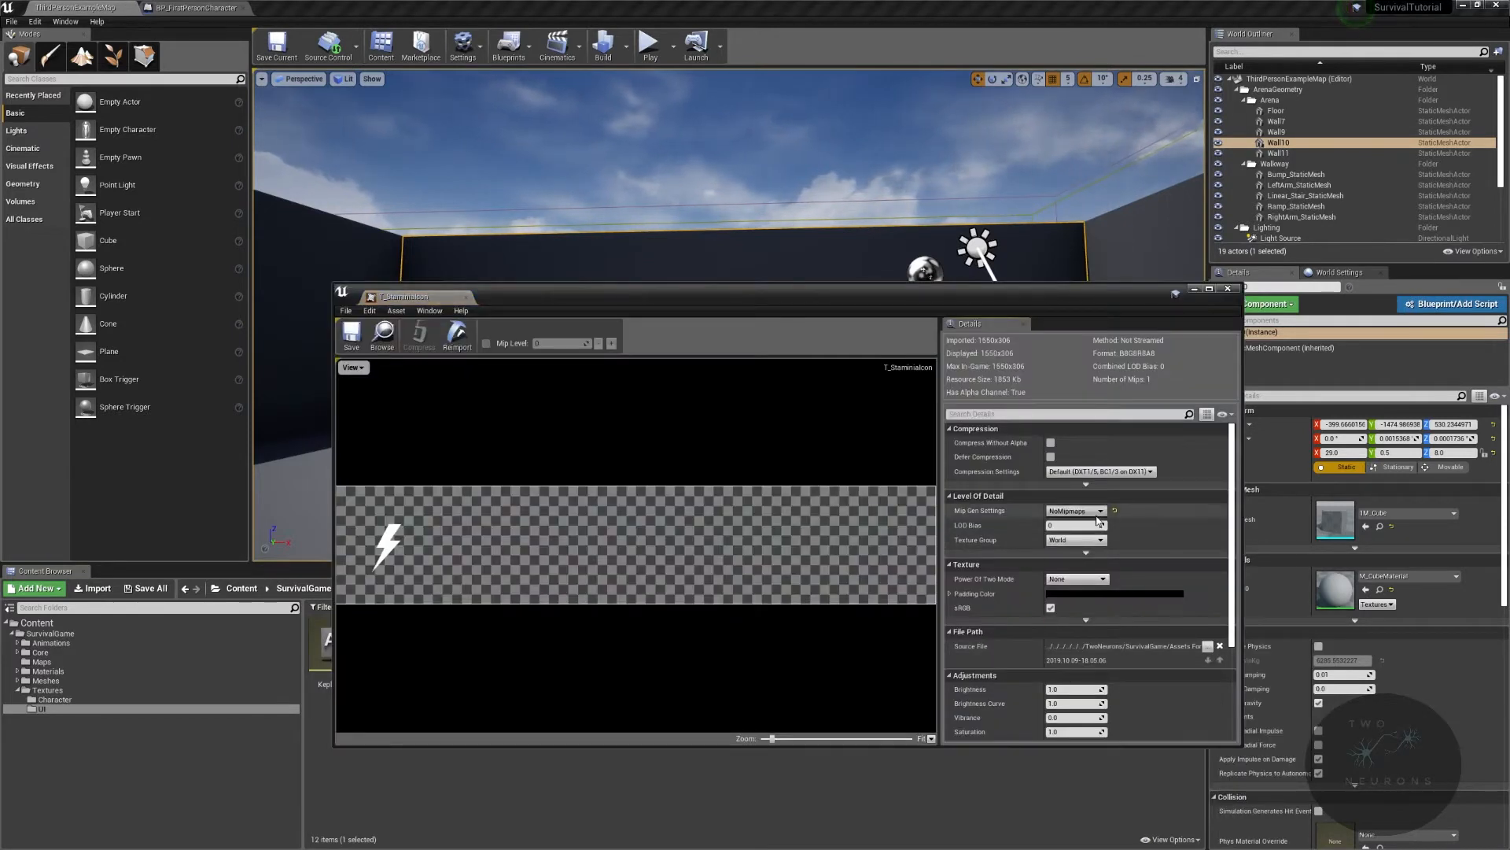
left_click(1074, 540)
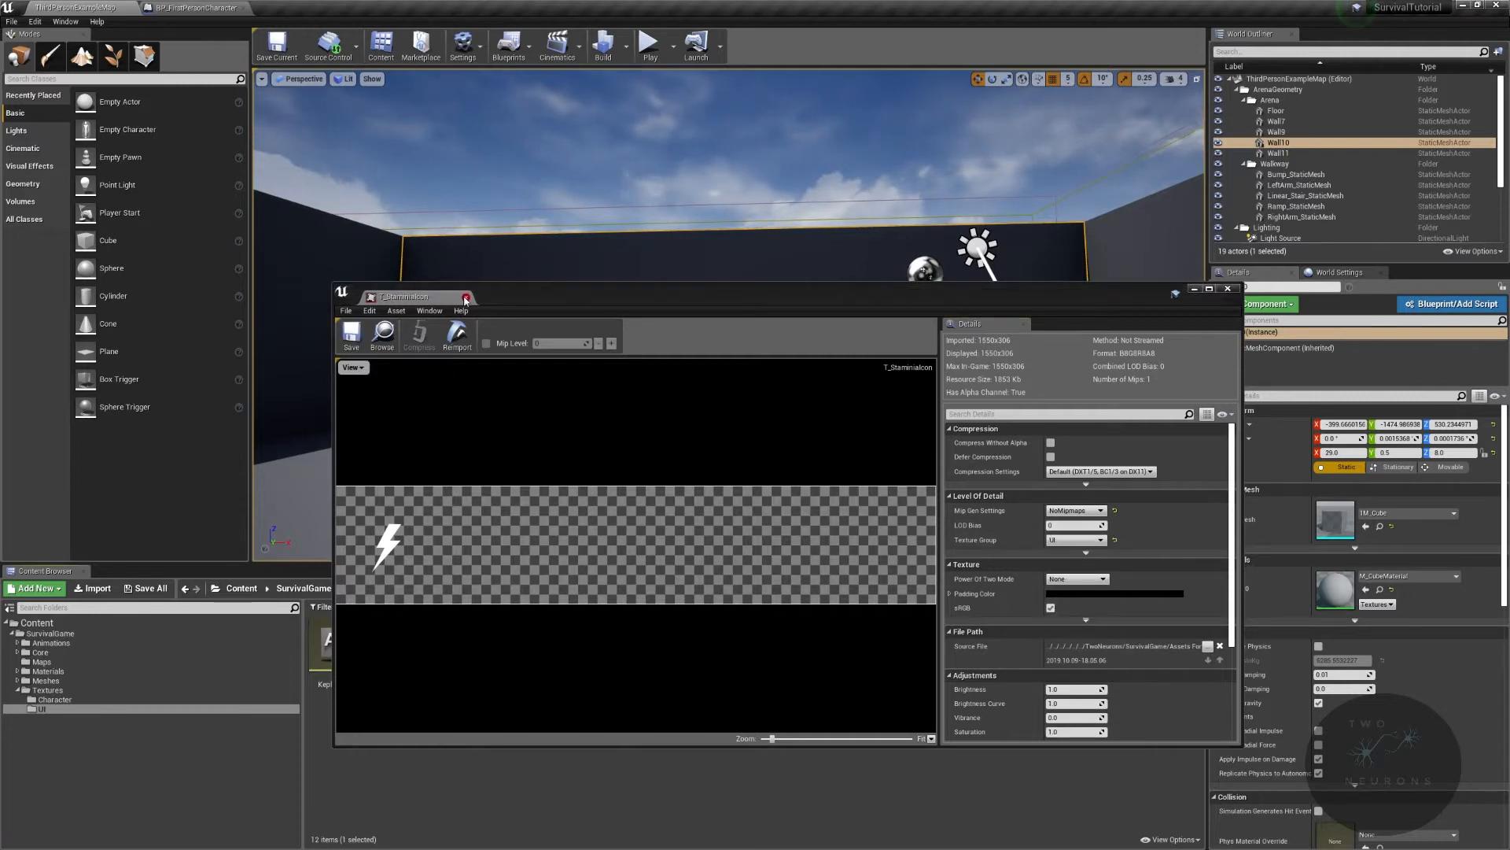
left_click(1229, 288)
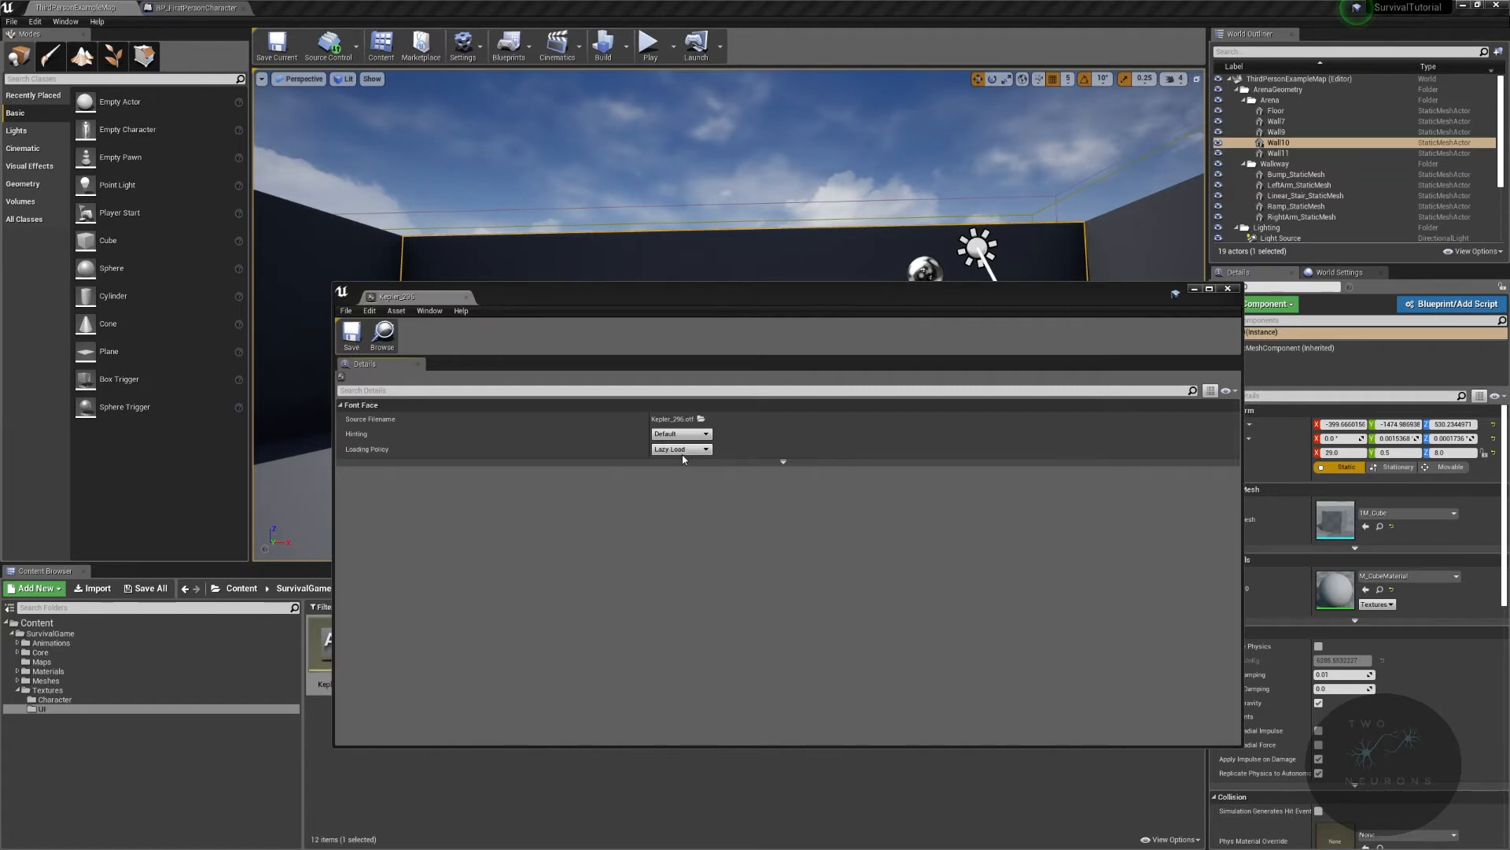
Step: Show the loading policy choices for the Kepler_296 font face to pick Stream
left_click(680, 448)
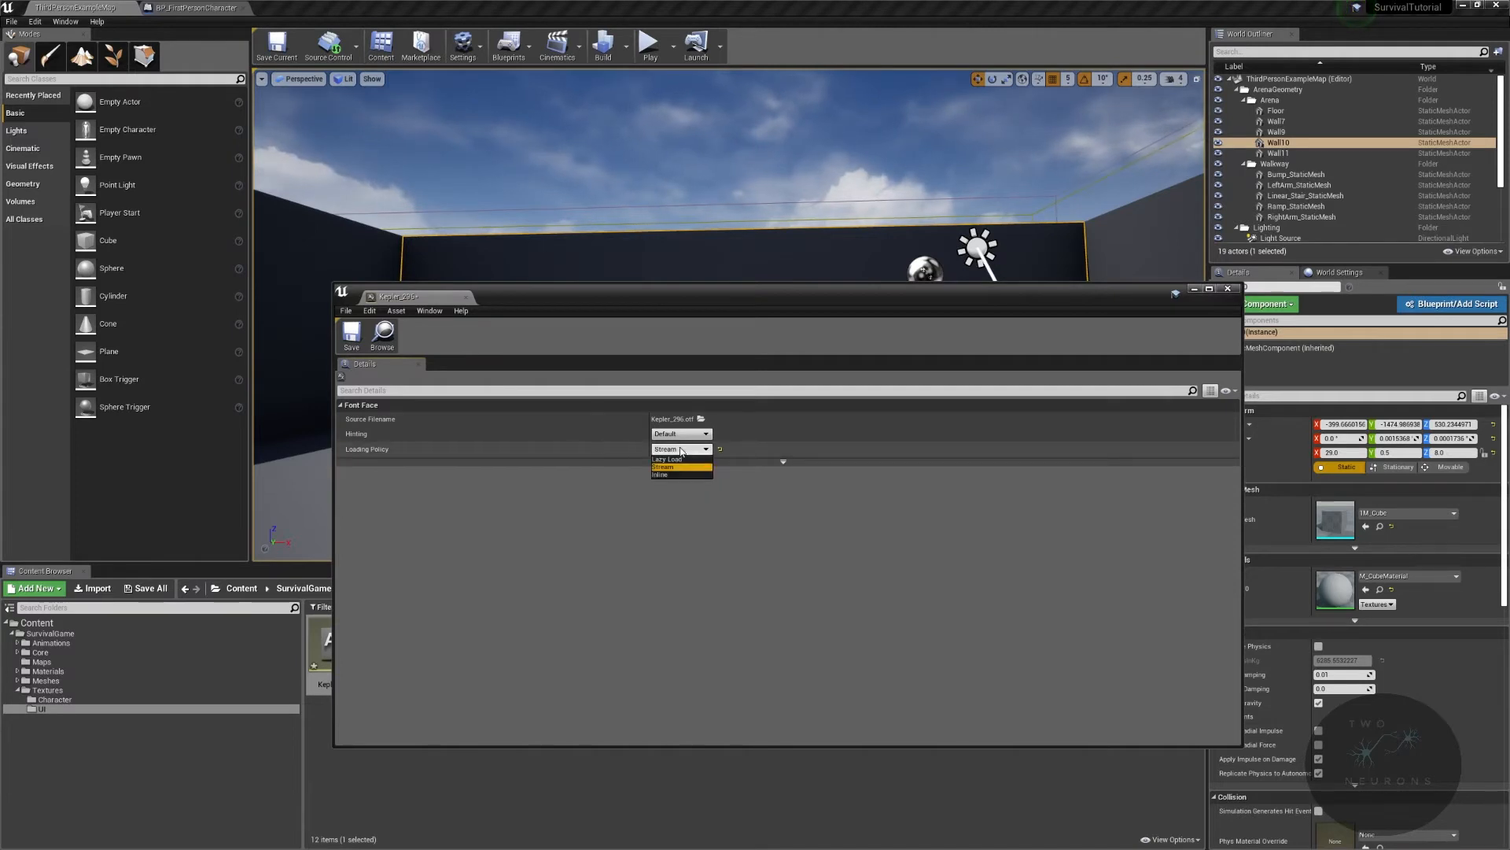
mouse_move(667, 459)
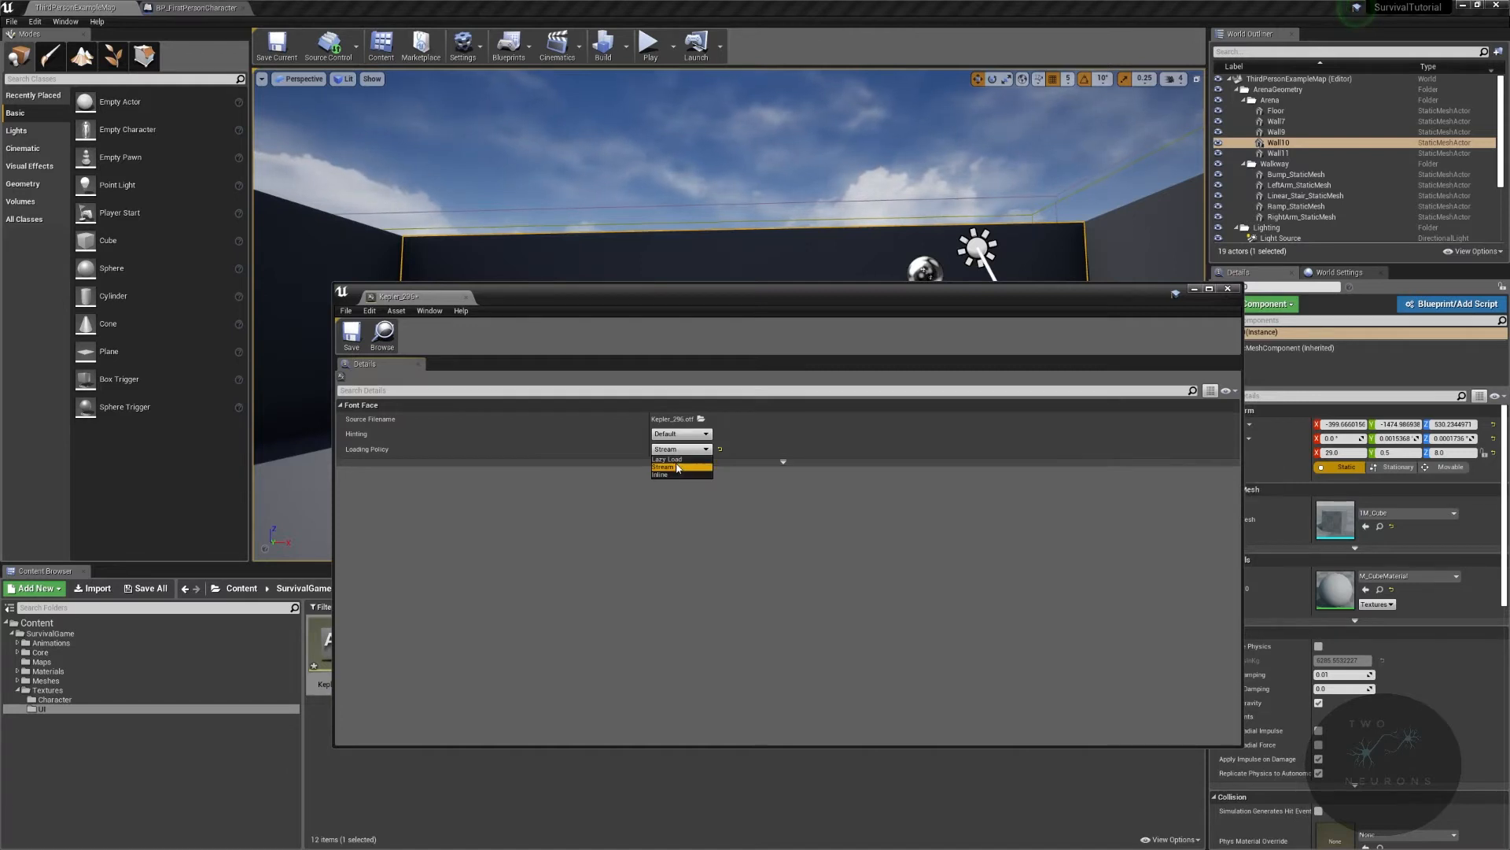
mouse_move(667, 457)
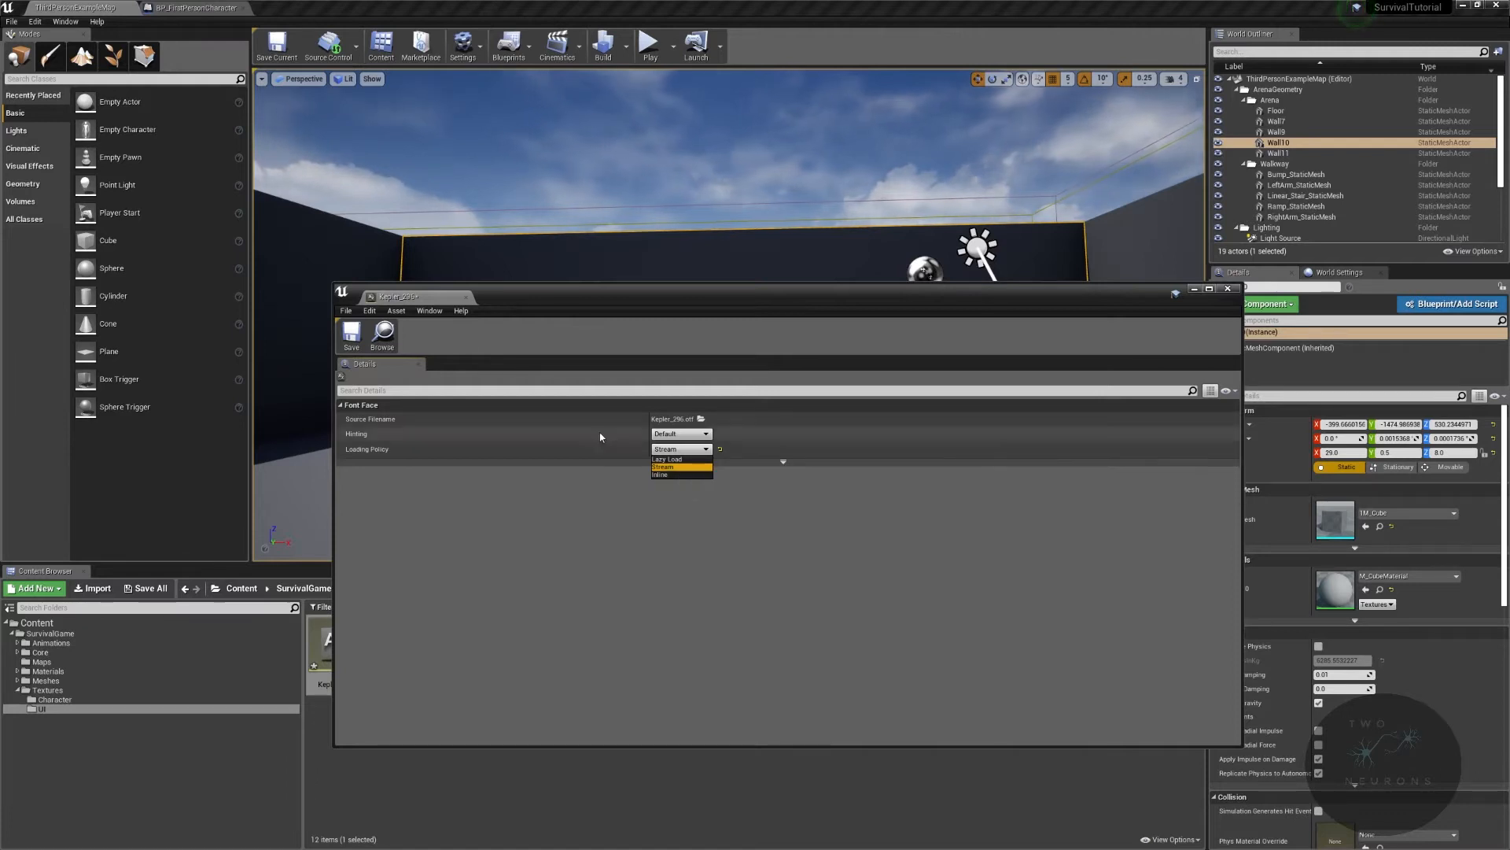
mouse_move(675, 474)
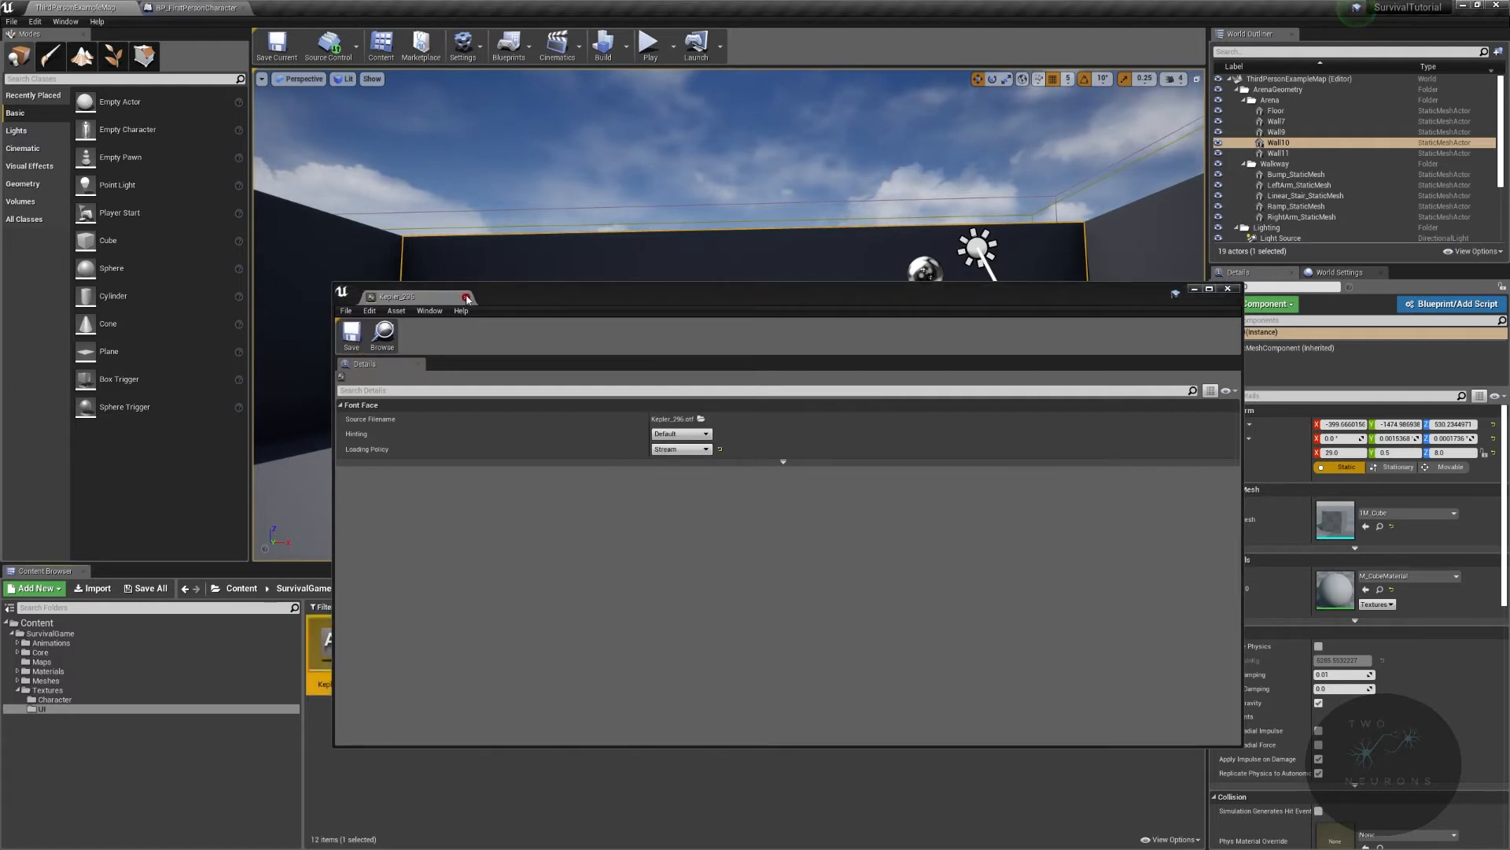
Step: Close the font face settings and inspect the Kepler_296_Font composite font
left_click(1229, 288)
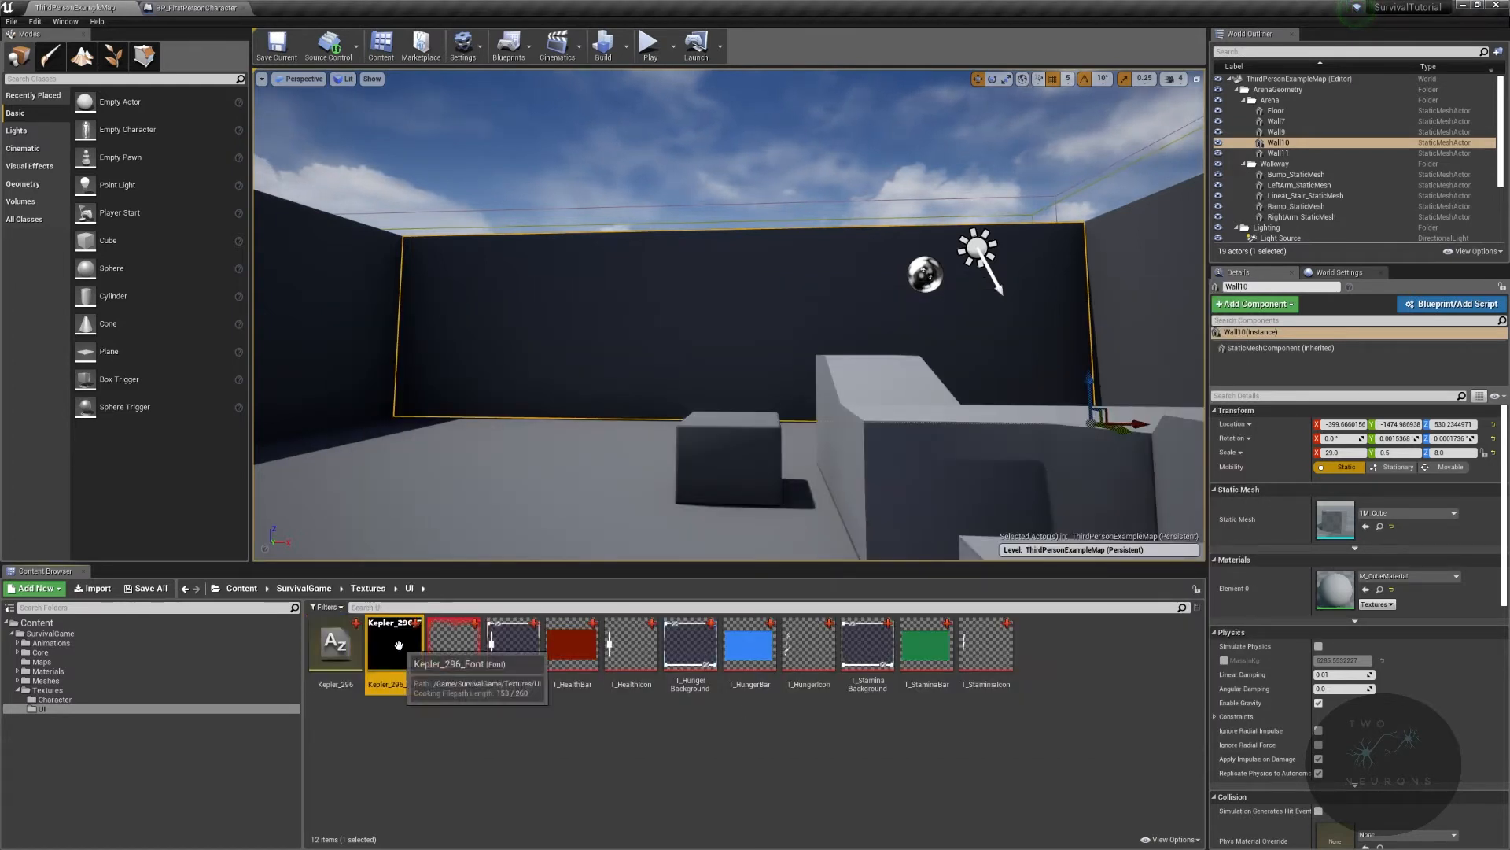
double_click(390, 640)
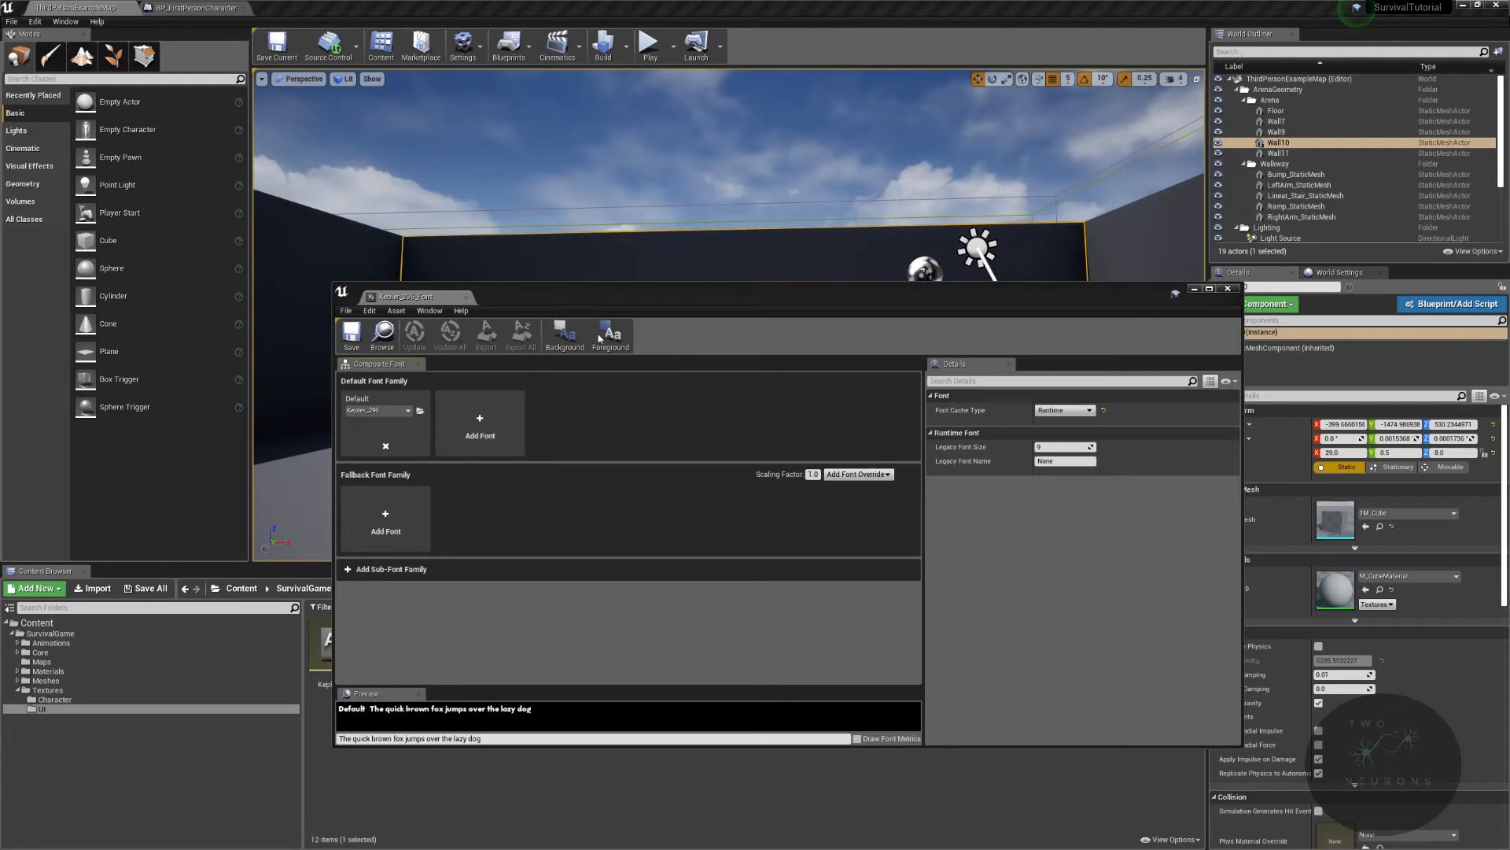
mouse_move(405, 296)
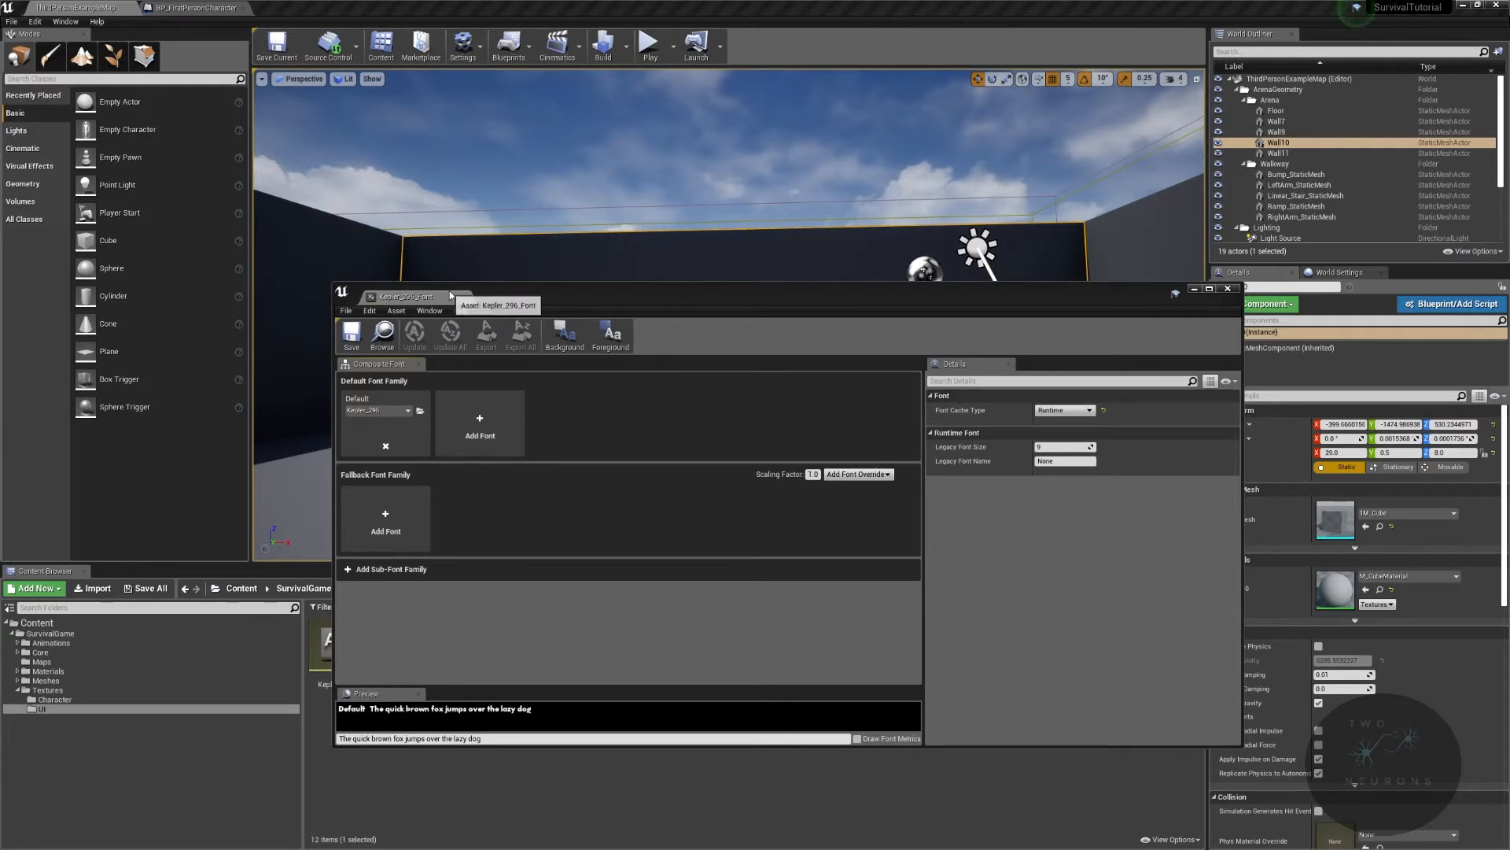
mouse_move(467, 295)
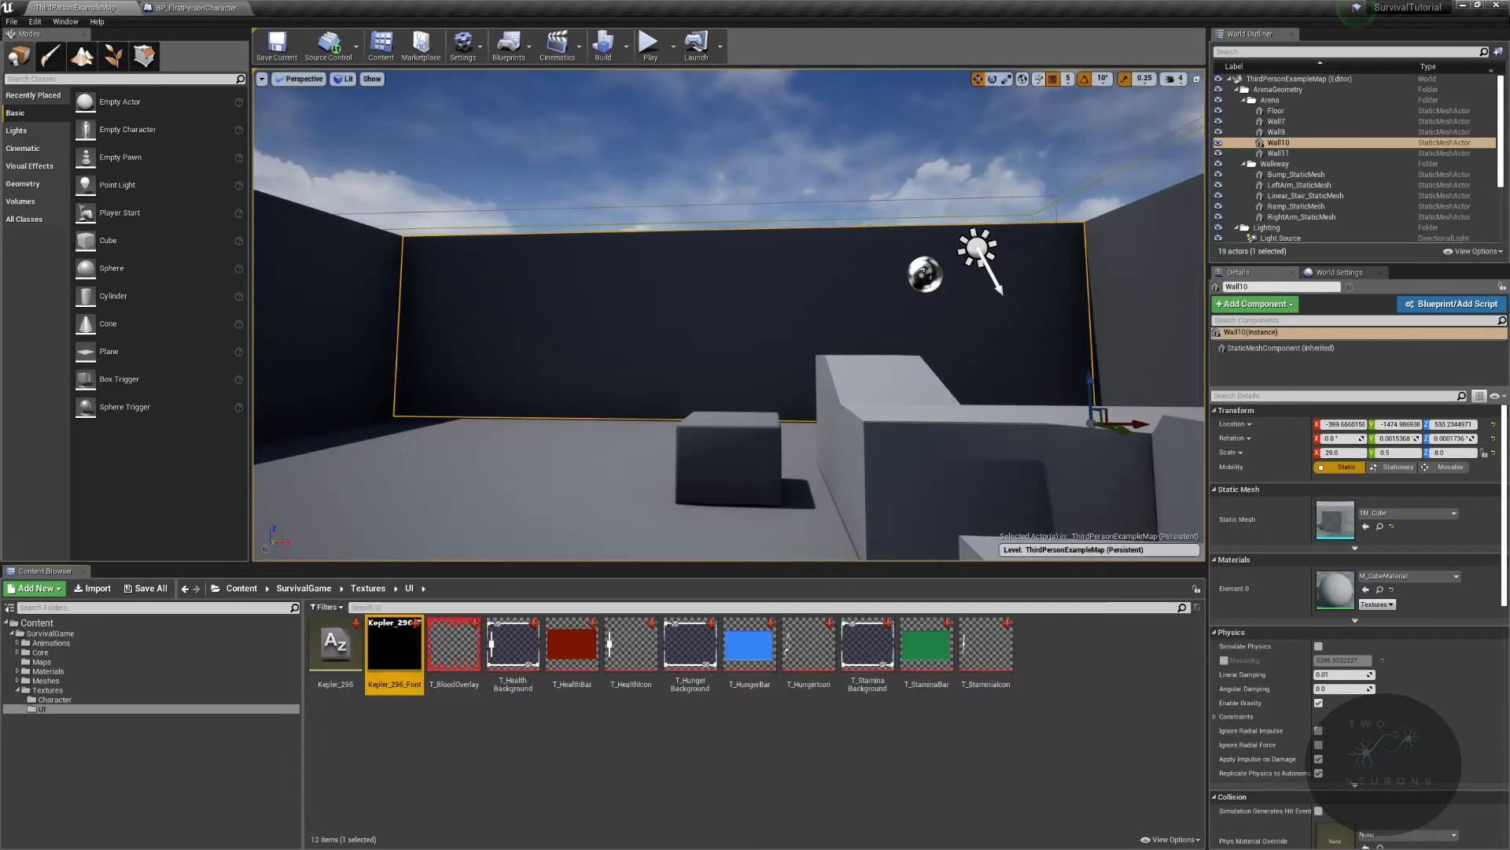
double_click(394, 645)
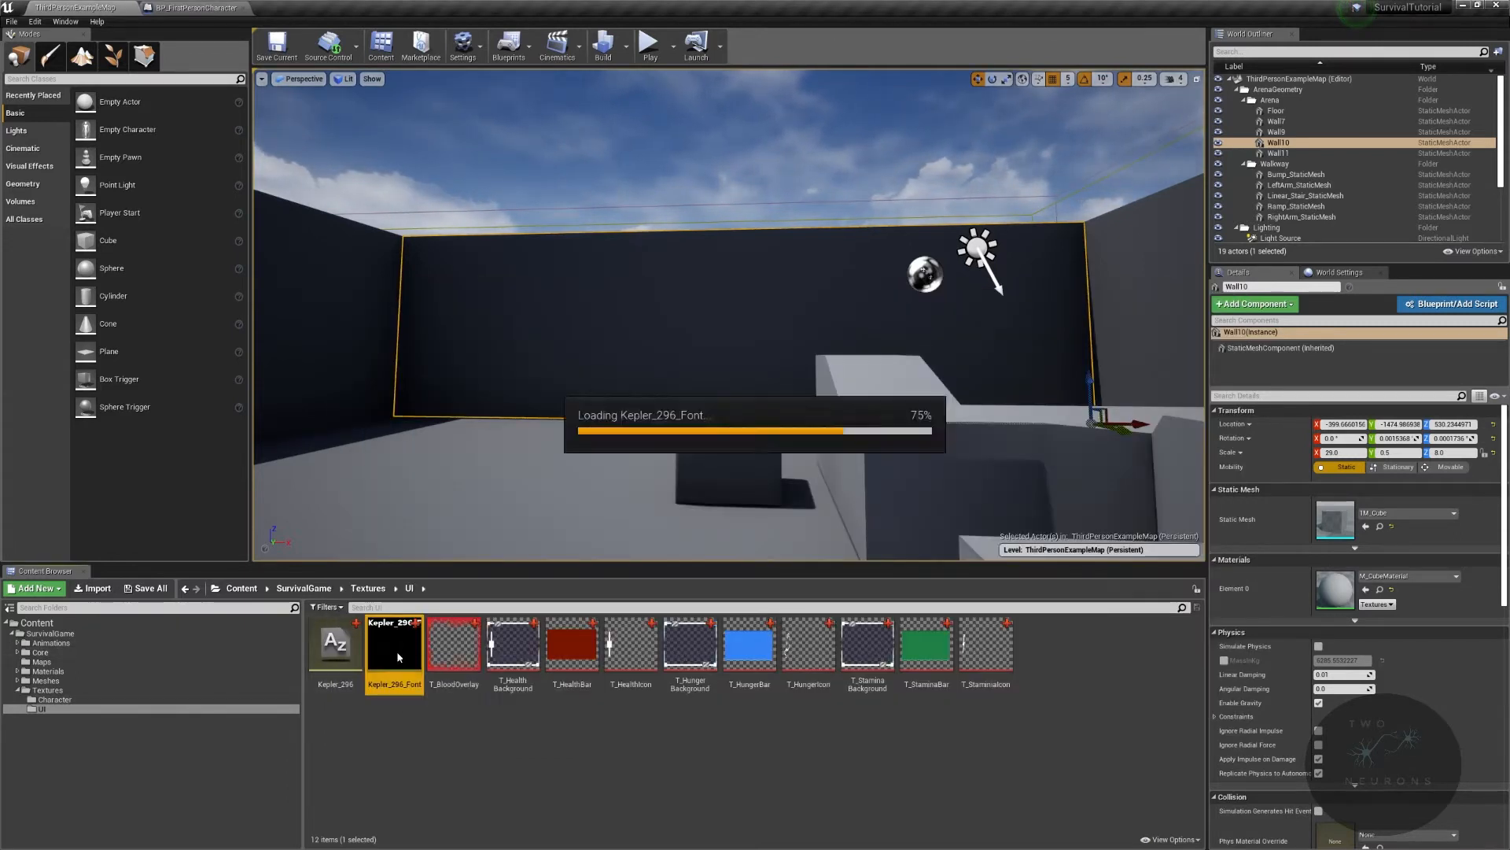
double_click(393, 645)
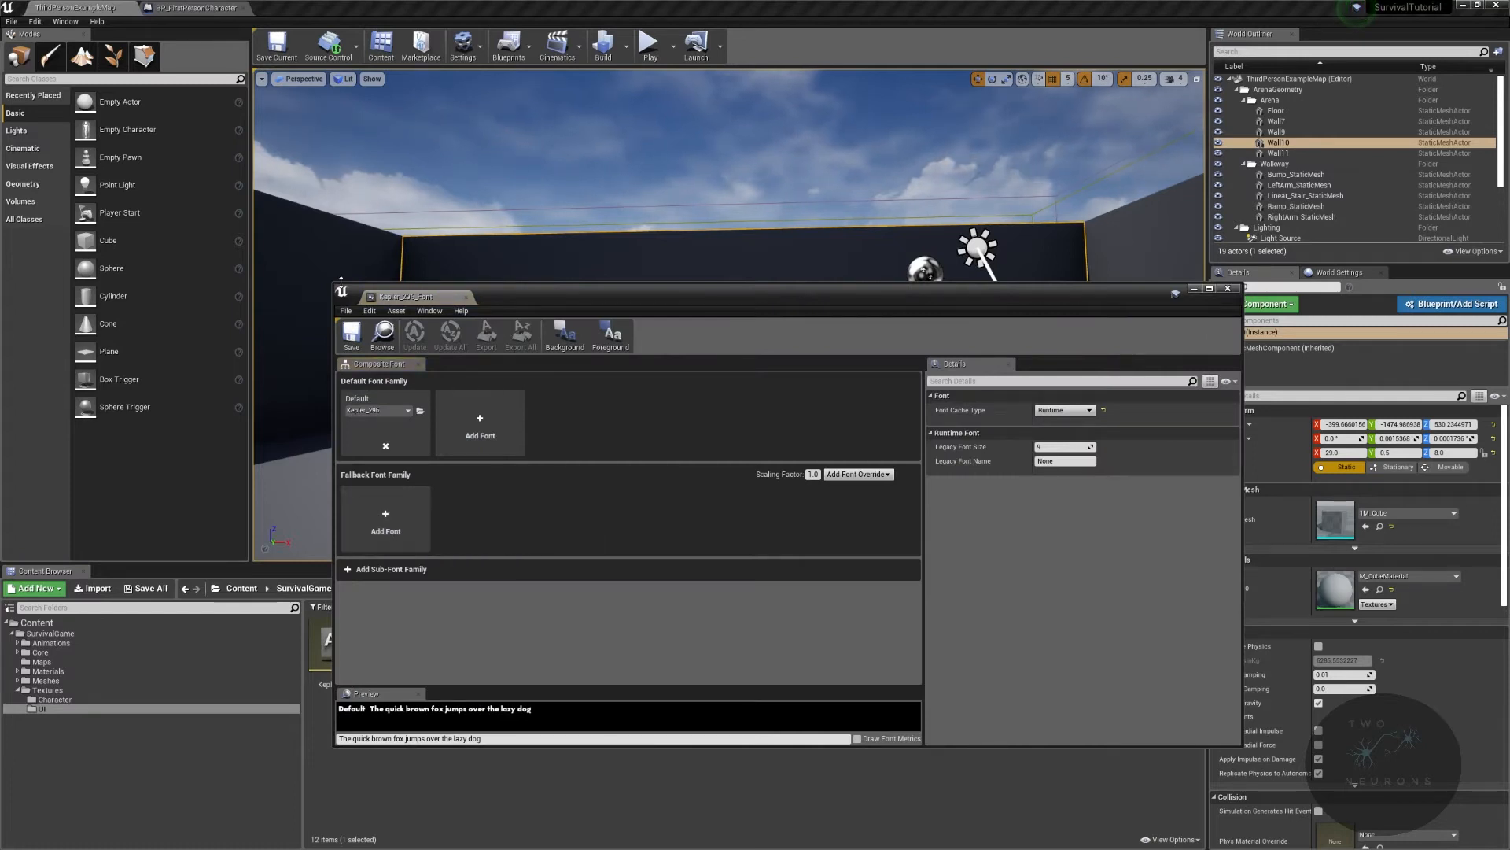
mouse_move(389, 482)
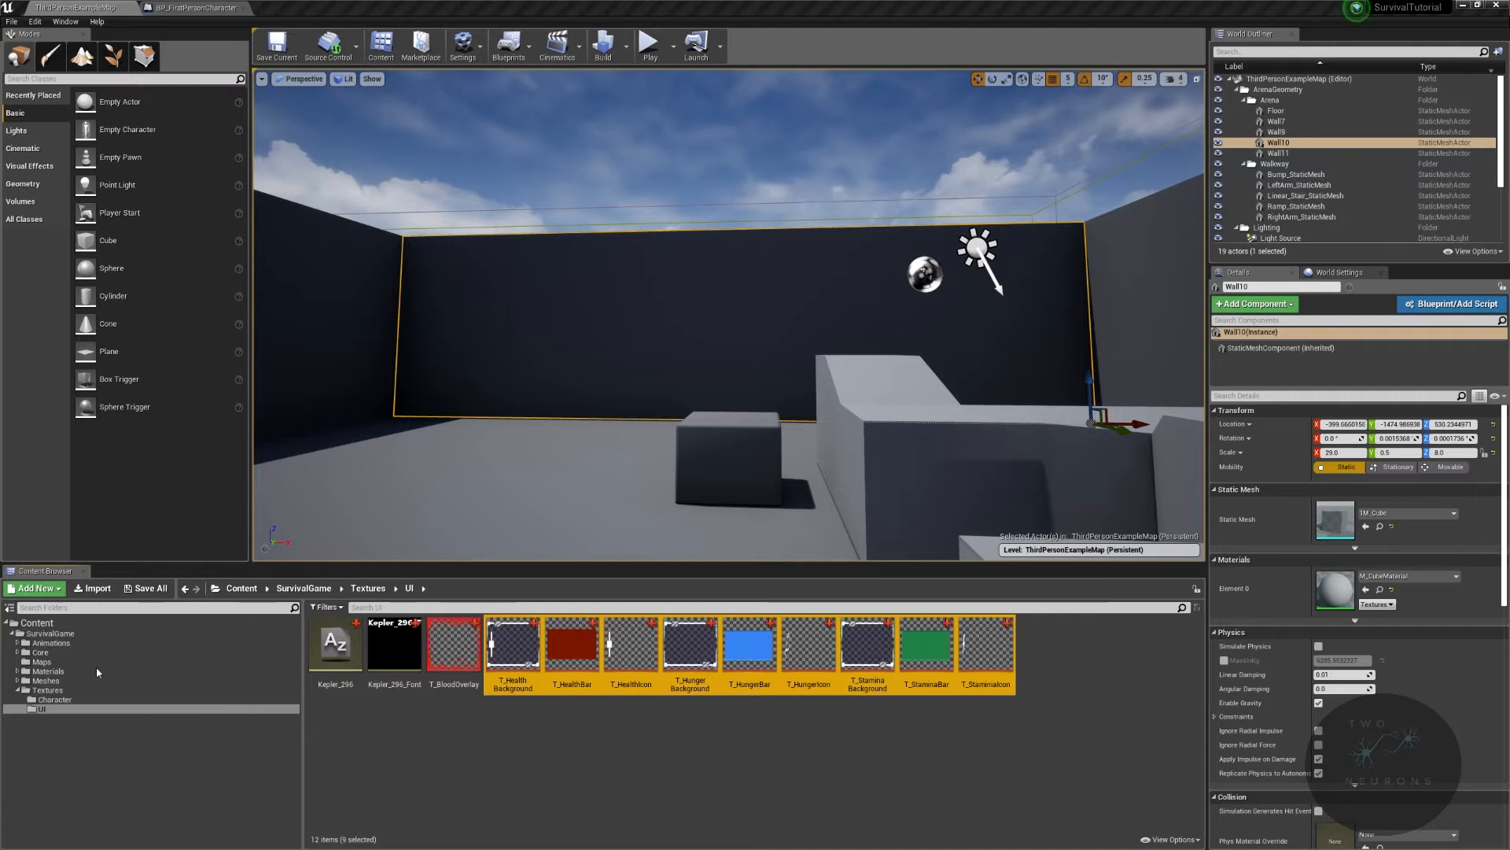
mouse_move(453, 642)
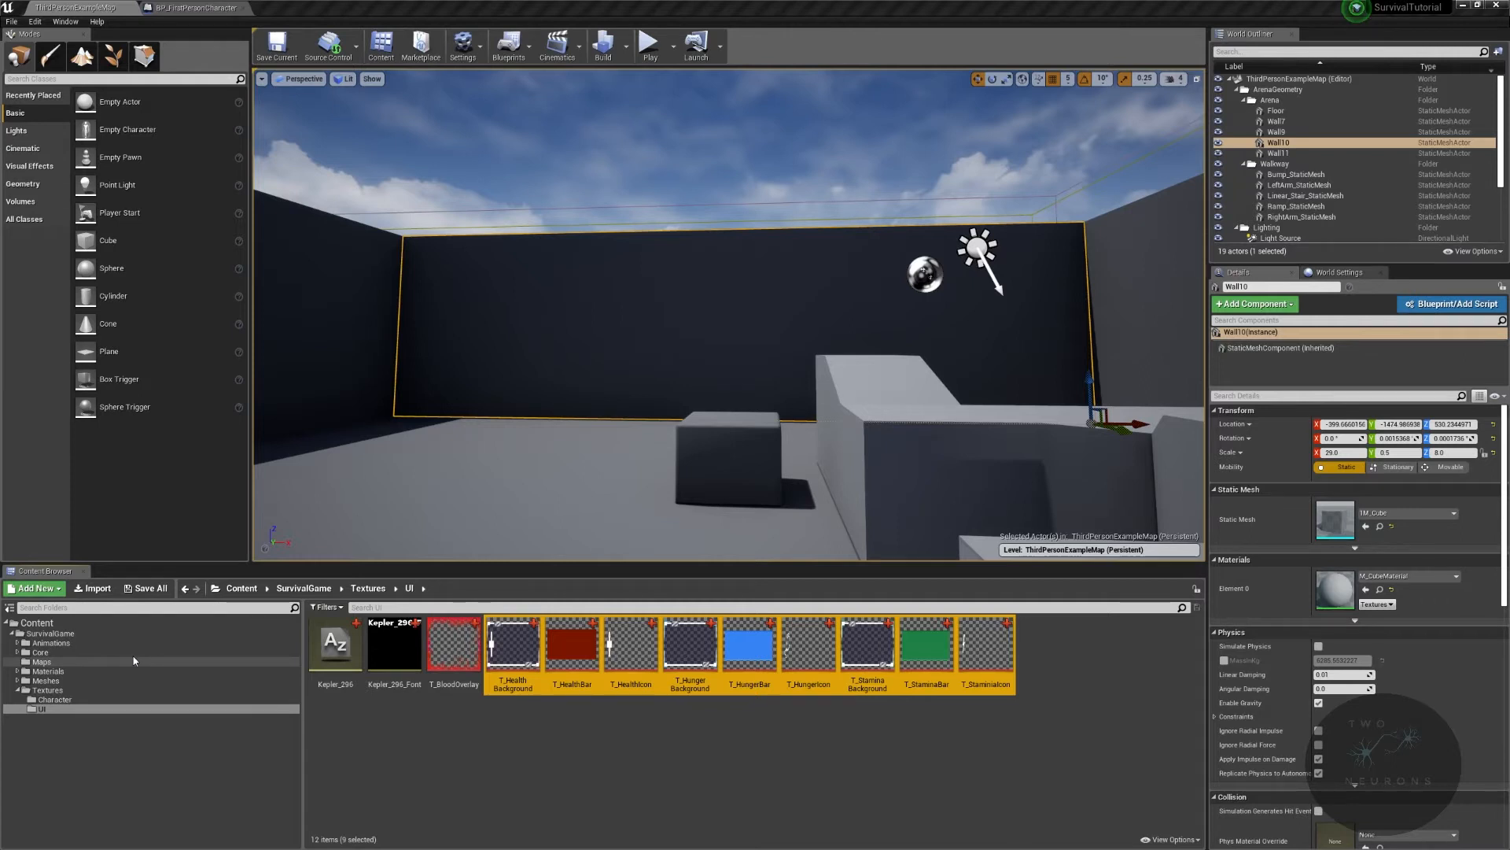
mouse_move(62, 651)
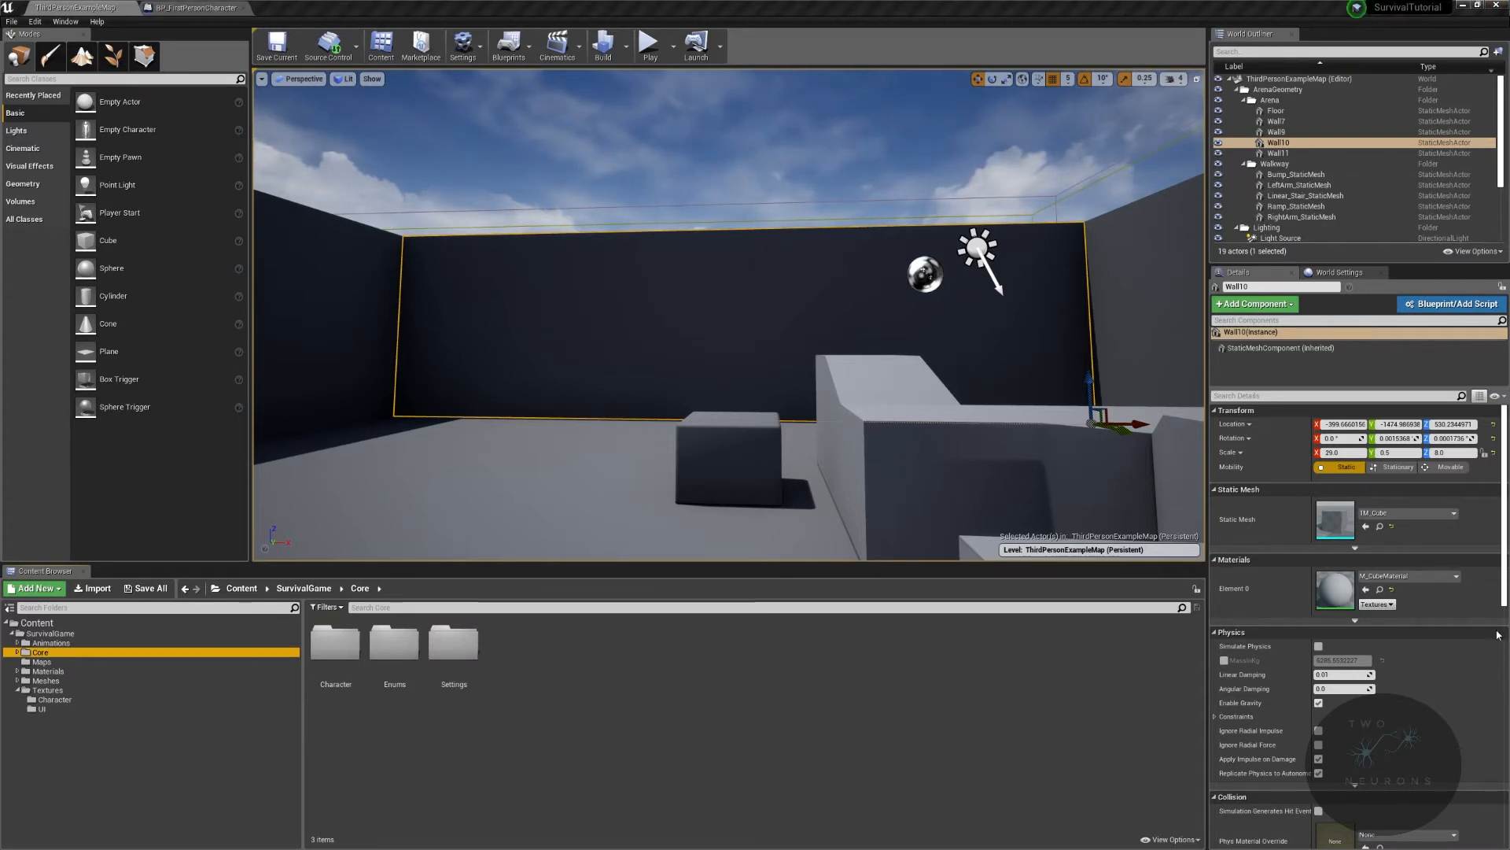
Step: Create Widget under Core with a WidgetComponents folder inside, and open it
left_click(36, 587)
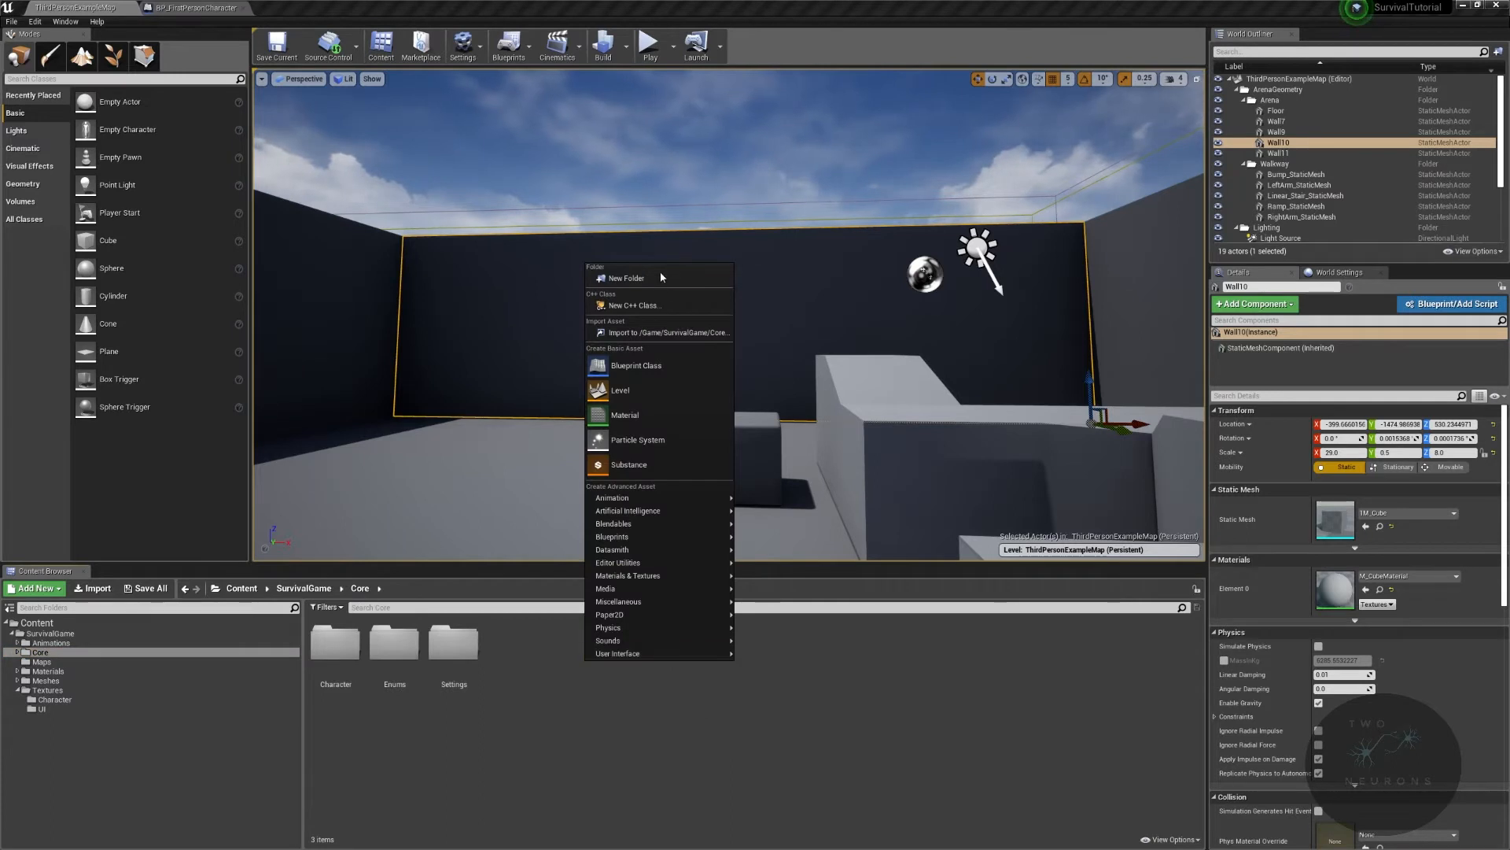
left_click(626, 277)
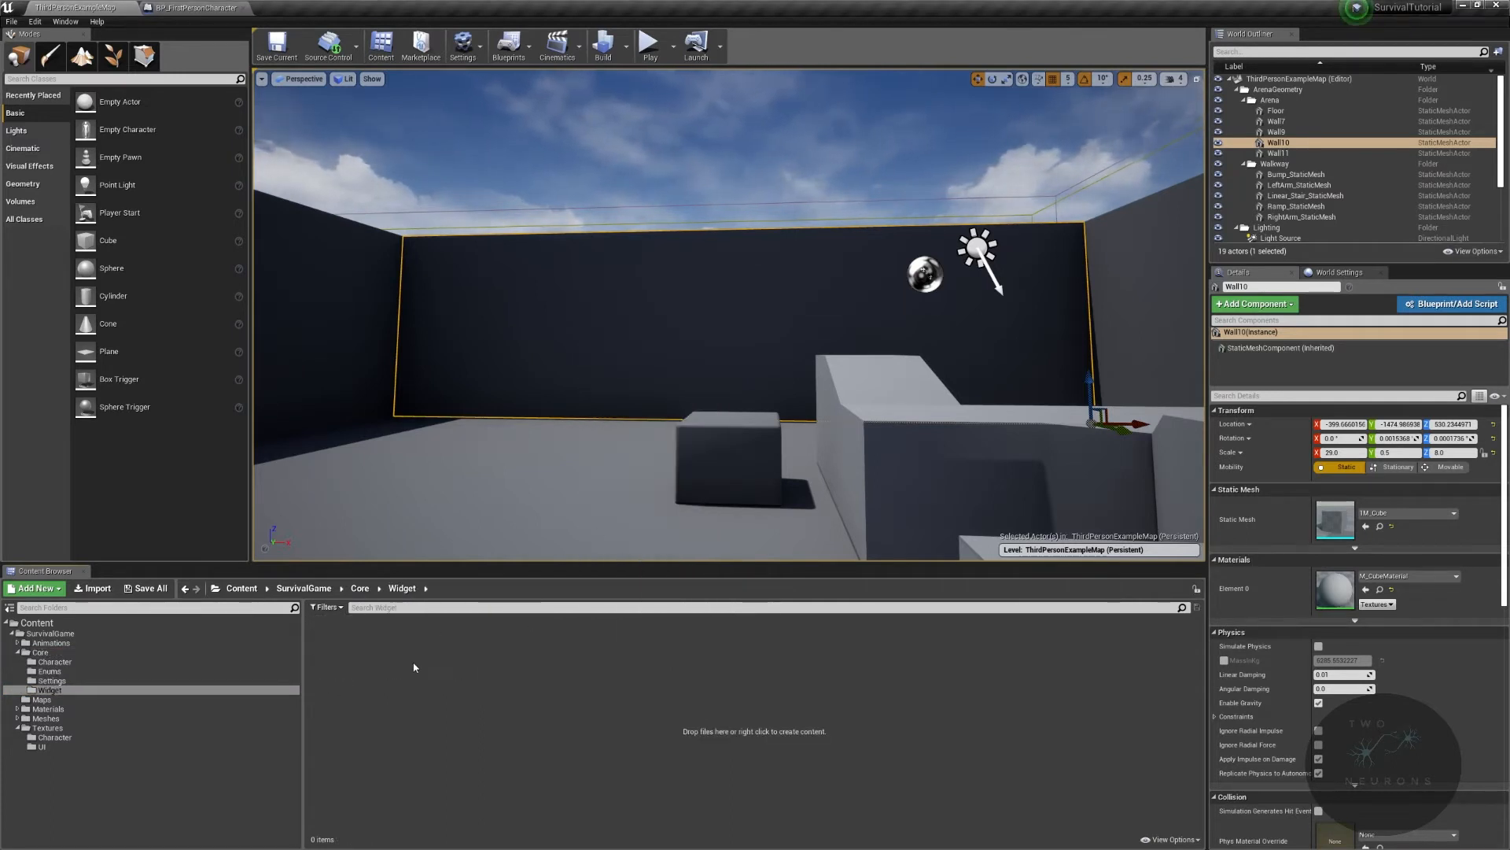
right_click(414, 667)
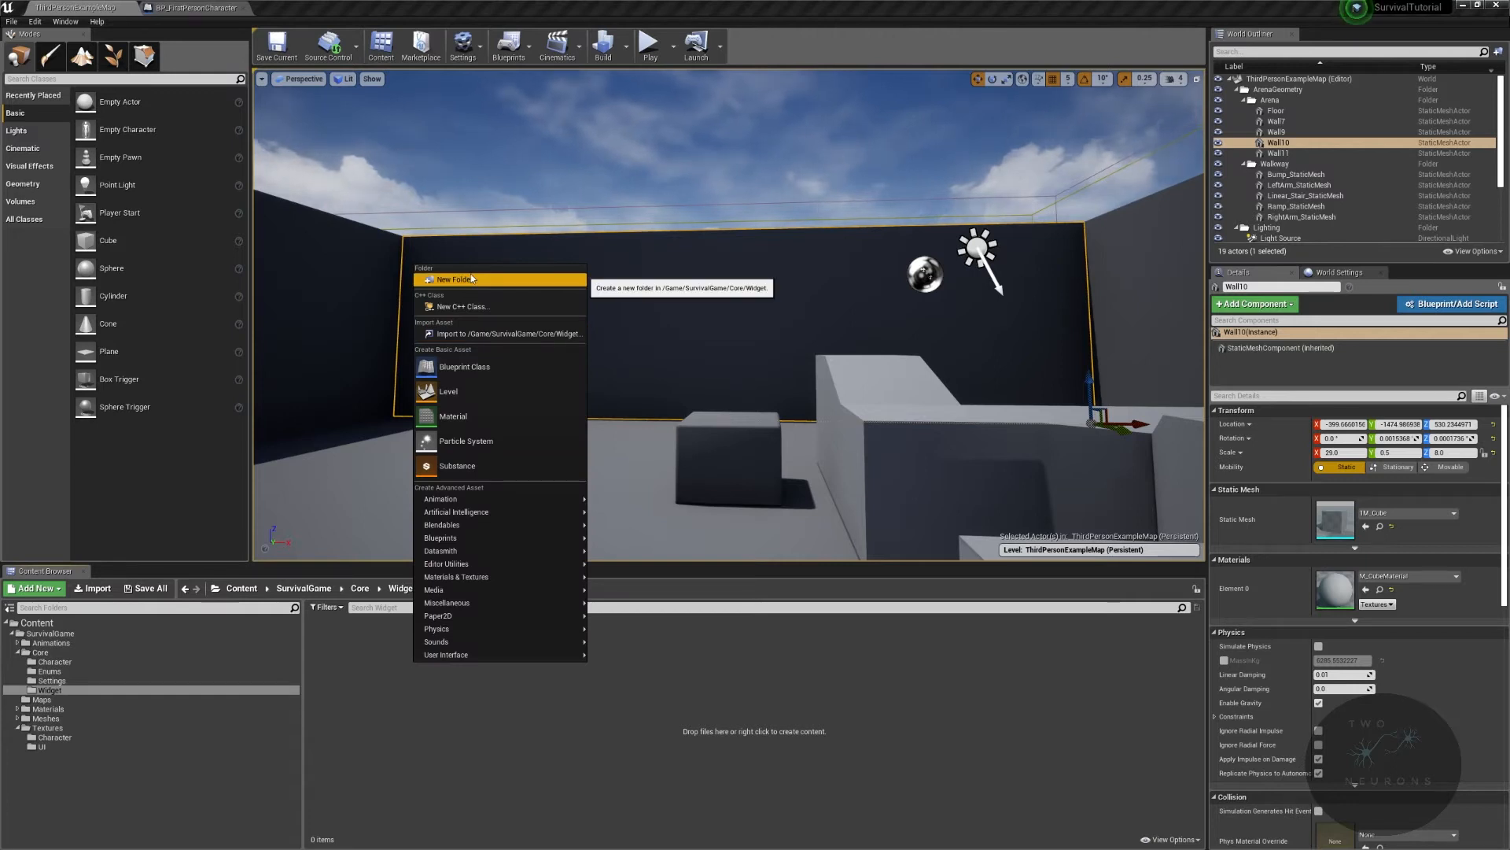
left_click(464, 279)
type("Widget Components")
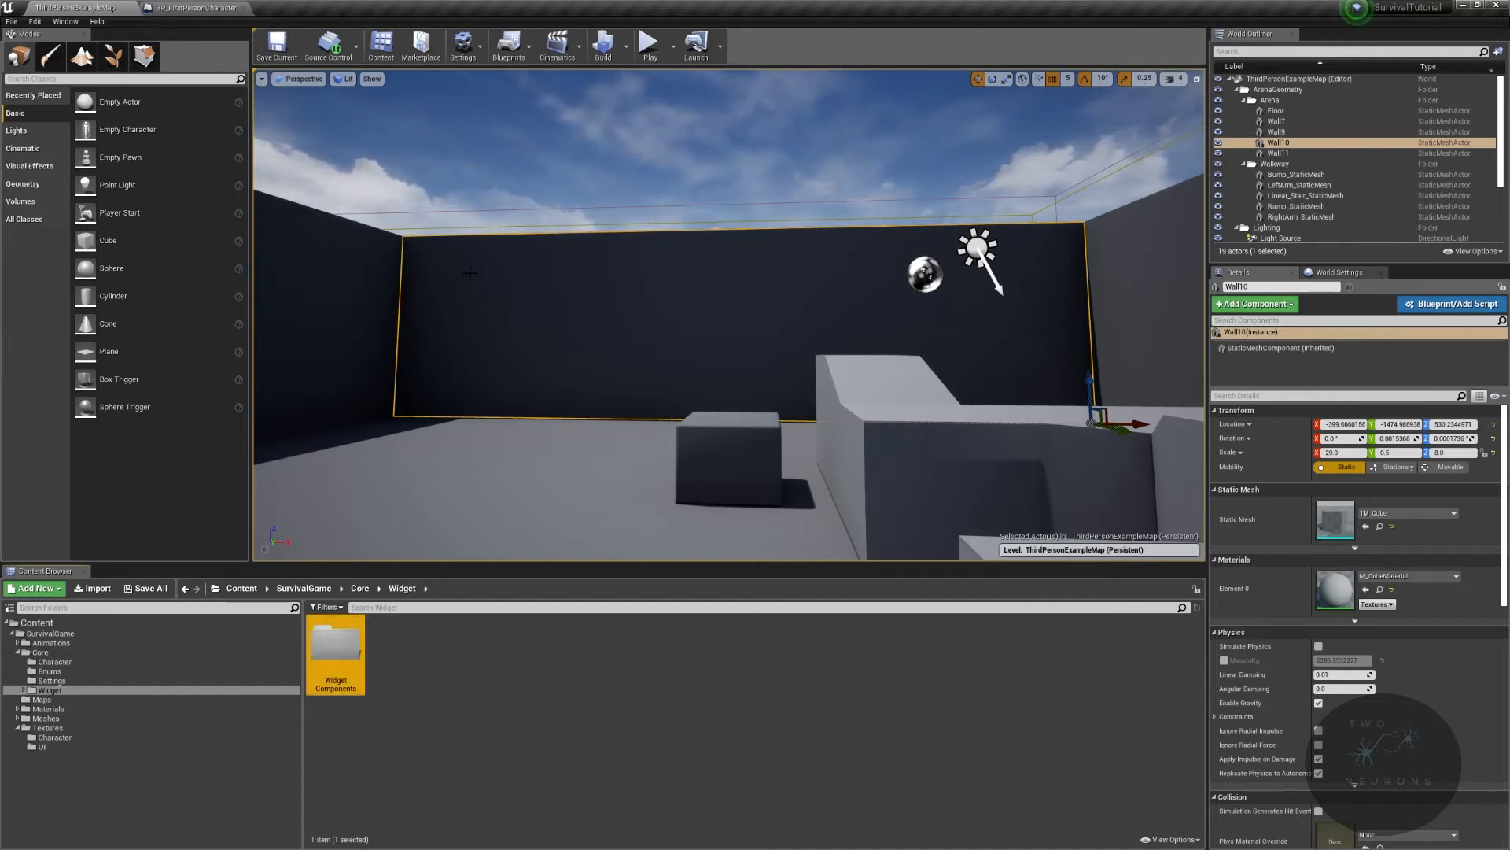
double_click(335, 650)
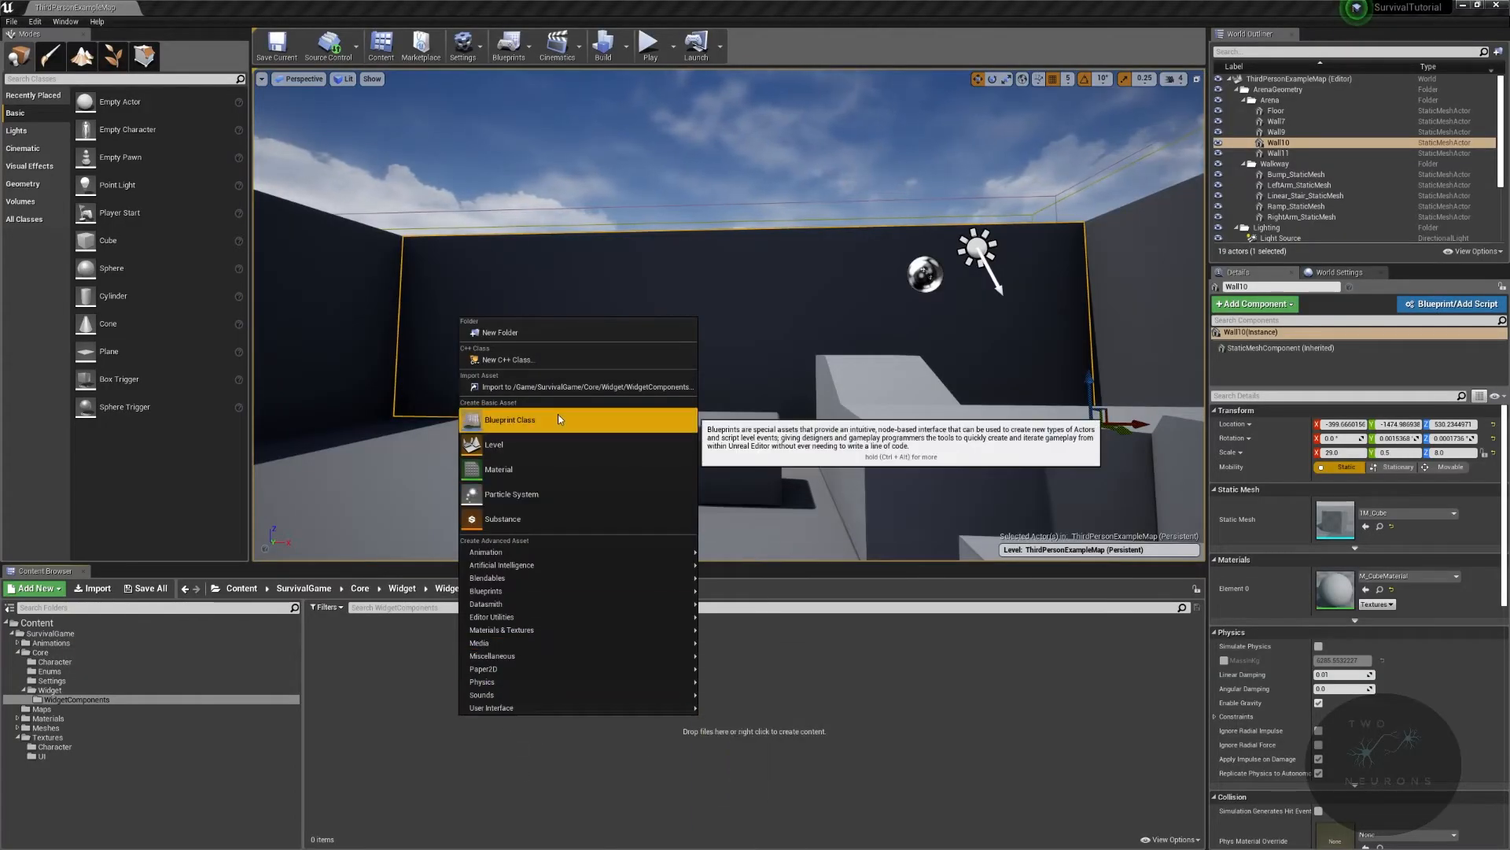
Step: Create a Blueprint class parented to TextBlock and name it WBPC_Custom
left_click(508, 419)
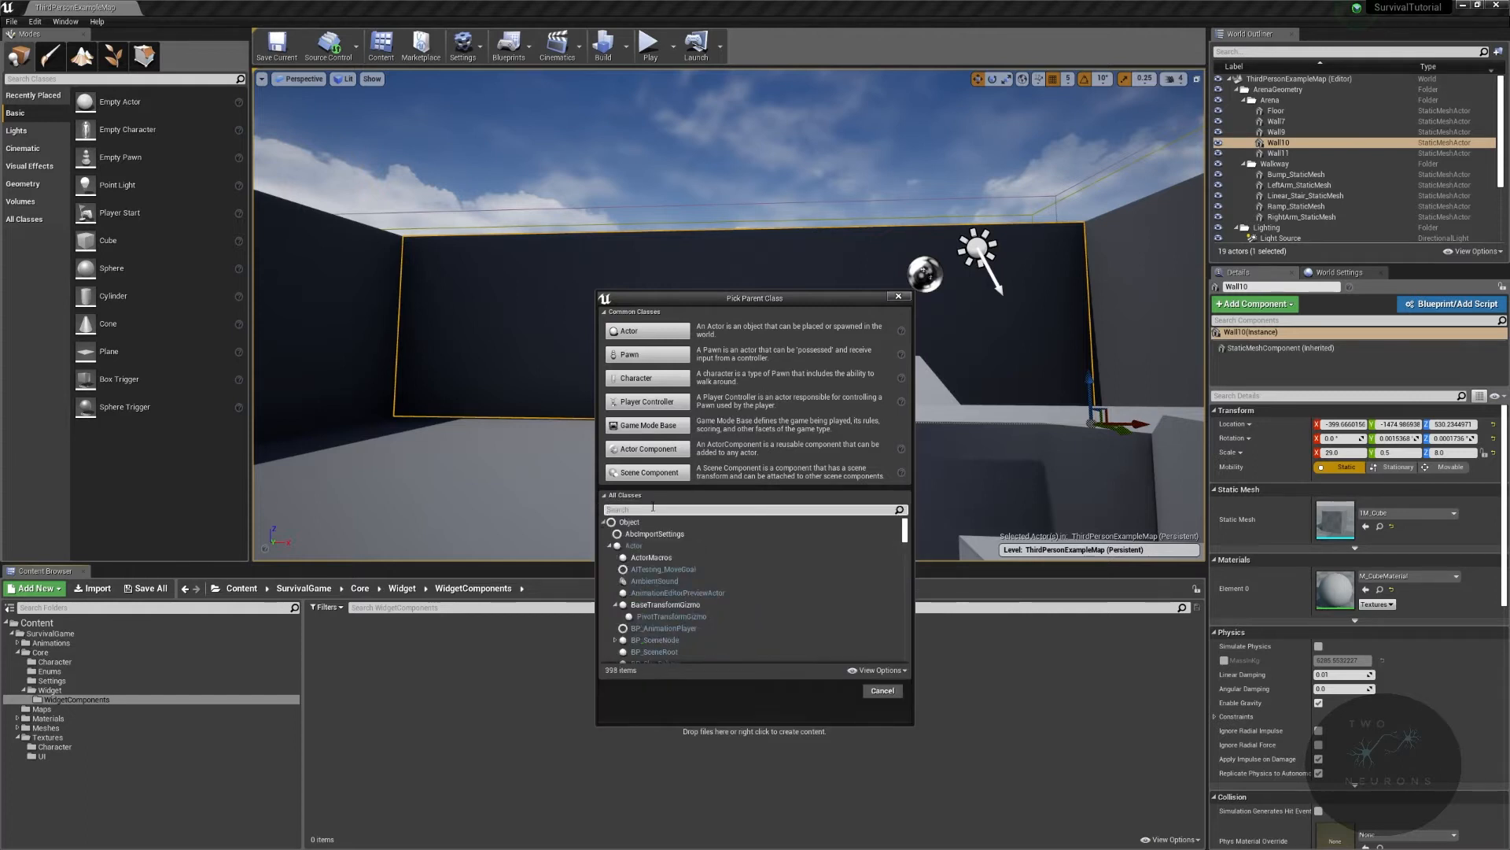
type("text")
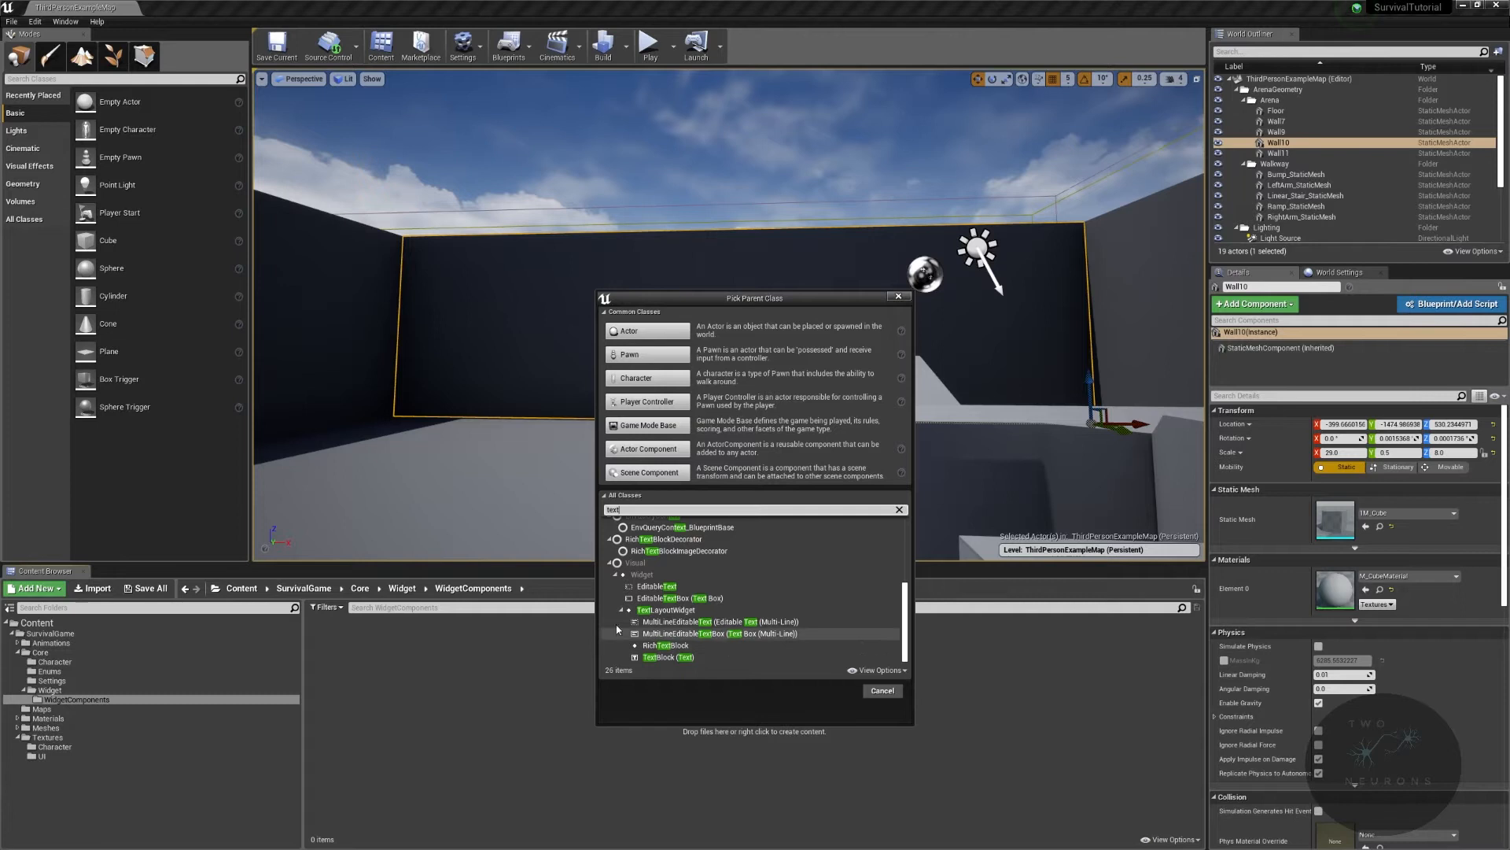
mouse_move(675, 578)
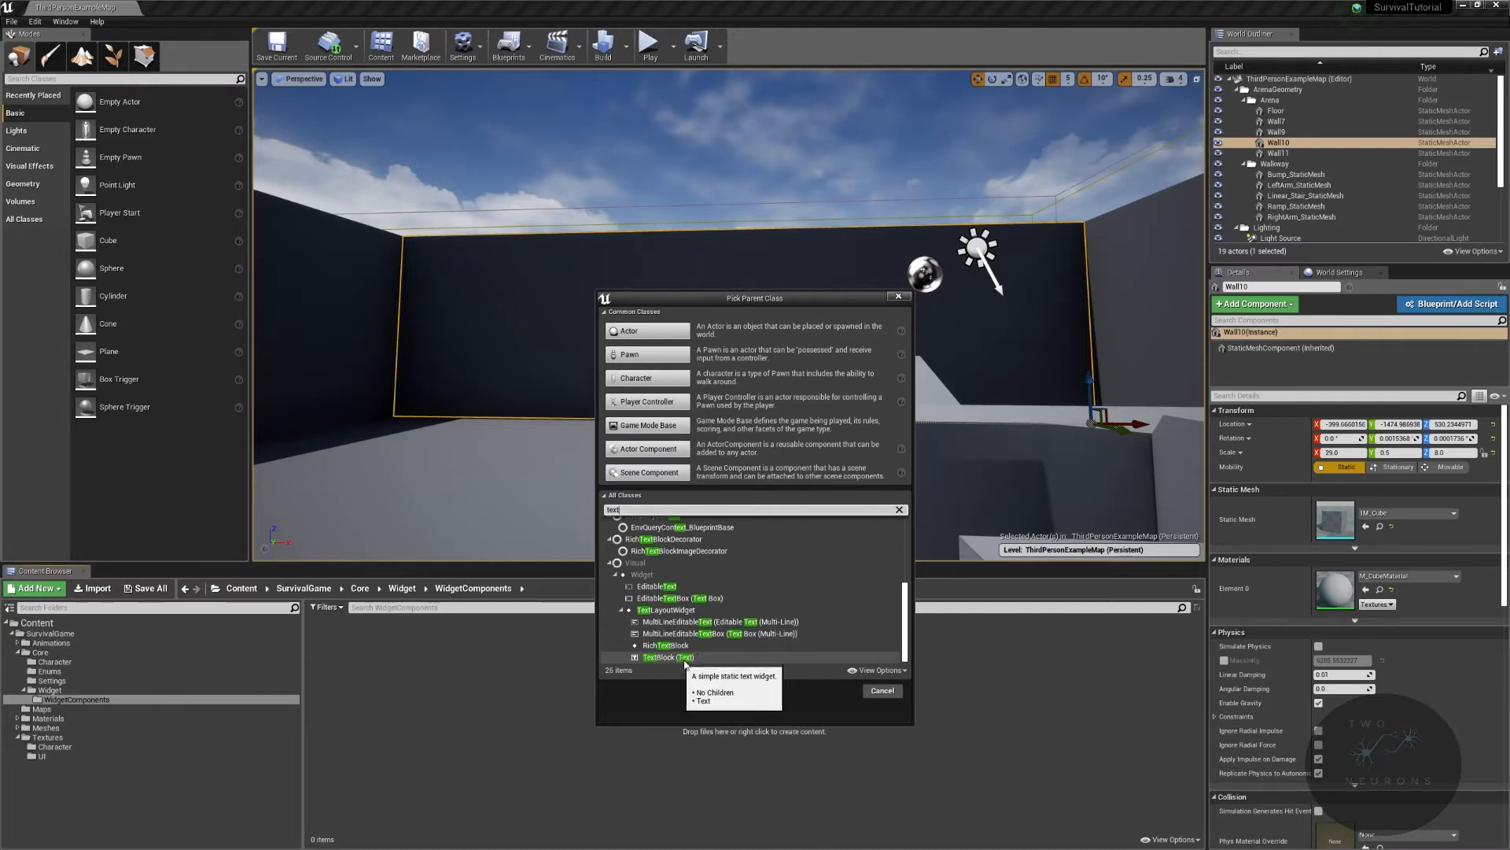
left_click(658, 658)
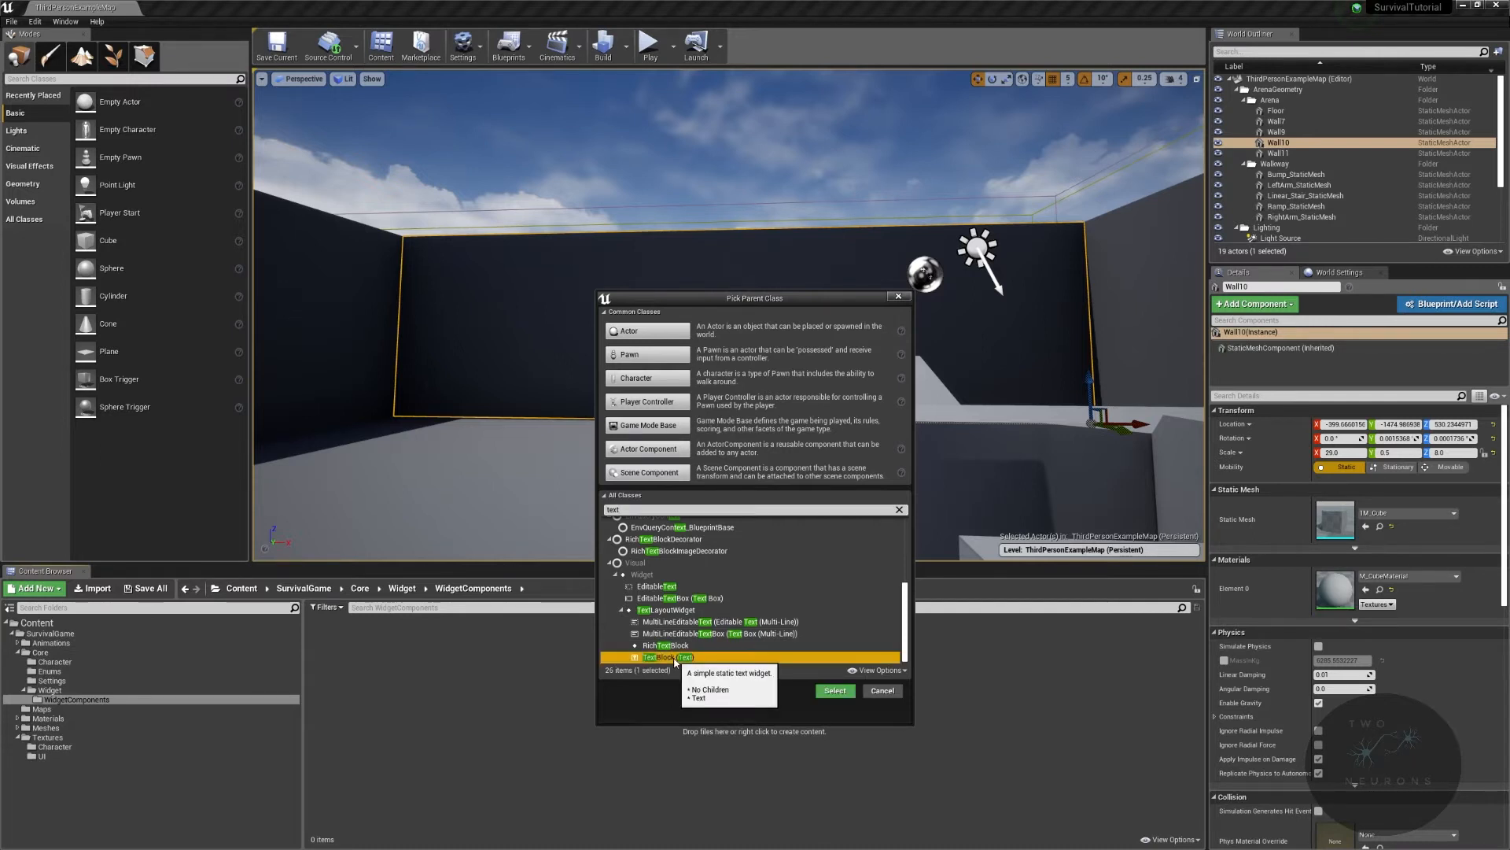
left_click(833, 689)
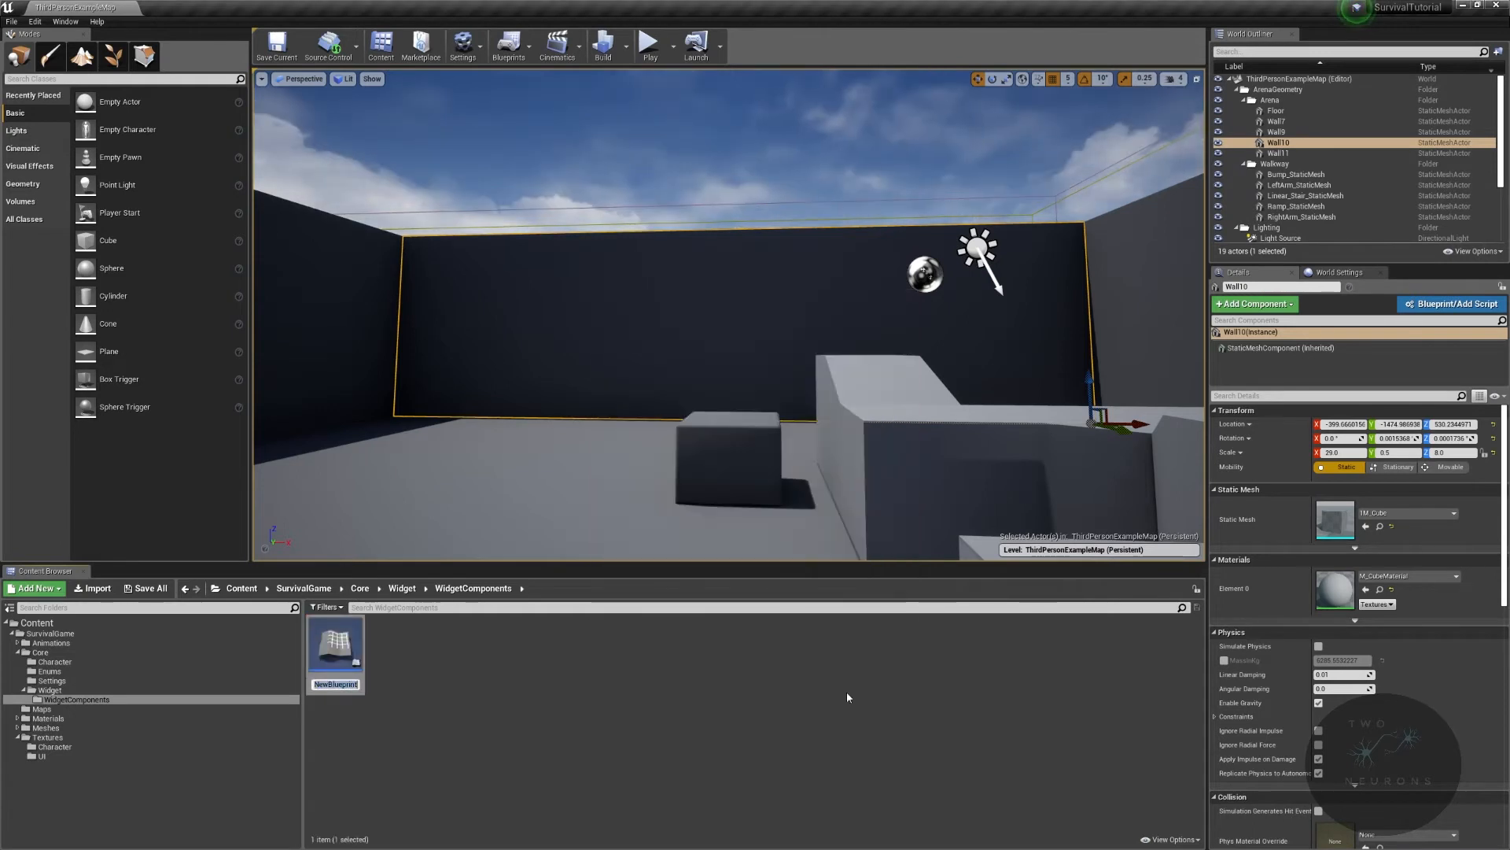
type("WBPC_Custom")
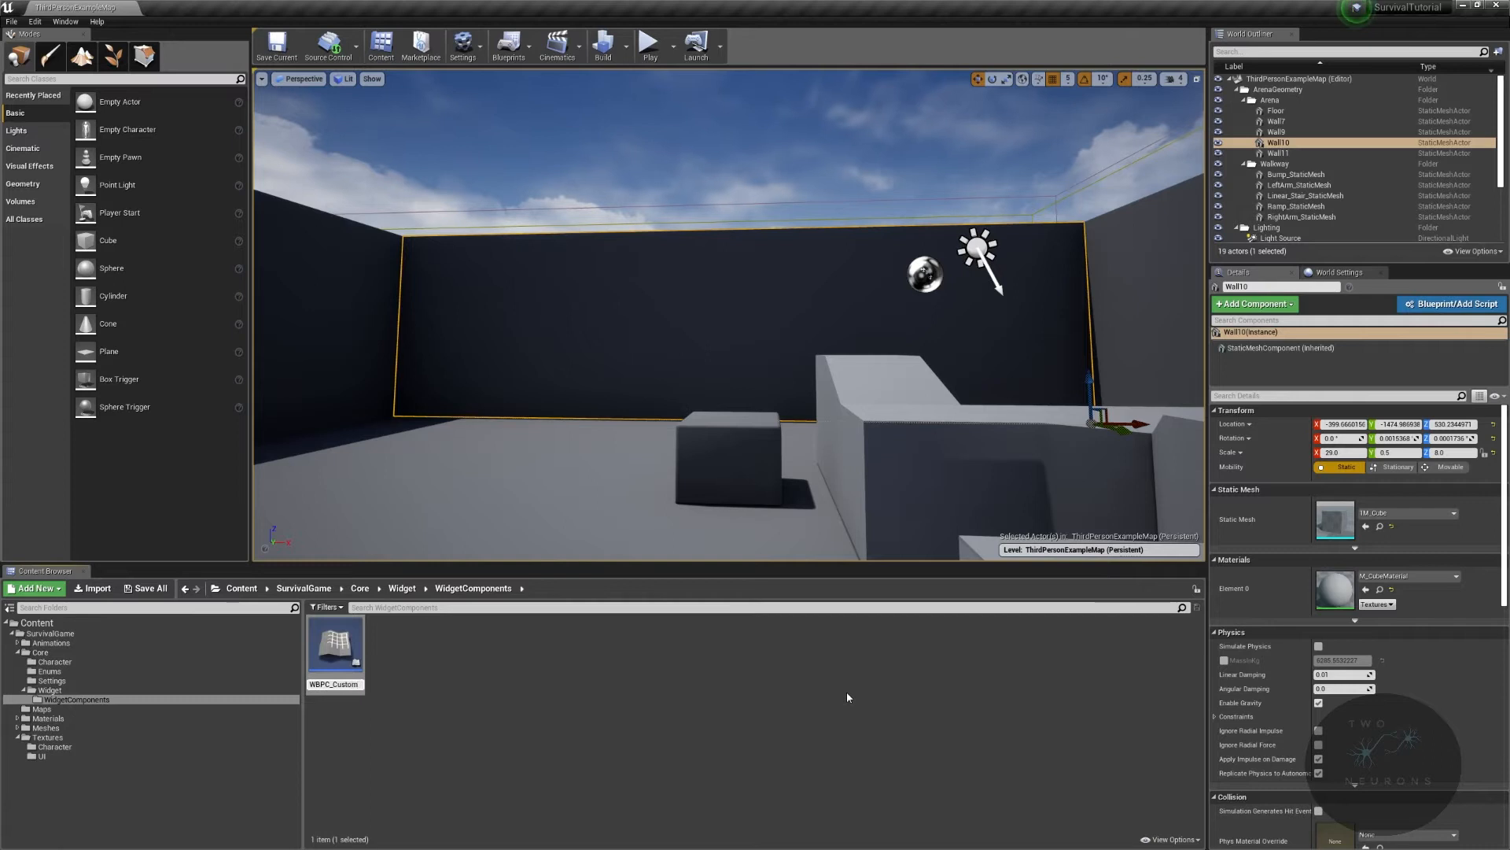
Step: Open WBPC_CustomText full screen and check its default Font setting
double_click(335, 644)
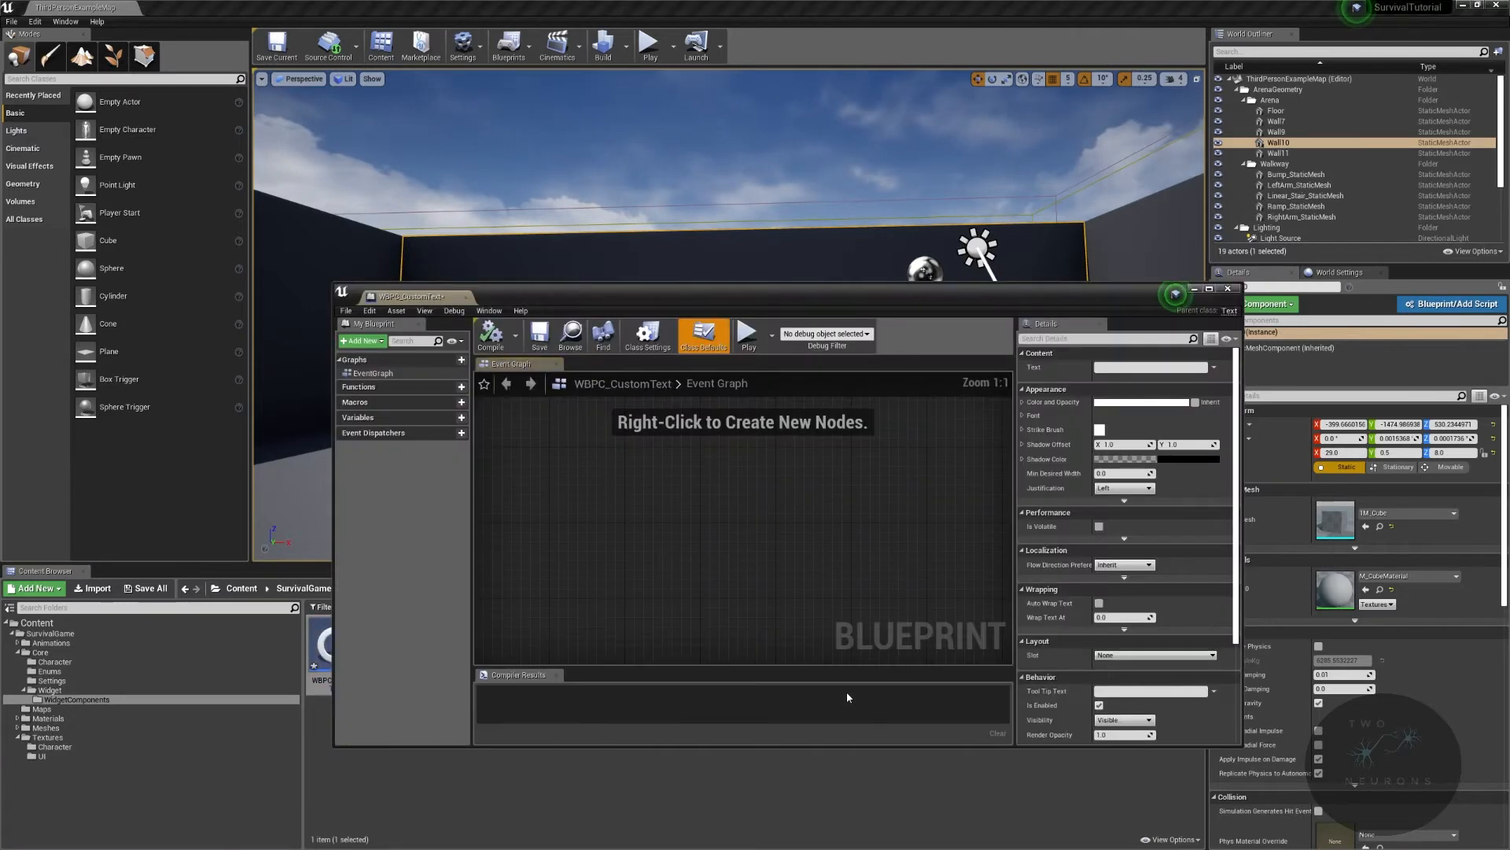
left_click(1229, 288)
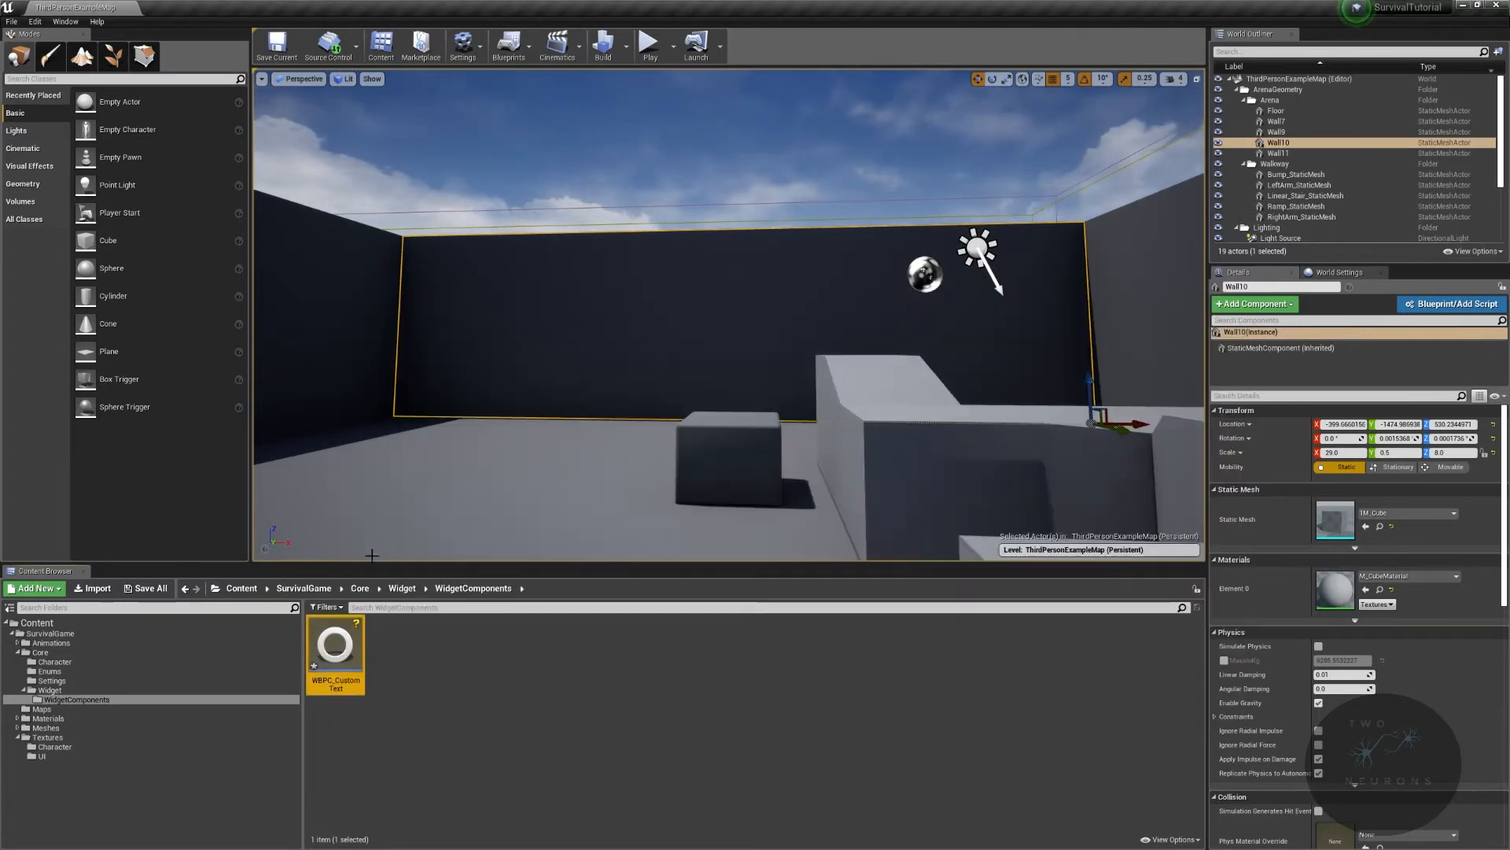
double_click(335, 646)
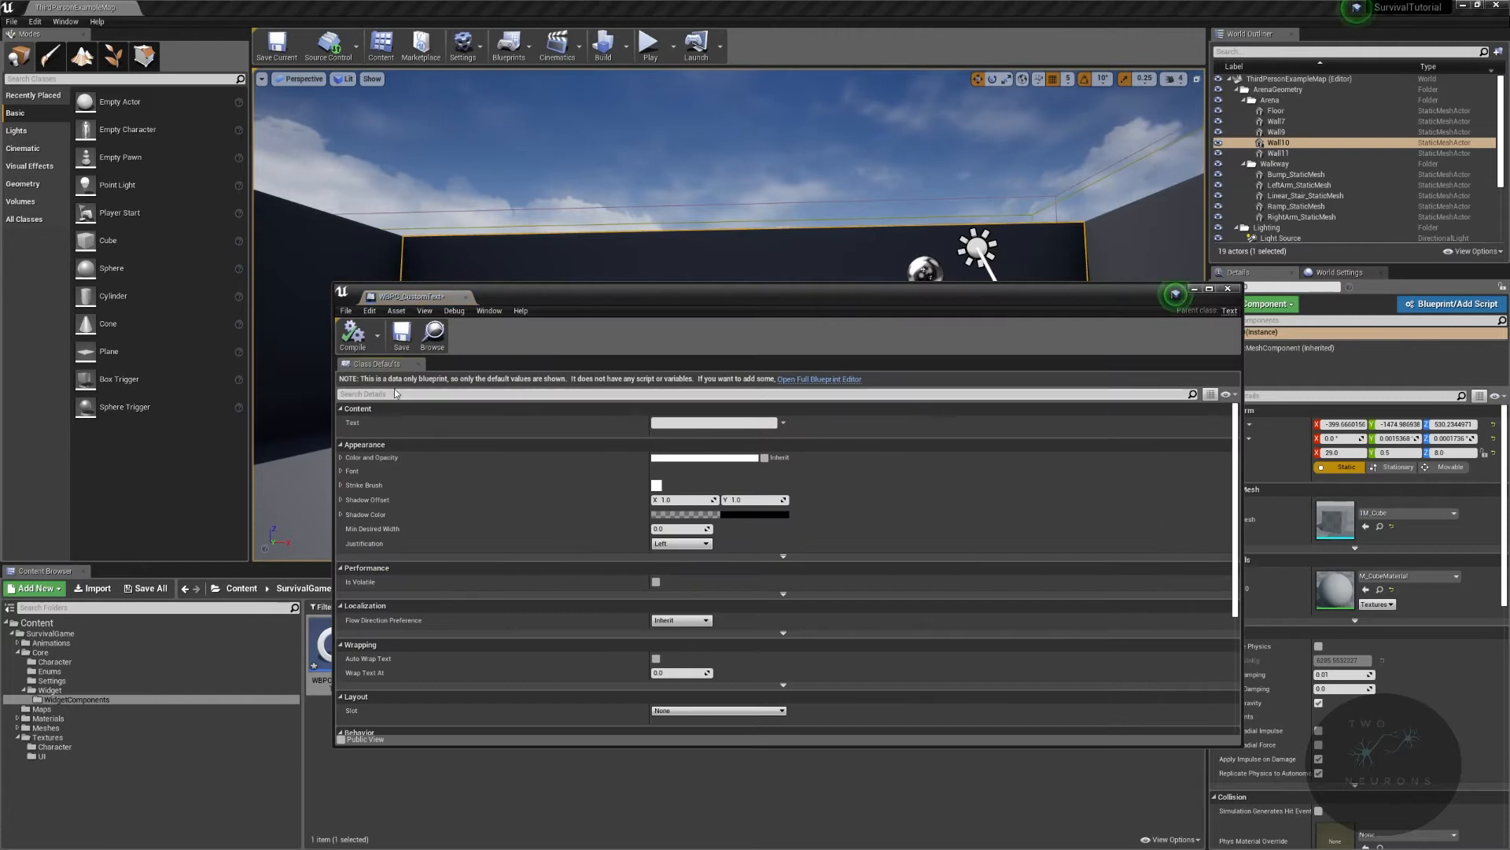
left_click(1209, 290)
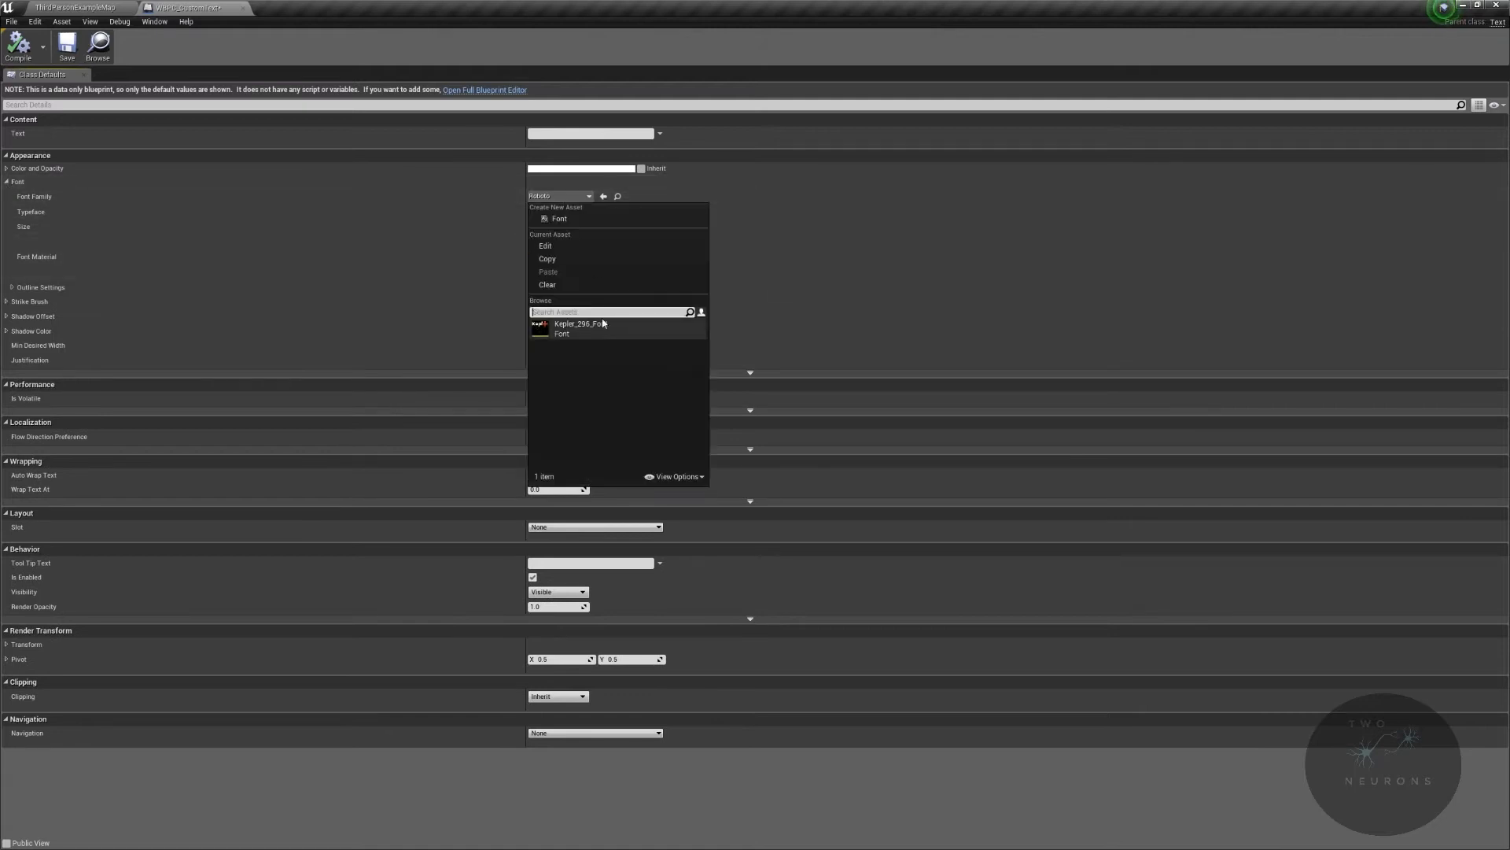
left_click(561, 326)
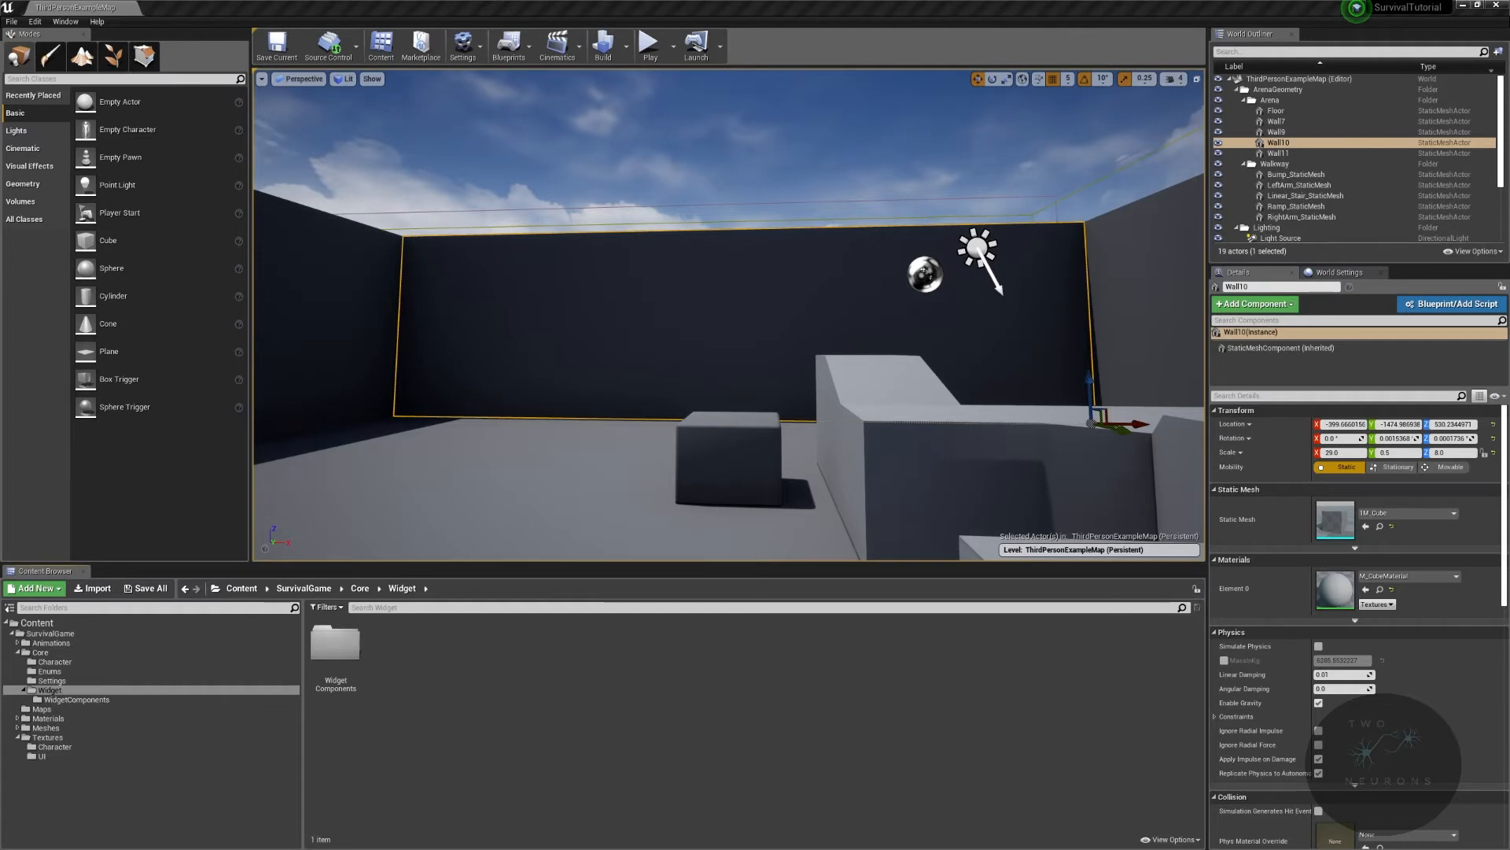
mouse_move(859, 646)
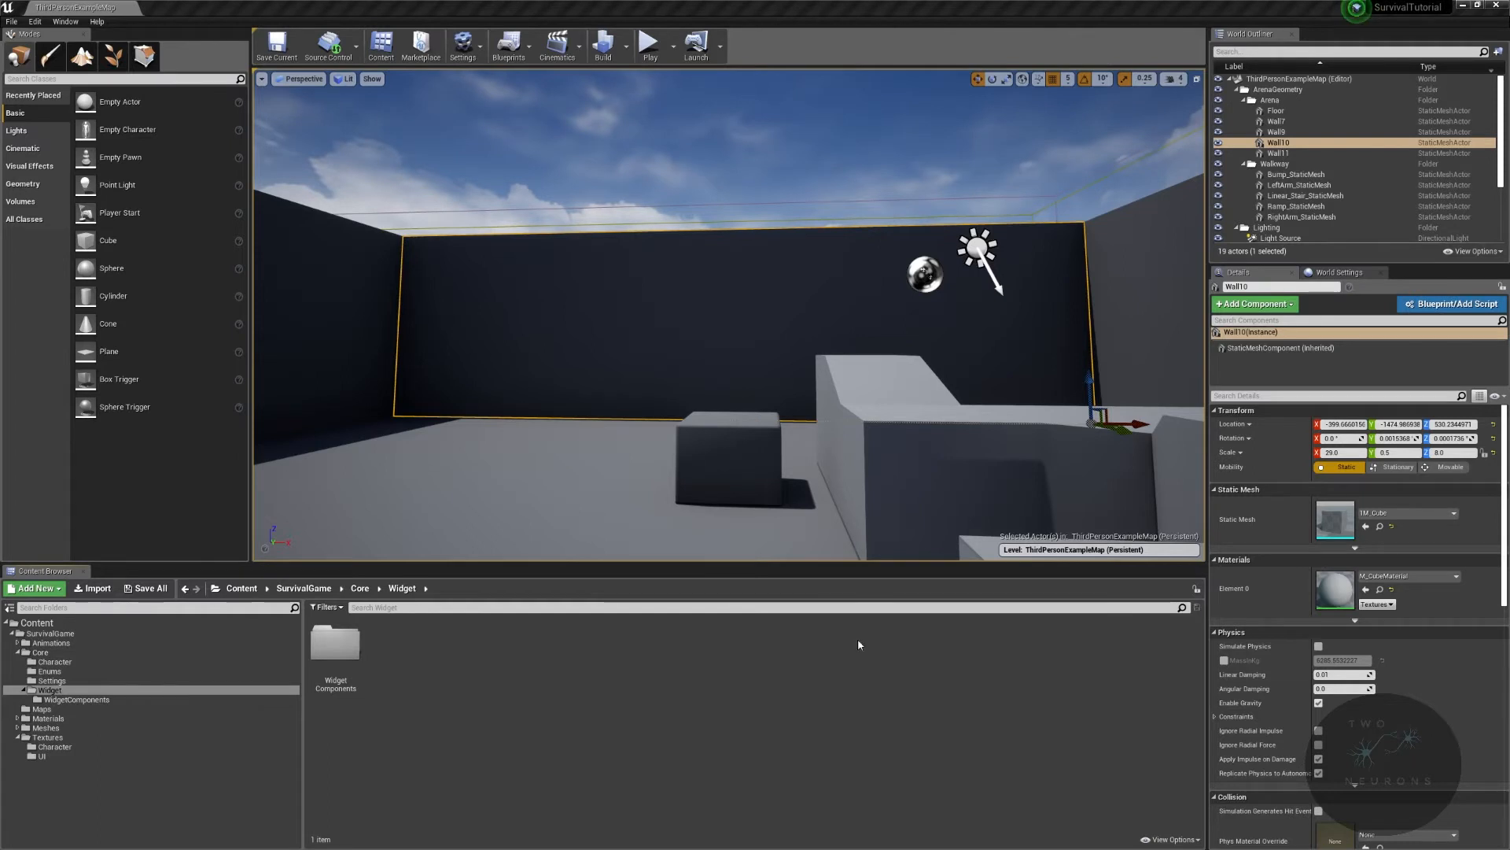
Step: Create a Widget Blueprint named WBP_UI in the Widget folder and open it in the designer
right_click(398, 662)
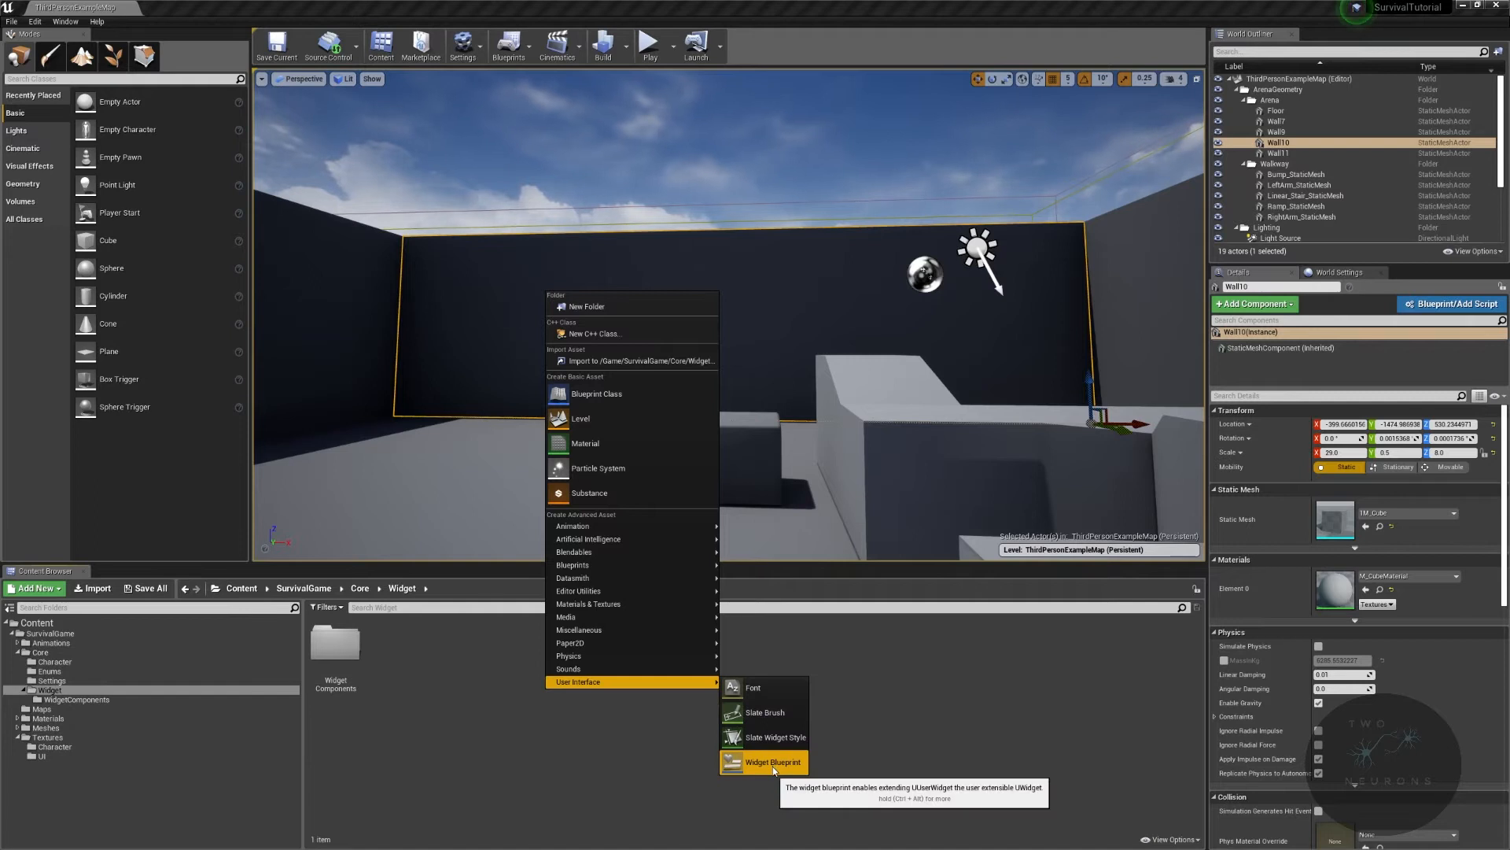
left_click(772, 761)
type("WBP_UI")
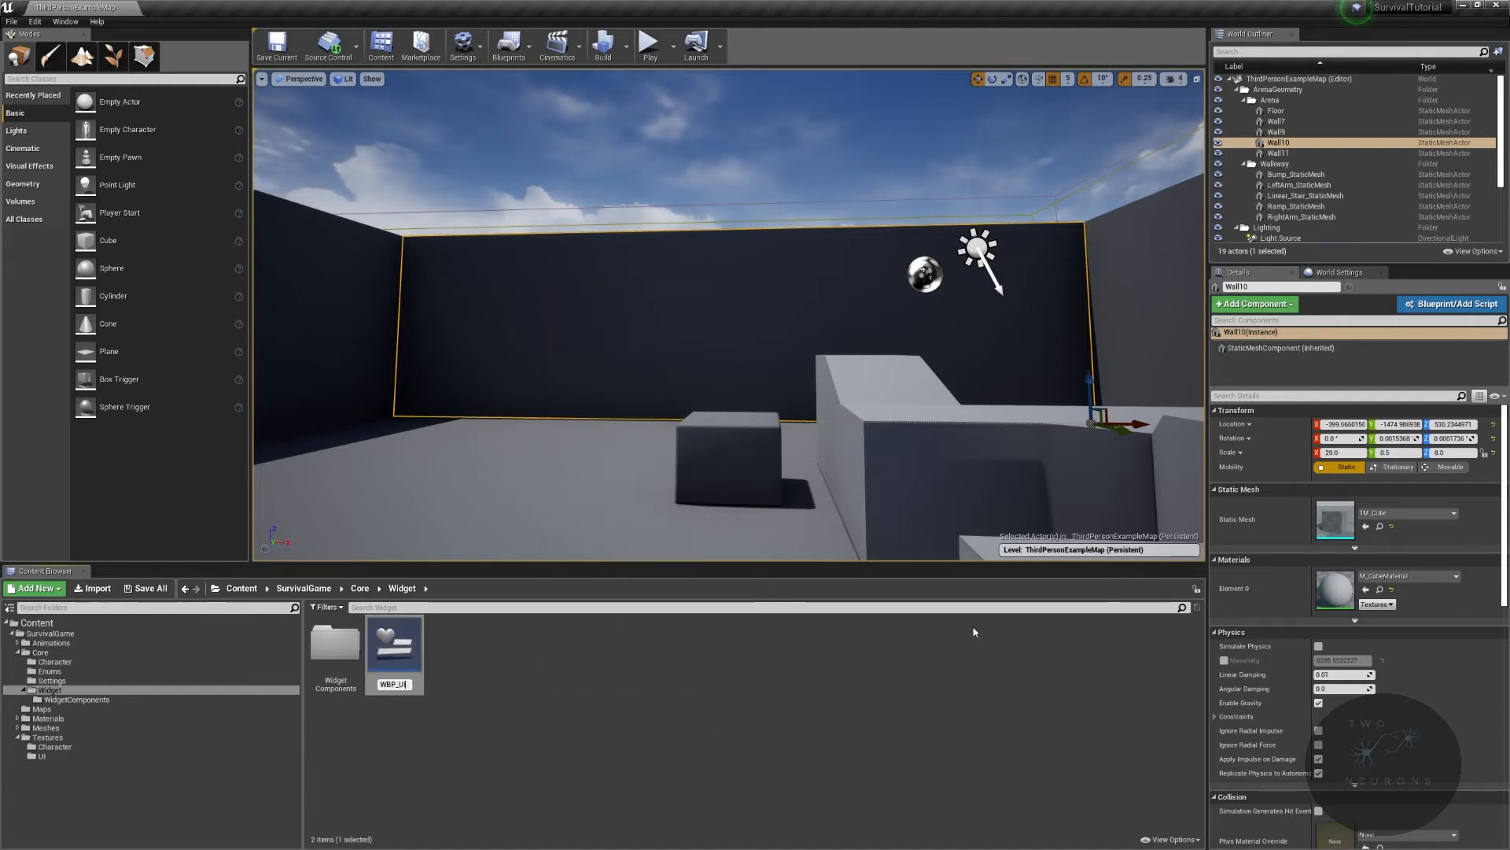
left_click(393, 643)
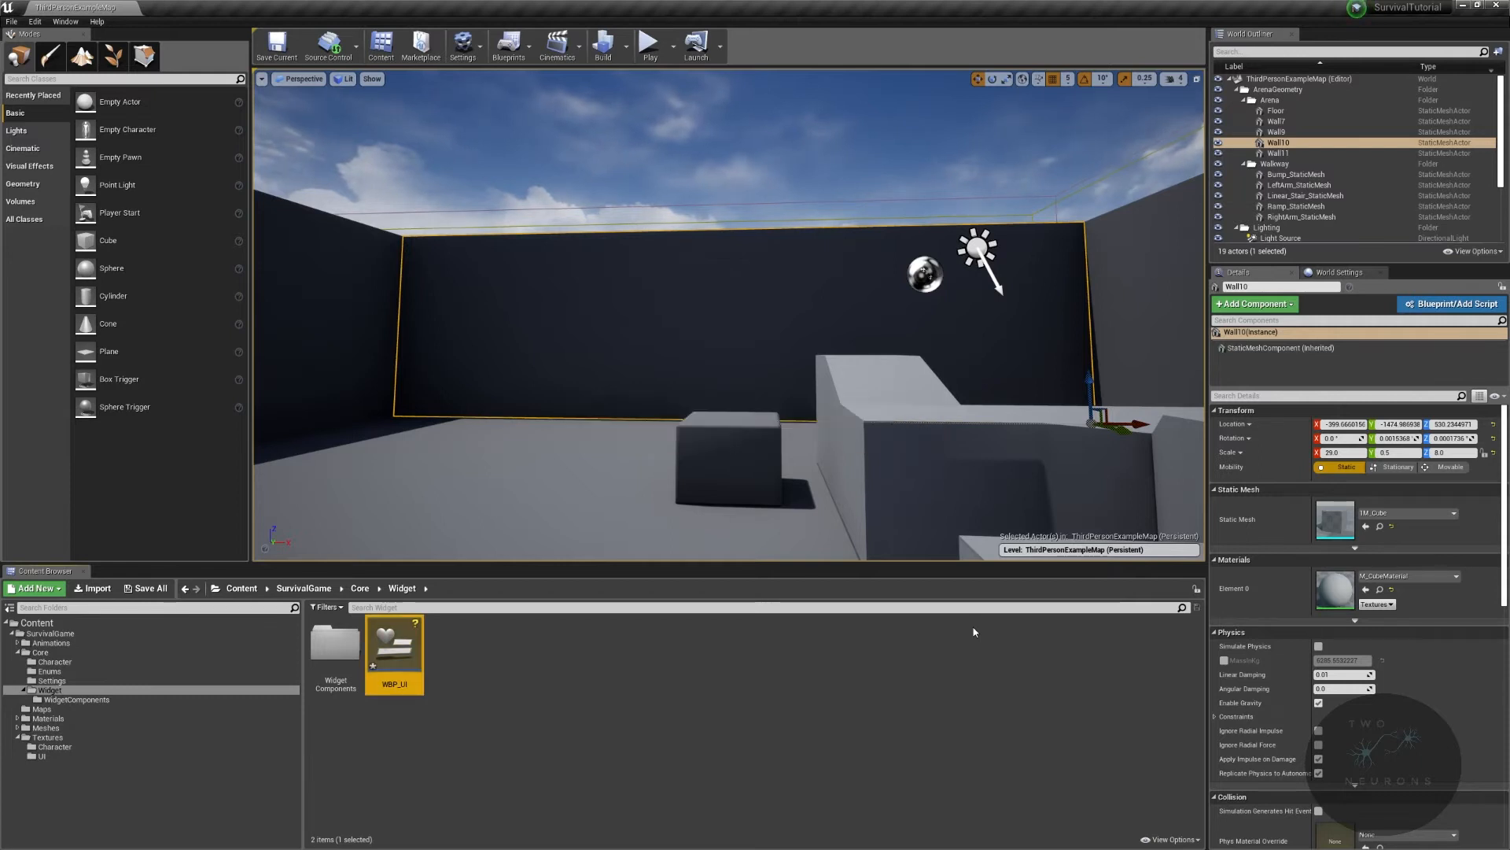
double_click(394, 644)
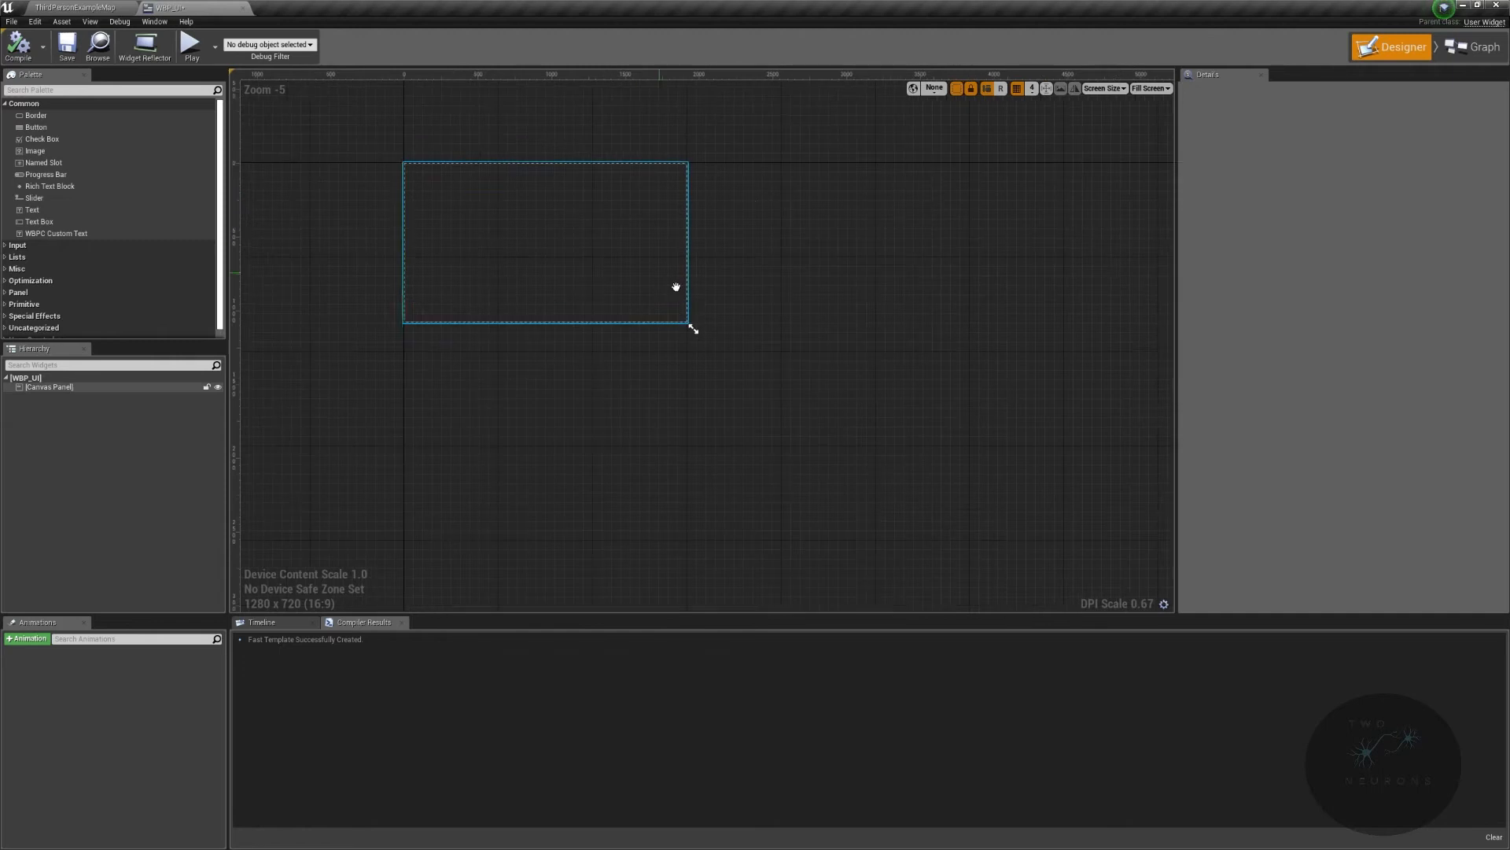
Step: Place an Image on the canvas anchored to full-screen stretch with all offsets at 0
left_click_drag(692, 327, 1087, 563)
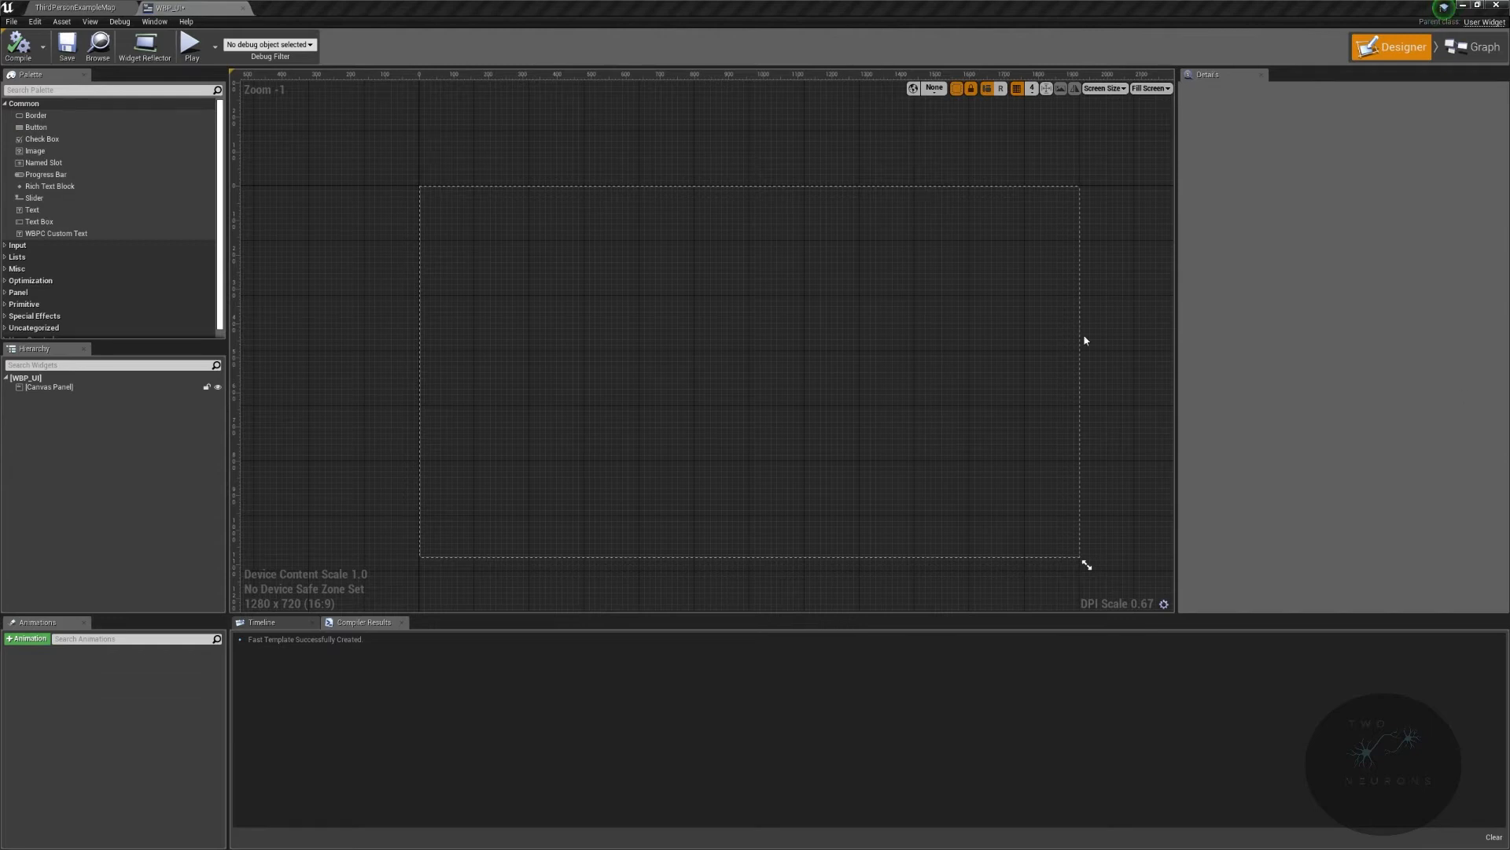
mouse_move(33, 151)
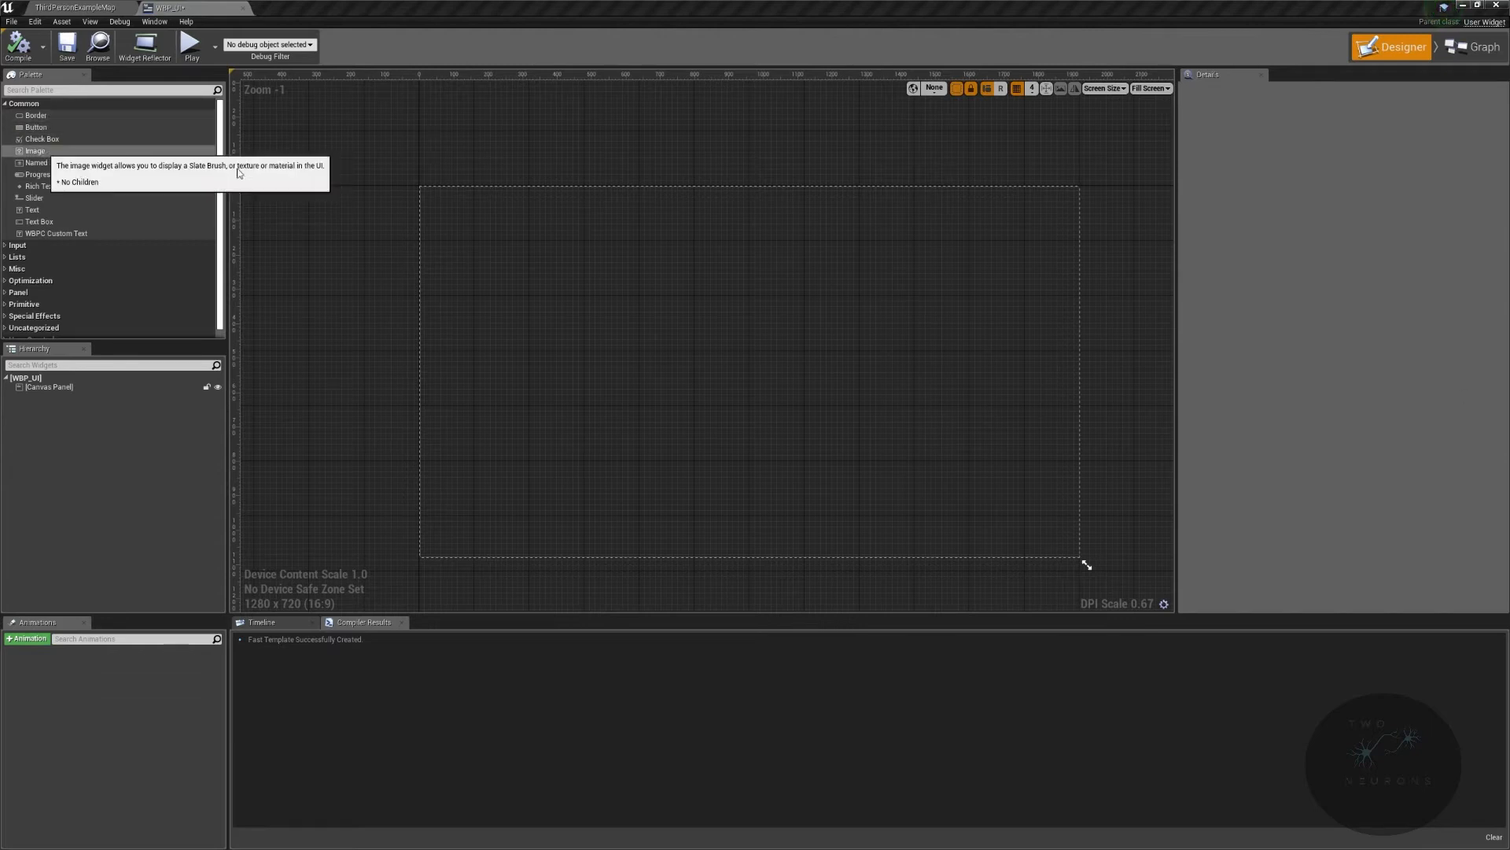
left_click(1349, 140)
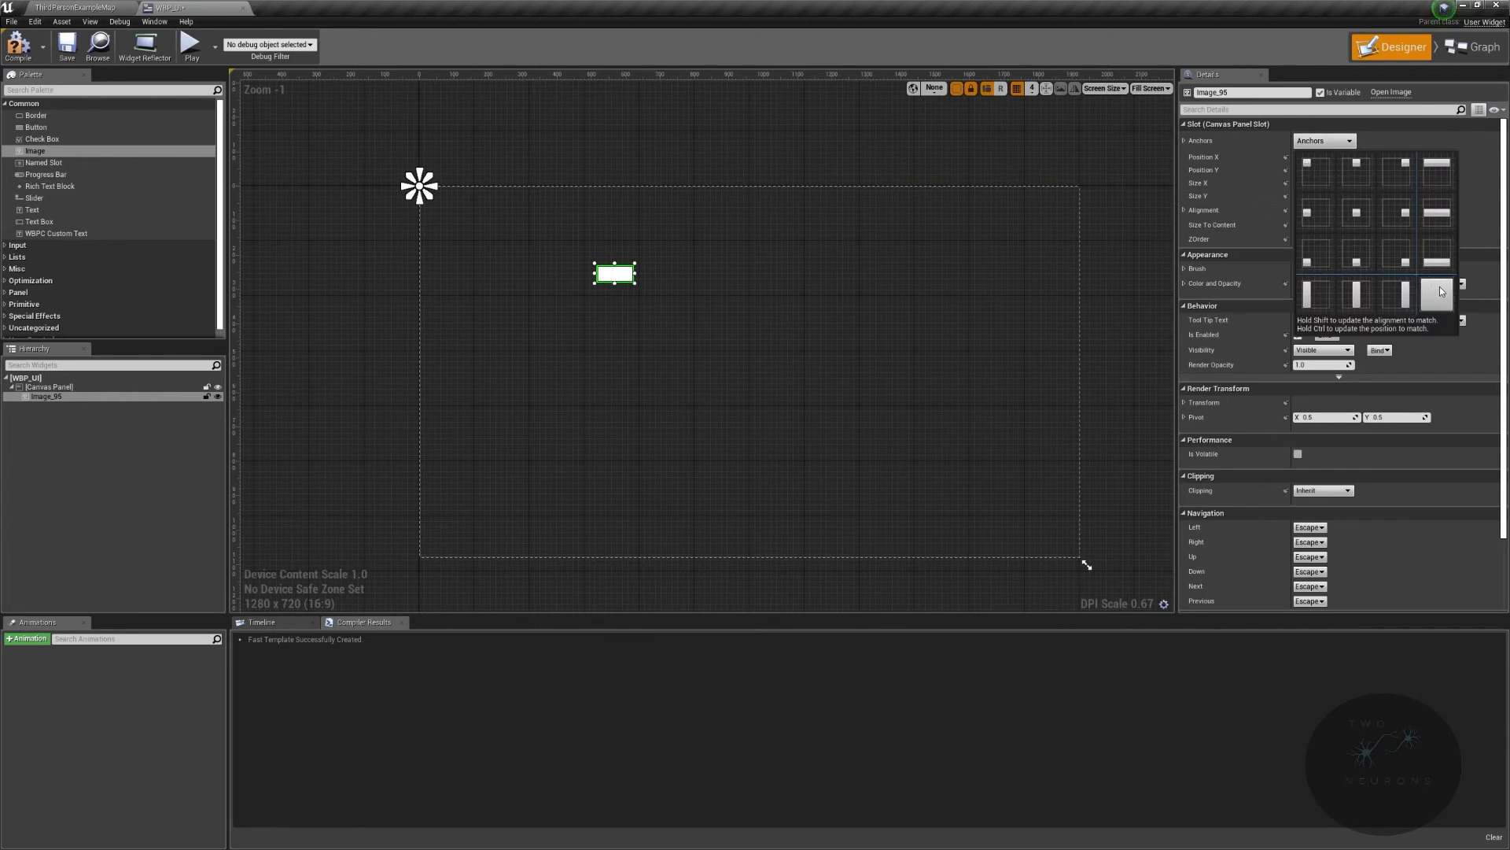
left_click(1437, 293)
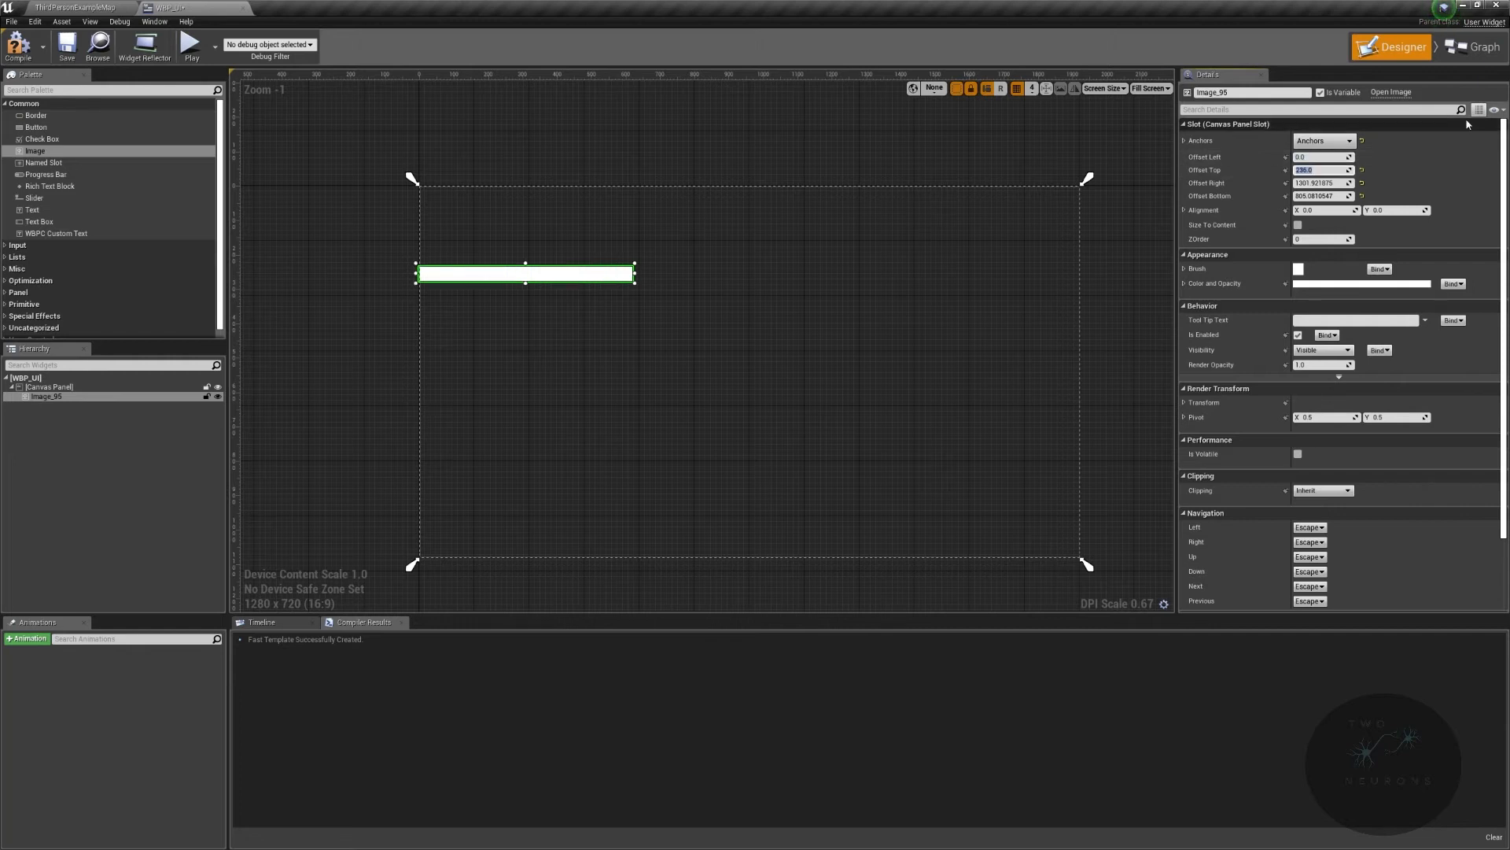
type("0.0")
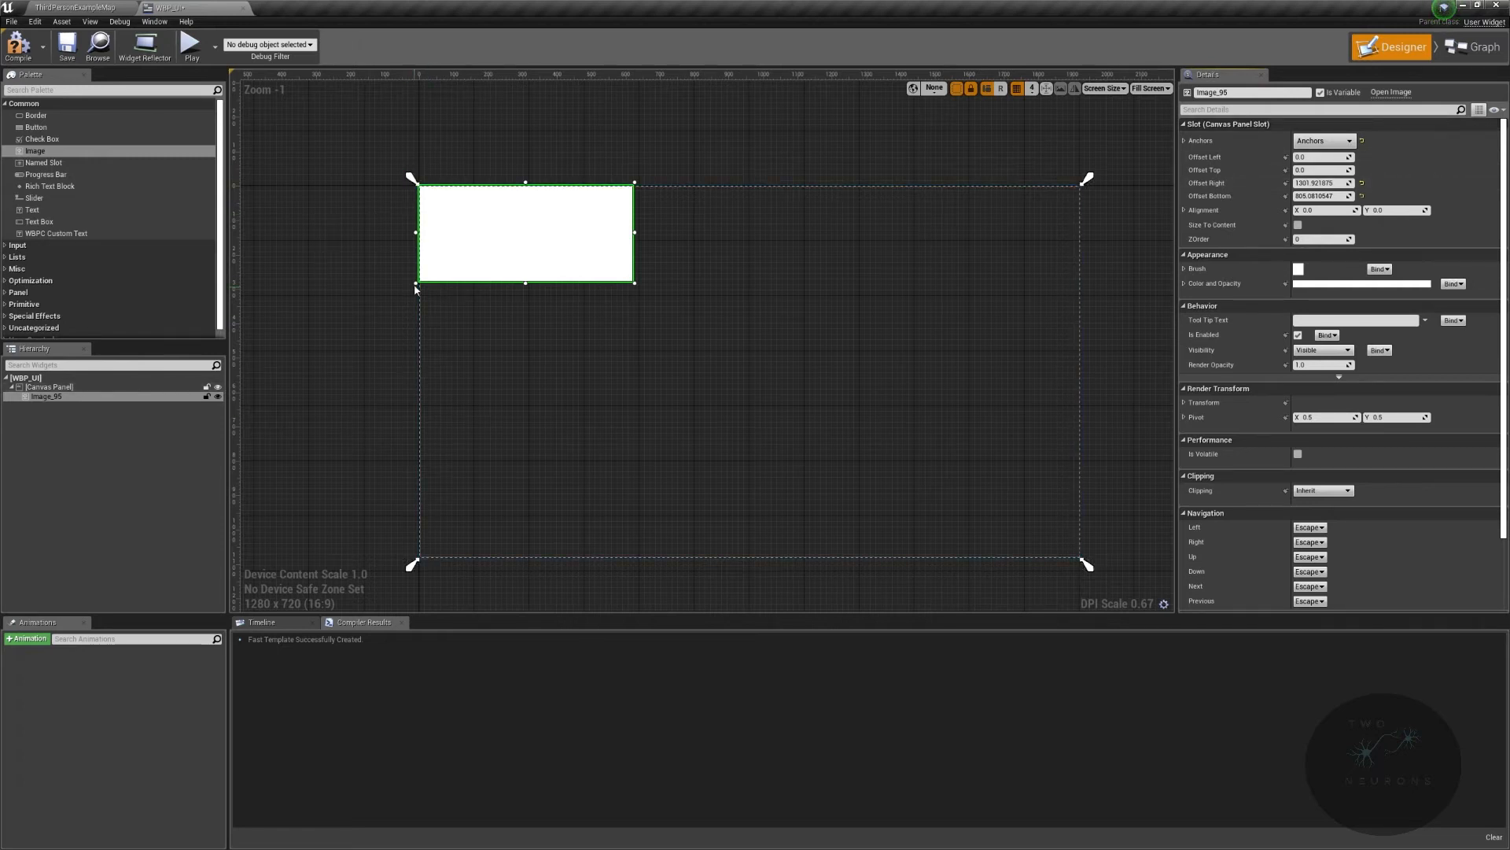
mouse_move(1323, 196)
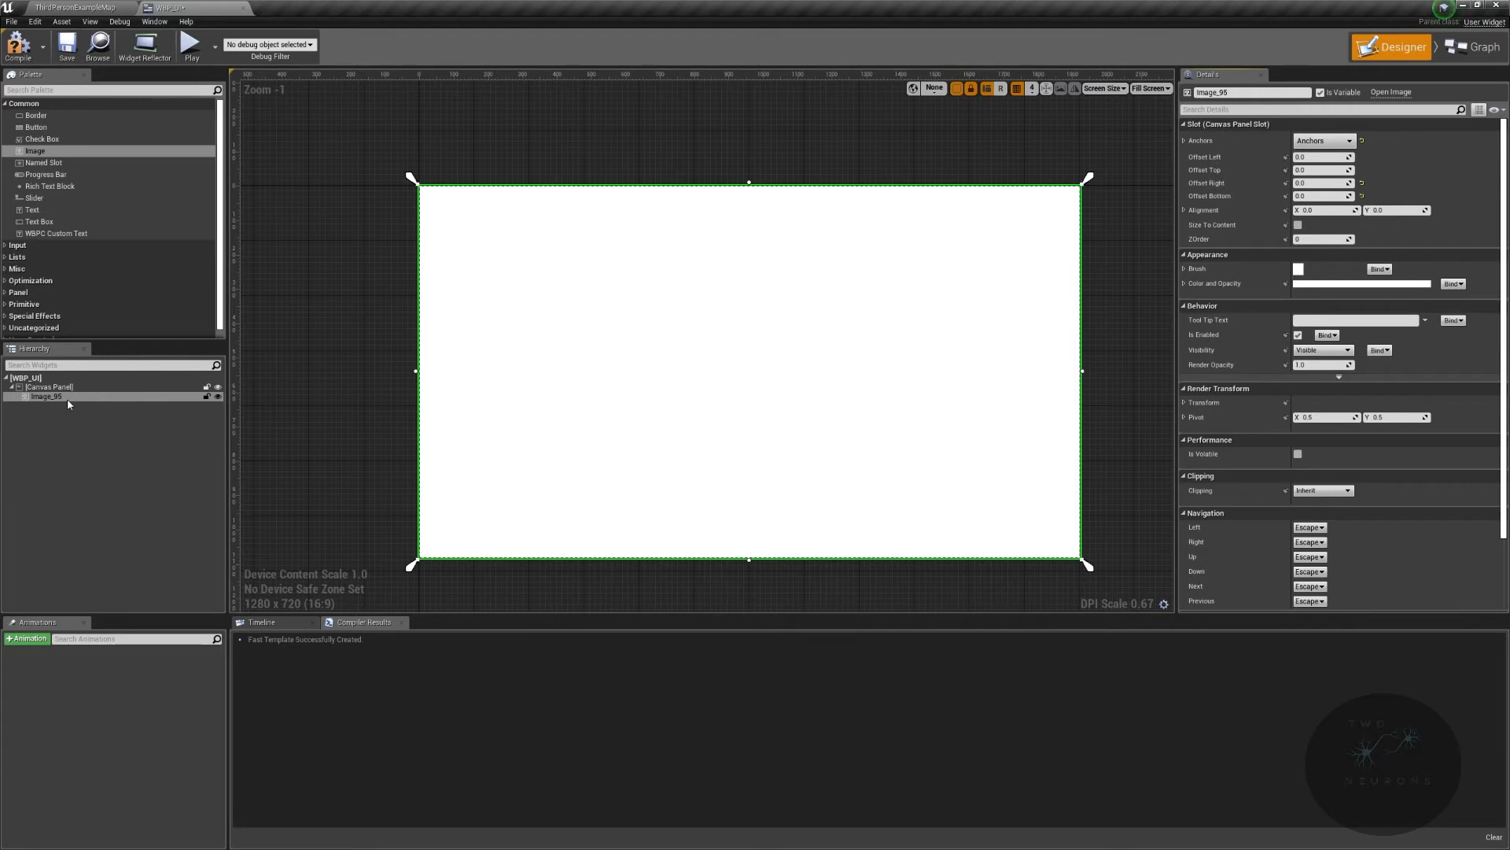
Step: Rename the full-screen image to DamageAlerting and expand its Brush settings
left_click(45, 397)
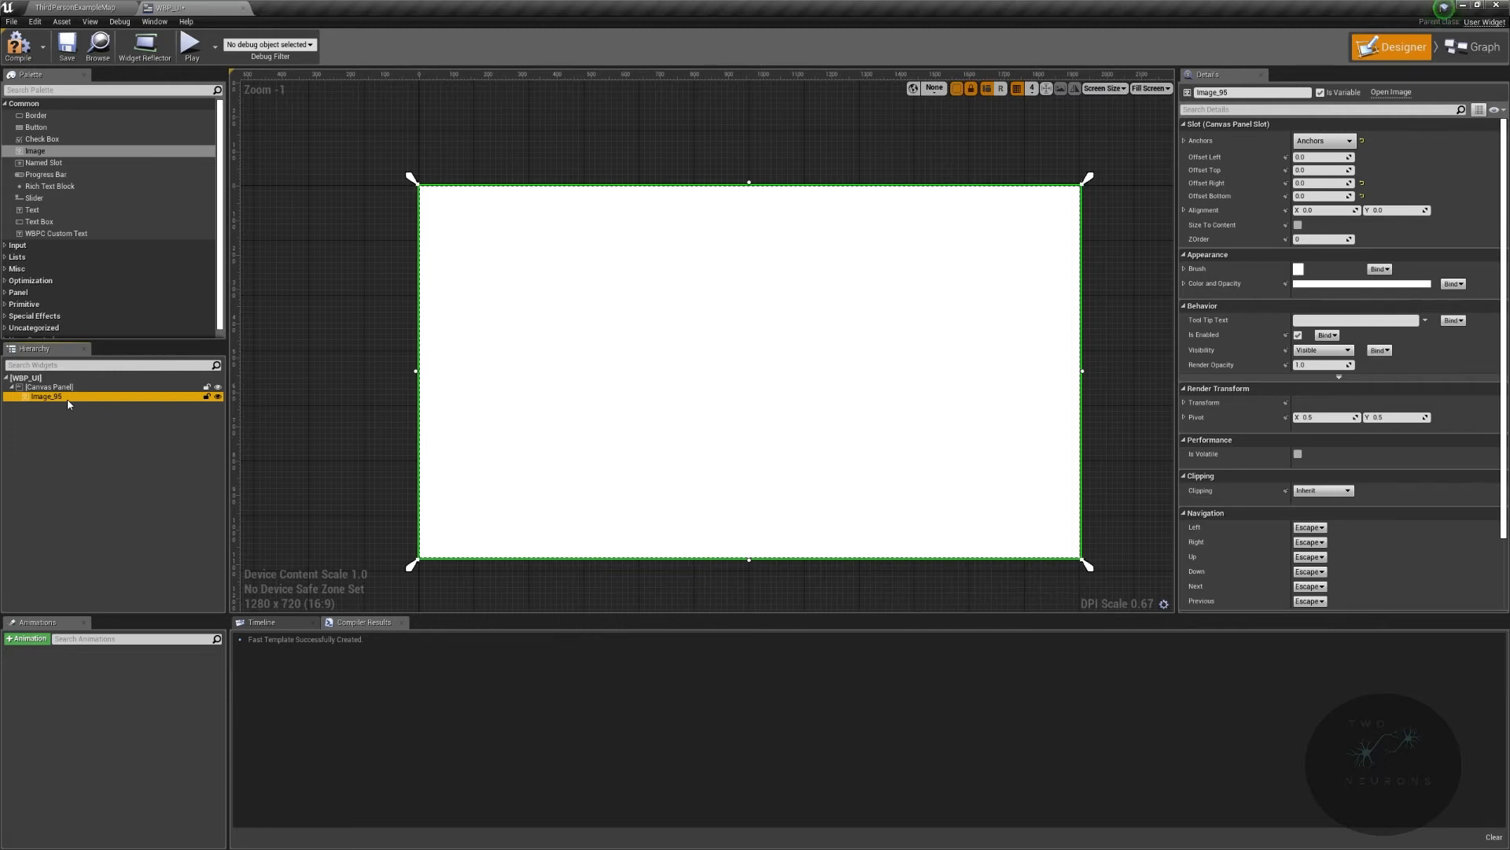
double_click(47, 396)
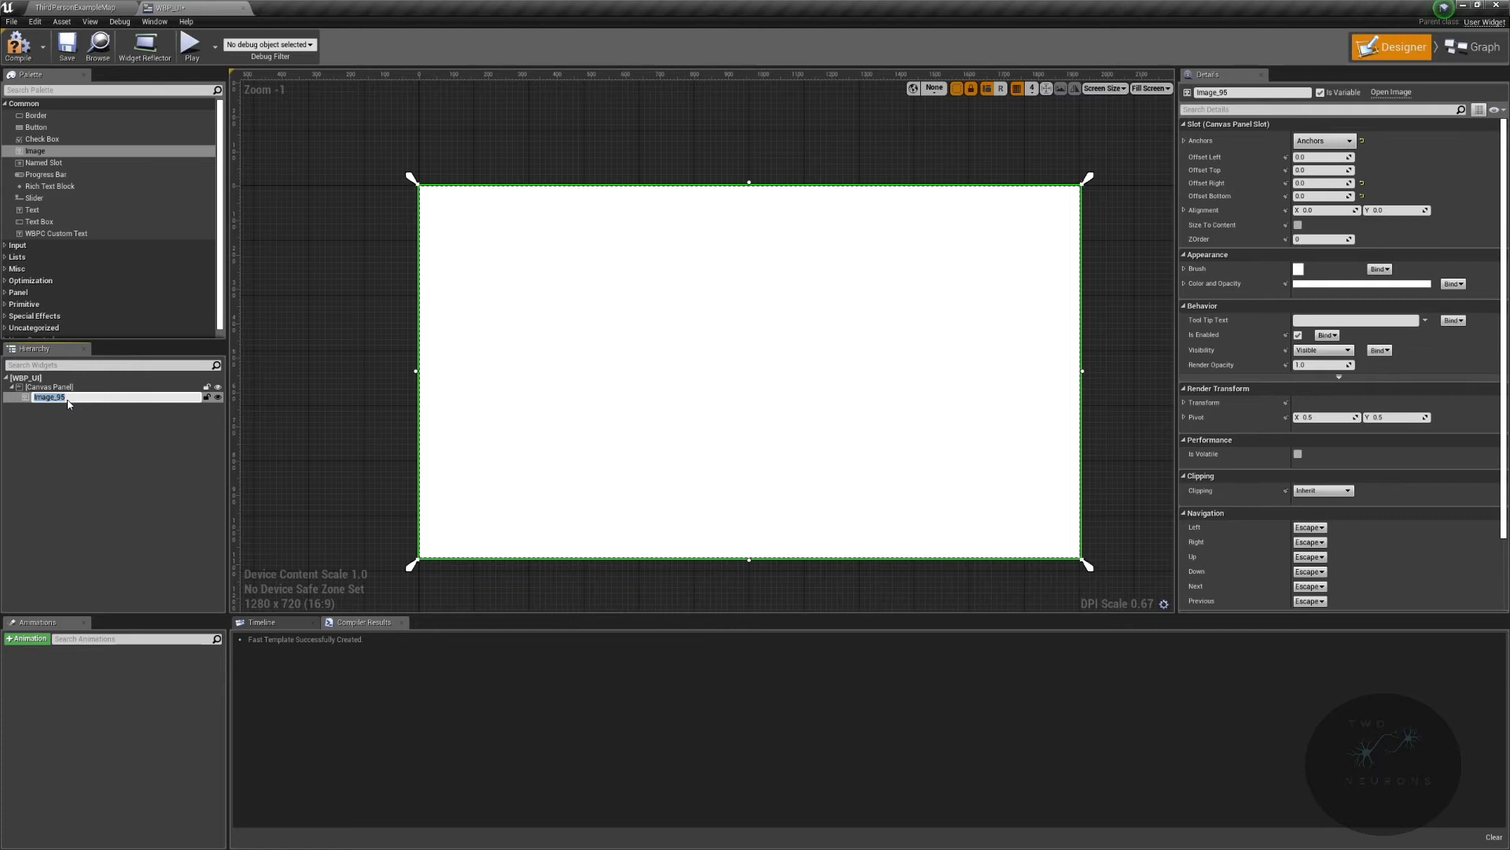
type("DamageAlertImg")
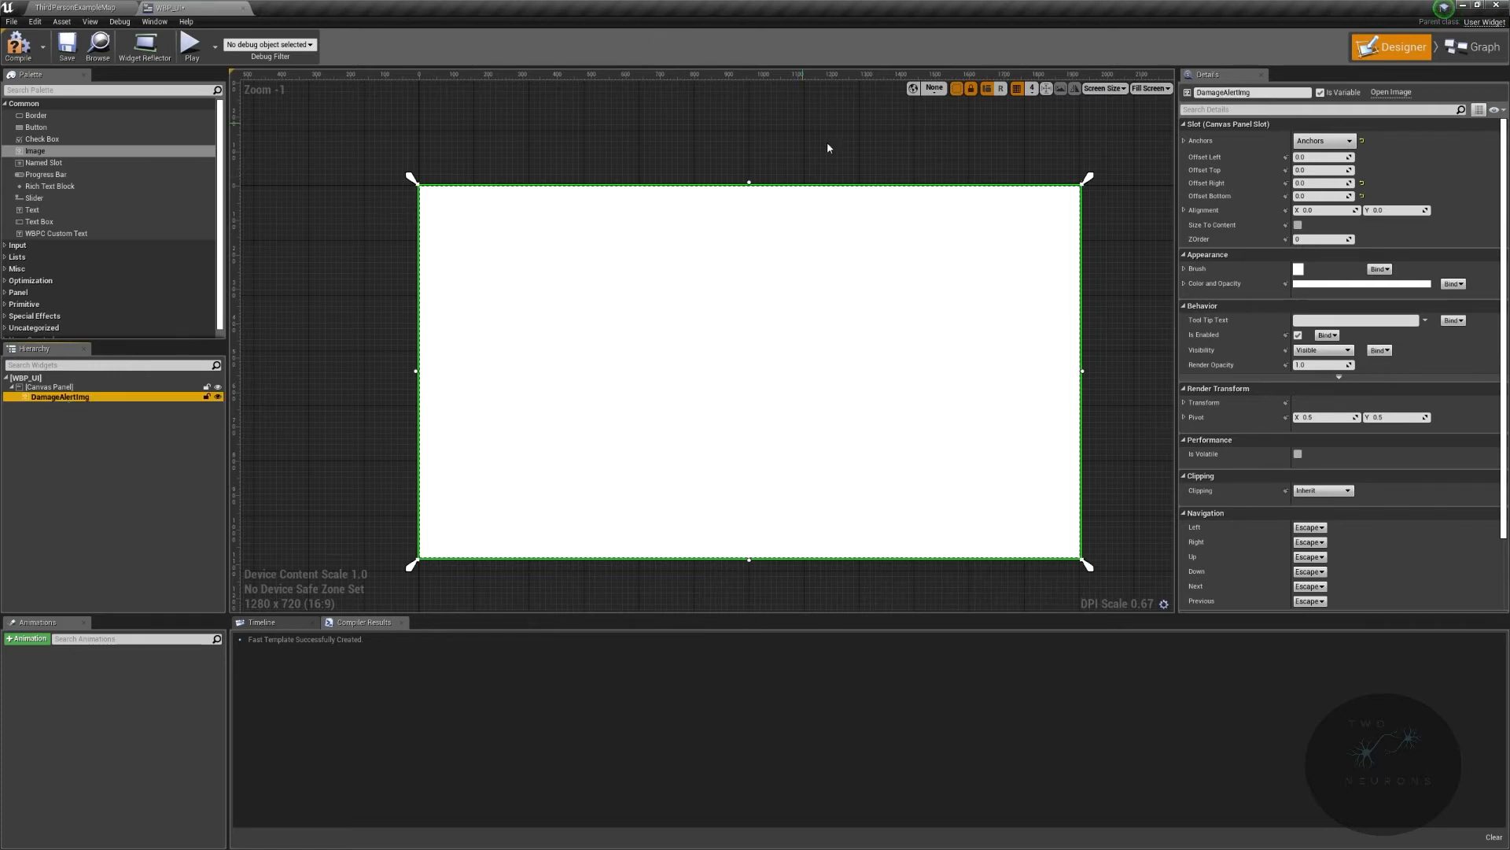
left_click(1184, 267)
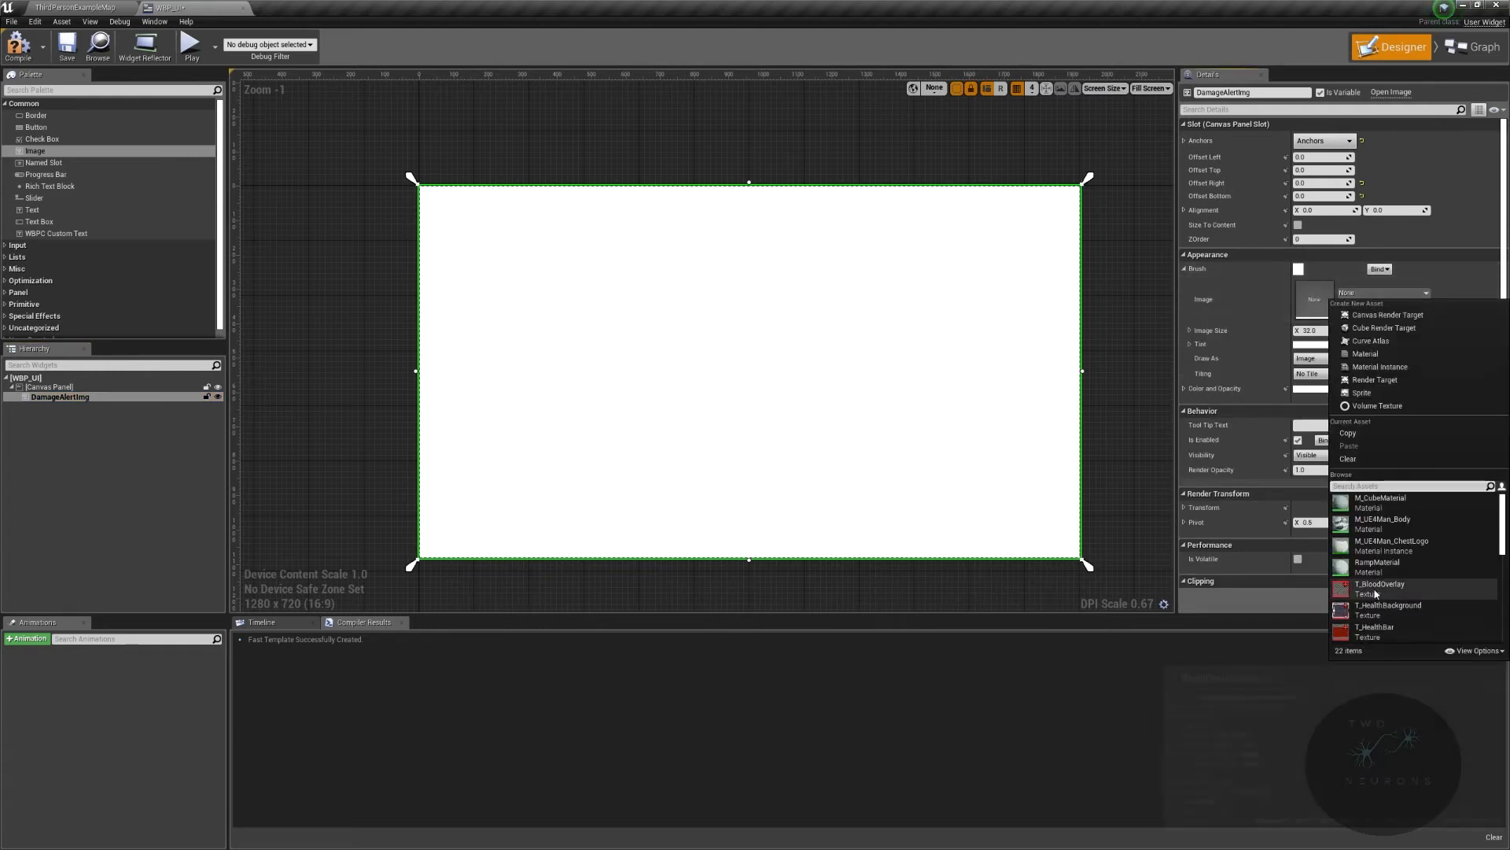
Step: Set the DamageAlerting brush image to the T_BloodOverlay texture
left_click(1380, 583)
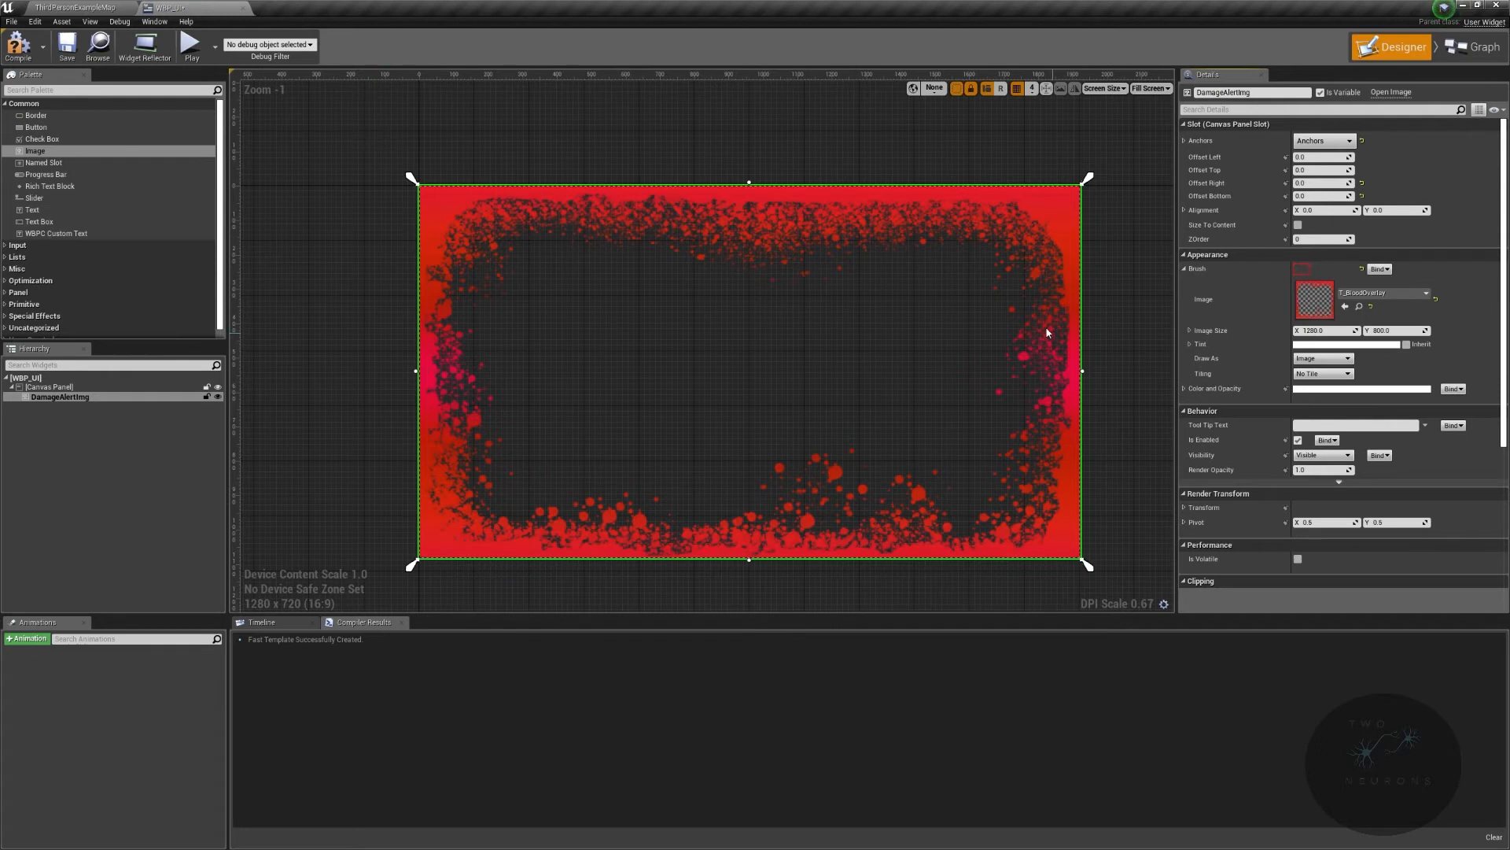
mouse_move(894, 218)
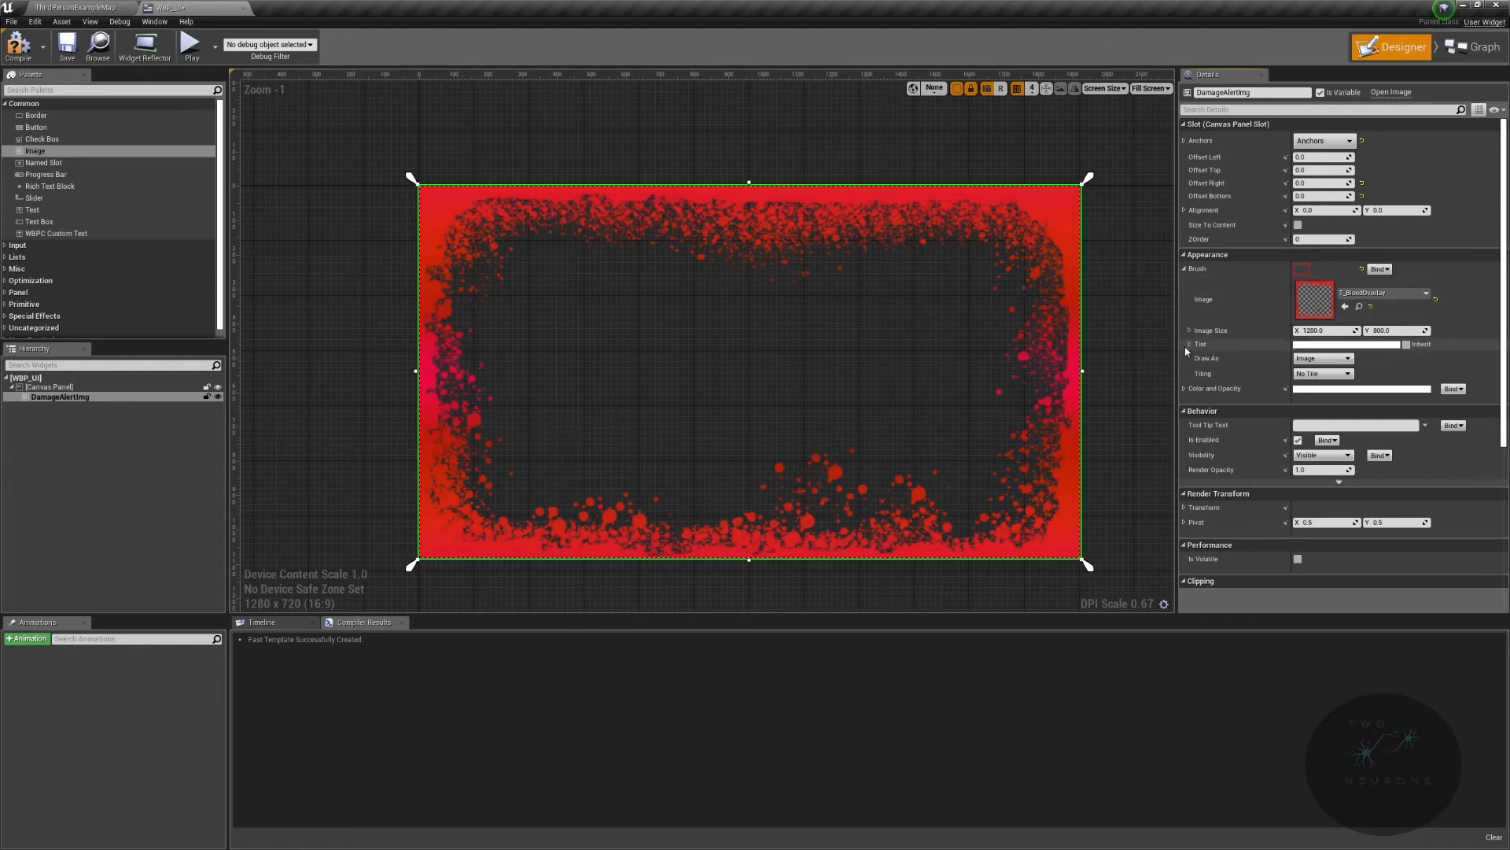
left_click(1186, 345)
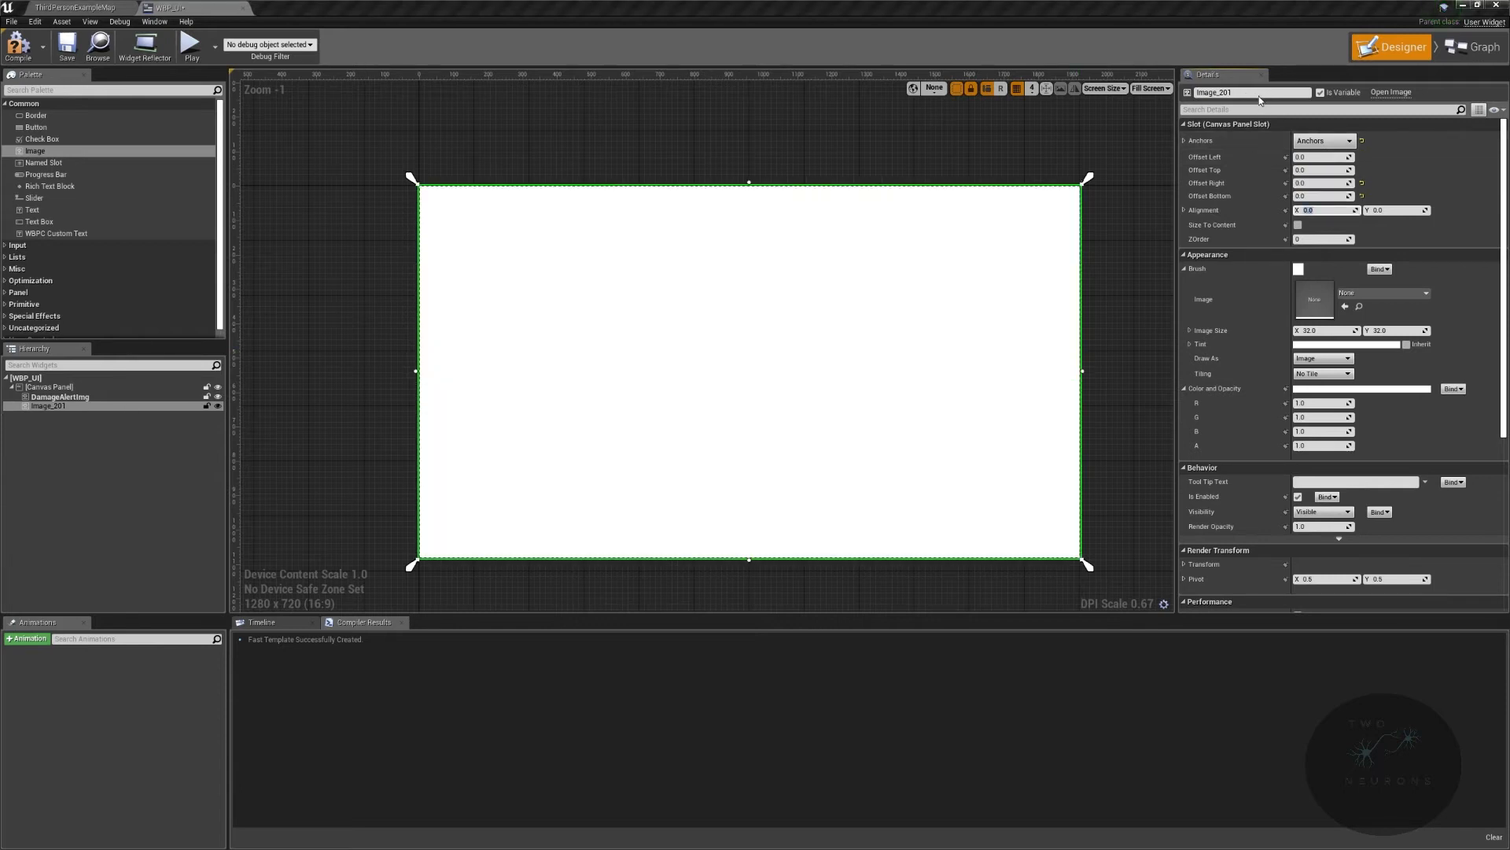
Step: Rename the second full-screen image to StaminaAlerting
type("StaminaAlertImg")
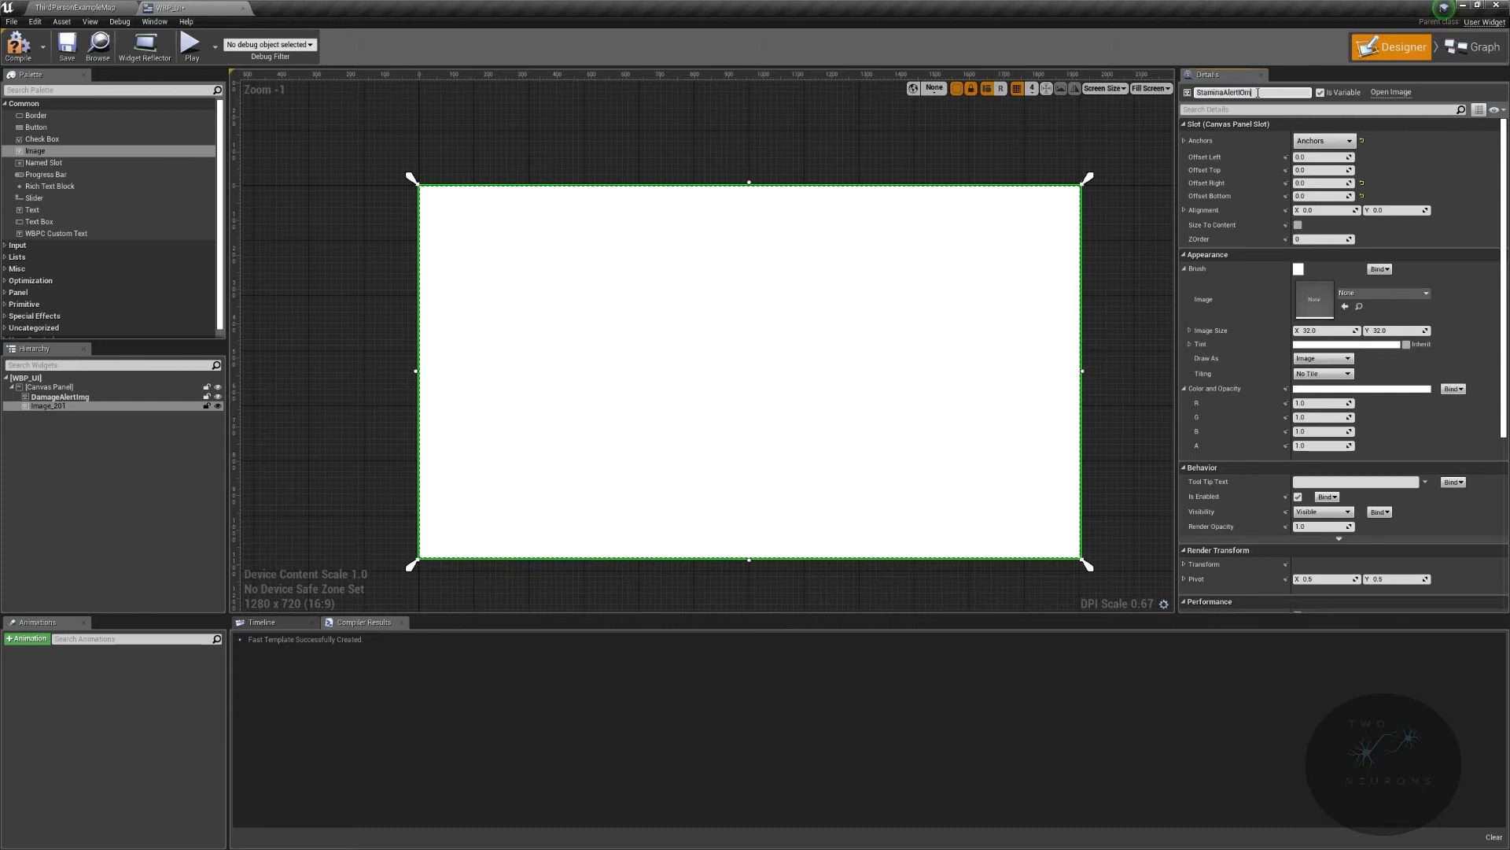
type("StaminaAlertImg")
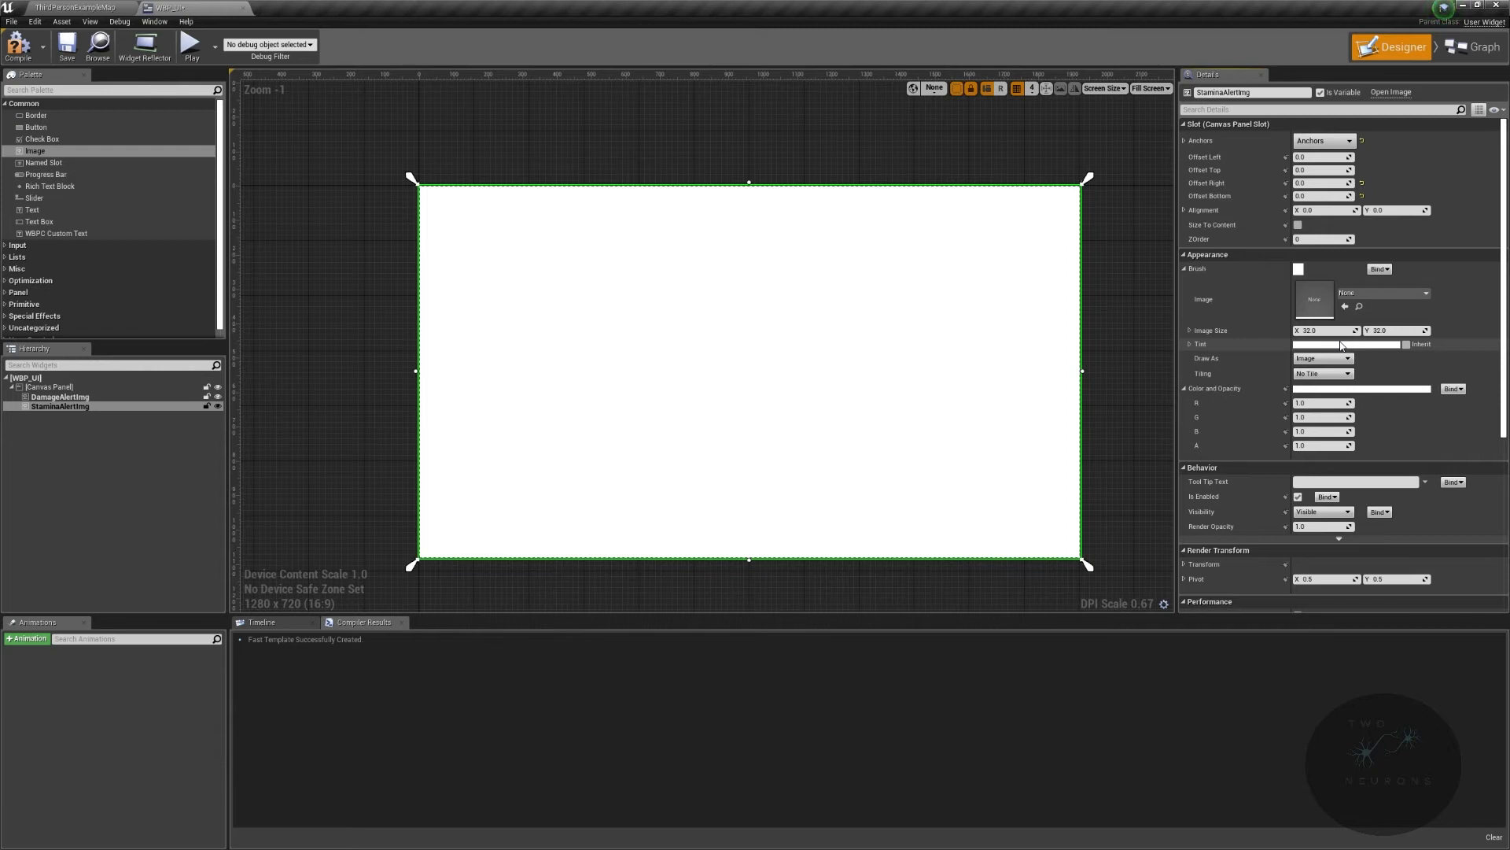
Step: Tint the StaminaAlerting brush black, with values 1.0 and 0.0 in the colour picker
left_click(1298, 269)
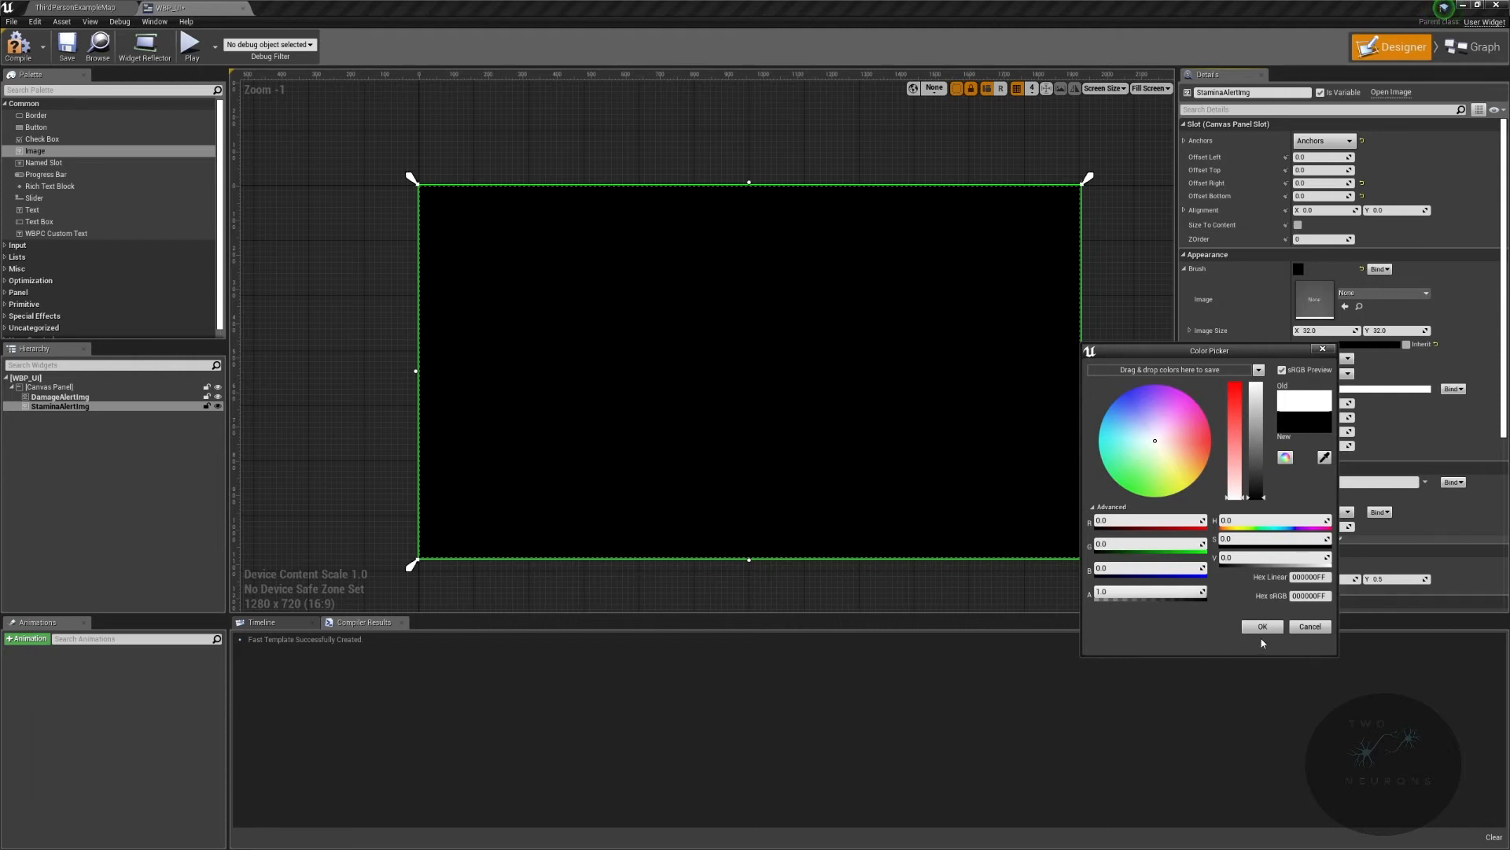
left_click(1262, 626)
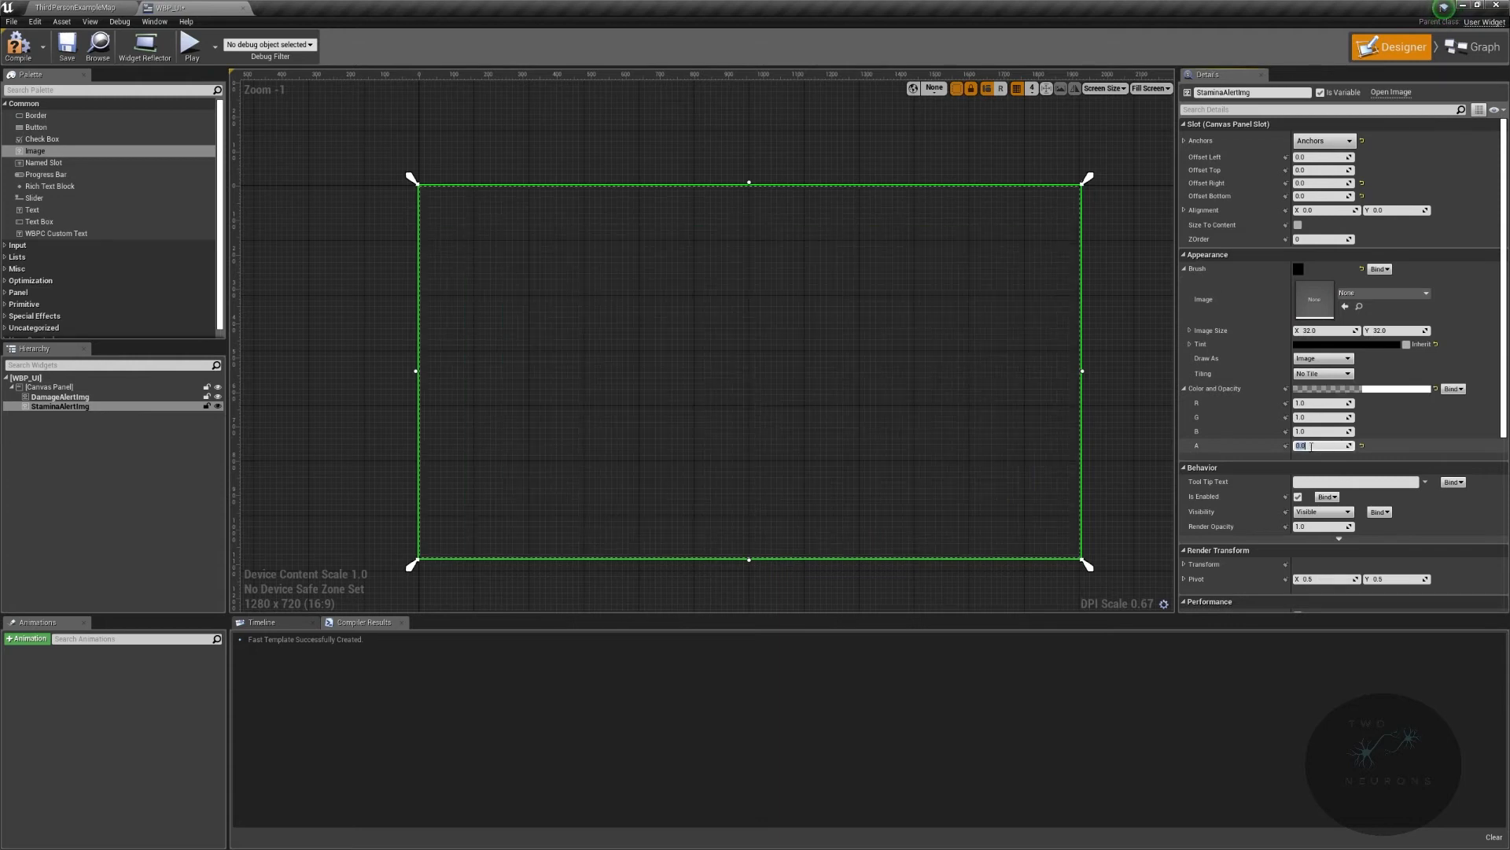
type("1.0")
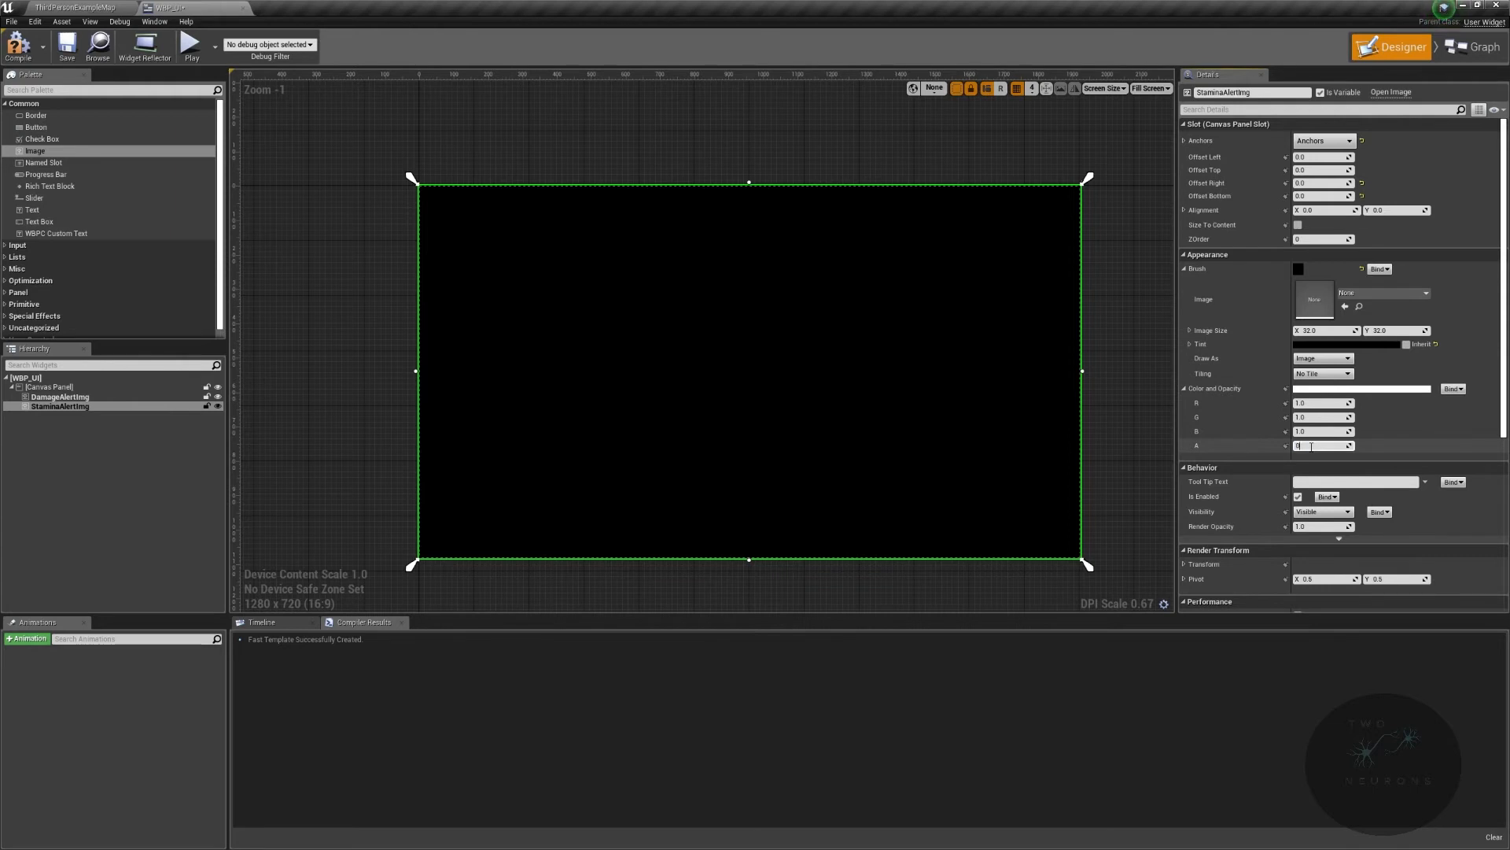
type("0.0")
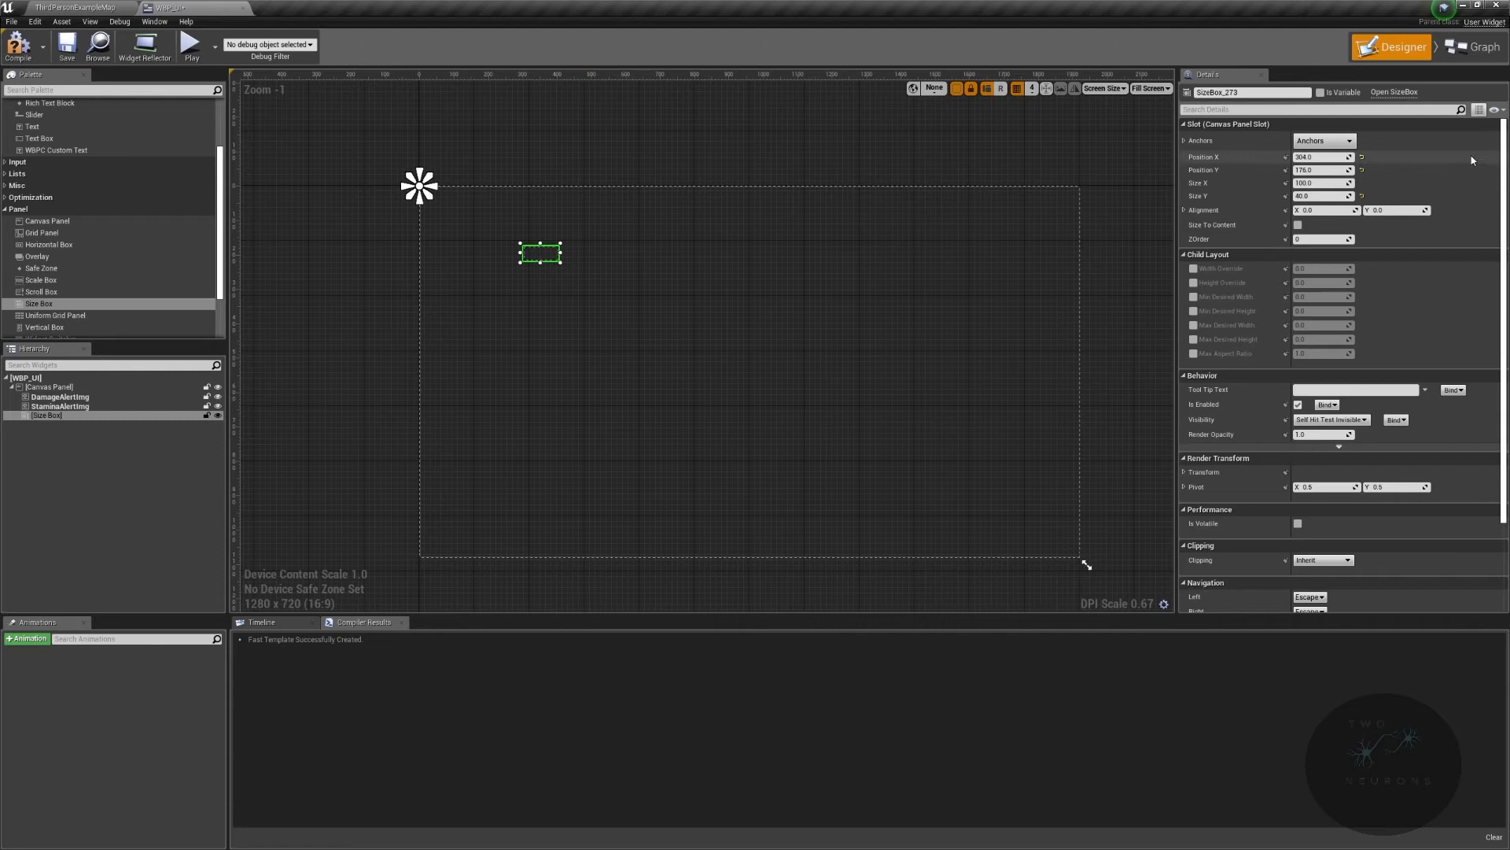
Step: Set the Size Box dimensions to 310 by 195 at the canvas top-left
left_click(1323, 156)
type("0")
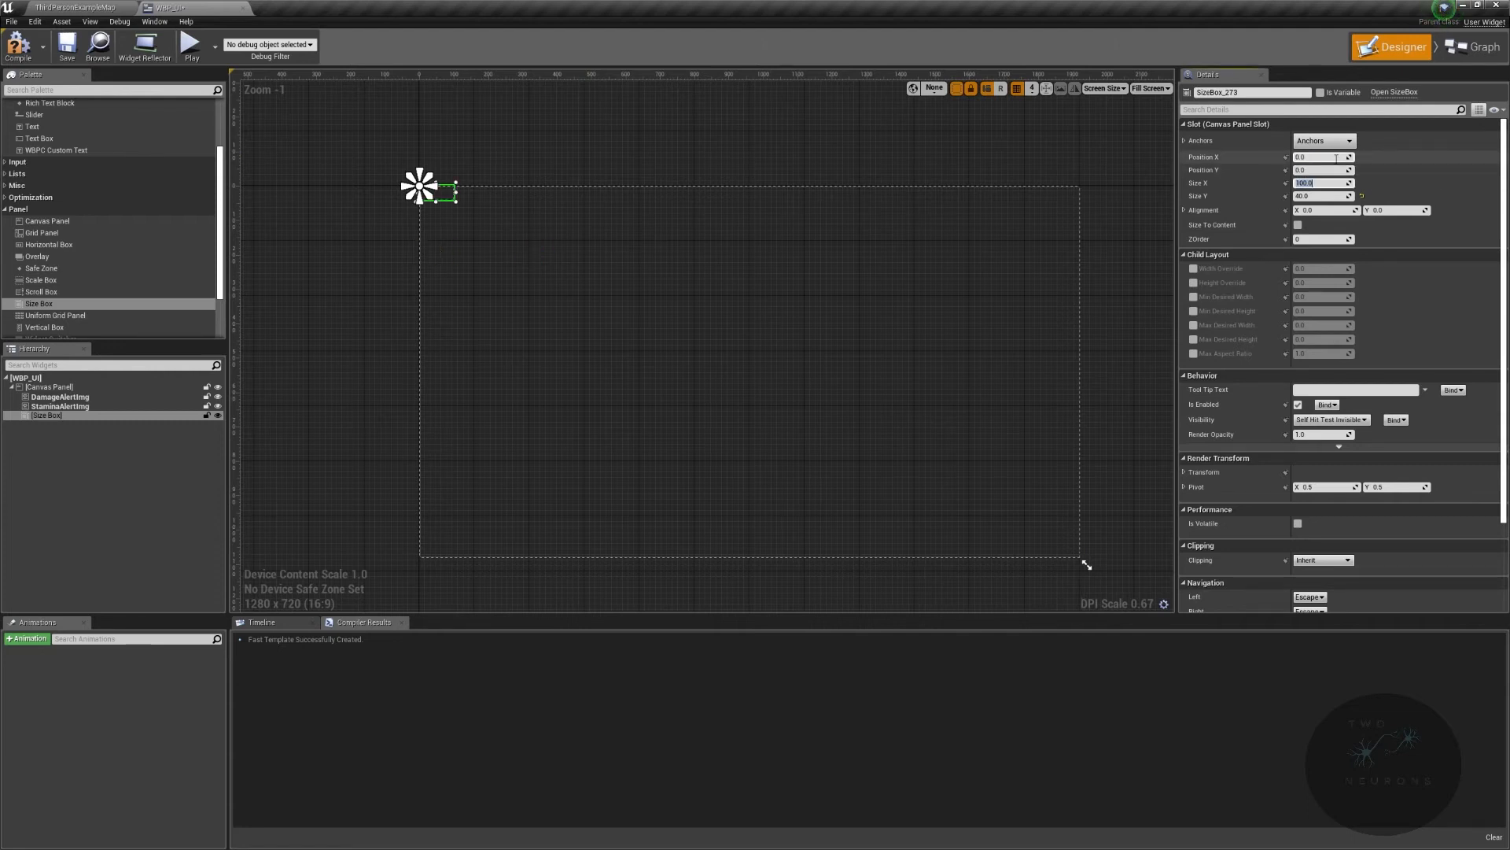
type("310")
left_click(1323, 195)
type("195")
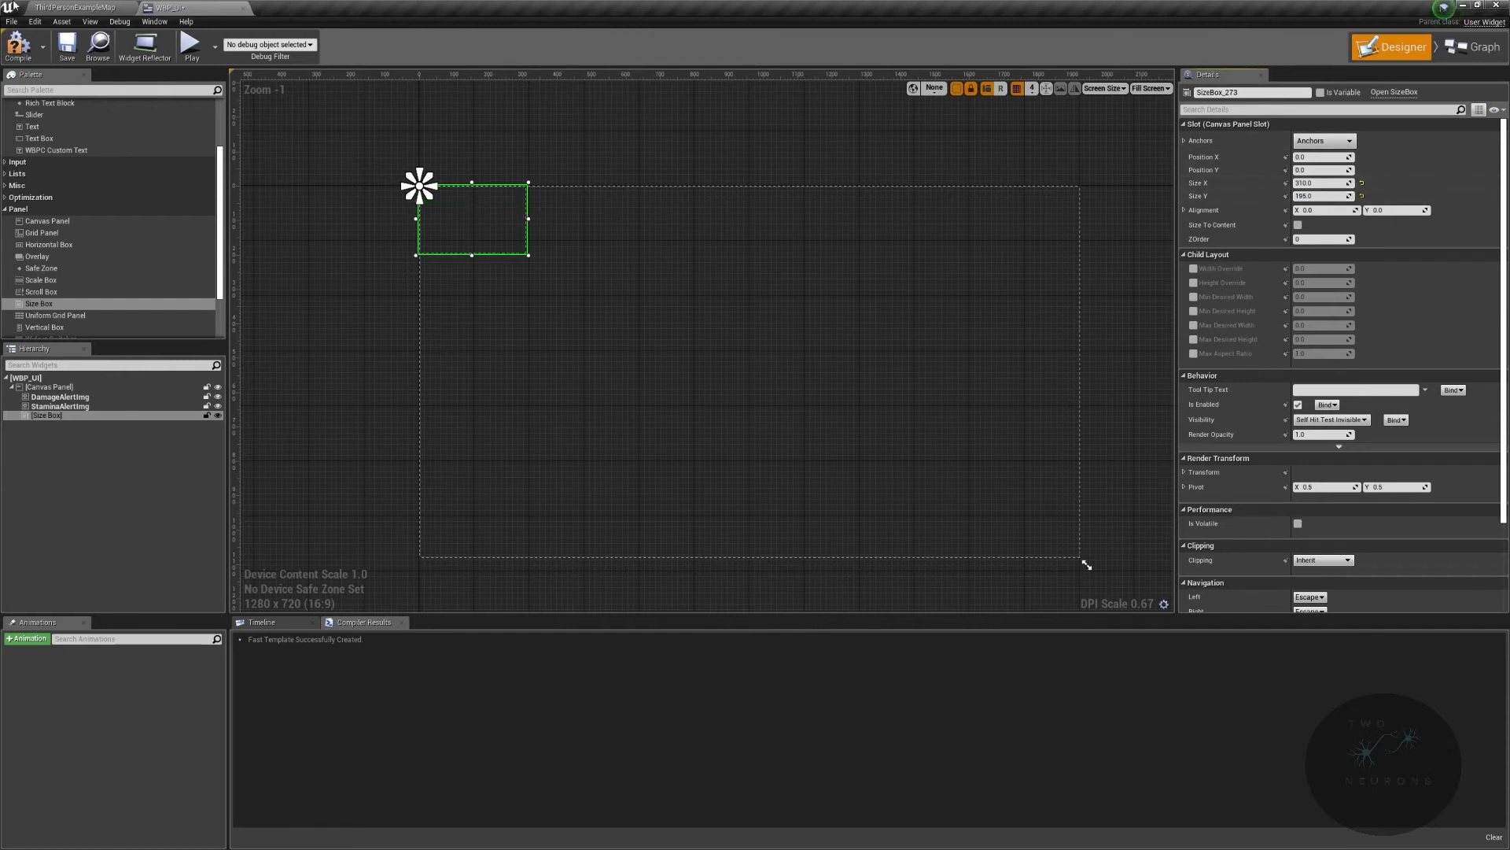
Step: Browse the Content/SurvivalGame/Textures/UI folder and return to the WBP_UI designer
left_click(73, 8)
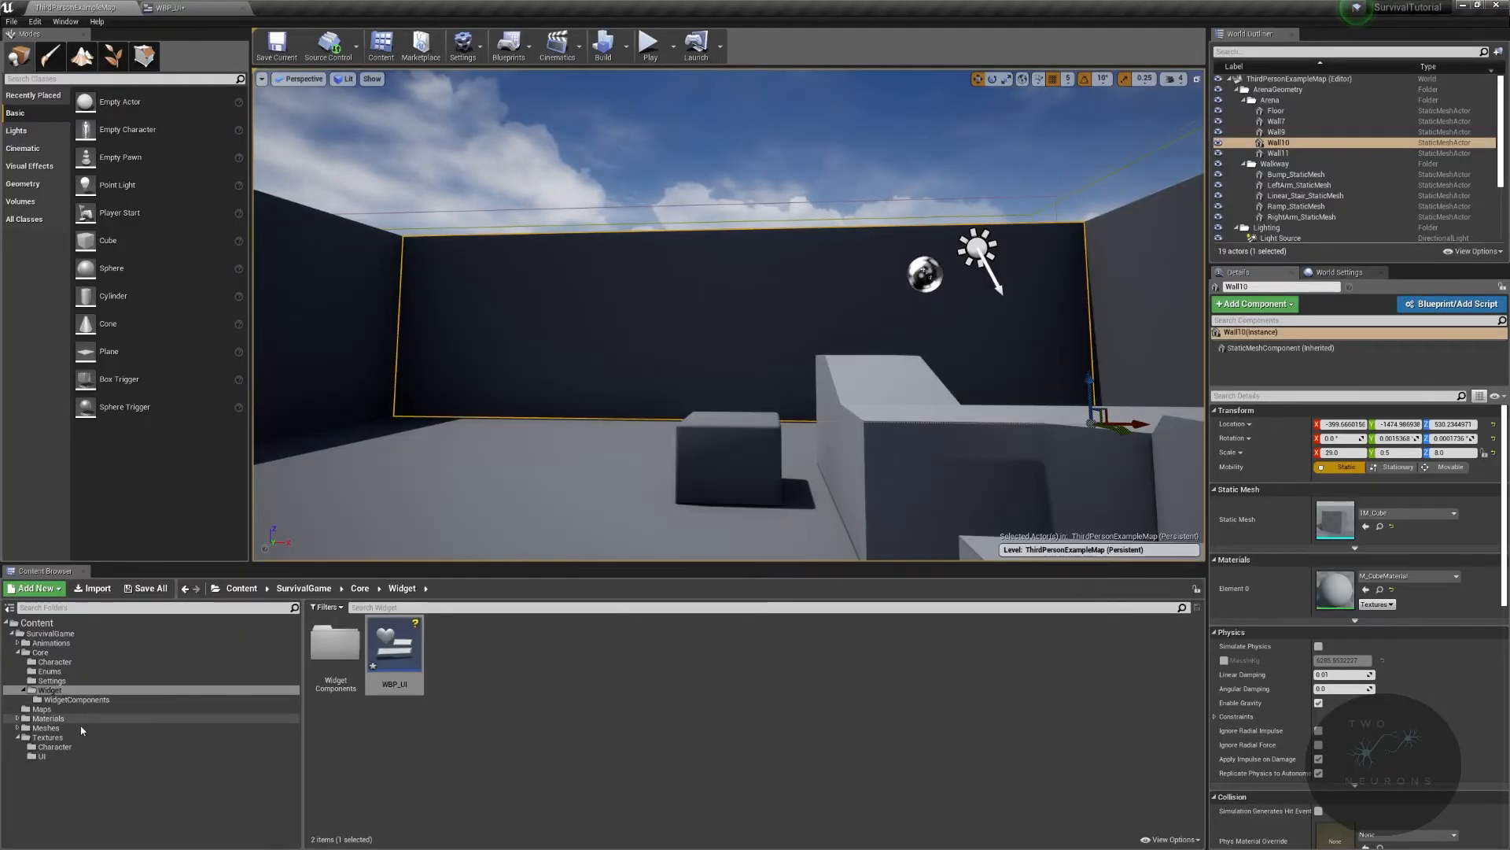
left_click(42, 757)
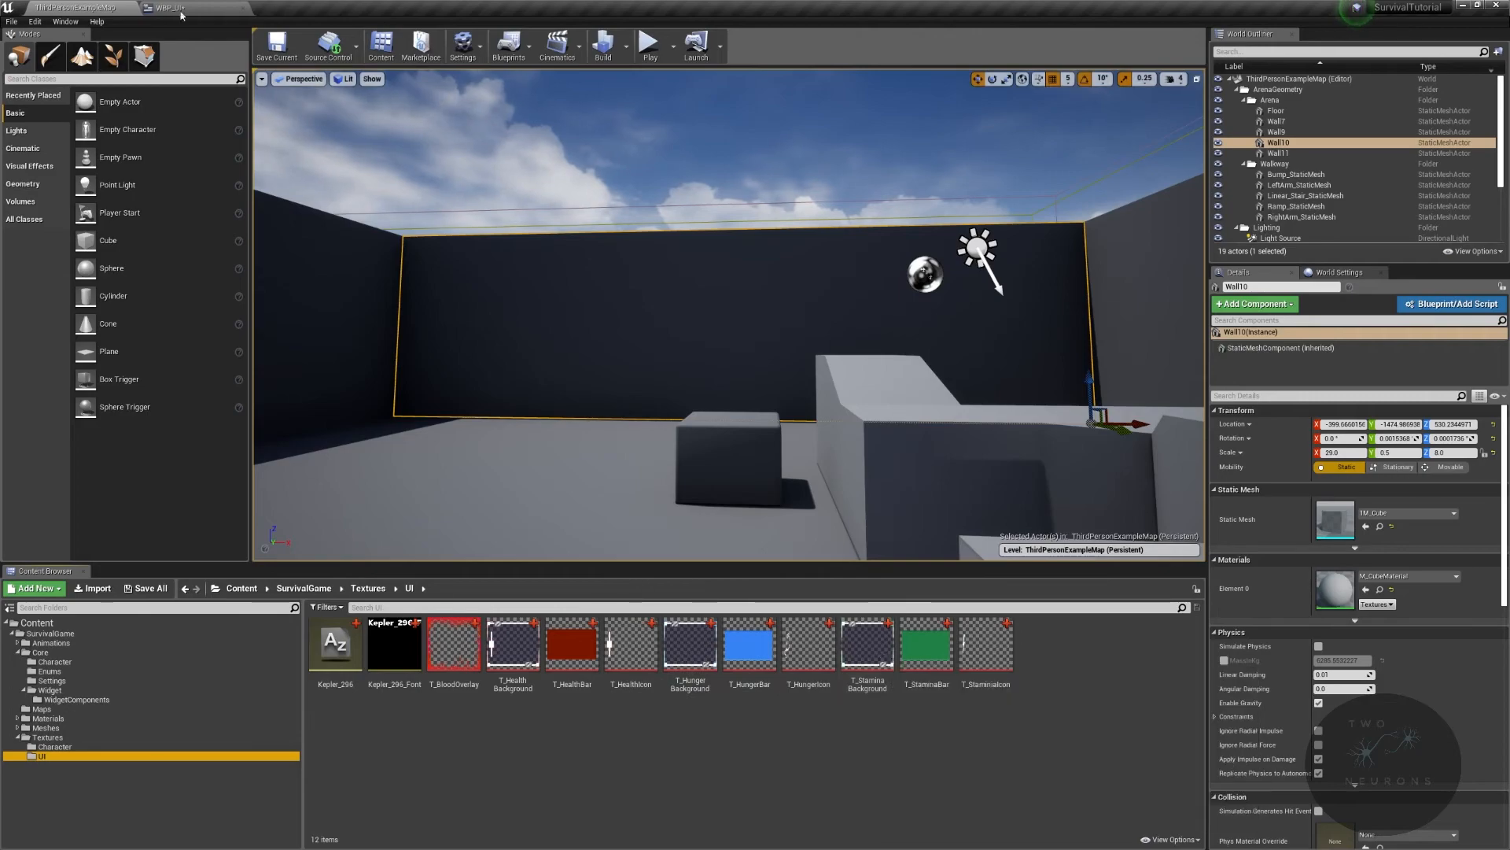
left_click(164, 8)
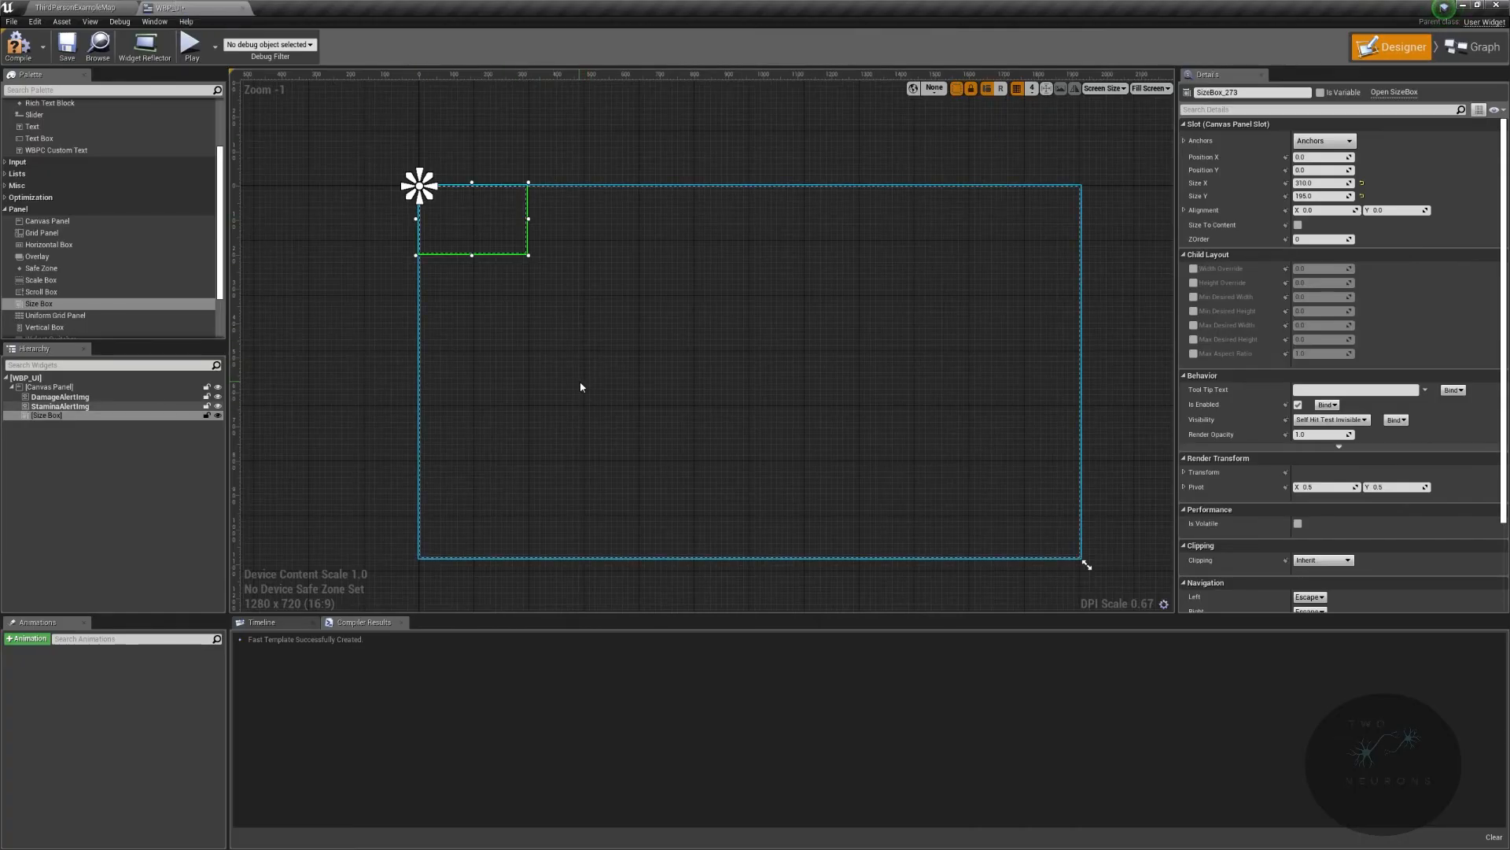
mouse_move(555, 361)
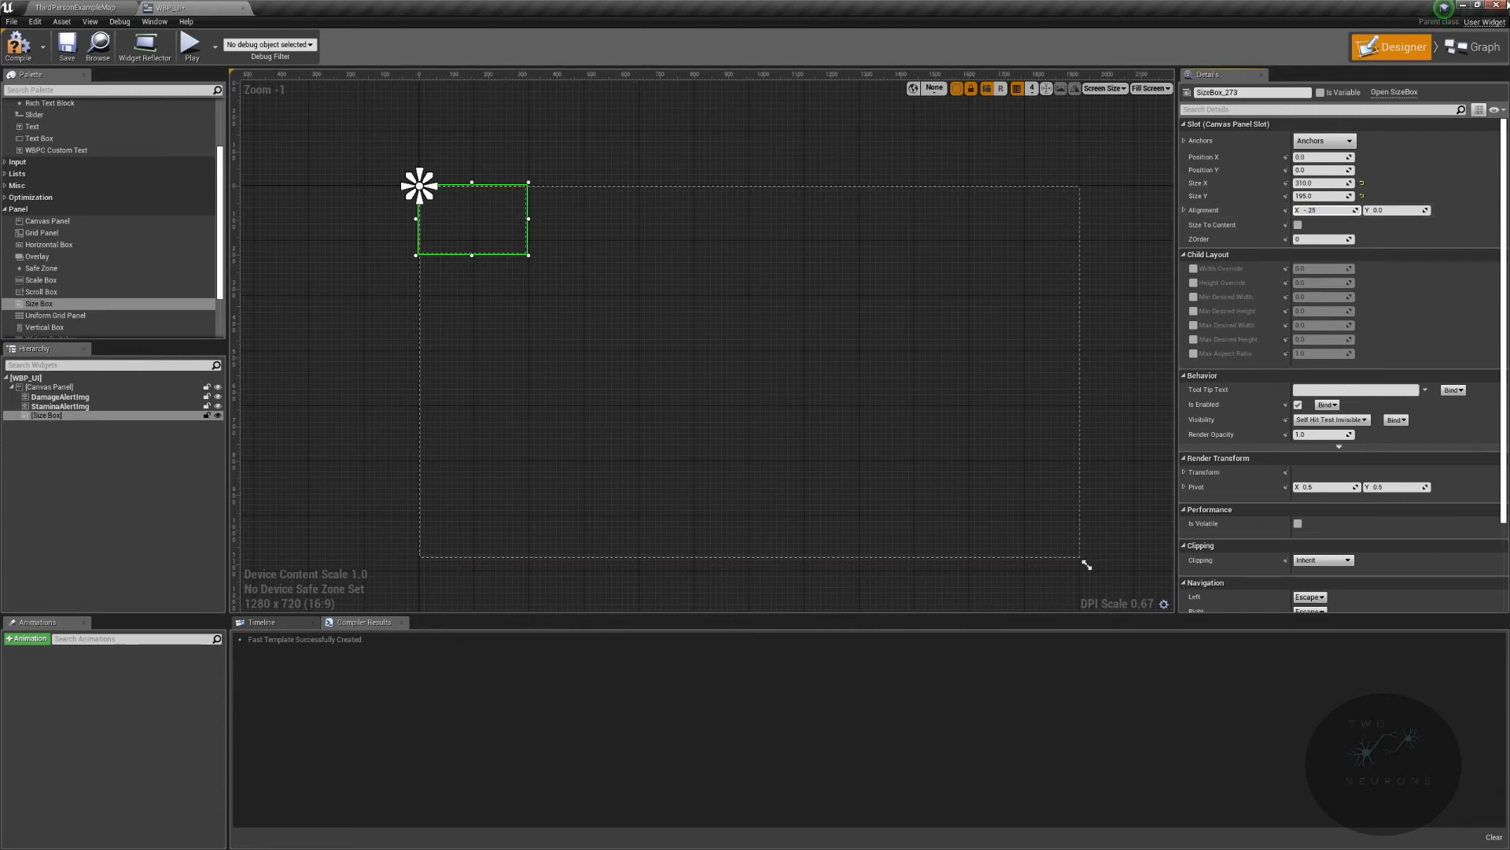
Step: Set the Size Box slot alignment to -0.25 by -0.5, shifting it inward from the corner
left_click_drag(472, 220, 499, 220)
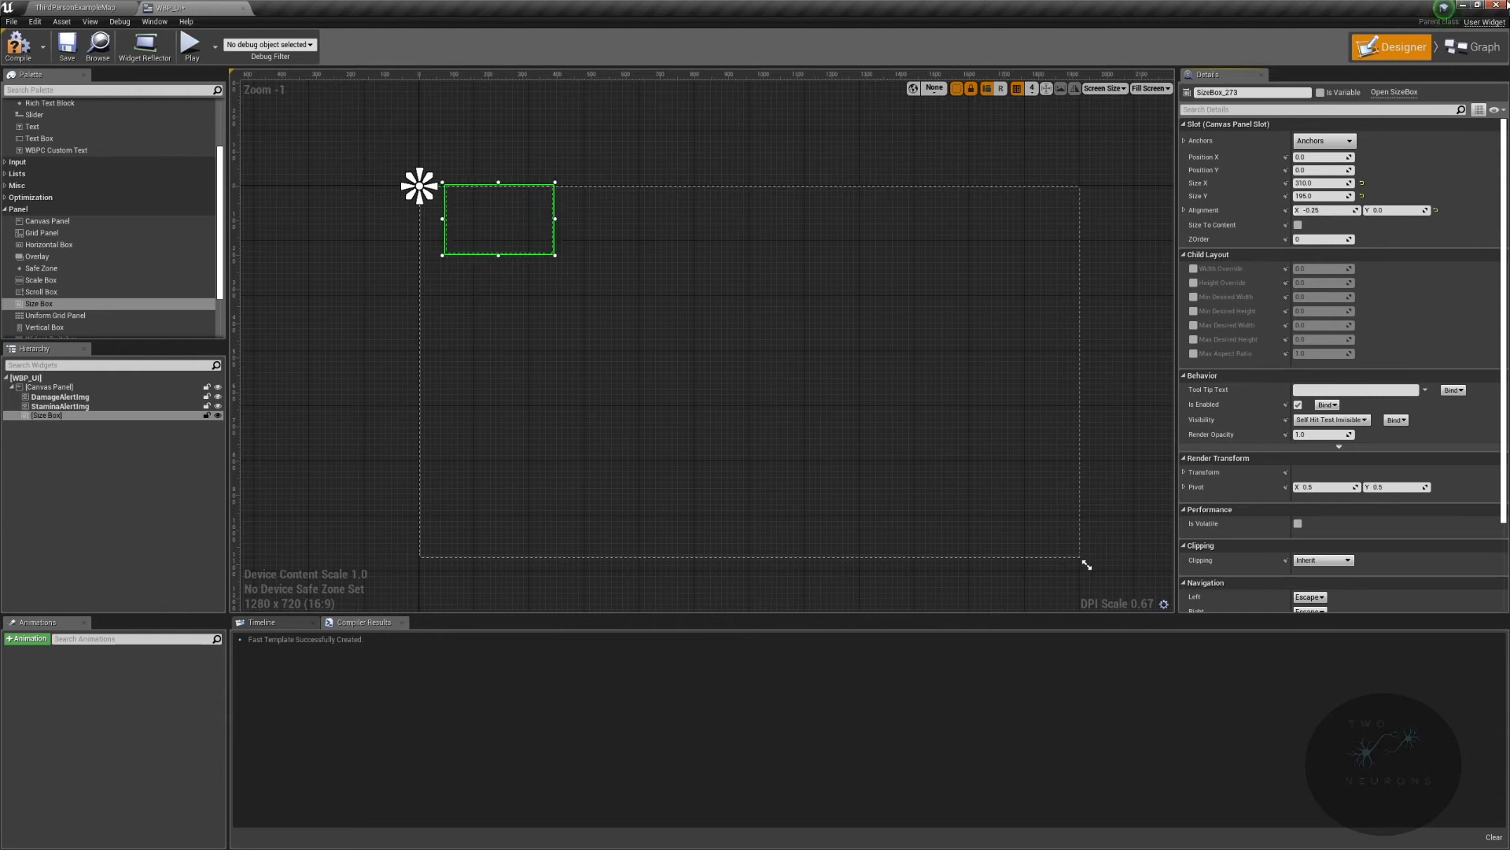
left_click(1397, 210)
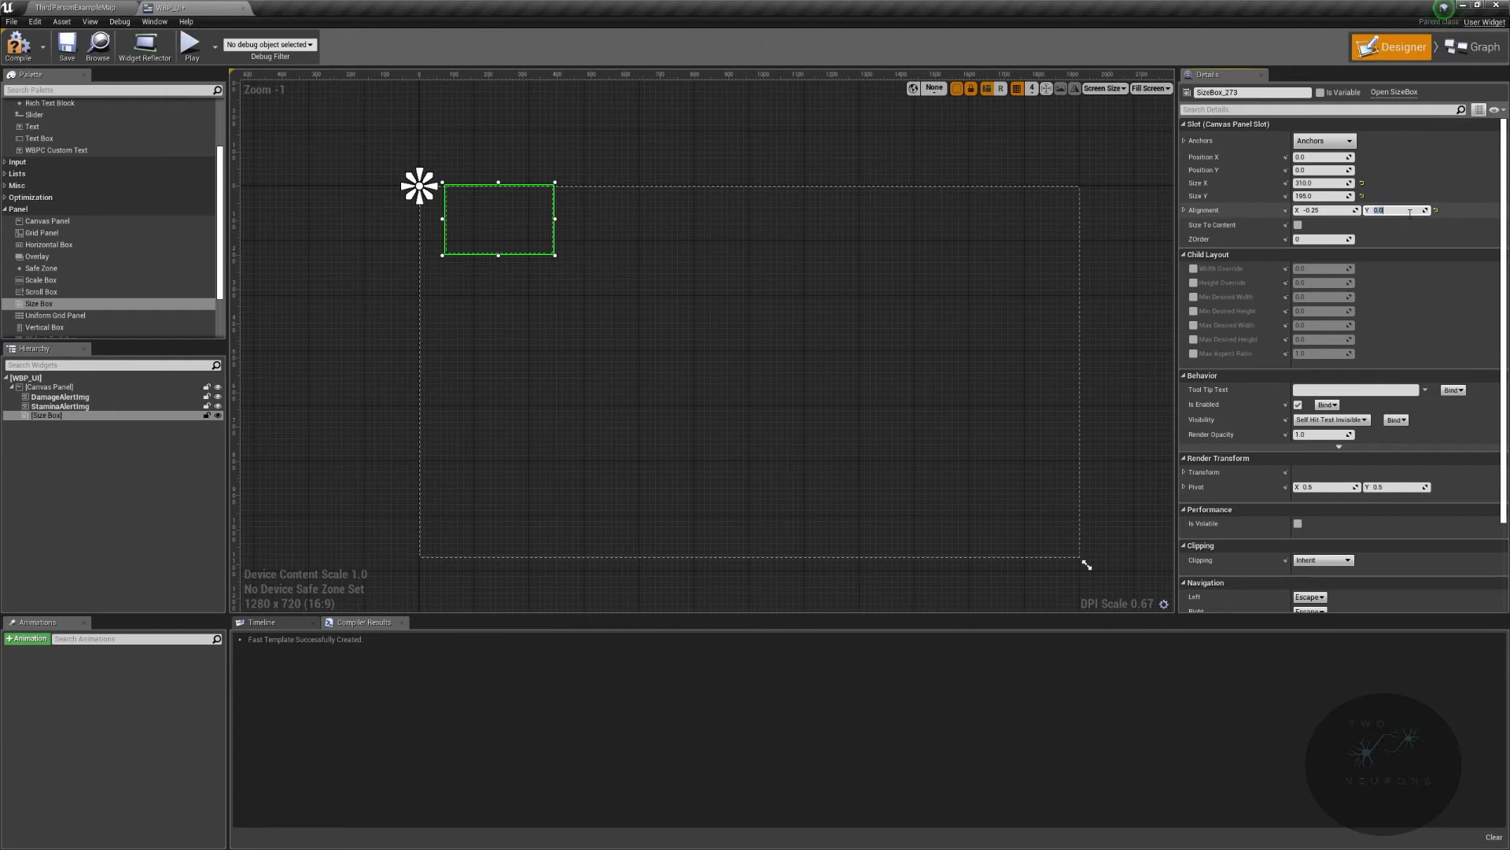
type("-0")
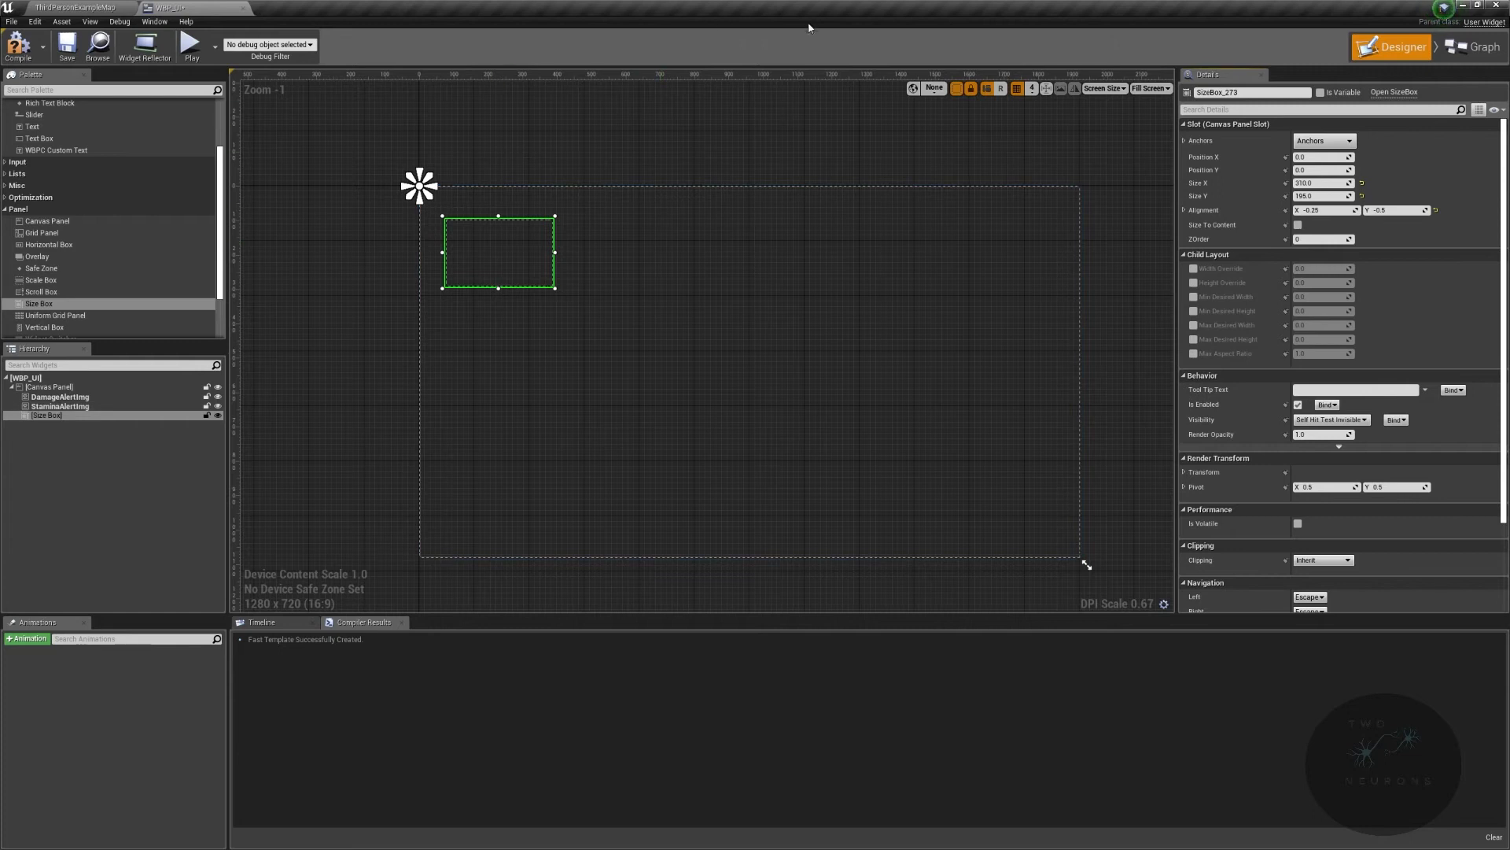
Step: Rename the Size Box to StatusSizeBox and nest a Vertical Box inside it
double_click(1246, 92)
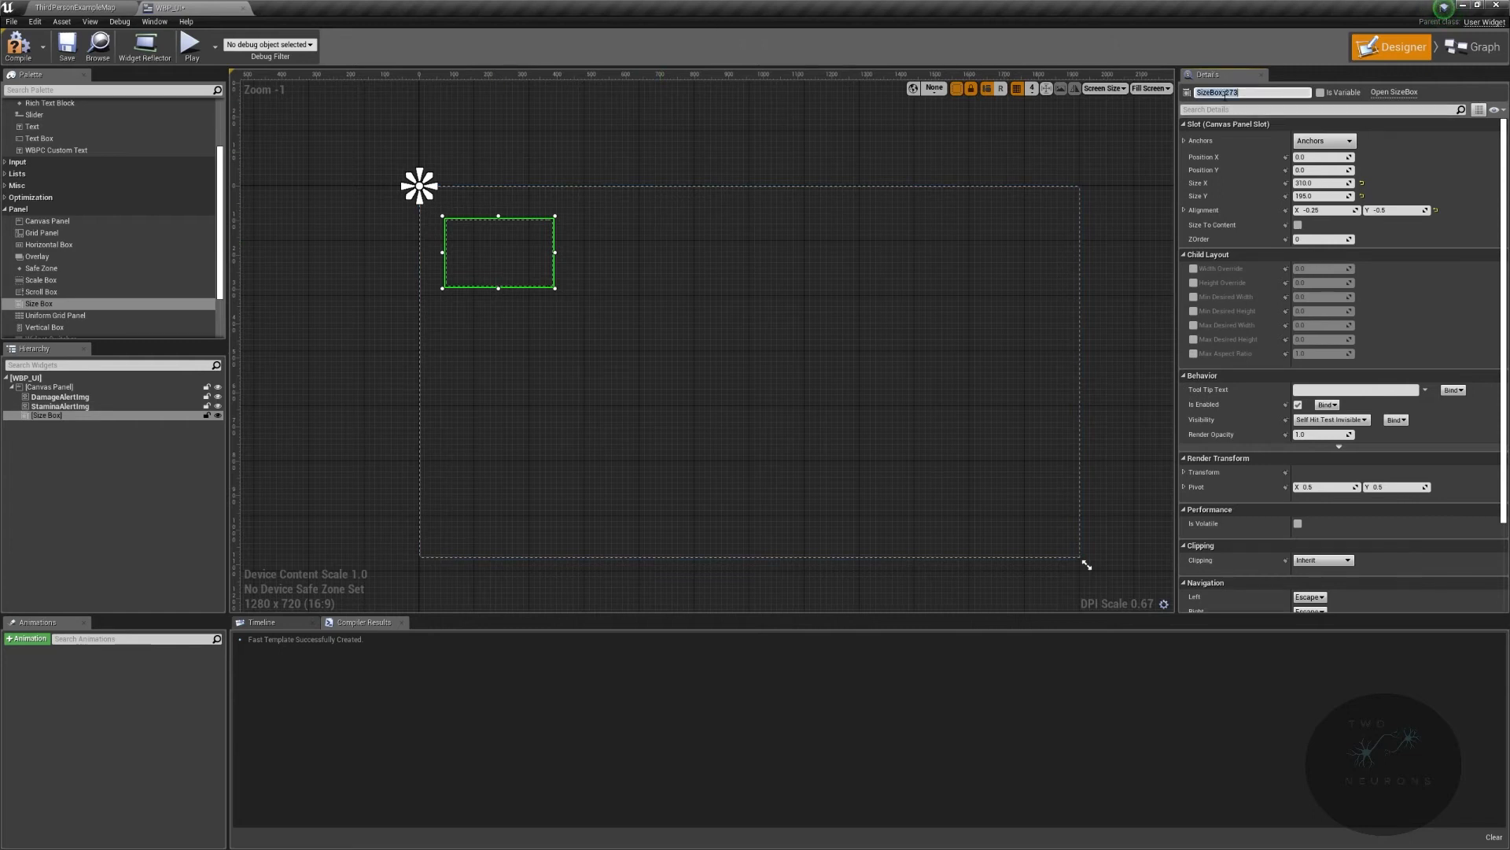
type("StatusSizeB")
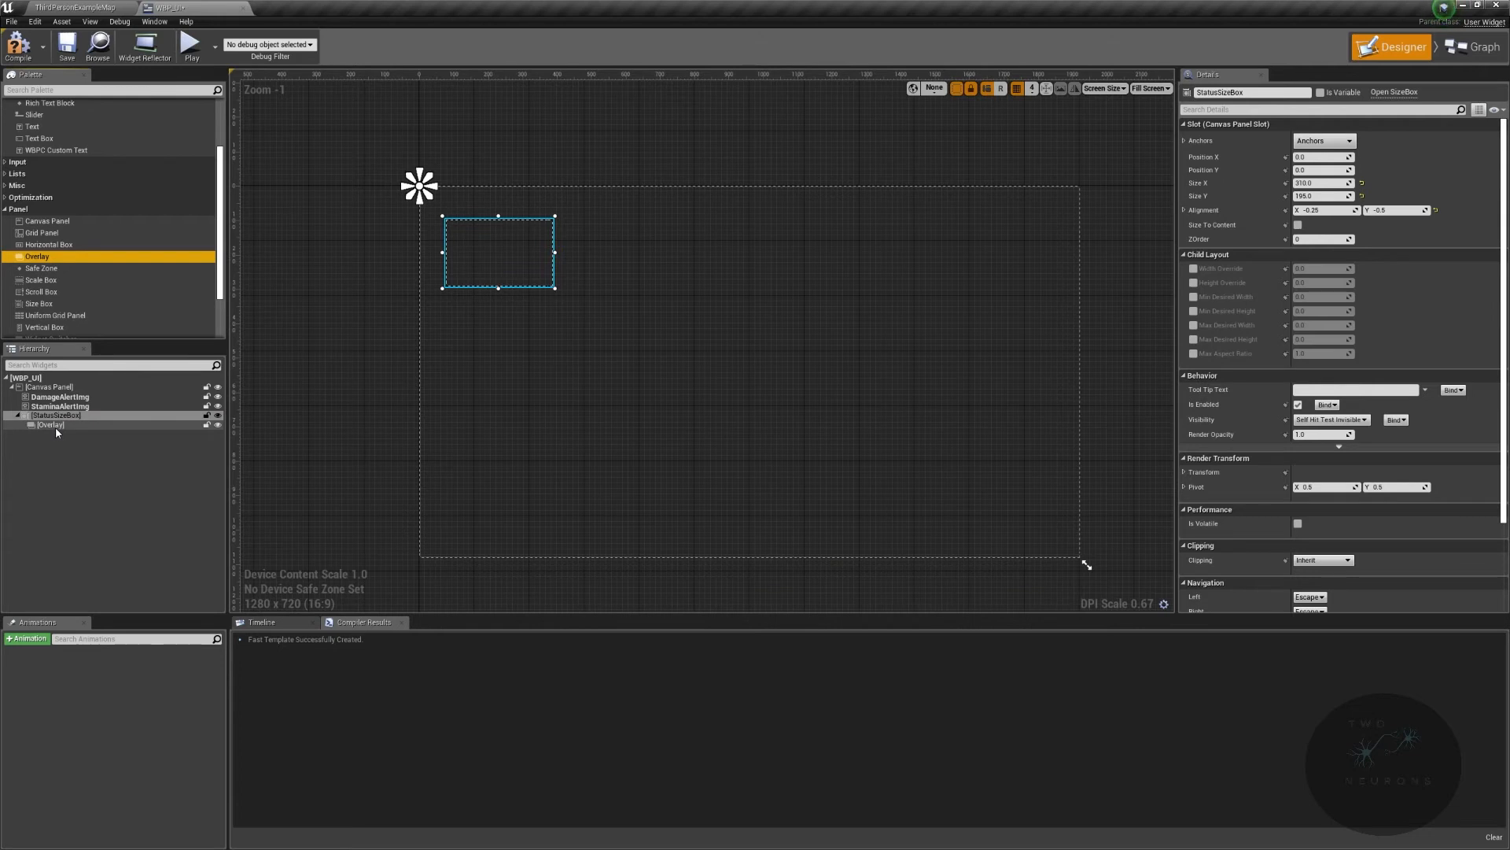
mouse_move(51, 425)
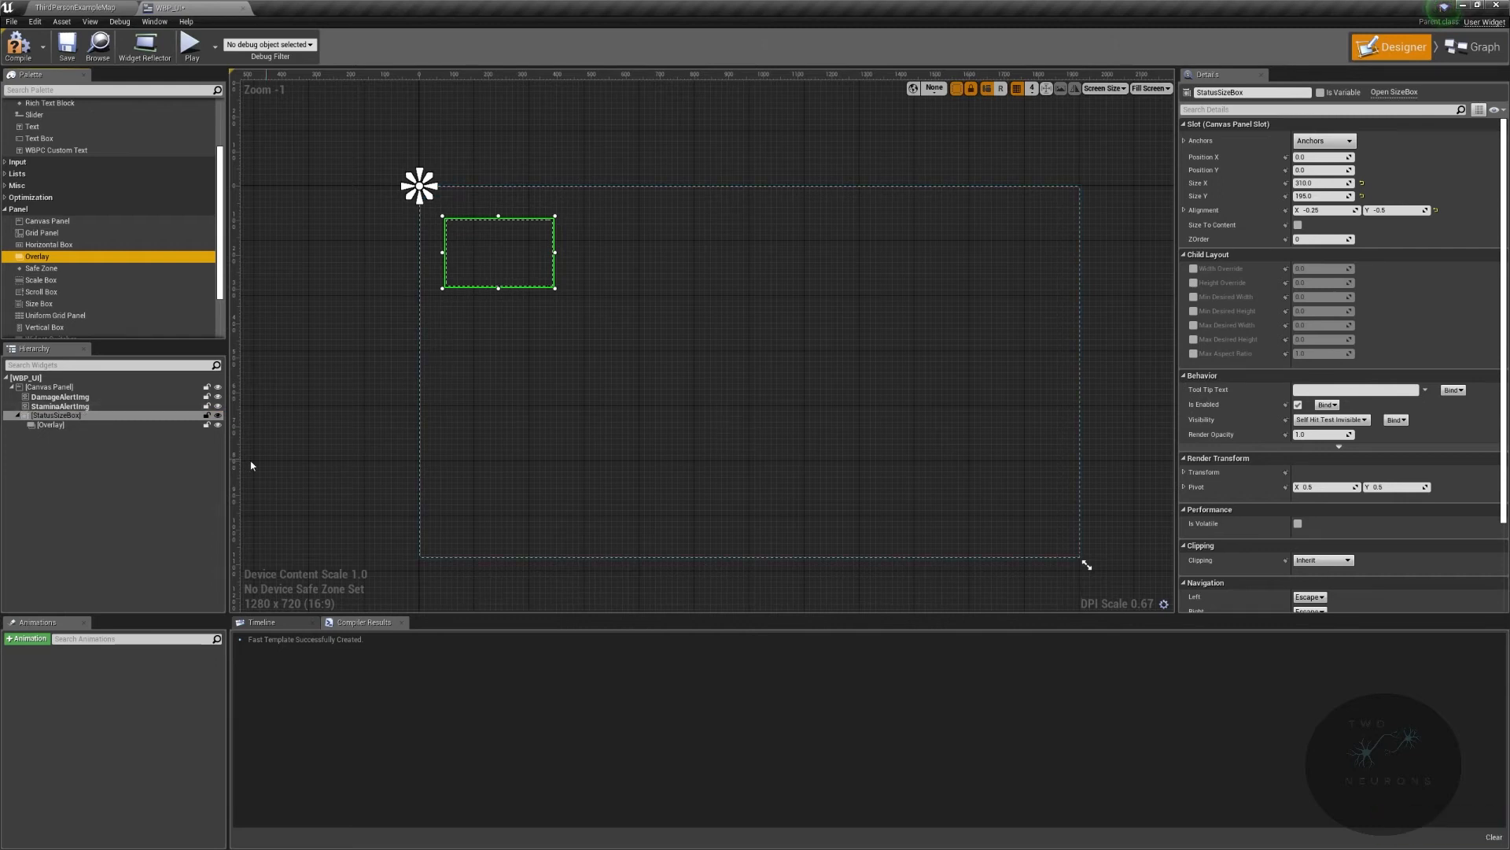
left_click(60, 406)
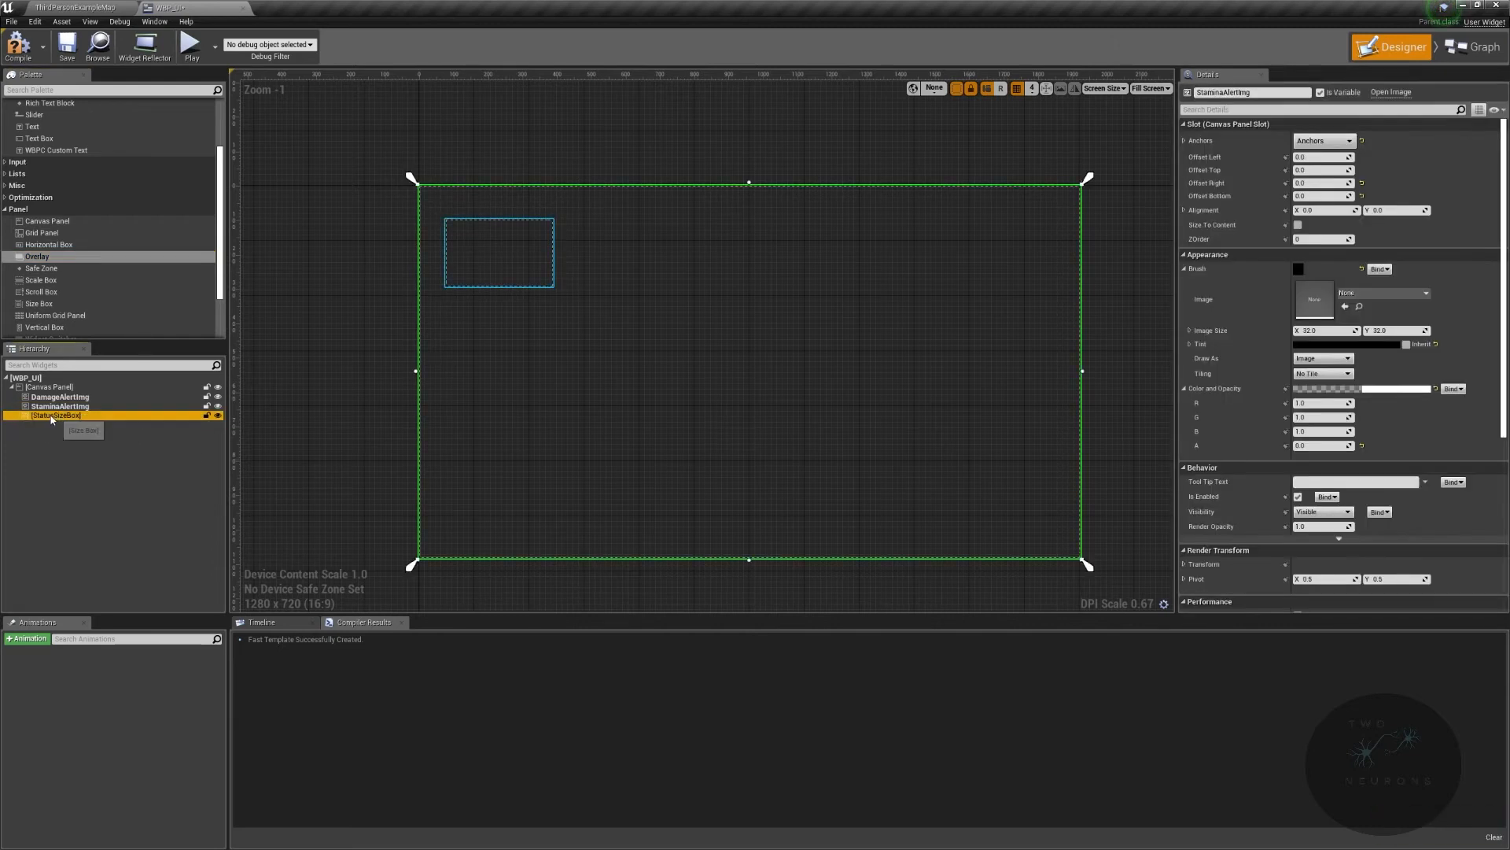
left_click(57, 415)
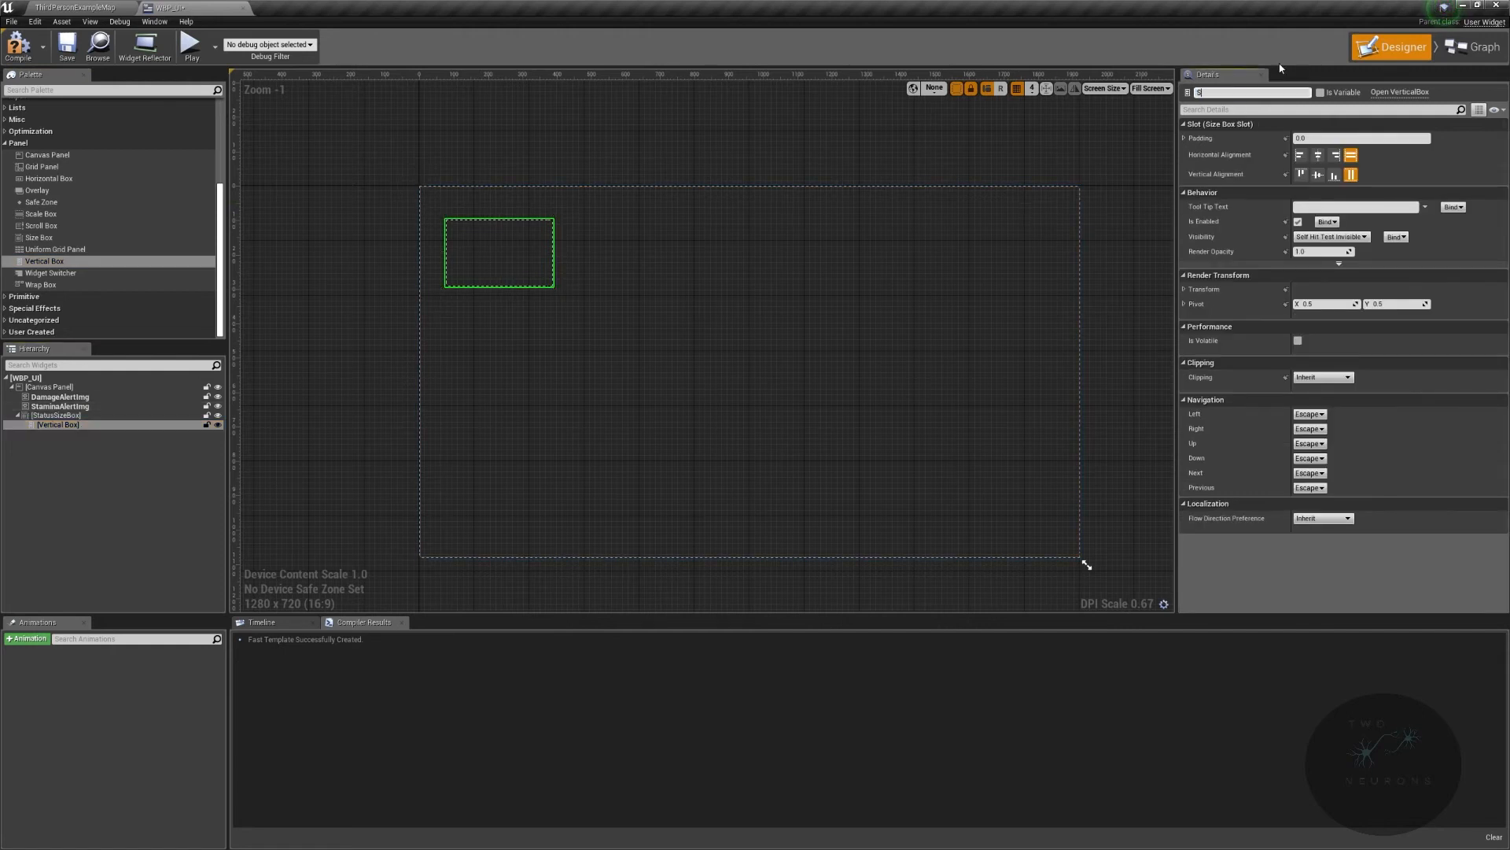
Step: Rename the Vertical Box to StatusAnchor and add three Overlays, the first StaminaOverlay with a Progress Bar
type("Status")
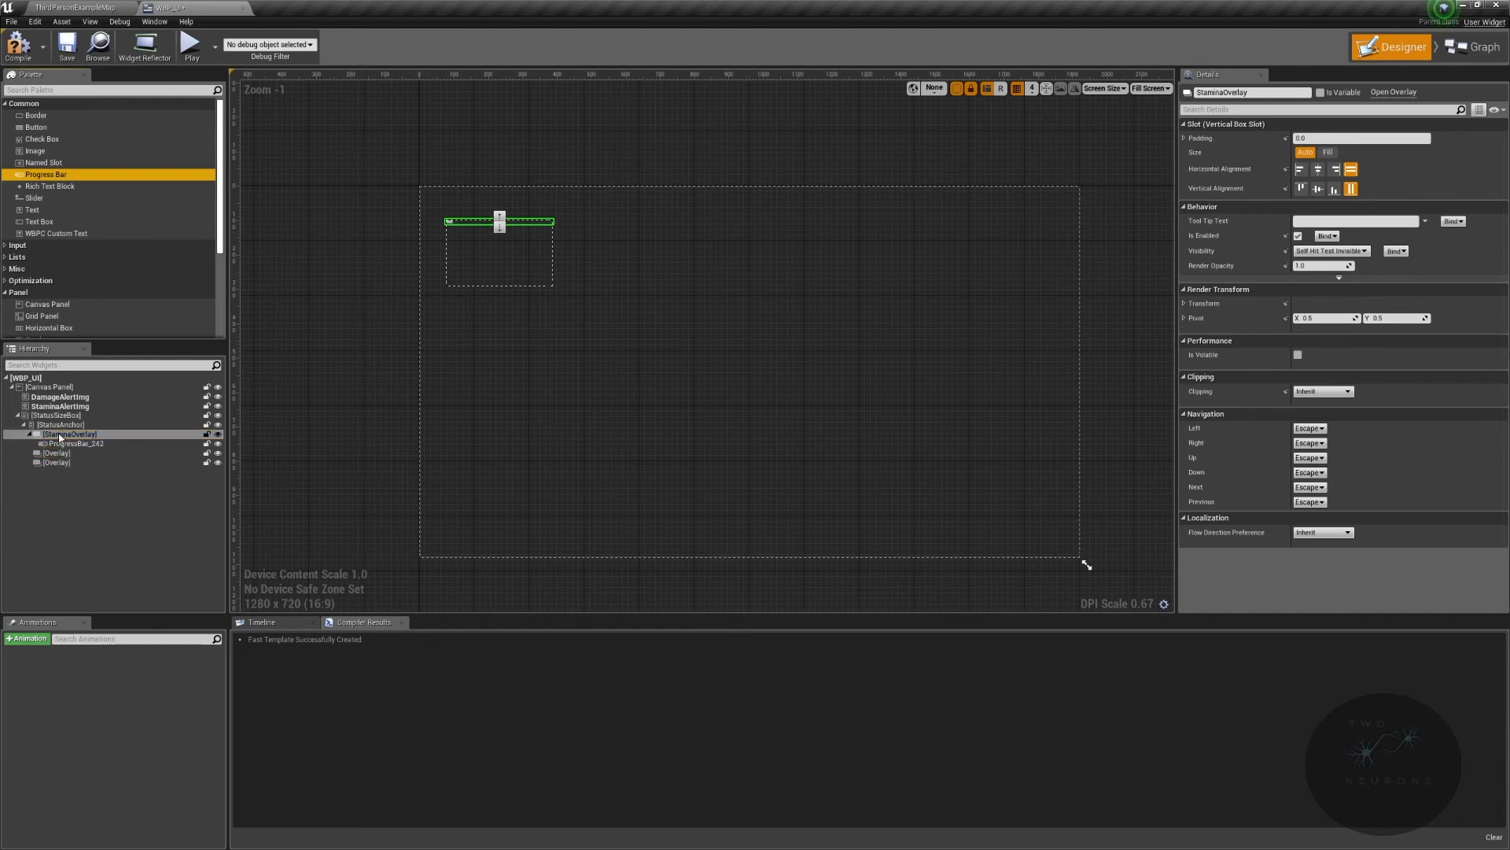
Step: Set StaminaOverlay's slot size to Fill within the Vertical Box
left_click(75, 443)
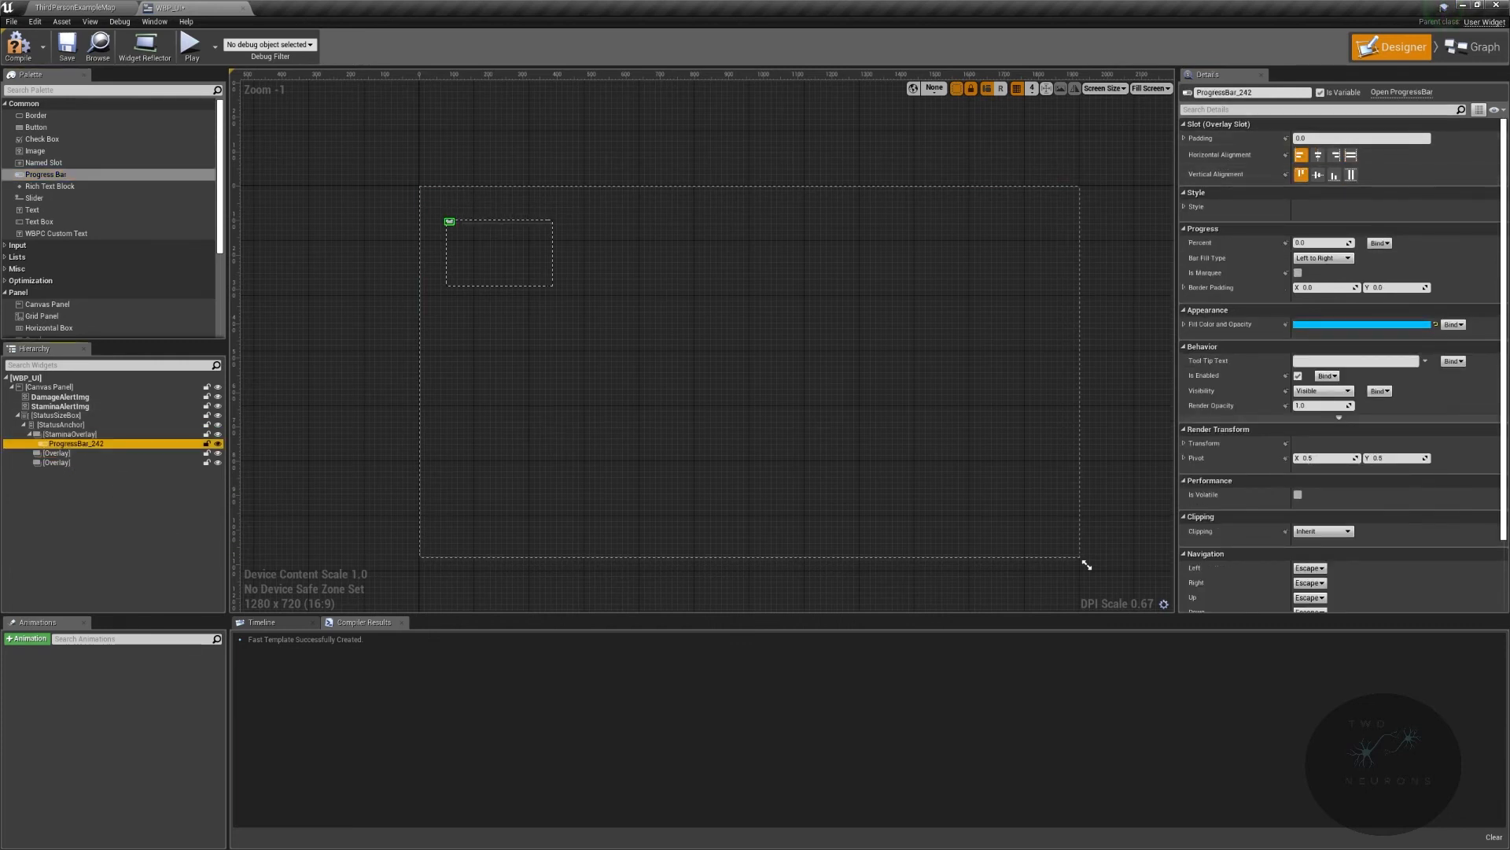
left_click(71, 434)
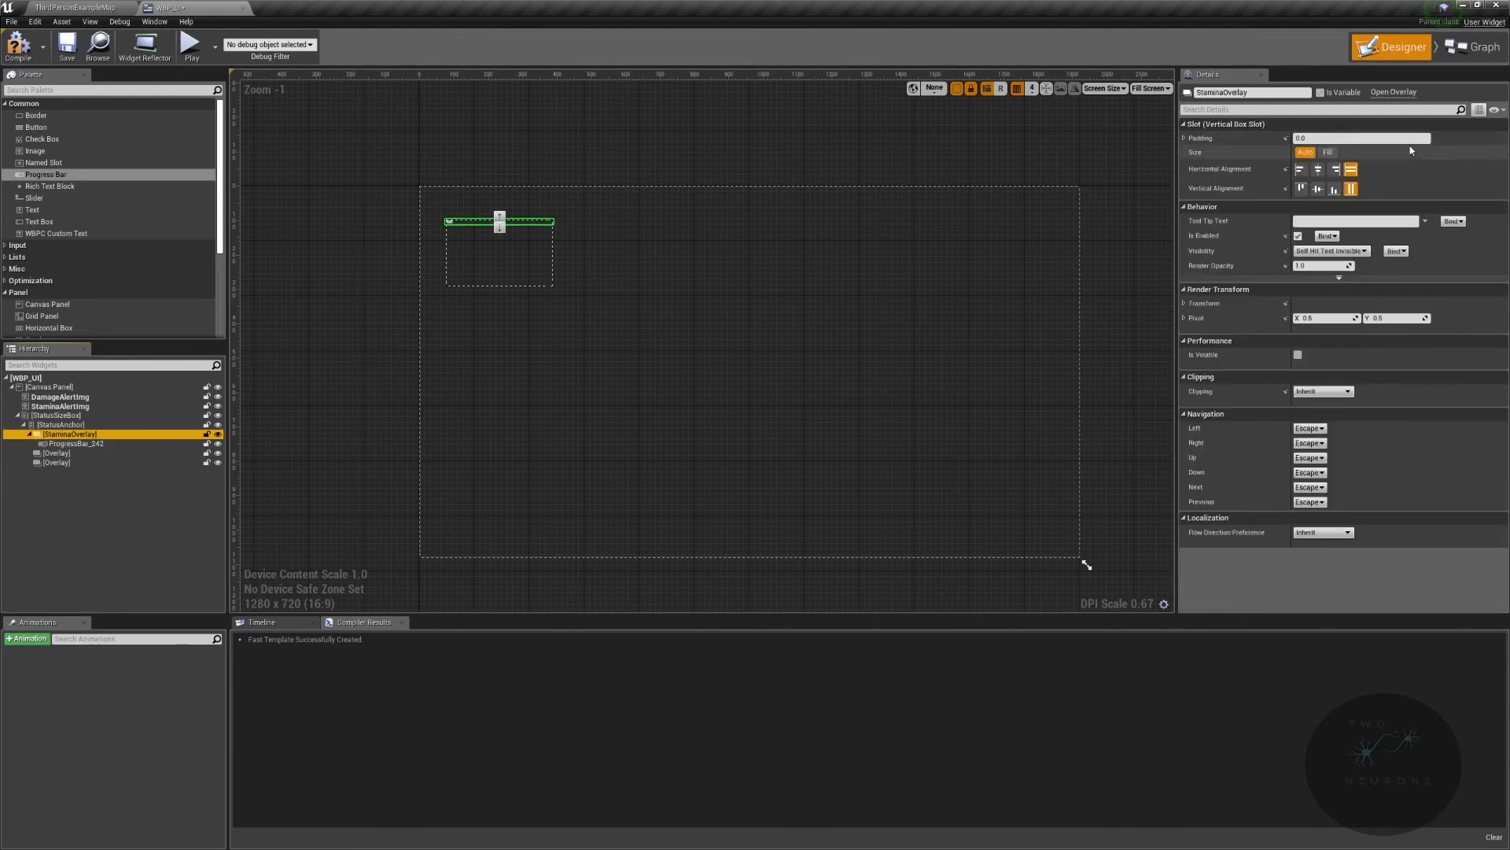
left_click(1327, 152)
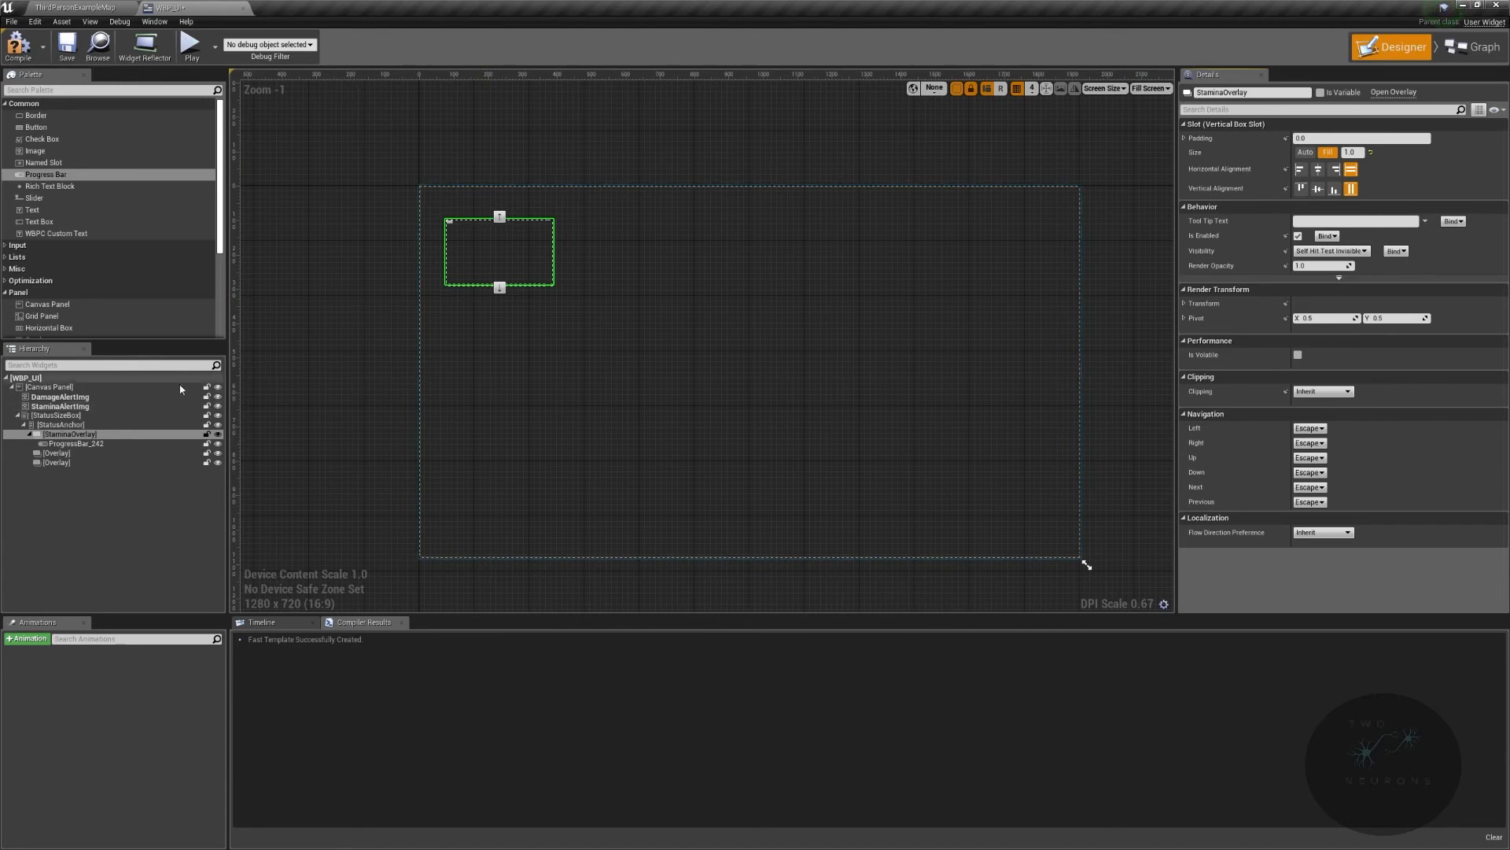
Step: Set the progress bar's horizontal and vertical alignment to Fill inside StaminaOverlay
left_click(74, 444)
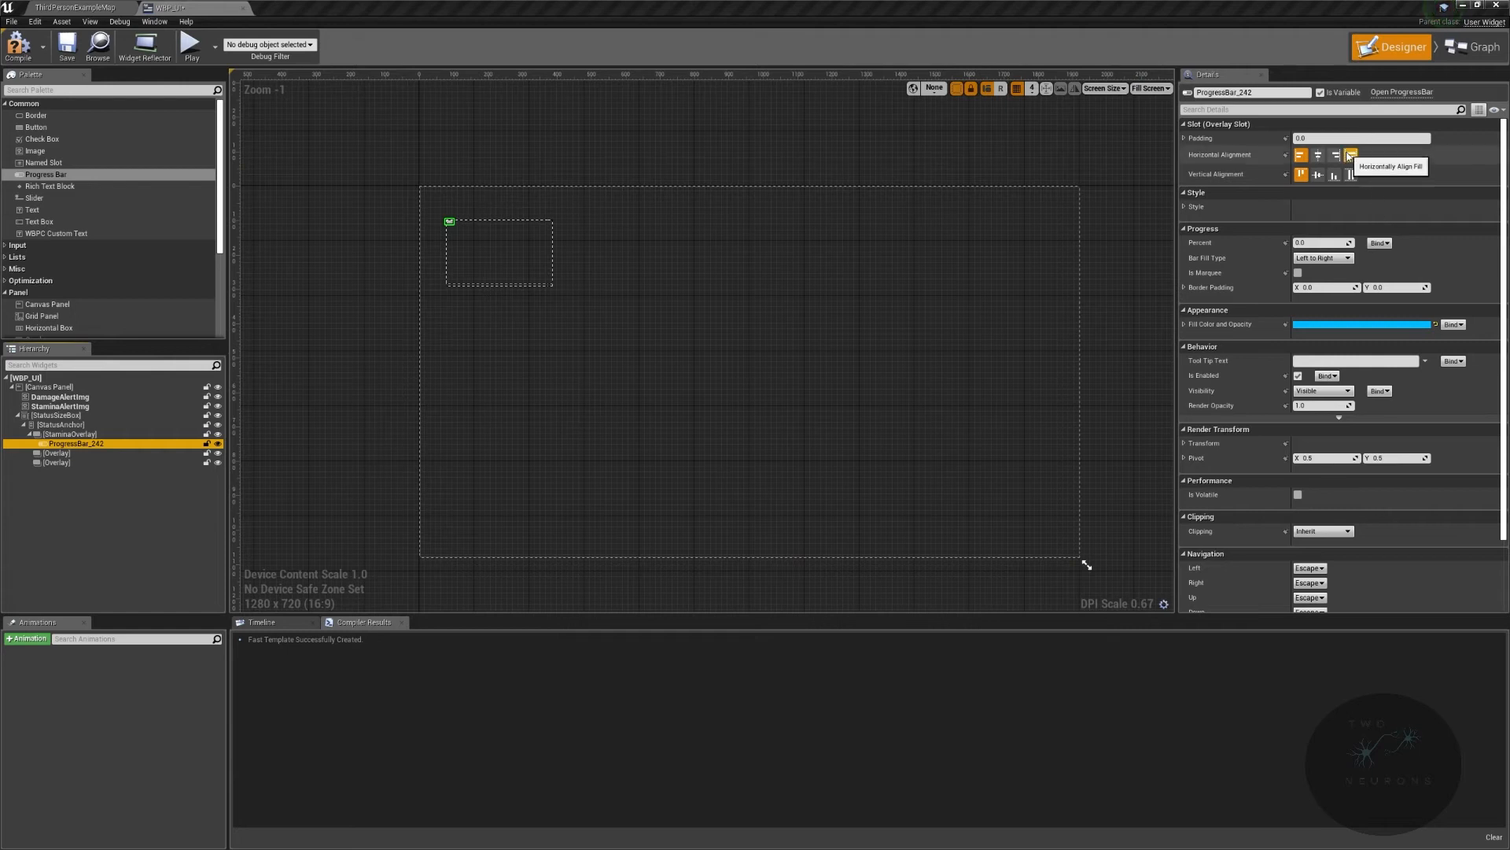
left_click(1350, 154)
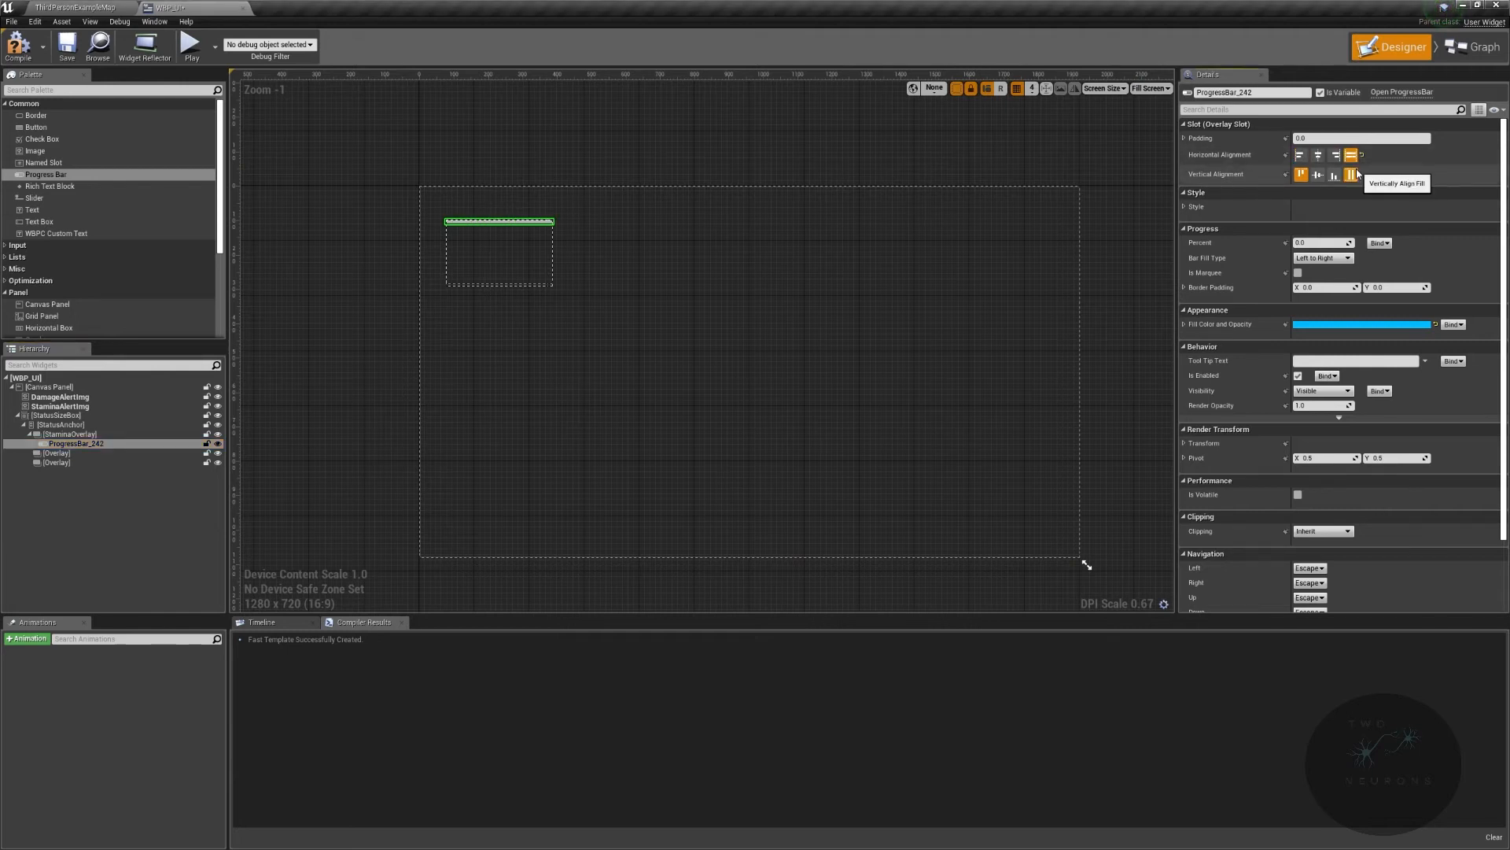
left_click(1350, 175)
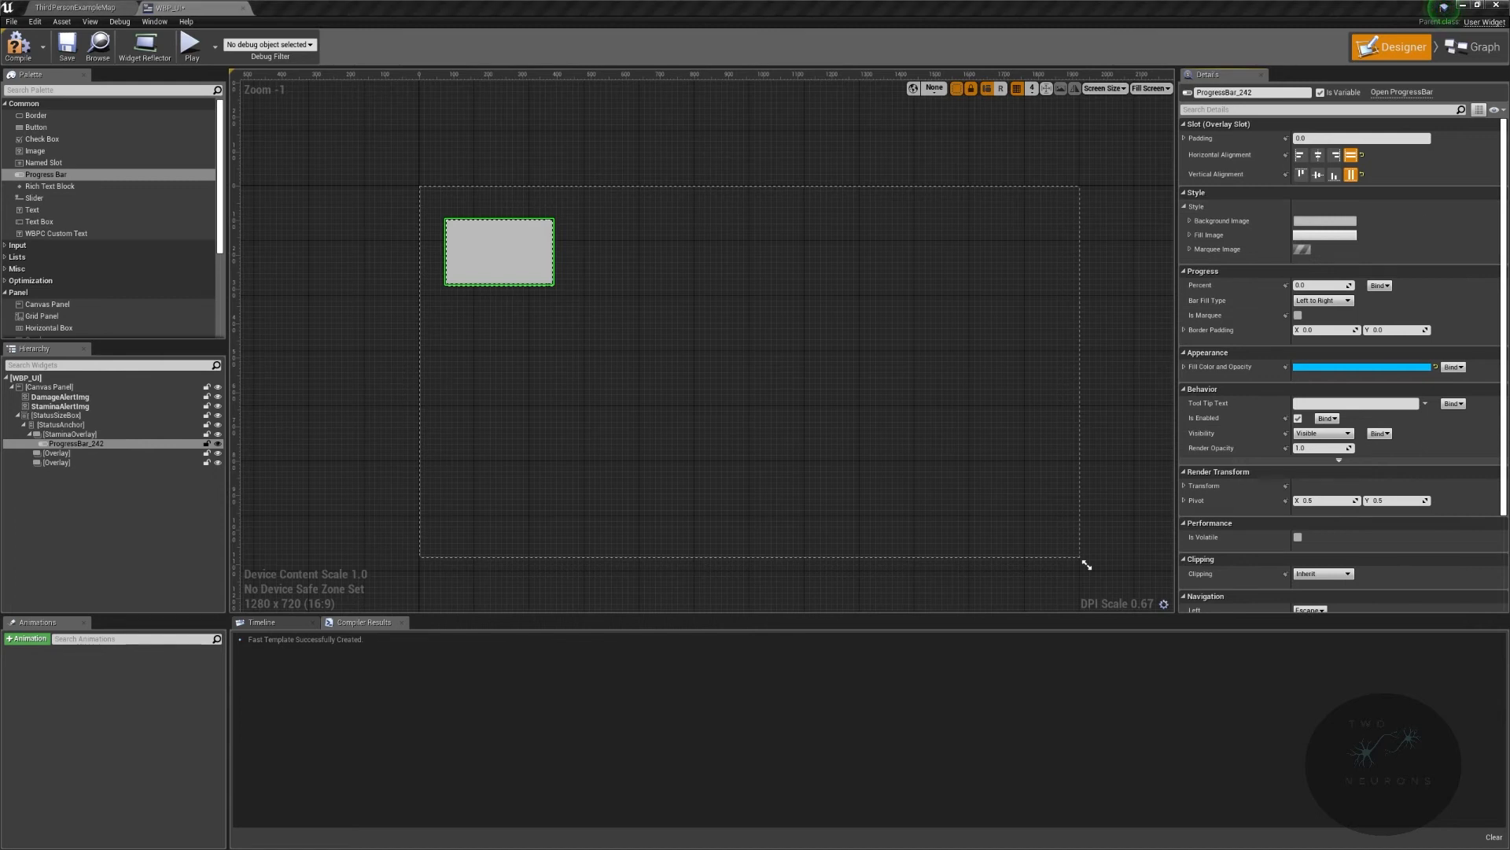
Step: Set the progress bar's Background Image to T_StaminaBackground
left_click(1190, 220)
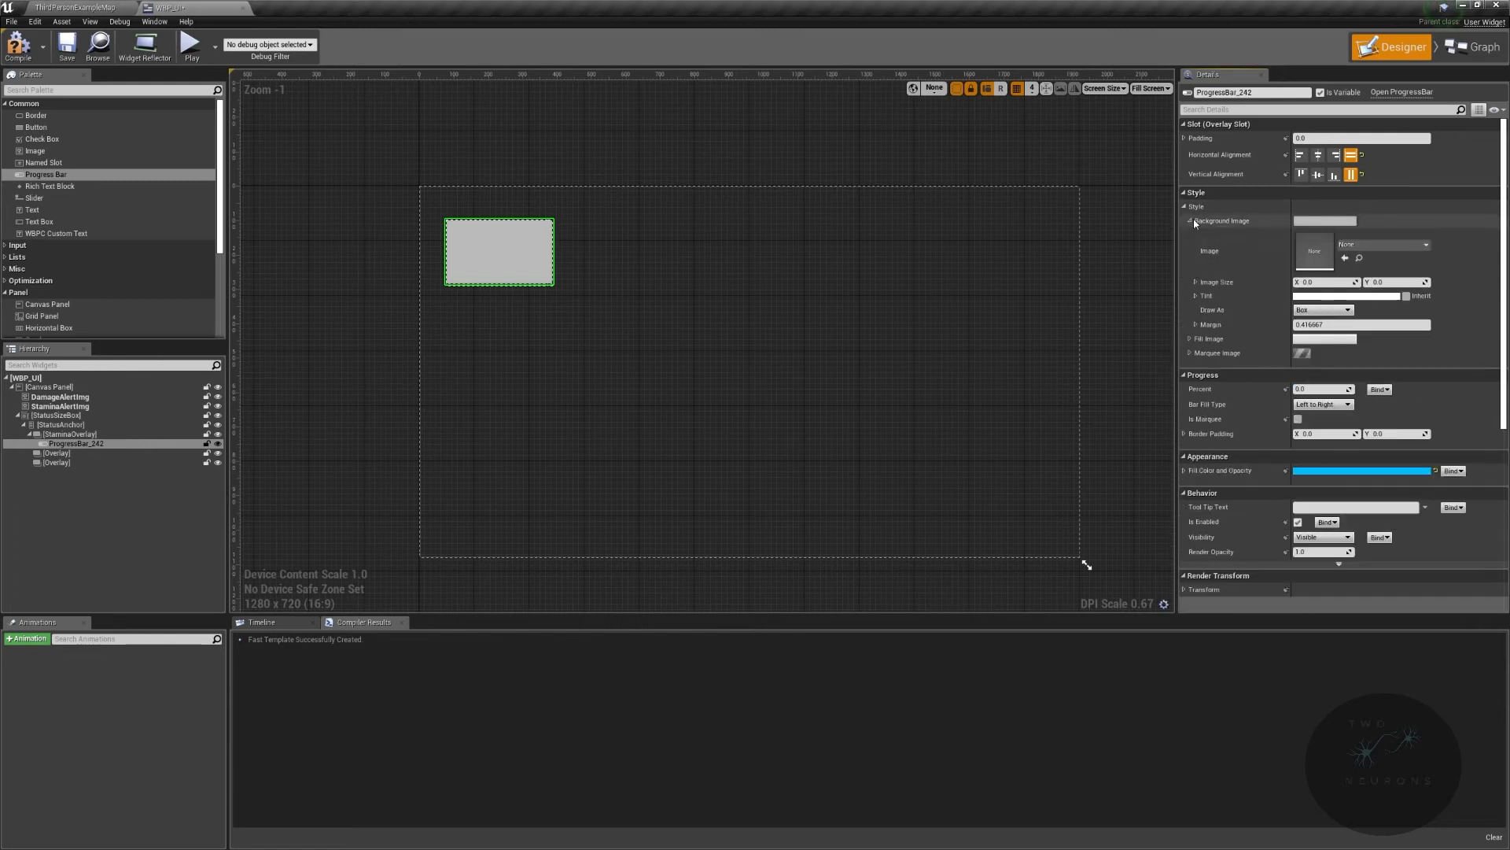
left_click(1384, 244)
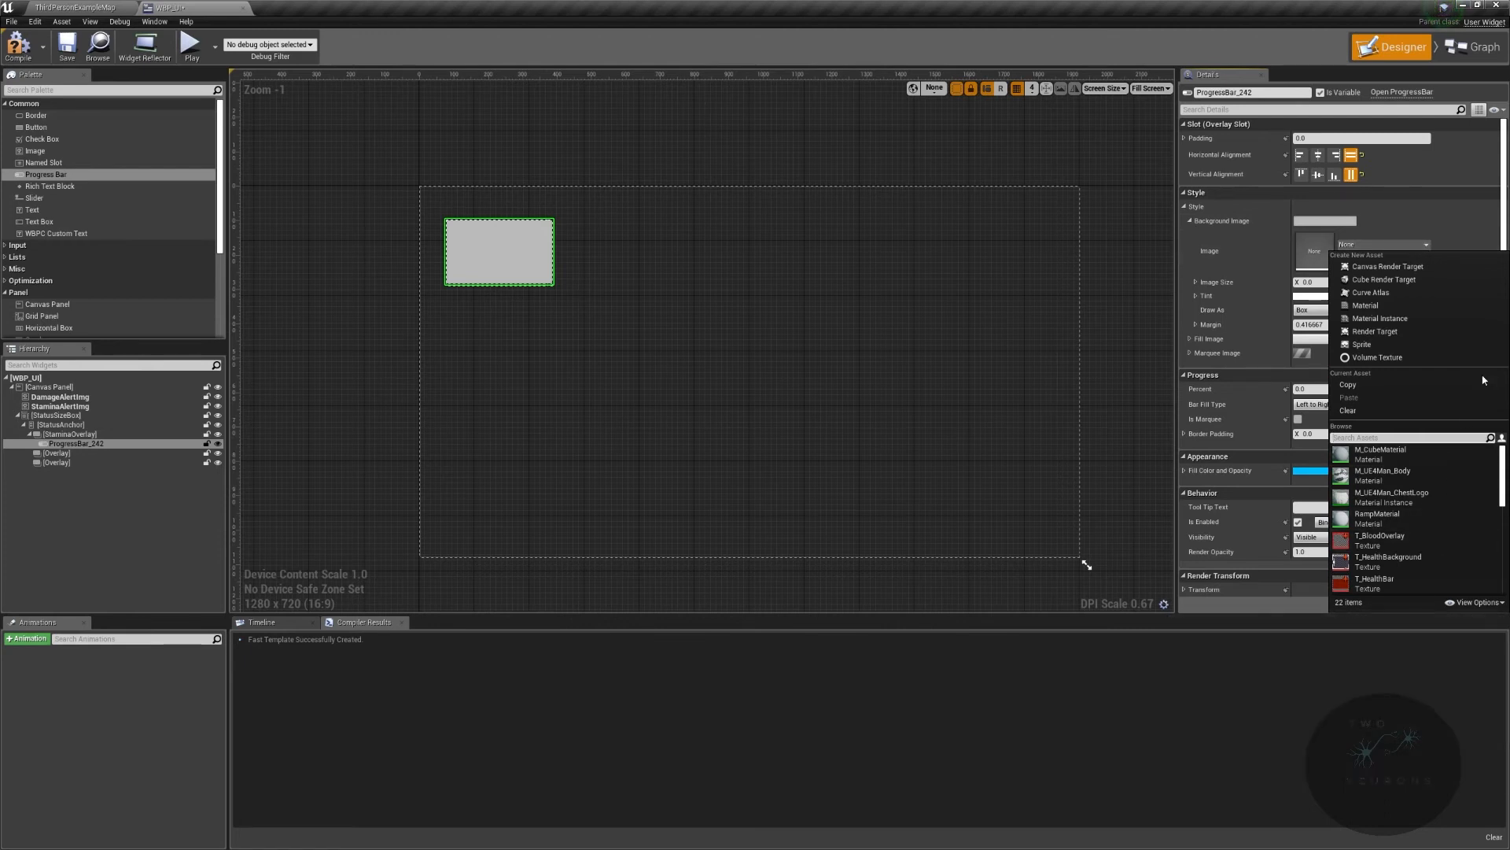
type("stamina")
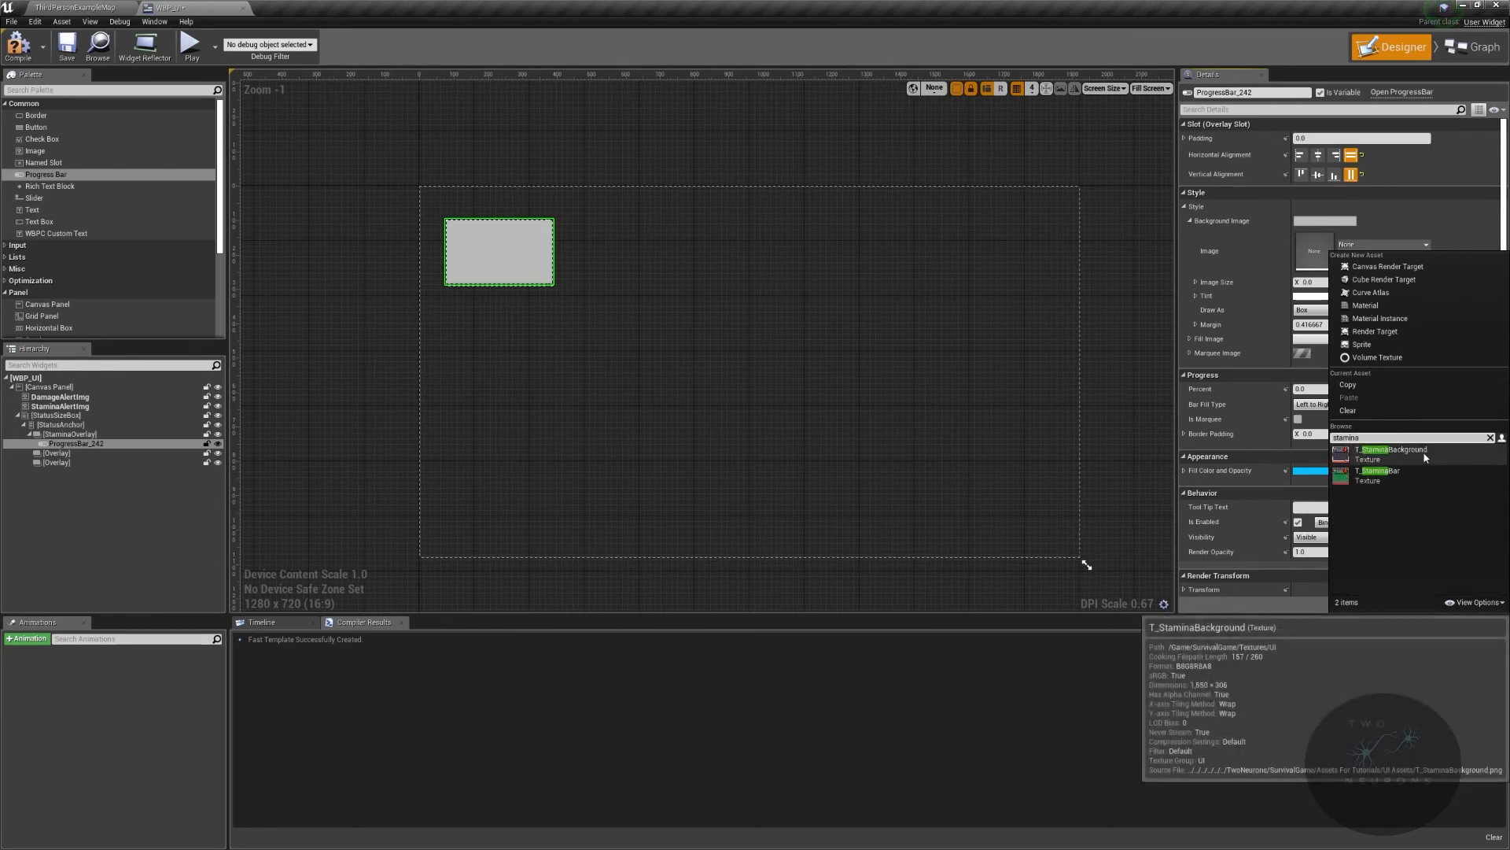
left_click(1392, 454)
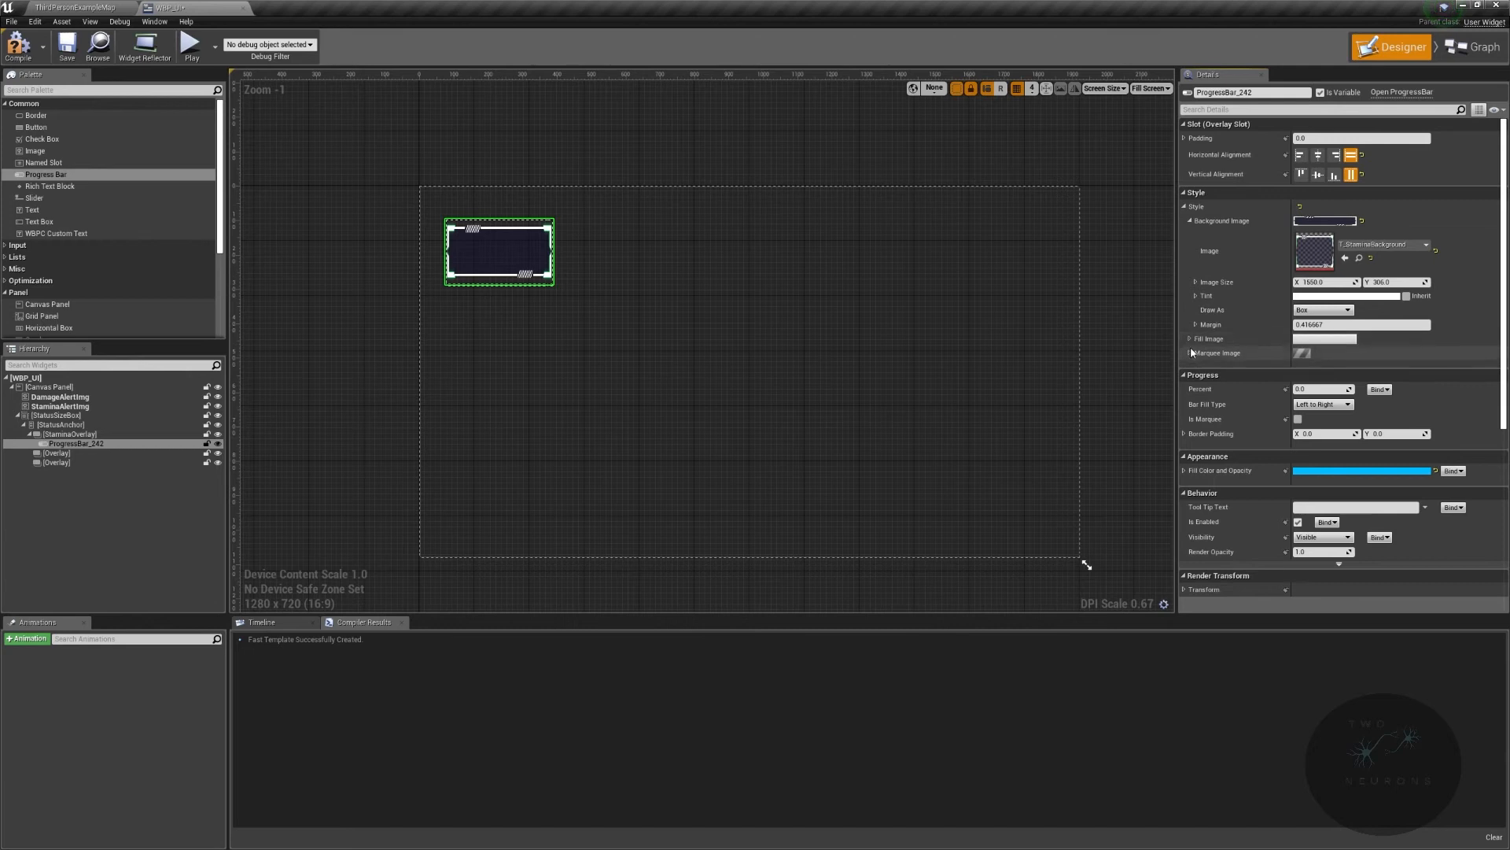
Step: Set the progress bar's Fill Image to T_StaminaBar
left_click(1383, 362)
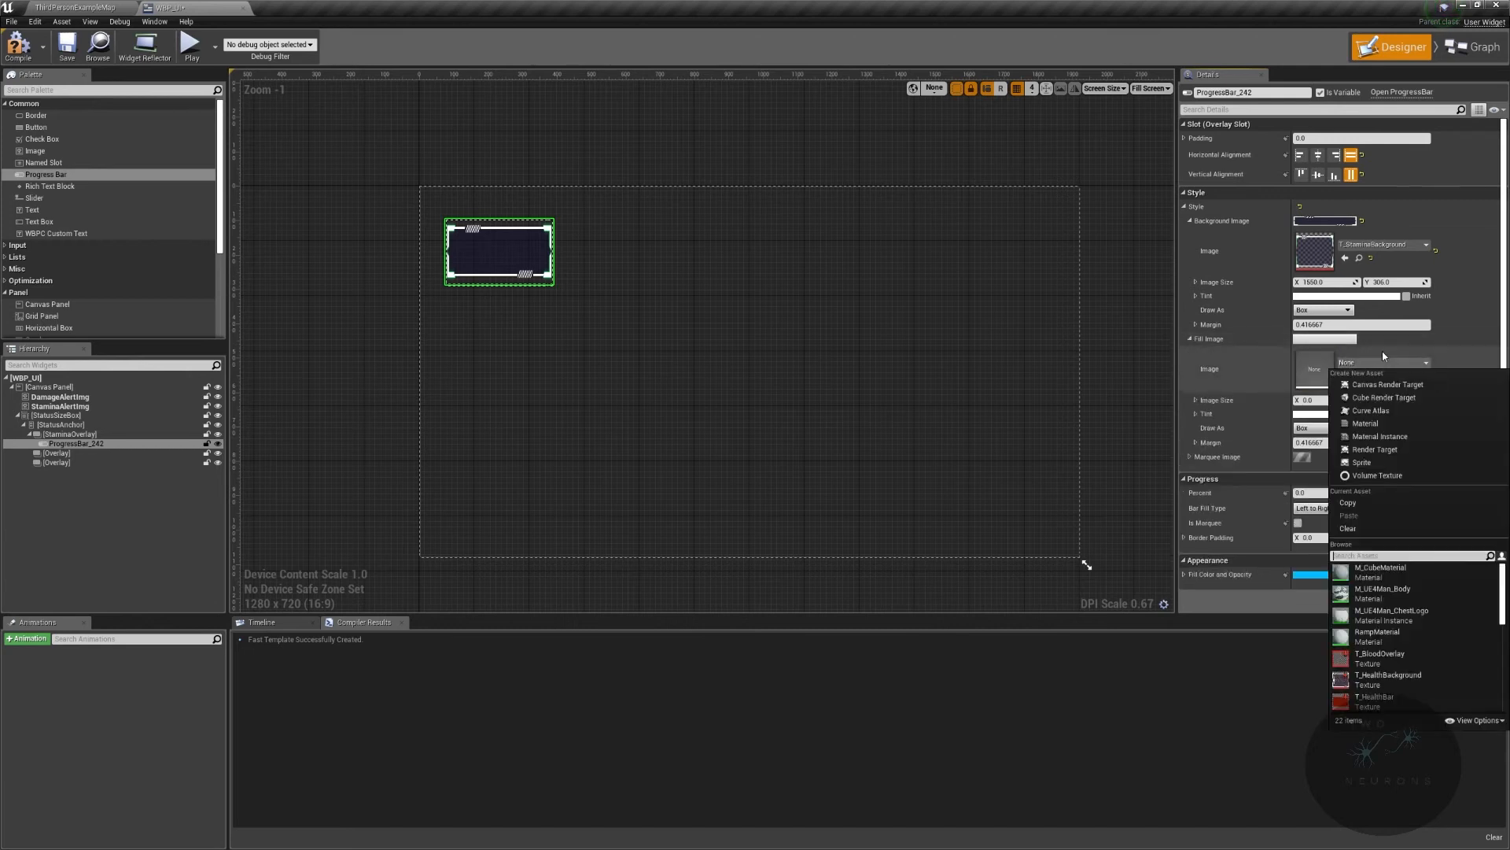
type("stamina")
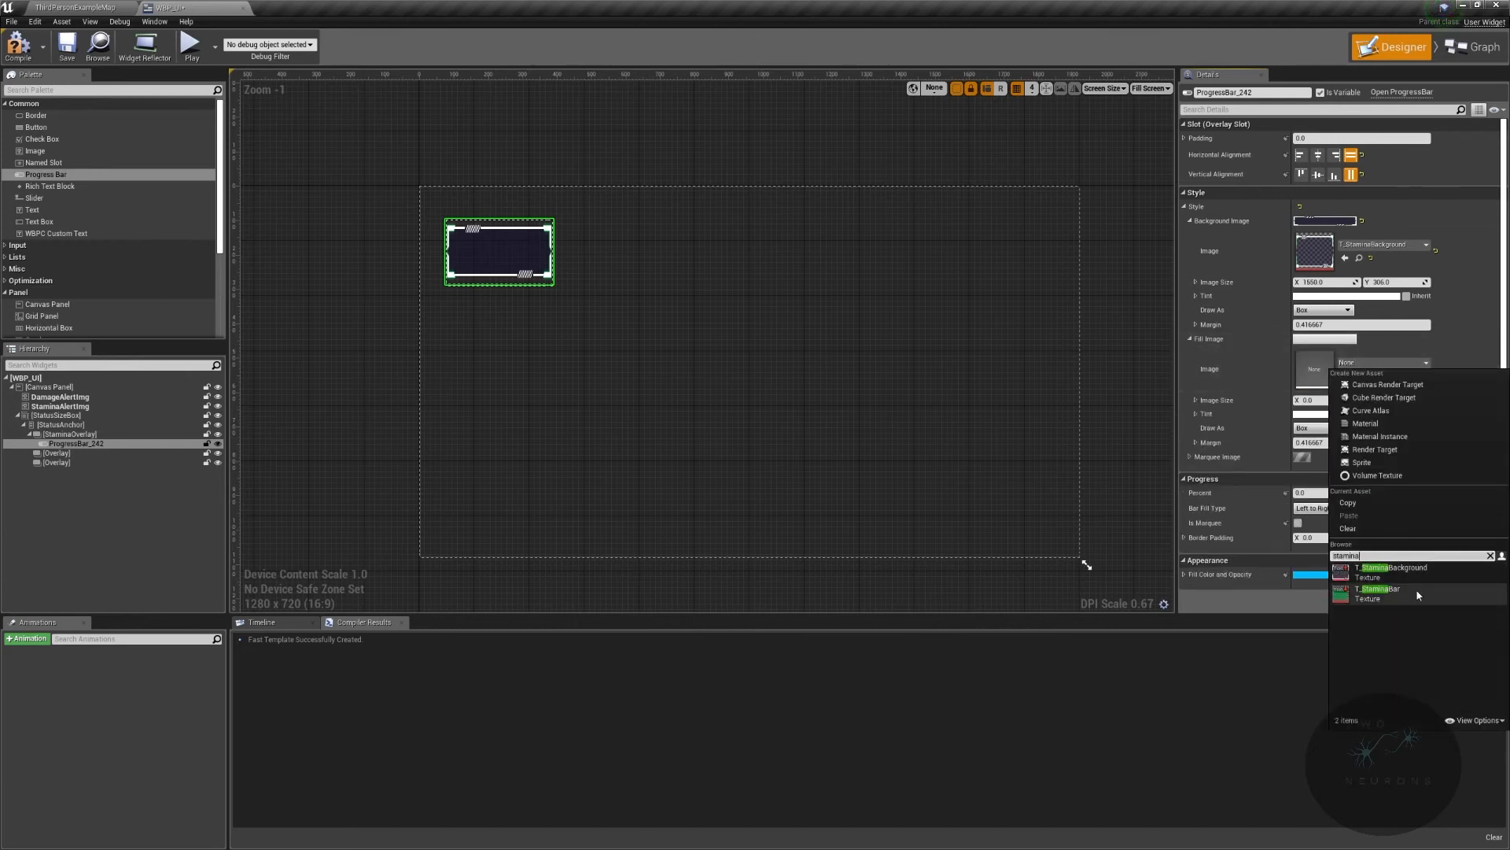
left_click(1380, 588)
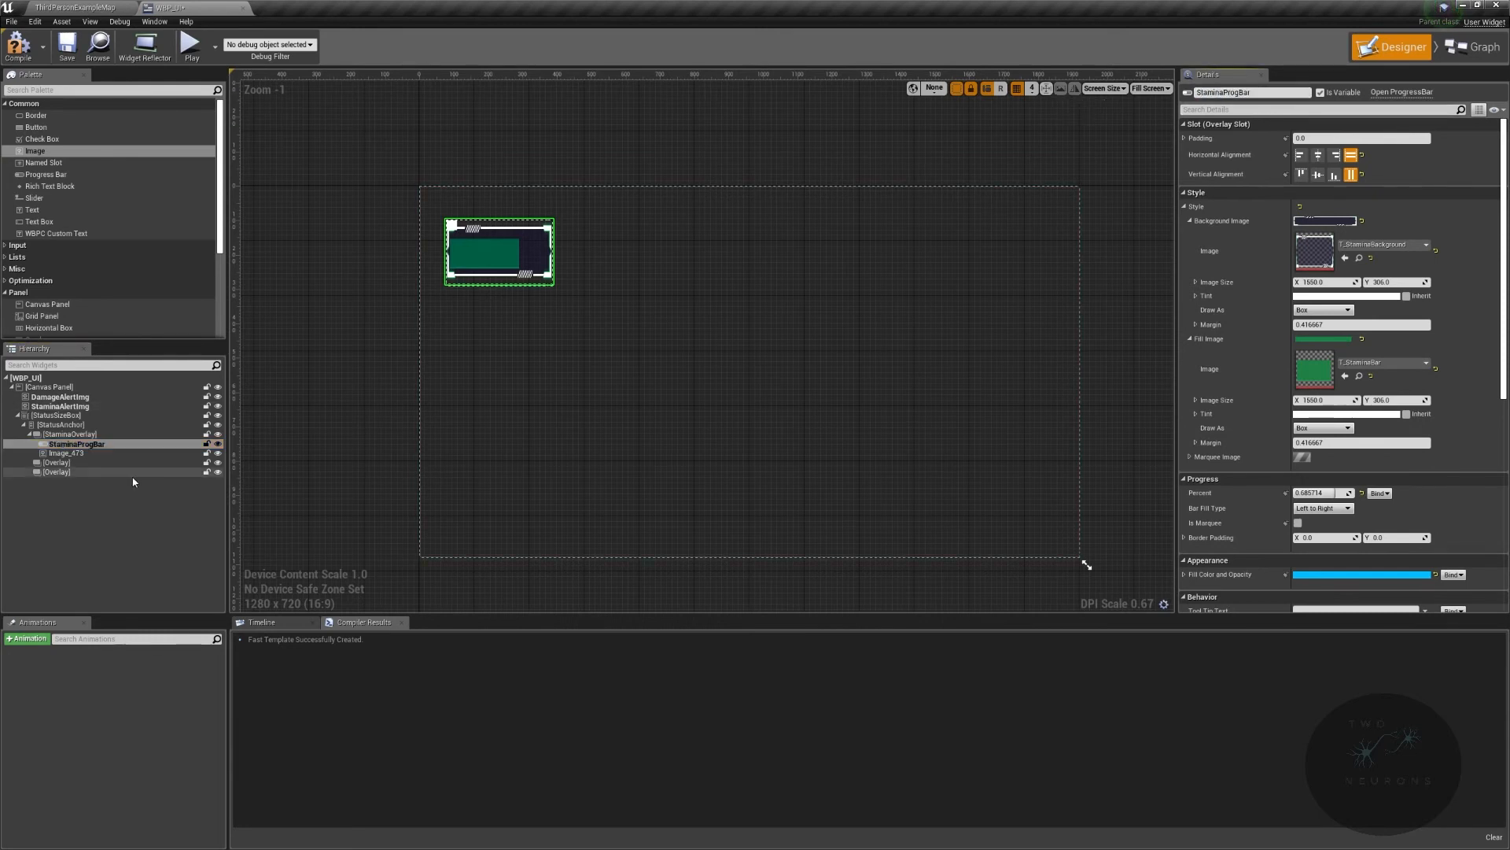
Step: Rename the new image widget StaminaImage and search its brush textures for 'stamina'
left_click(65, 453)
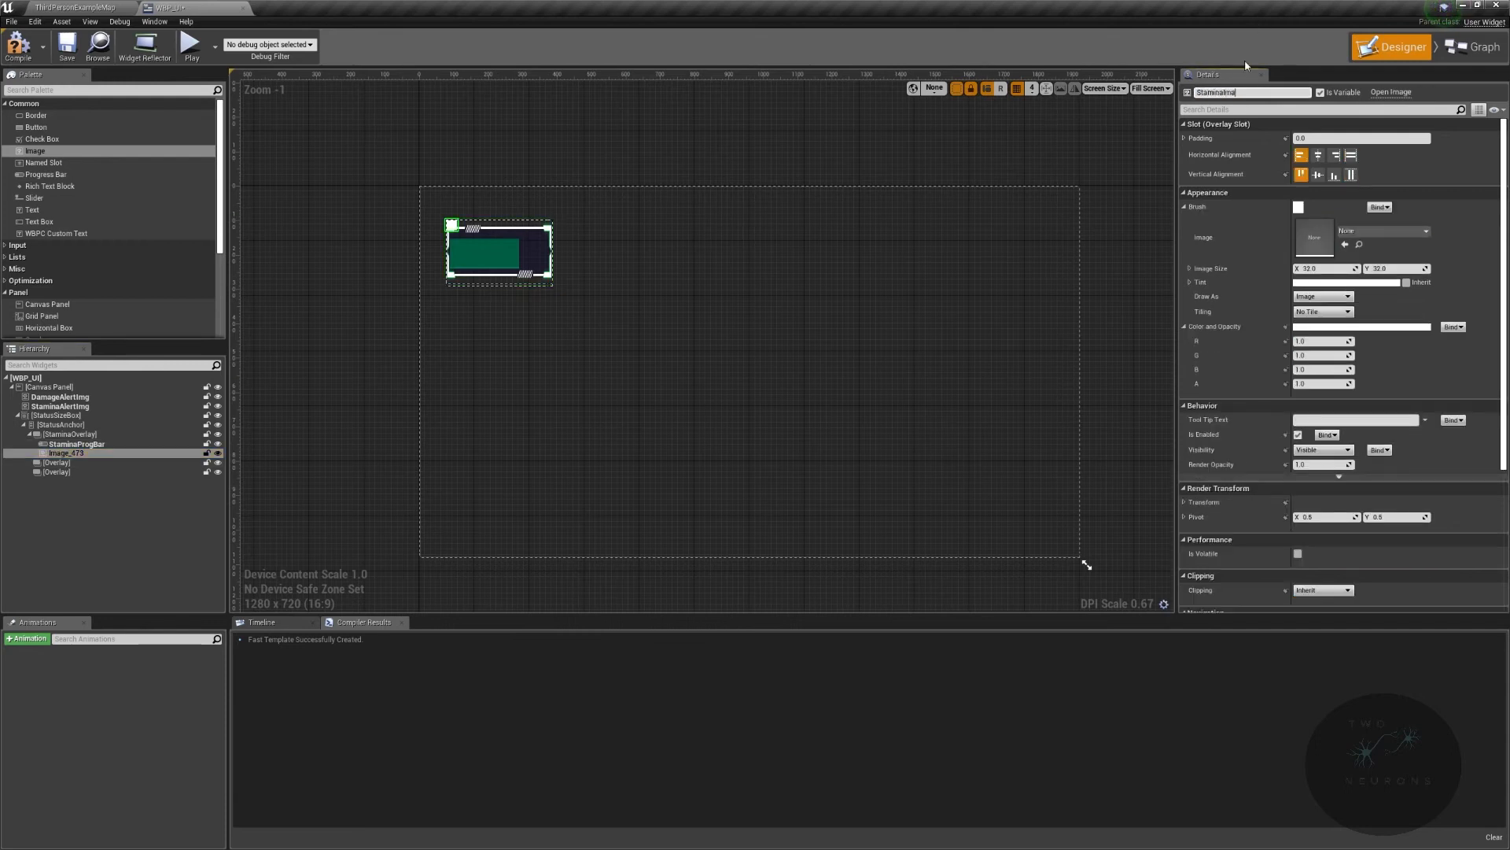
type("StaminaImage")
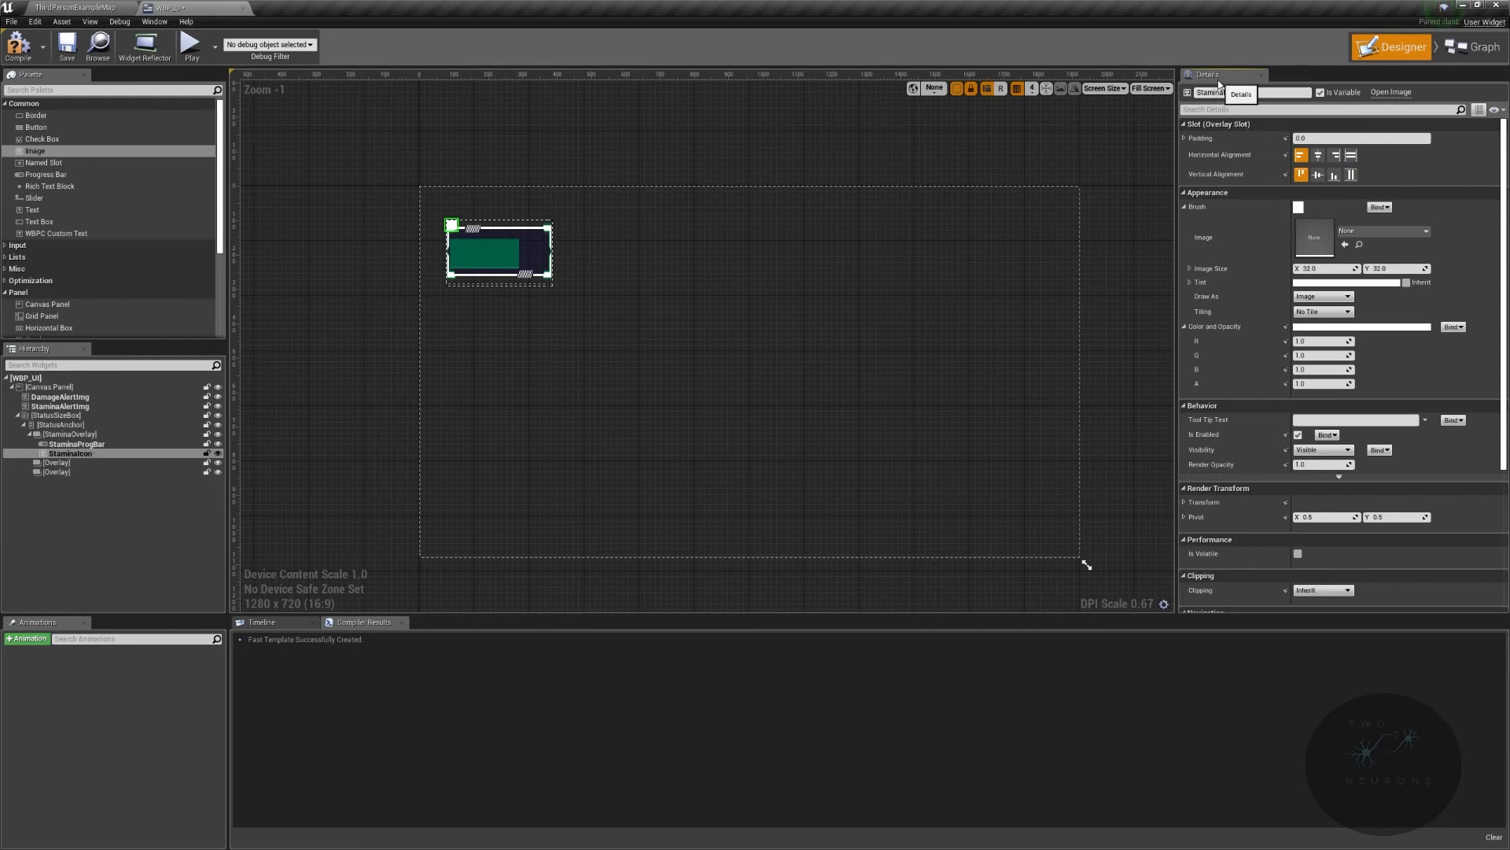
left_click(1382, 230)
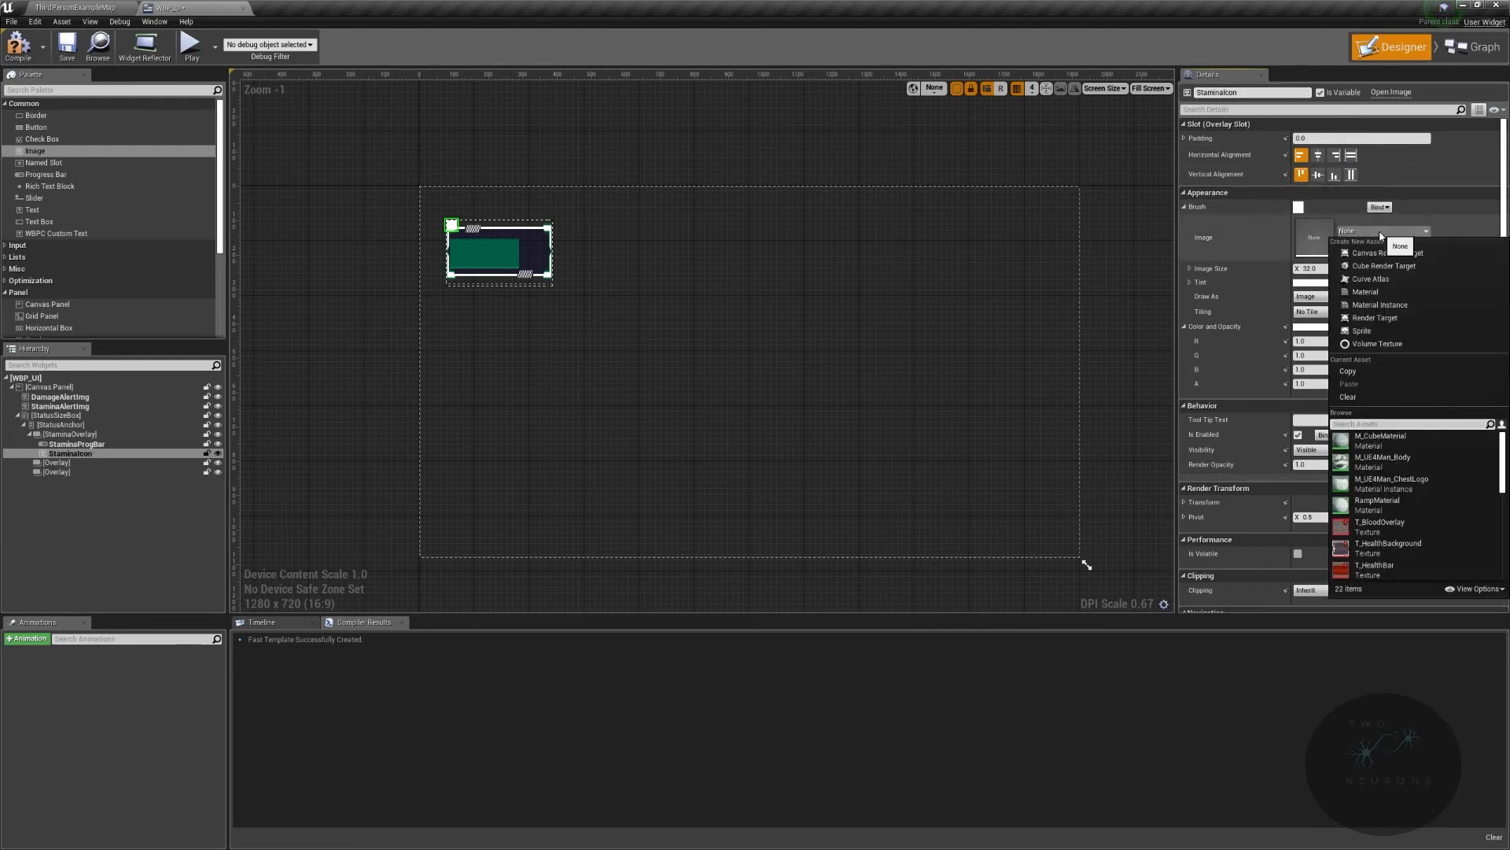
type("stamina")
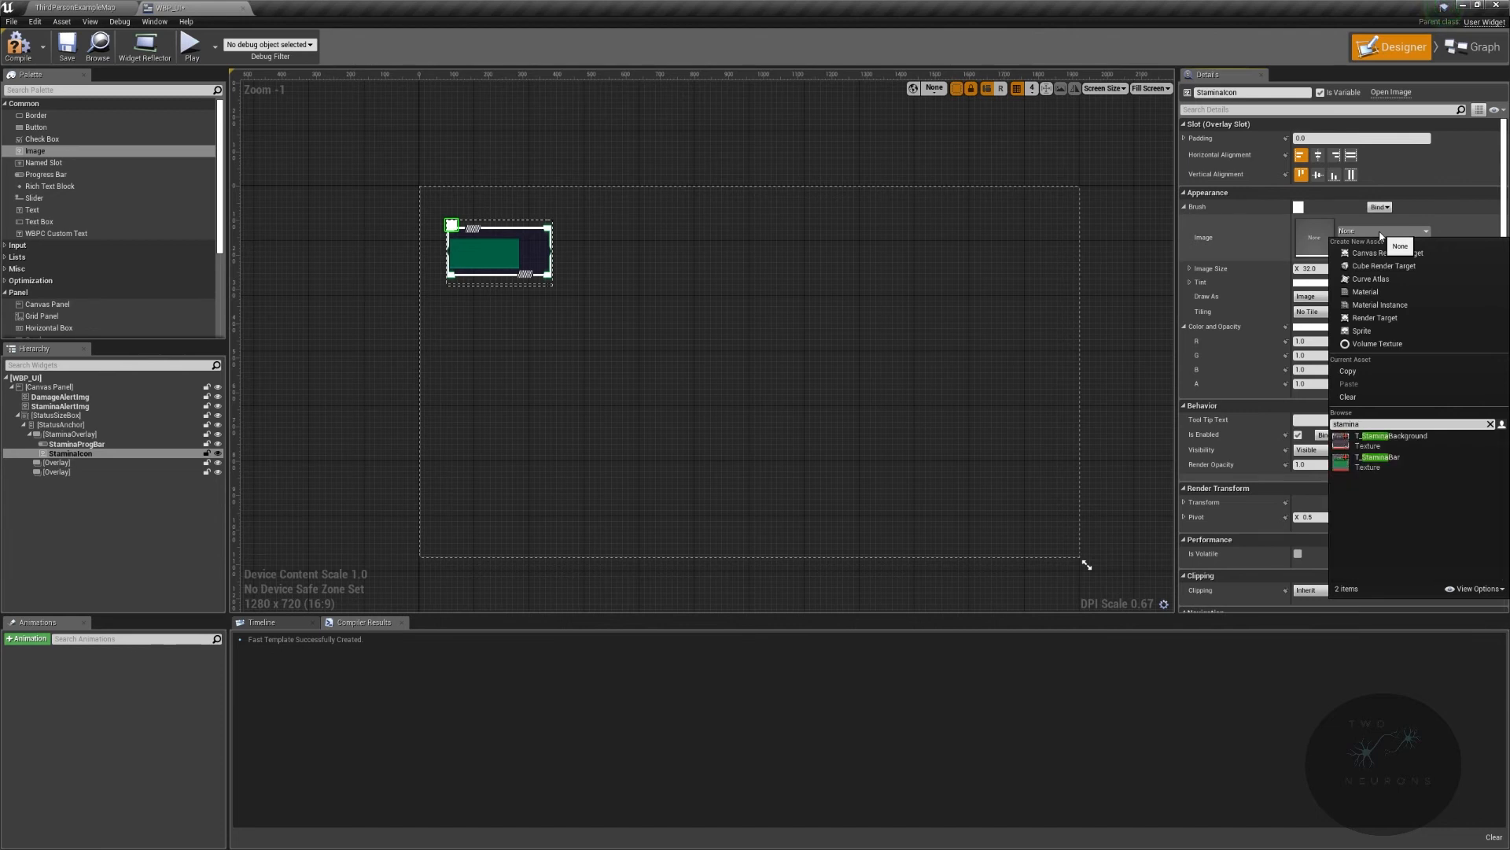
Step: Locate T_StaminaIcon in the level editor's Content/SurvivalGame/Textures/UI folder
left_click(72, 8)
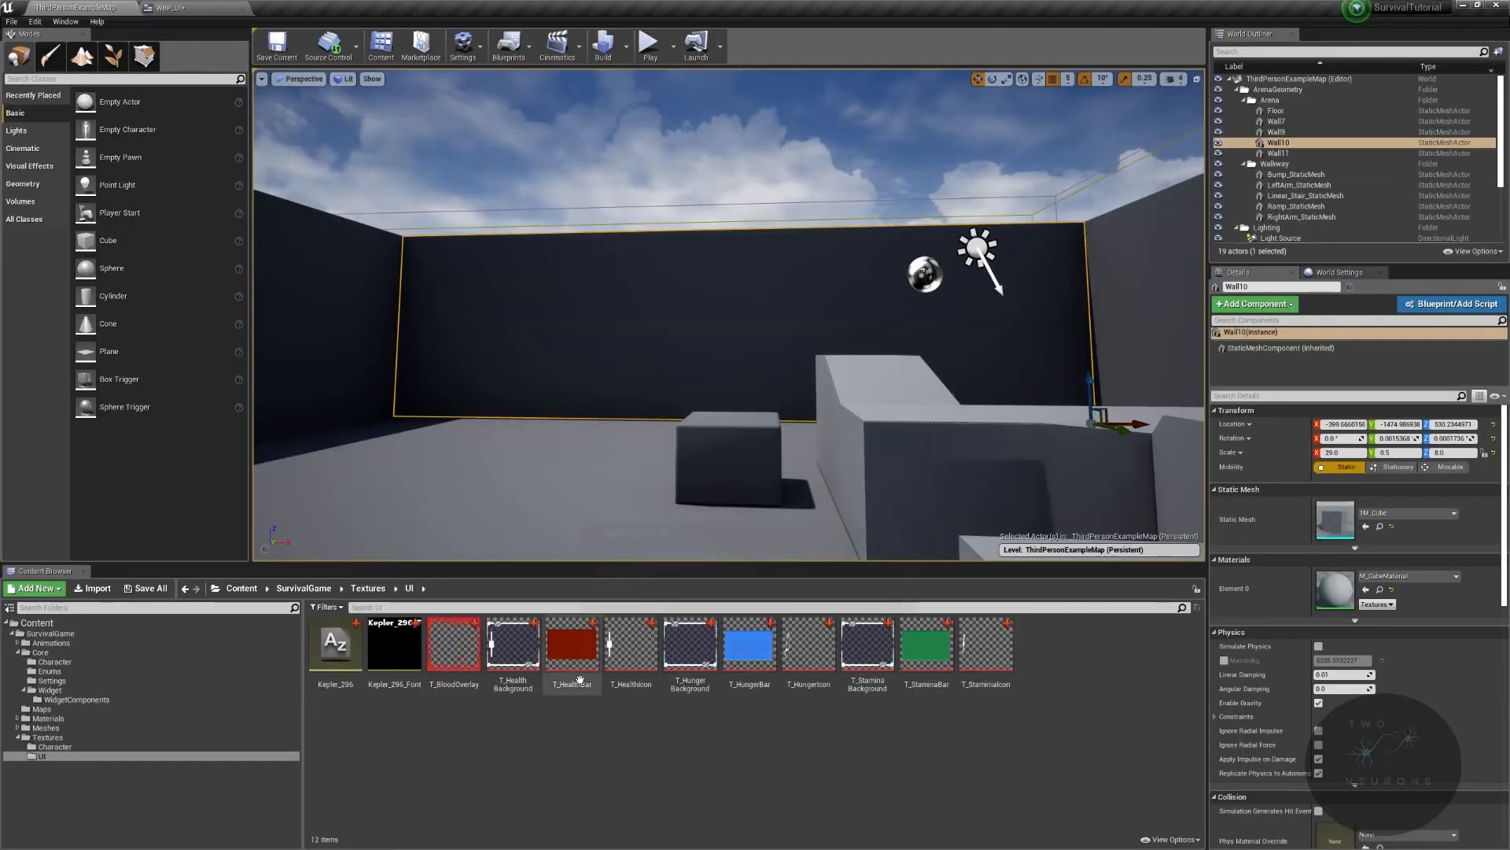
left_click(925, 640)
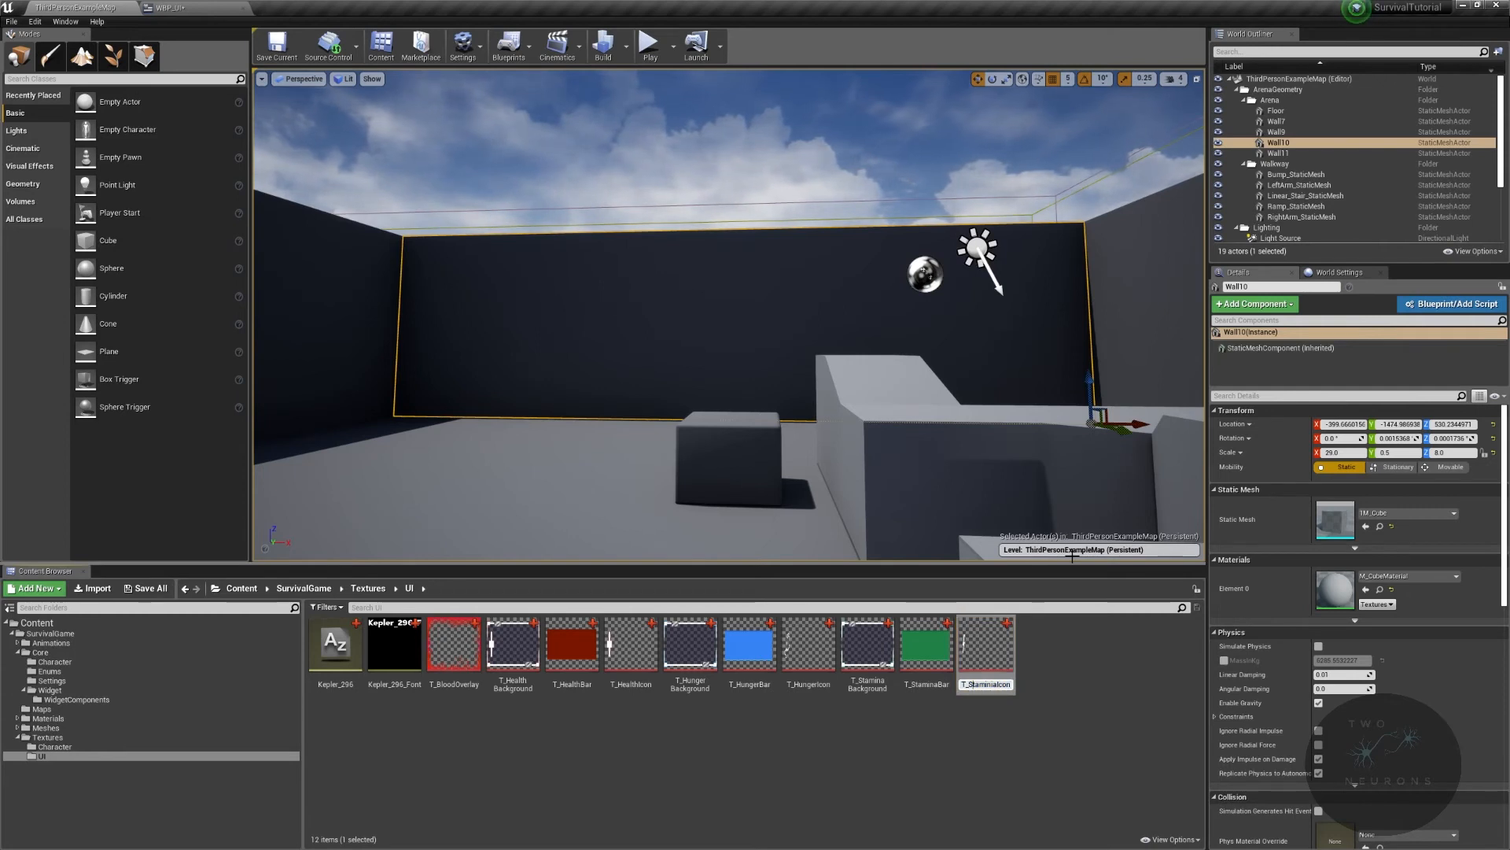
Step: Open T_StaminaIcon from the Content Browser so it loads for the picker
double_click(985, 682)
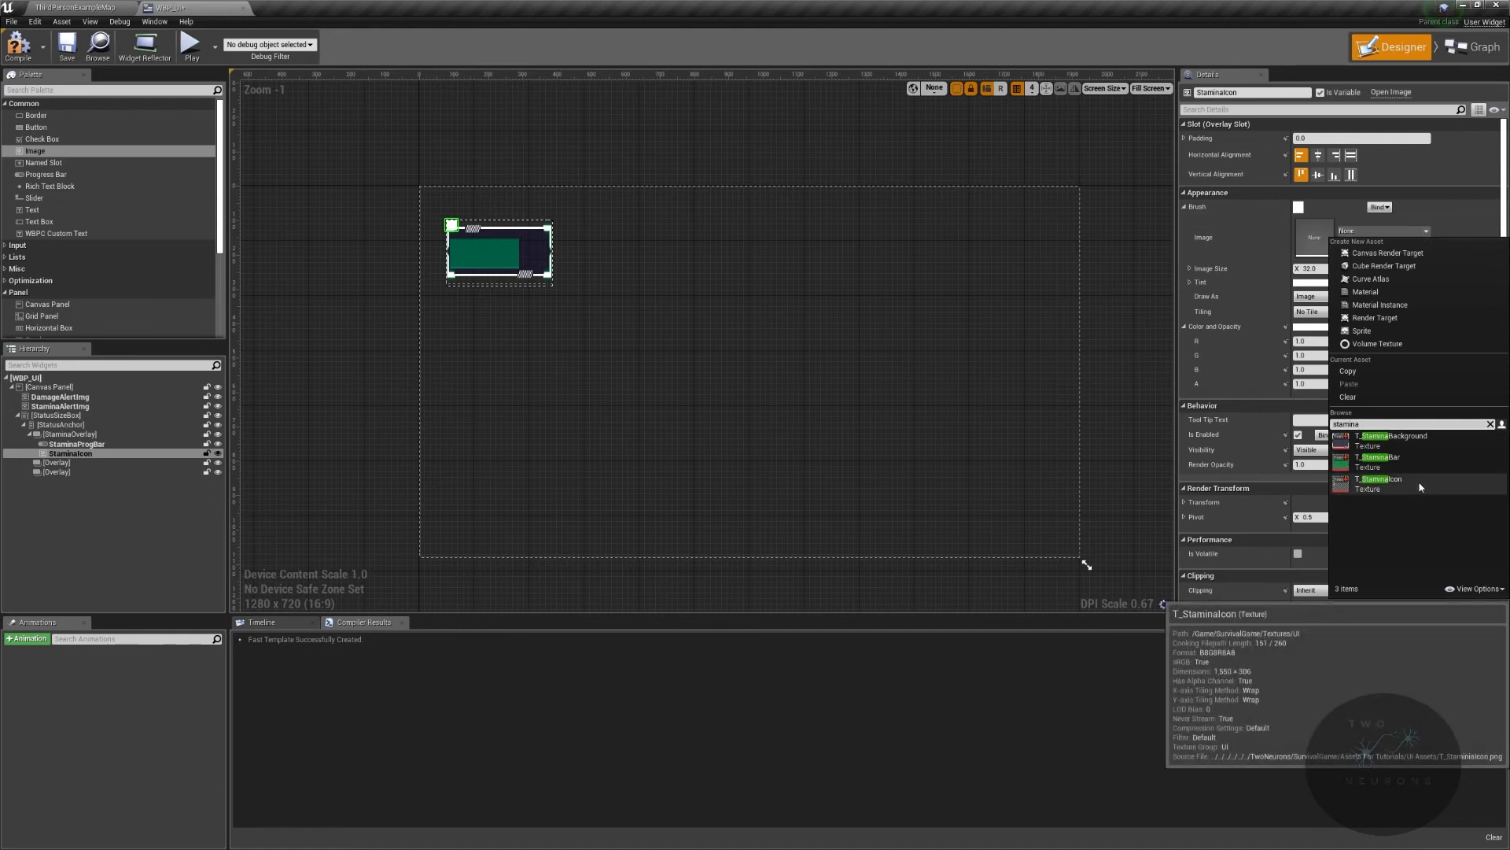
Step: Assign T_StaminaIcon as the stamina image's texture
left_click(1380, 478)
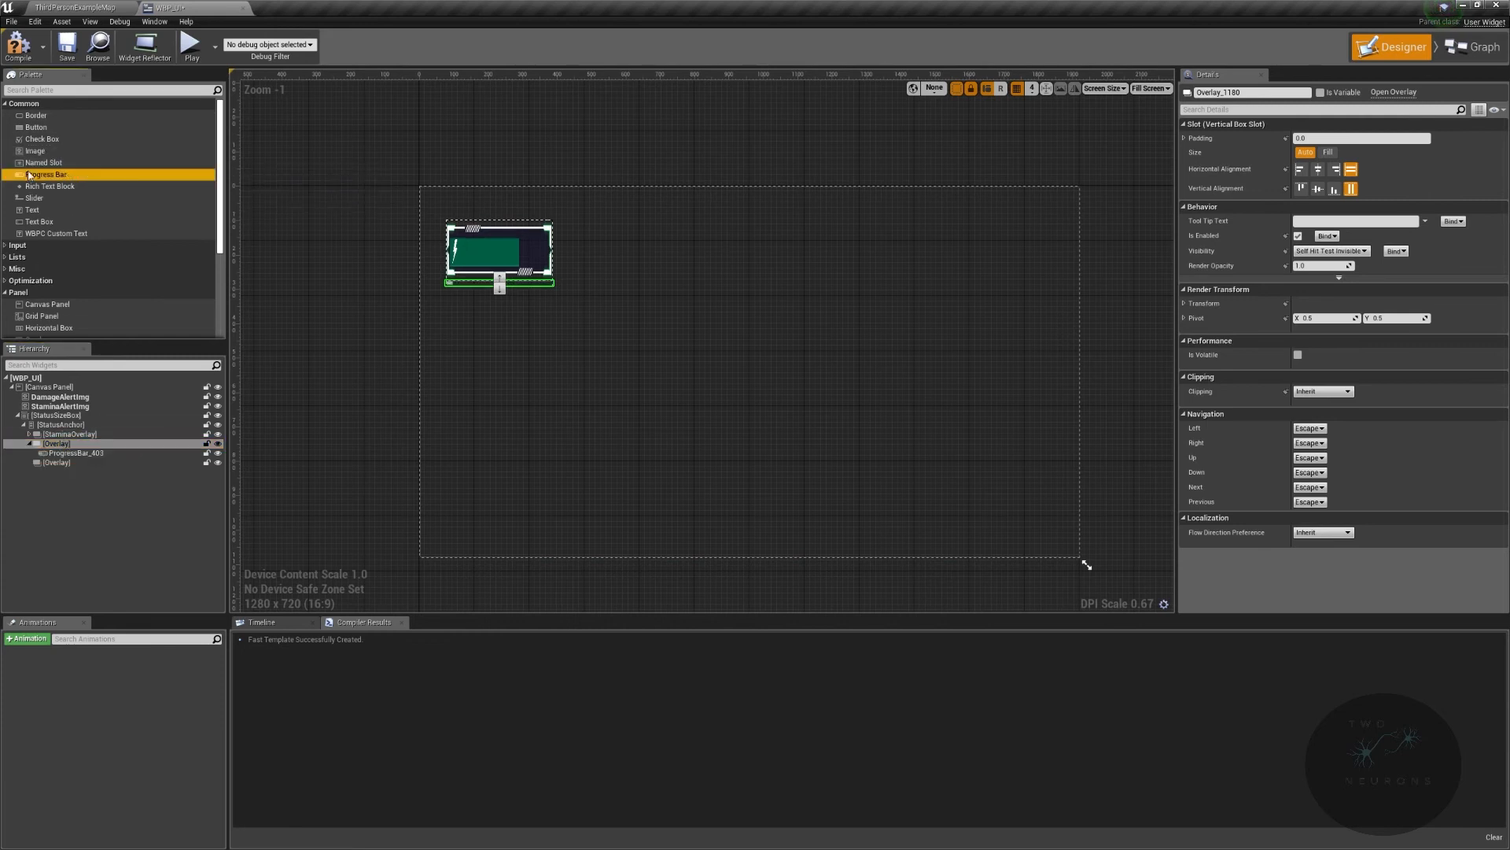
Step: Add an image beside the bar and rename the progress bar HungerProgBar
left_click(1328, 153)
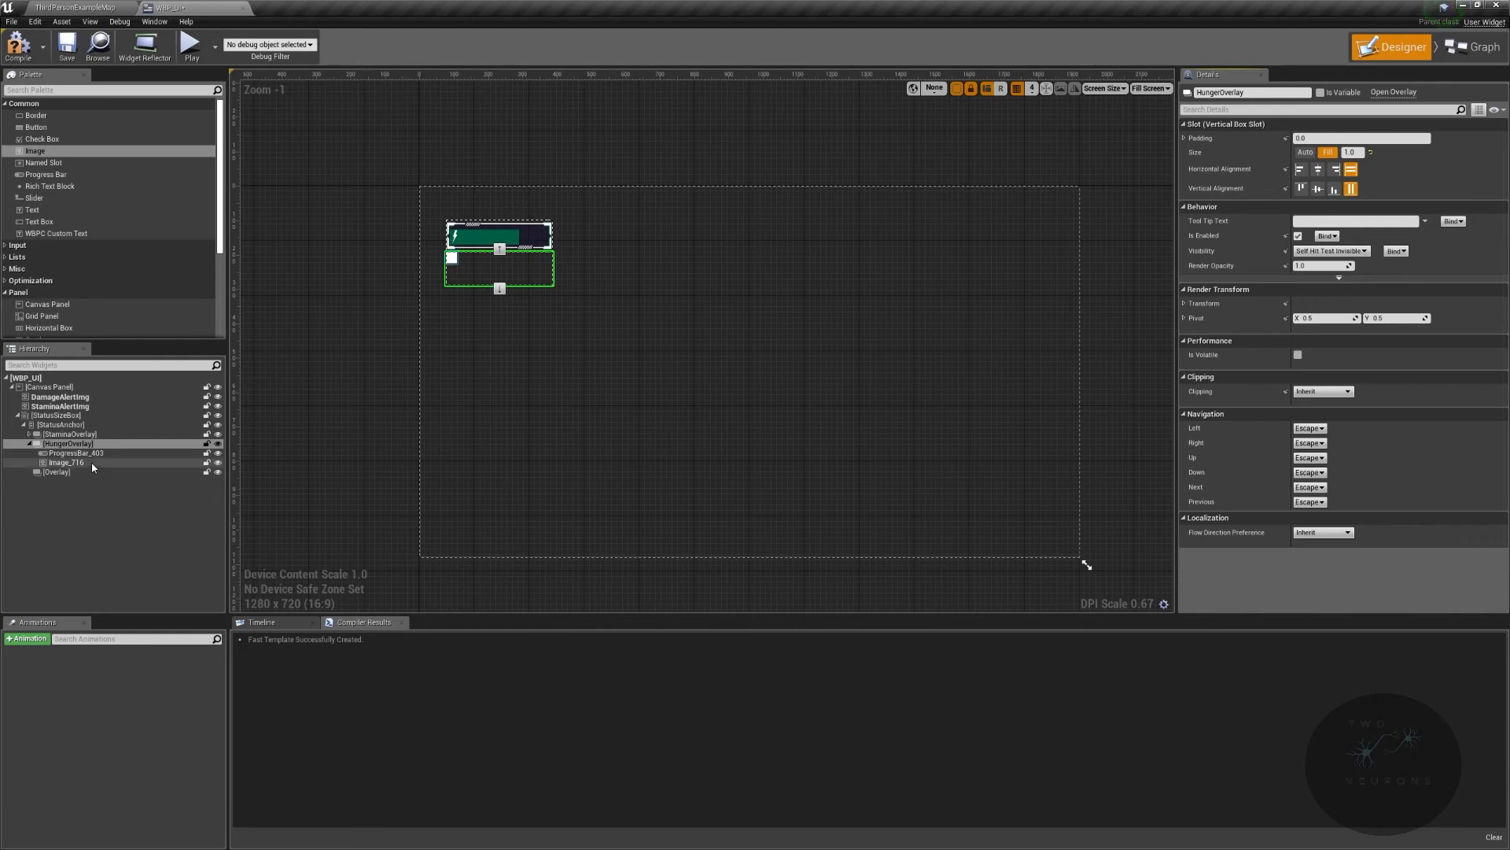
left_click(75, 453)
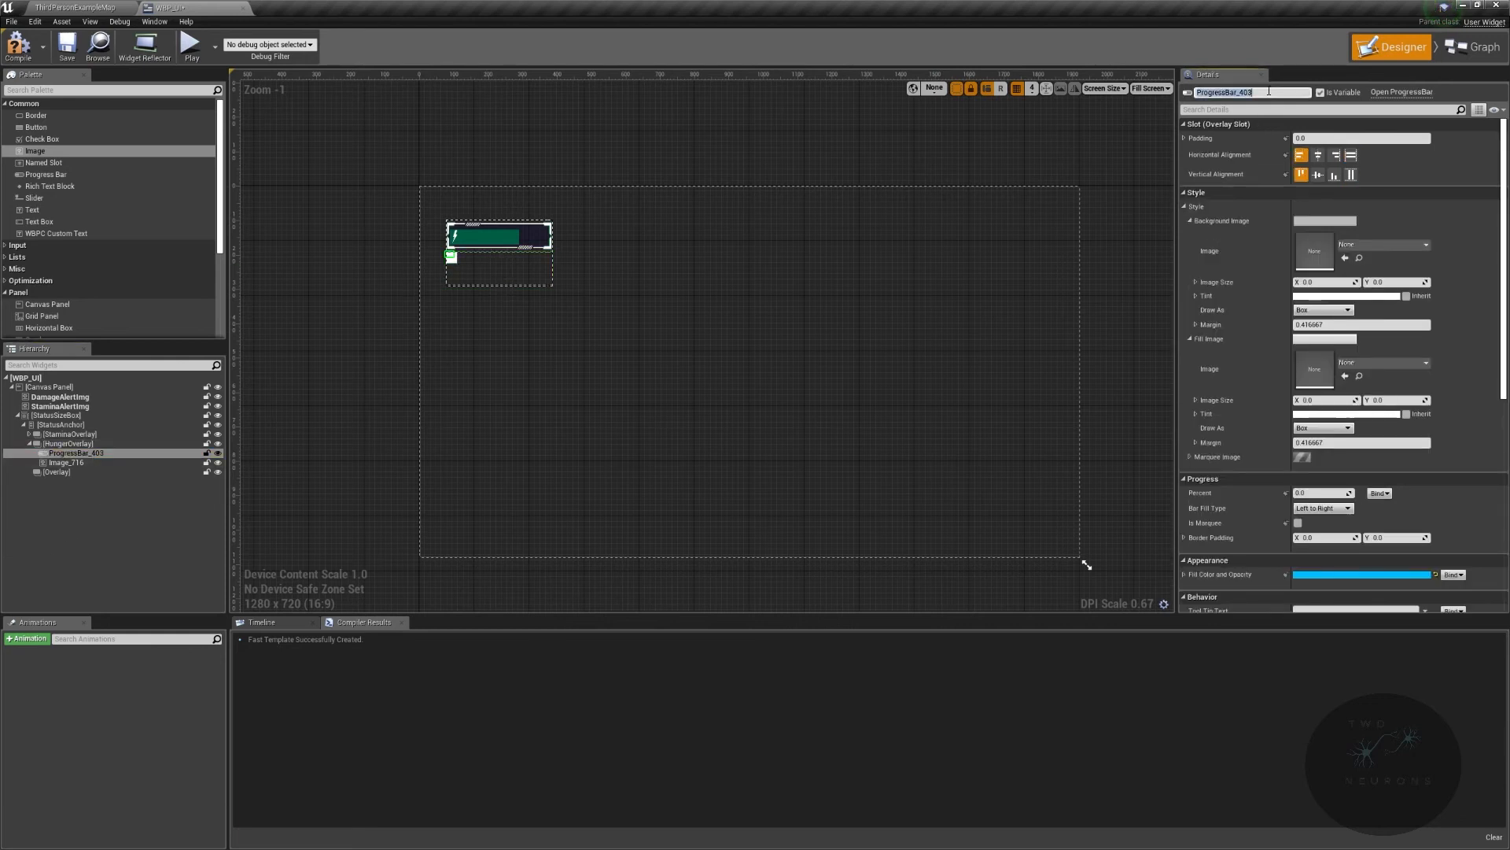
type("HungerProgBar")
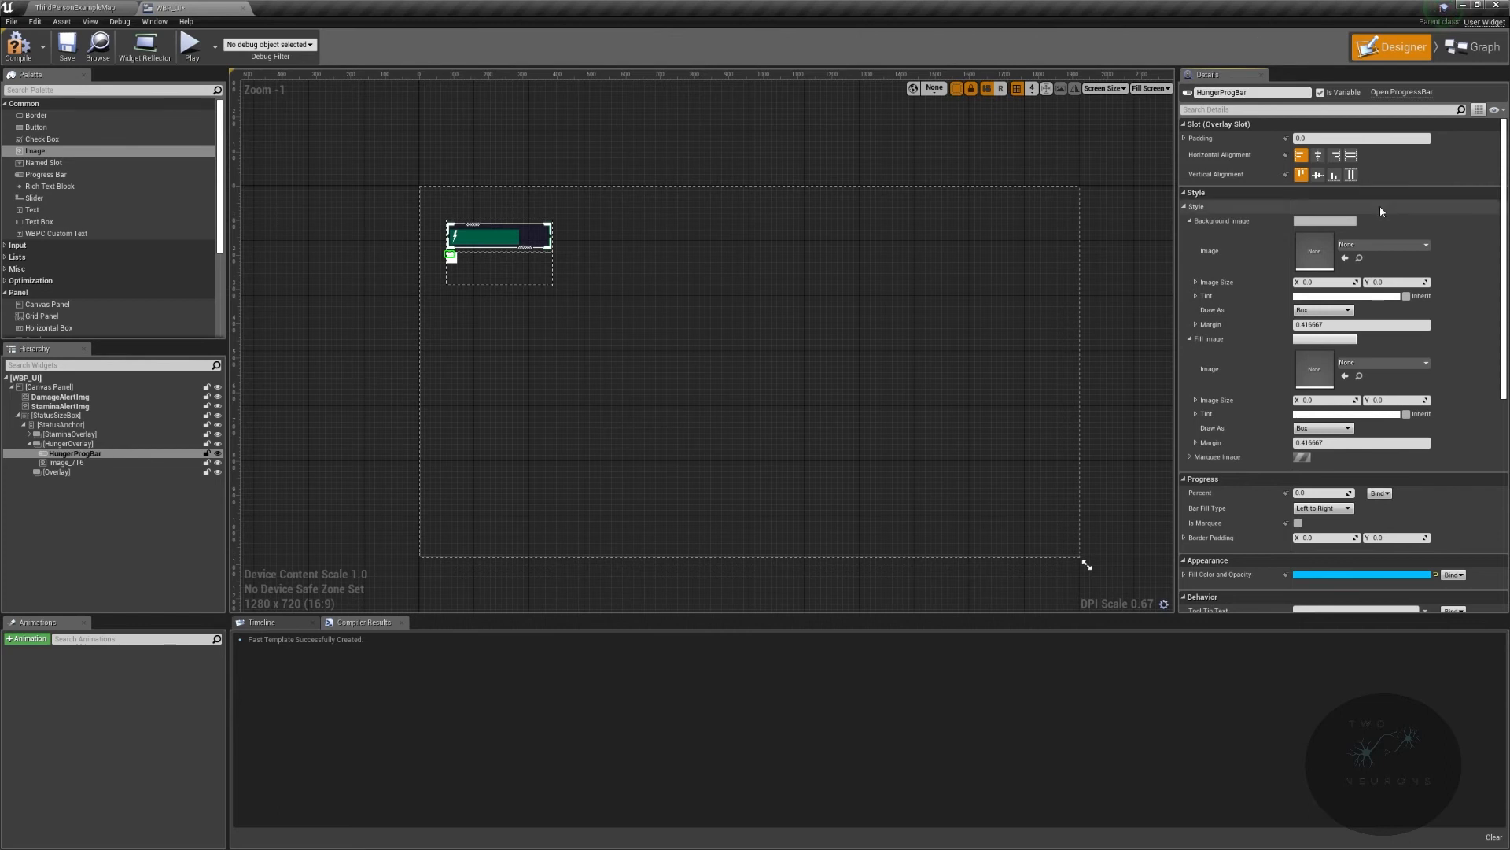
Step: Skin HungerProgBar with T_HungerBackground and T_HungerBar fill, percent 0.285714
left_click(1424, 244)
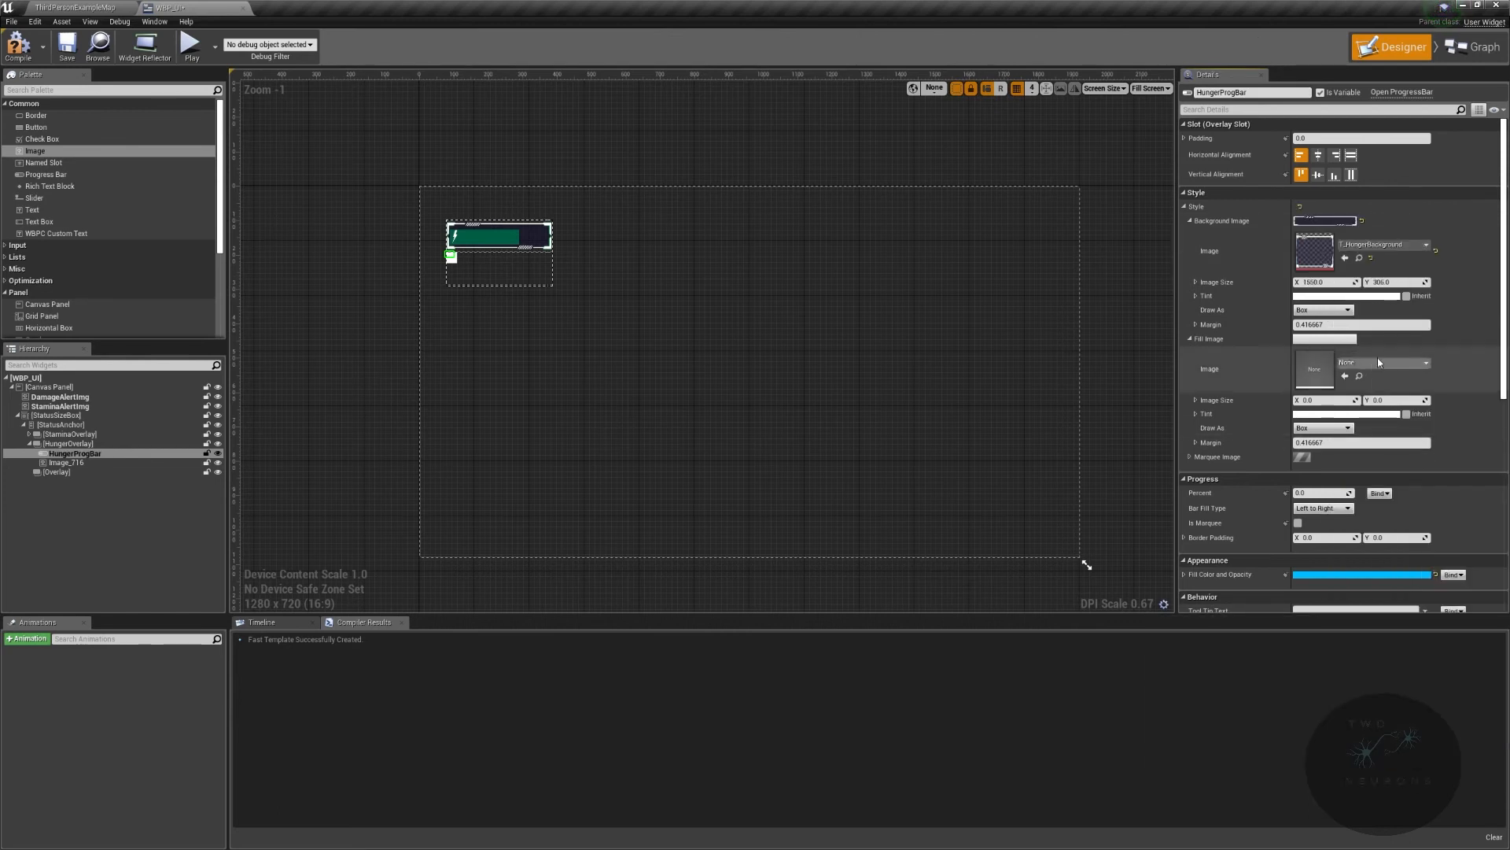
left_click(1427, 363)
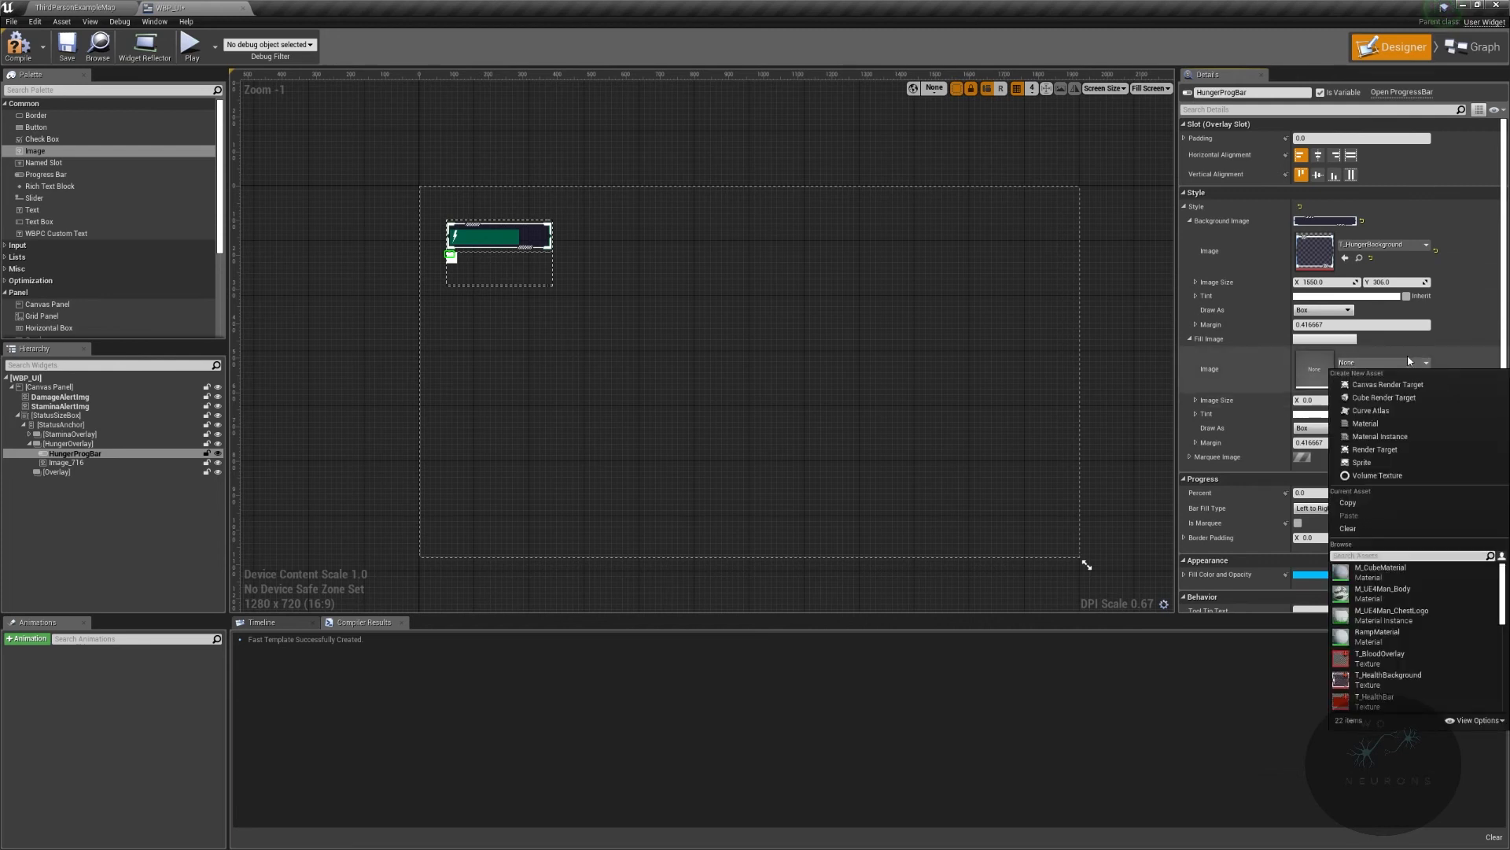
type("hunger")
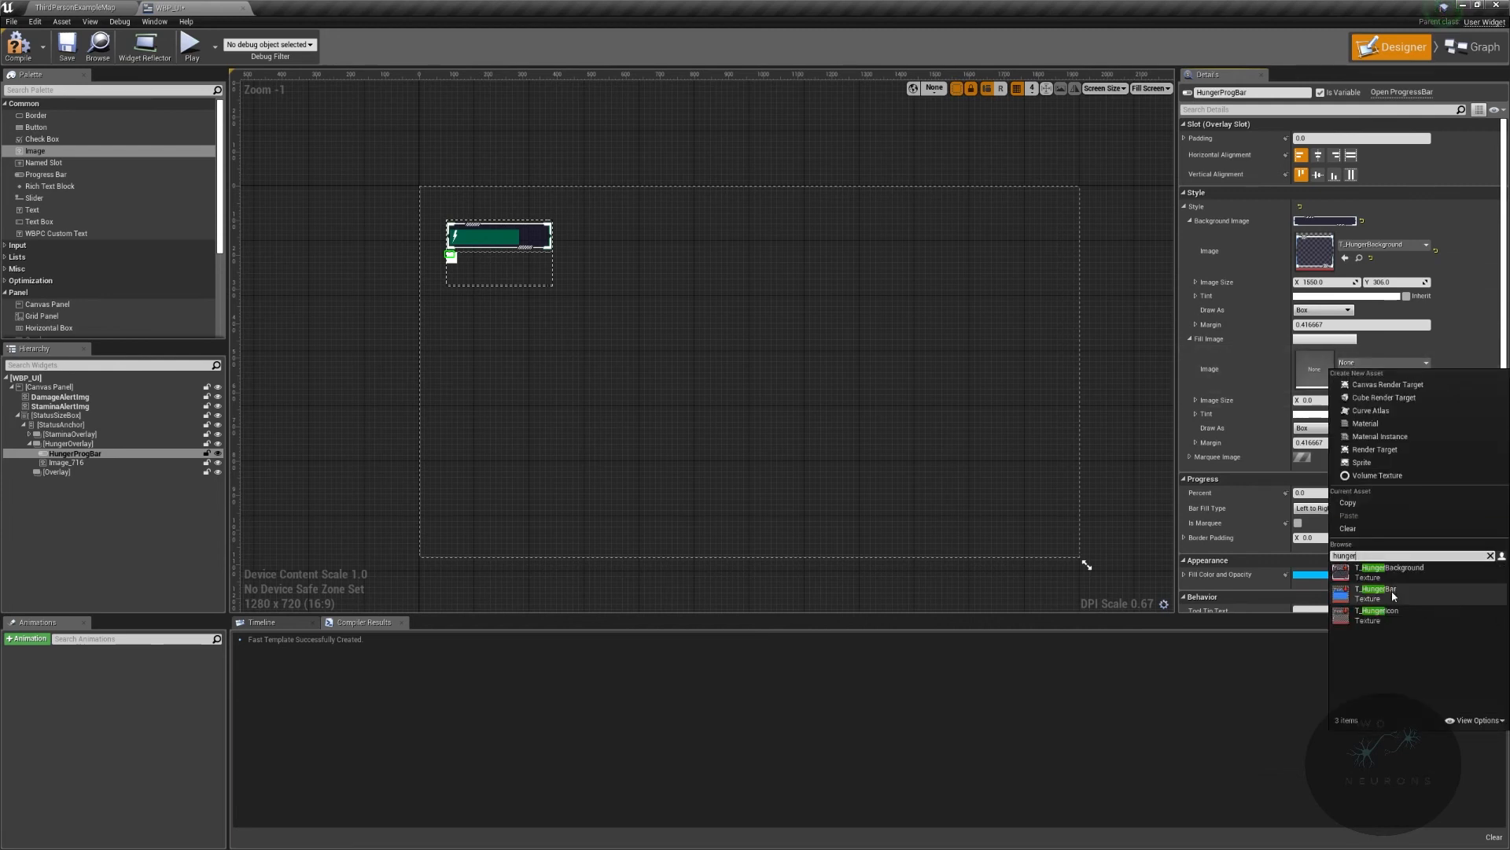
left_click(1378, 588)
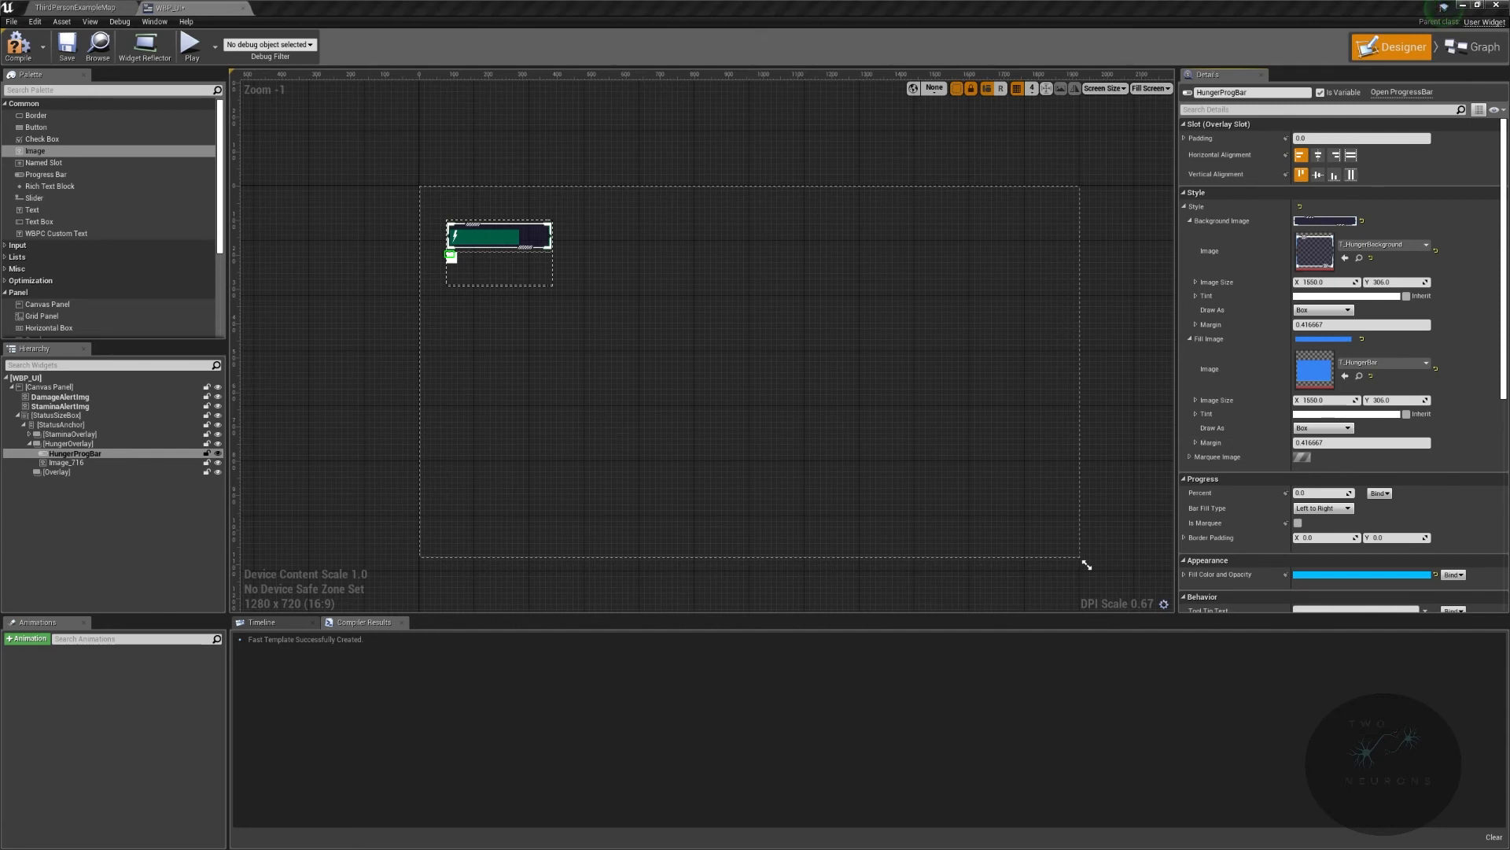
type("0.285714")
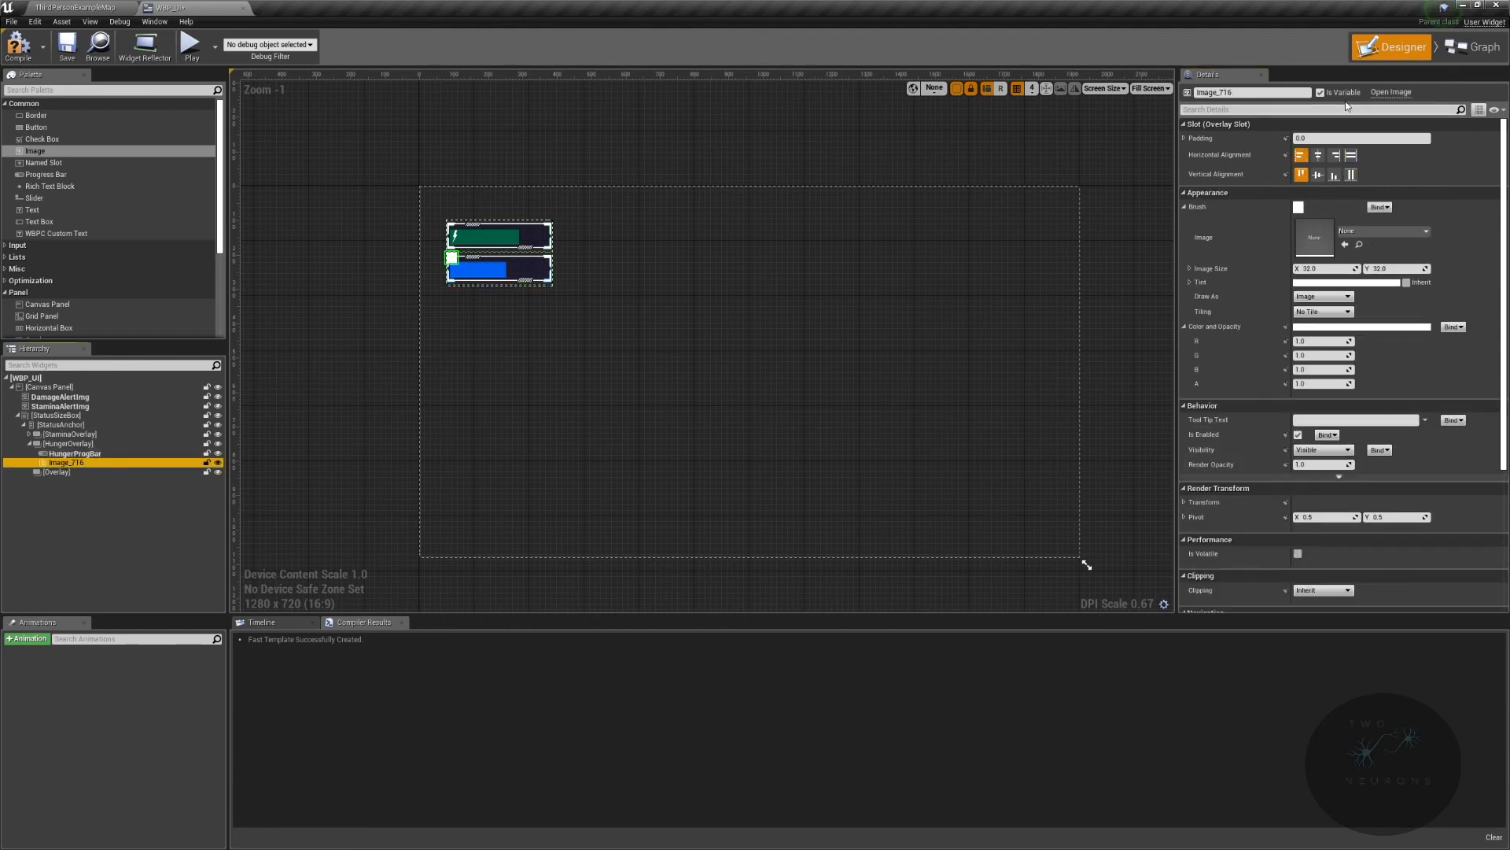
Step: Set the hunger image's brush texture to T_HungerIcon
left_click(1383, 230)
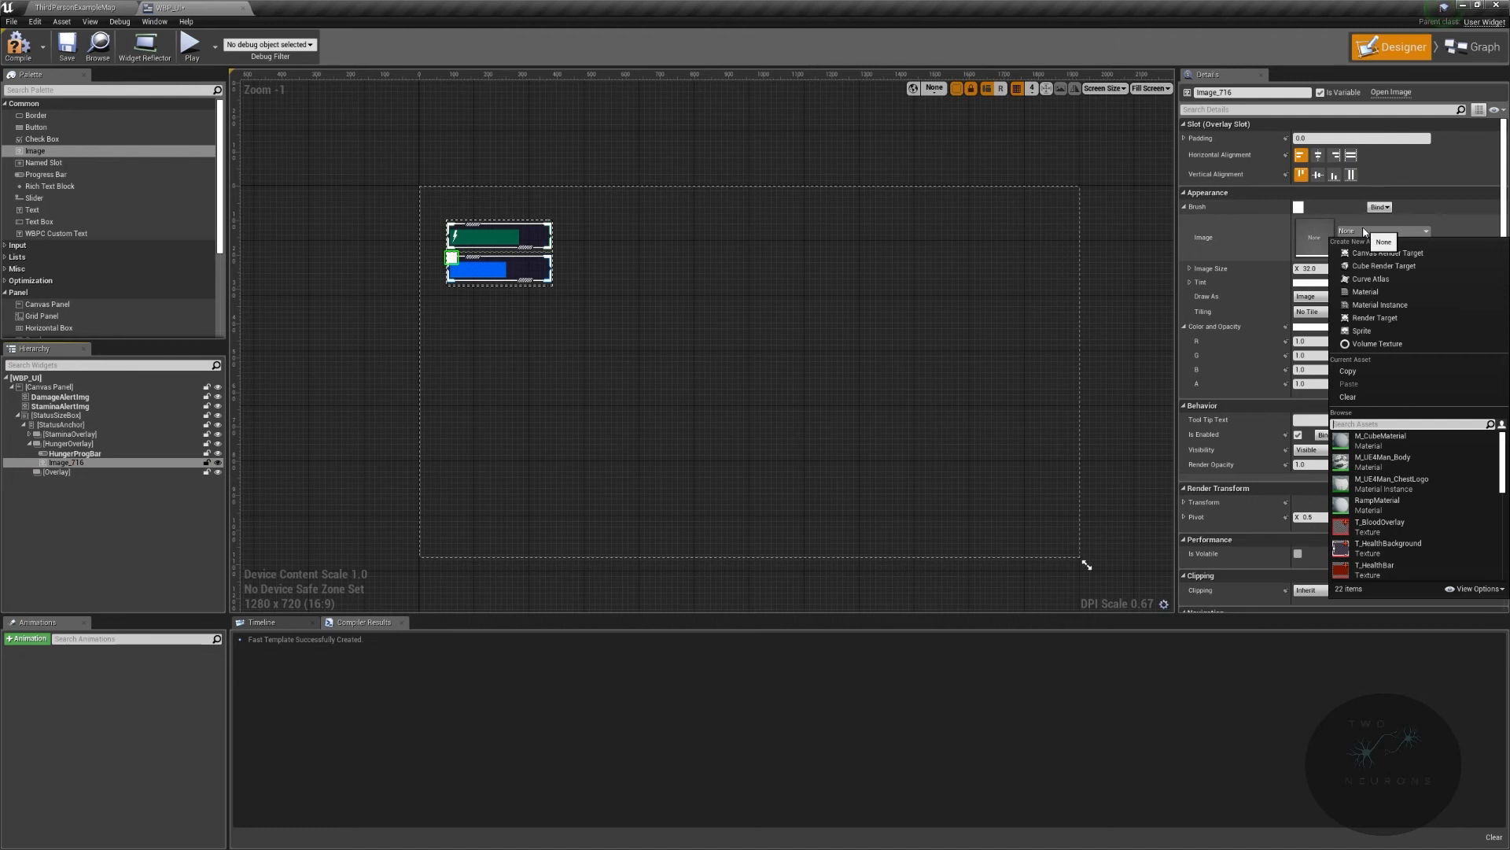
type("hunger")
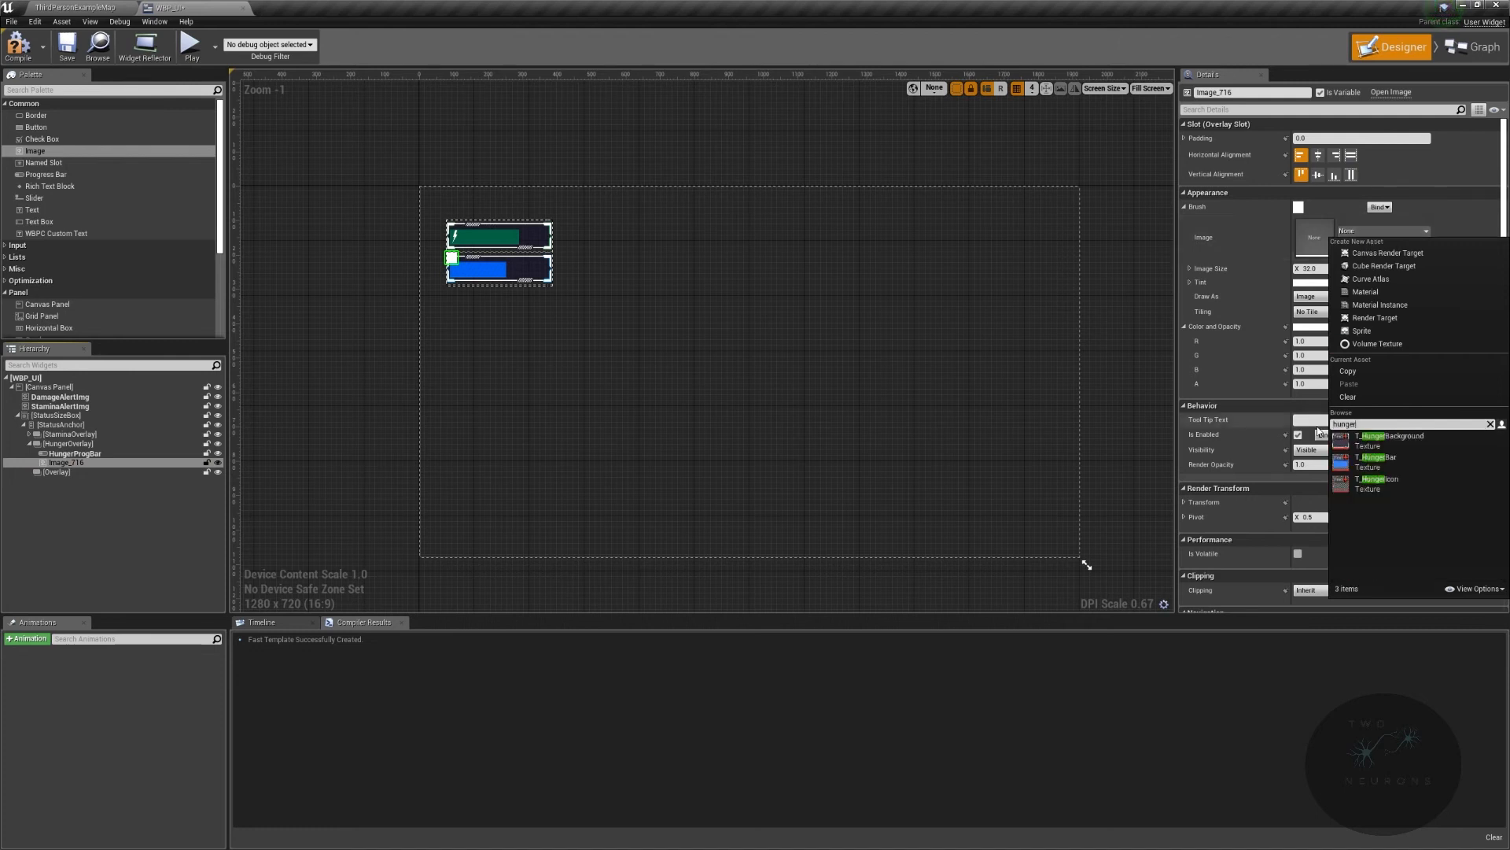
left_click(1378, 479)
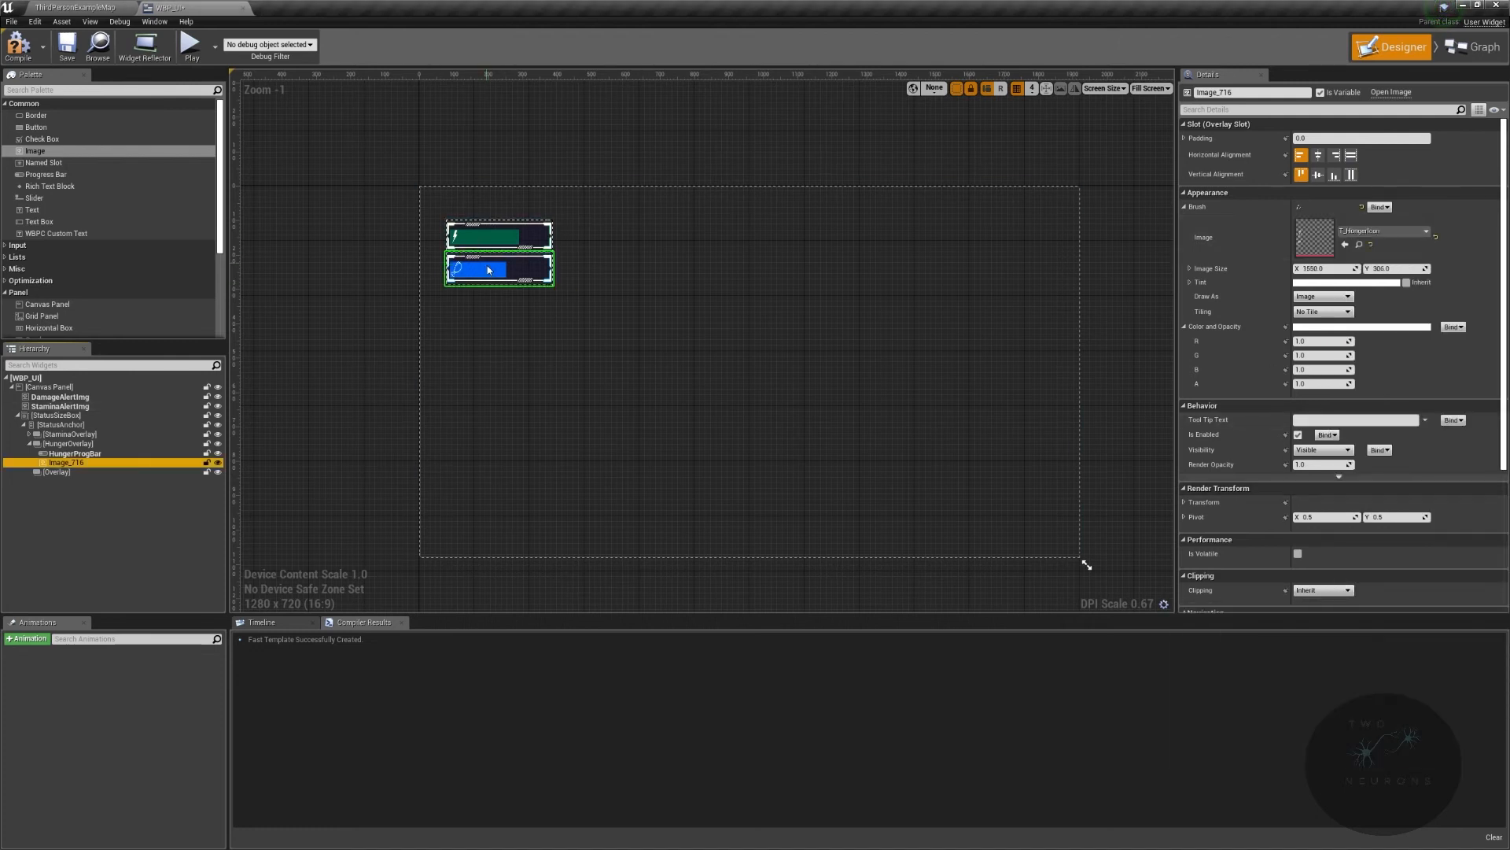
Step: Rename the last empty overlay HealthOverlay
left_click(56, 471)
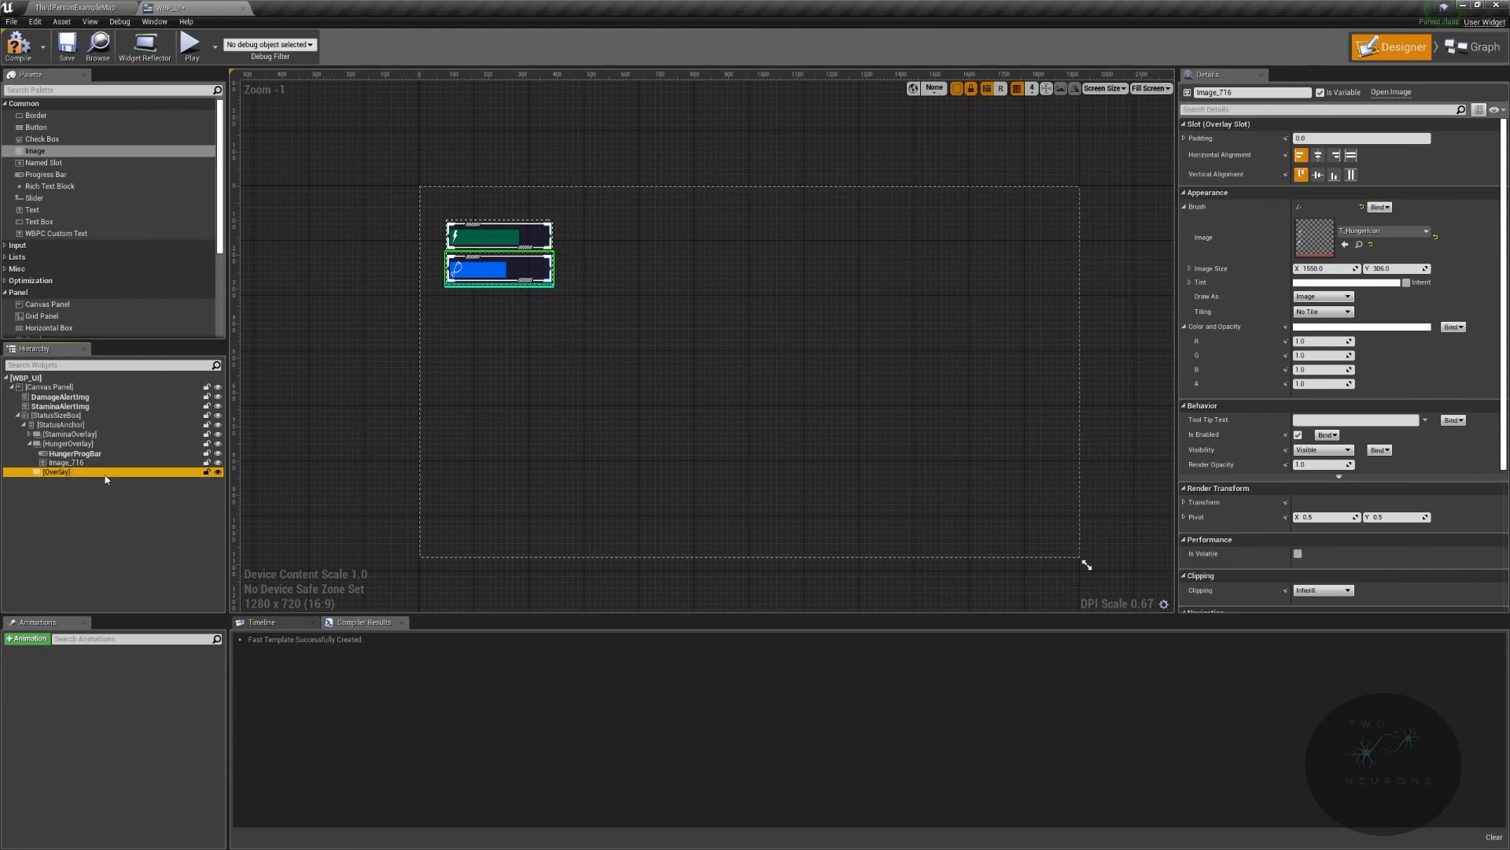
left_click(56, 472)
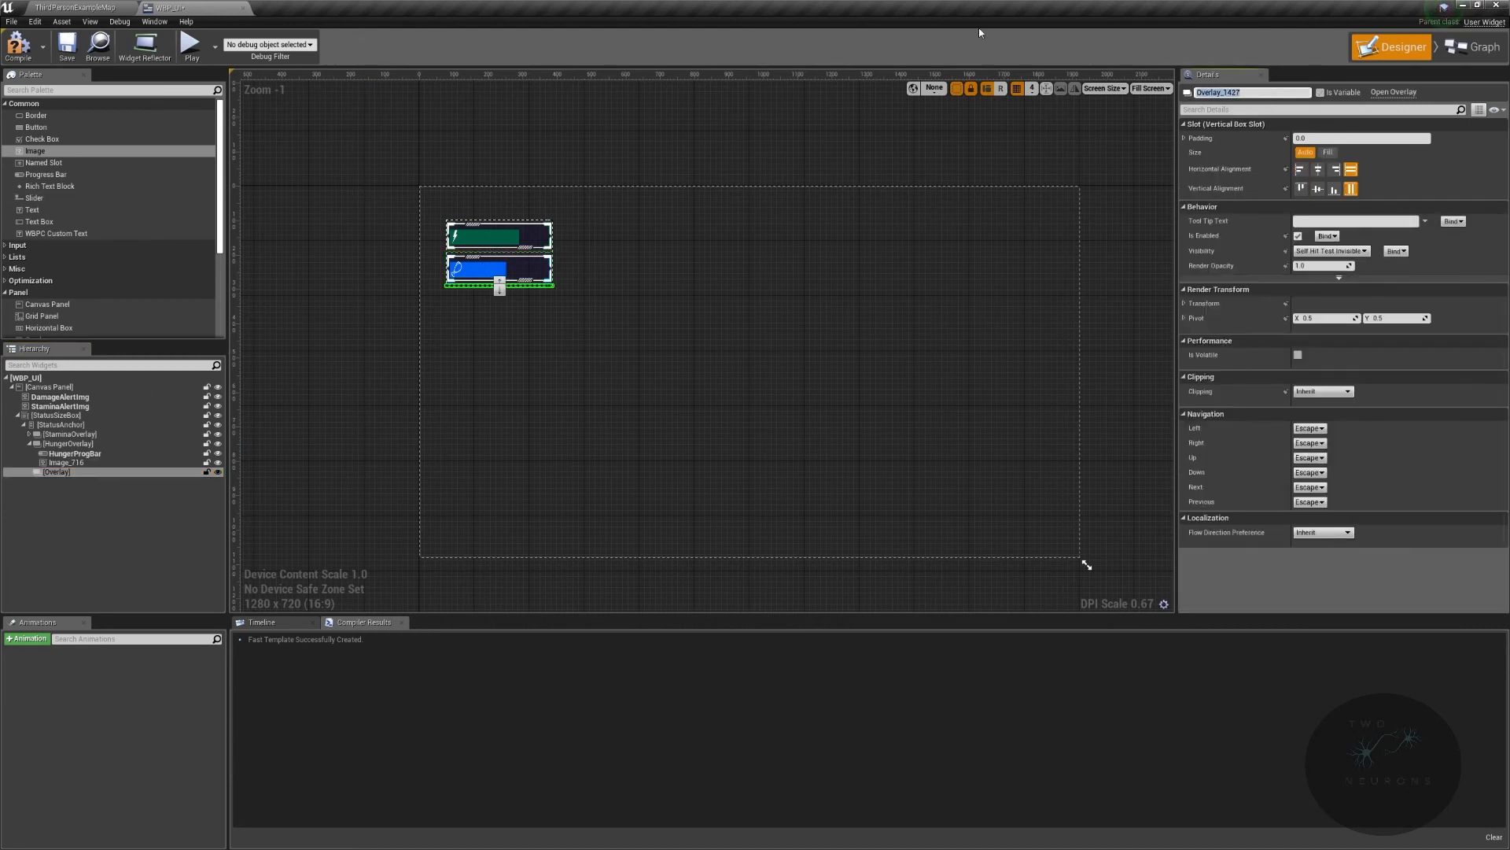
type("HealthOverlay")
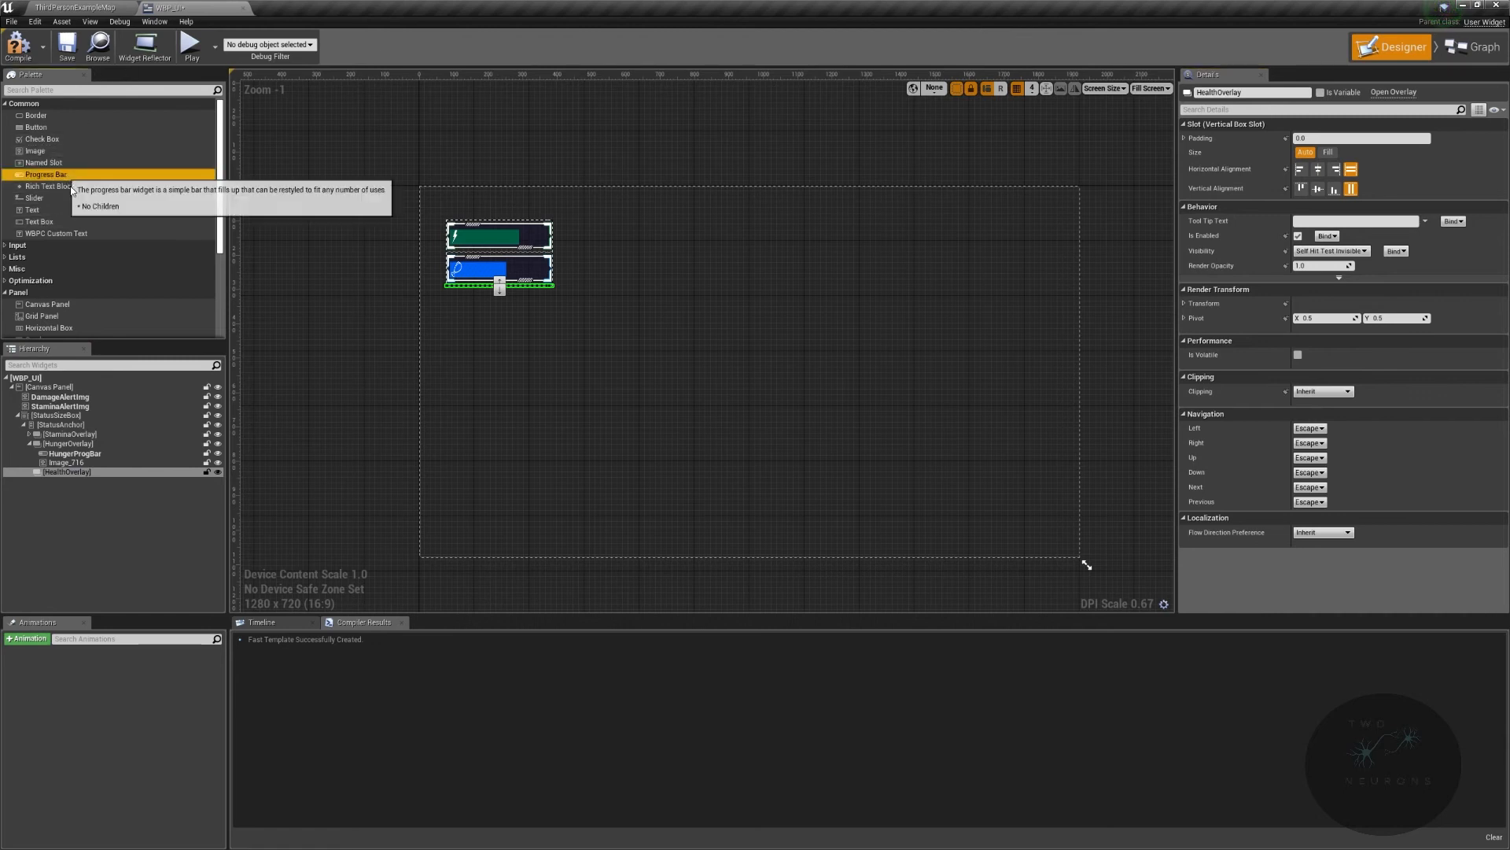
Step: Place a progress bar and an image inside HealthOverlay
left_click(66, 463)
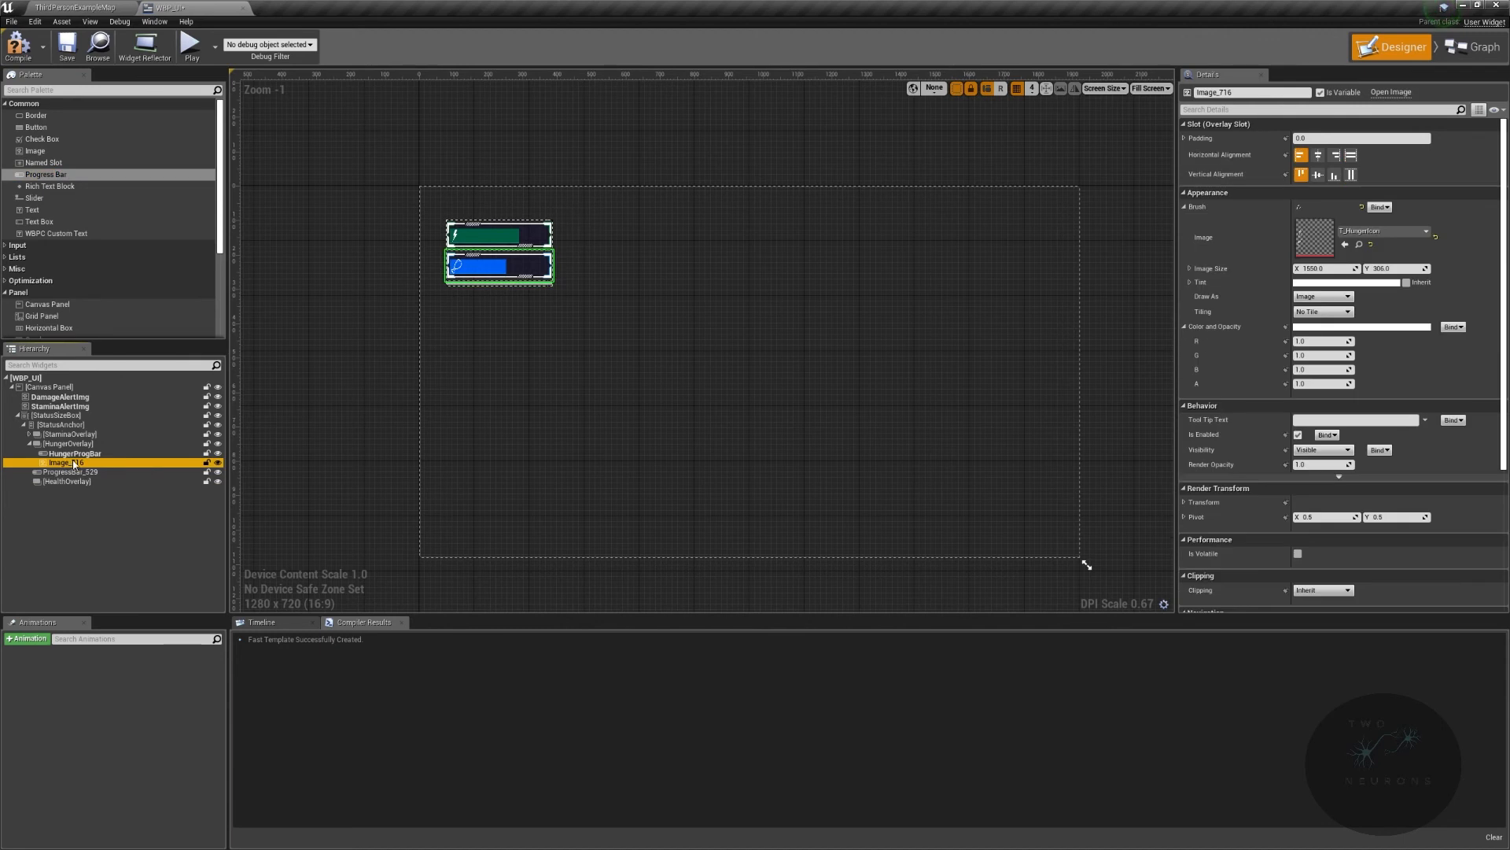
left_click(68, 481)
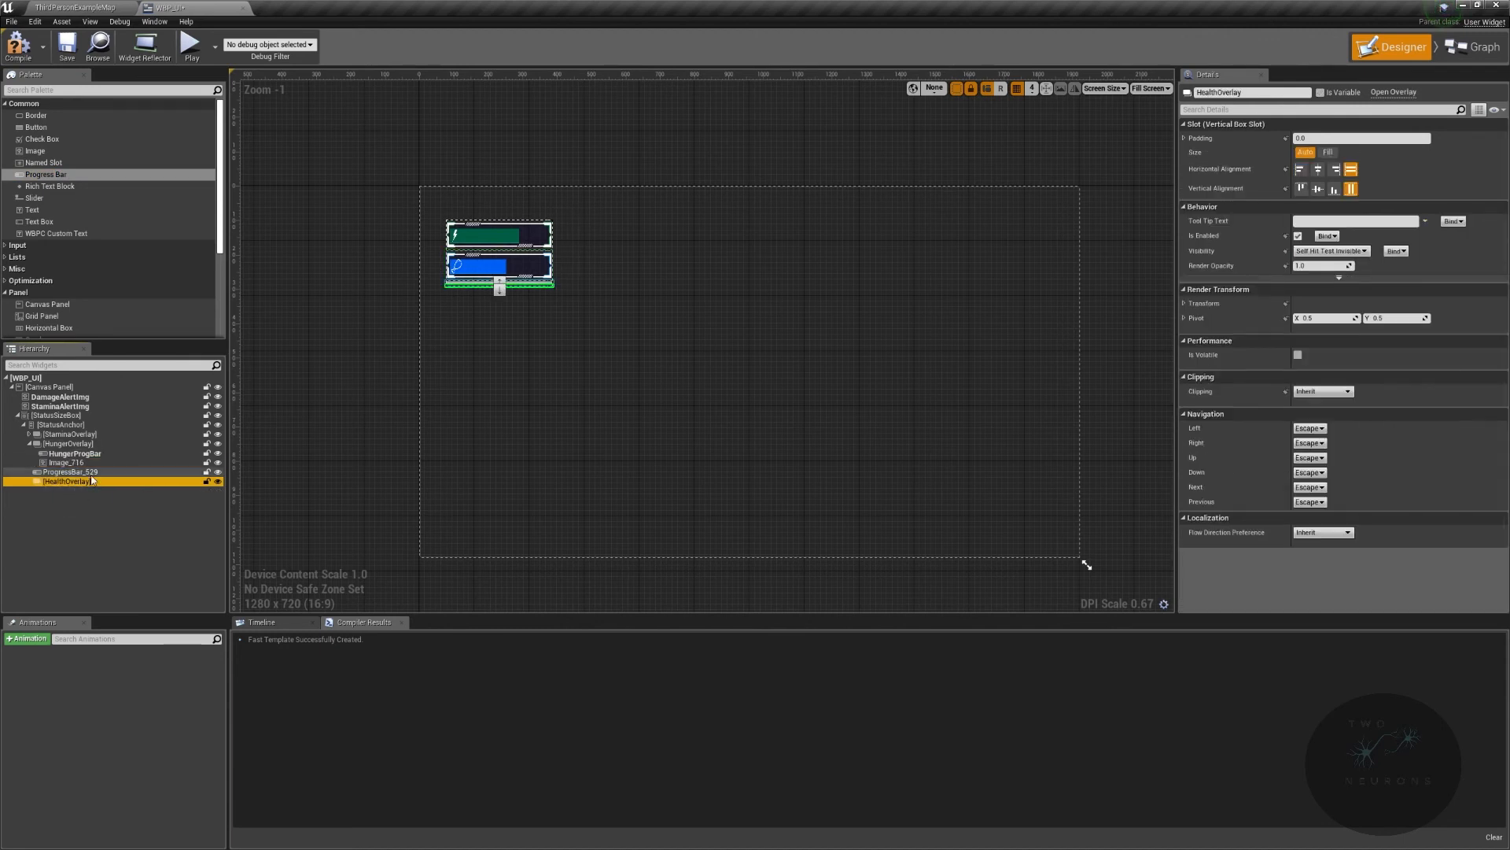
left_click(64, 463)
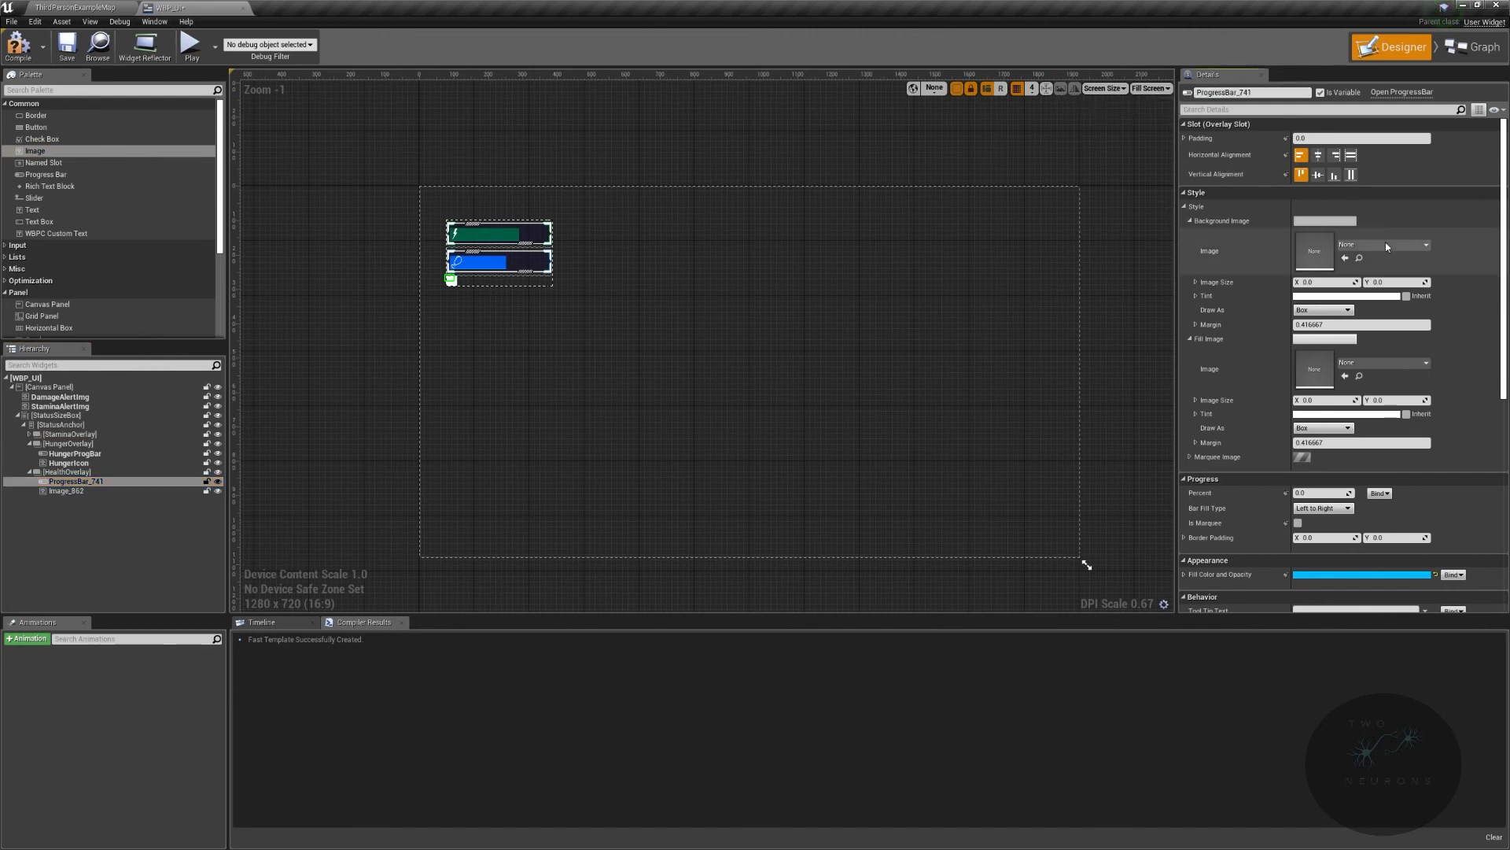
Step: Set the health bar's Background Image to the health background texture instead of hunger
left_click(1425, 244)
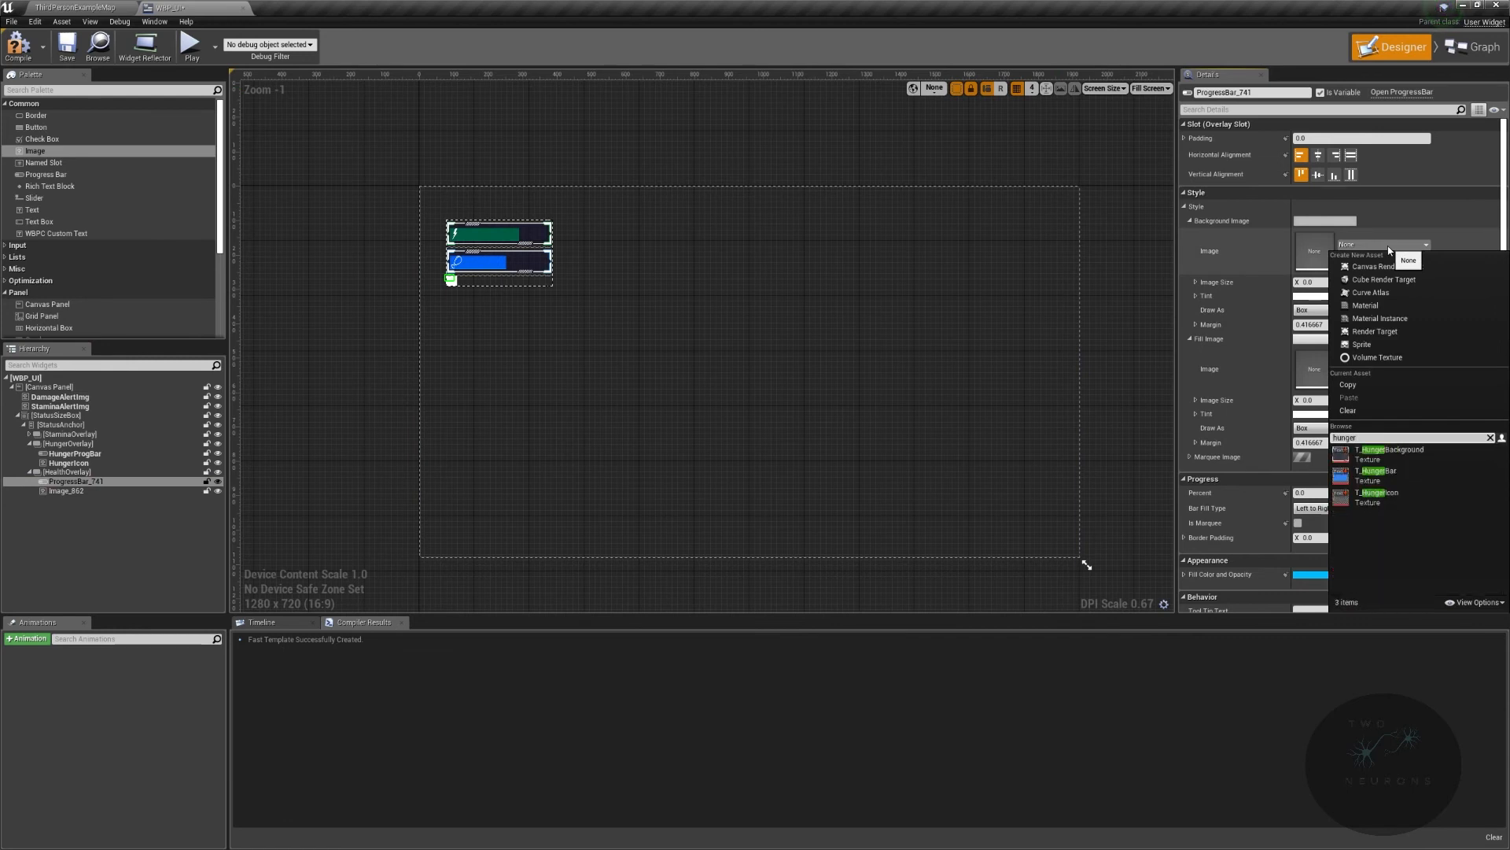
left_click(1392, 448)
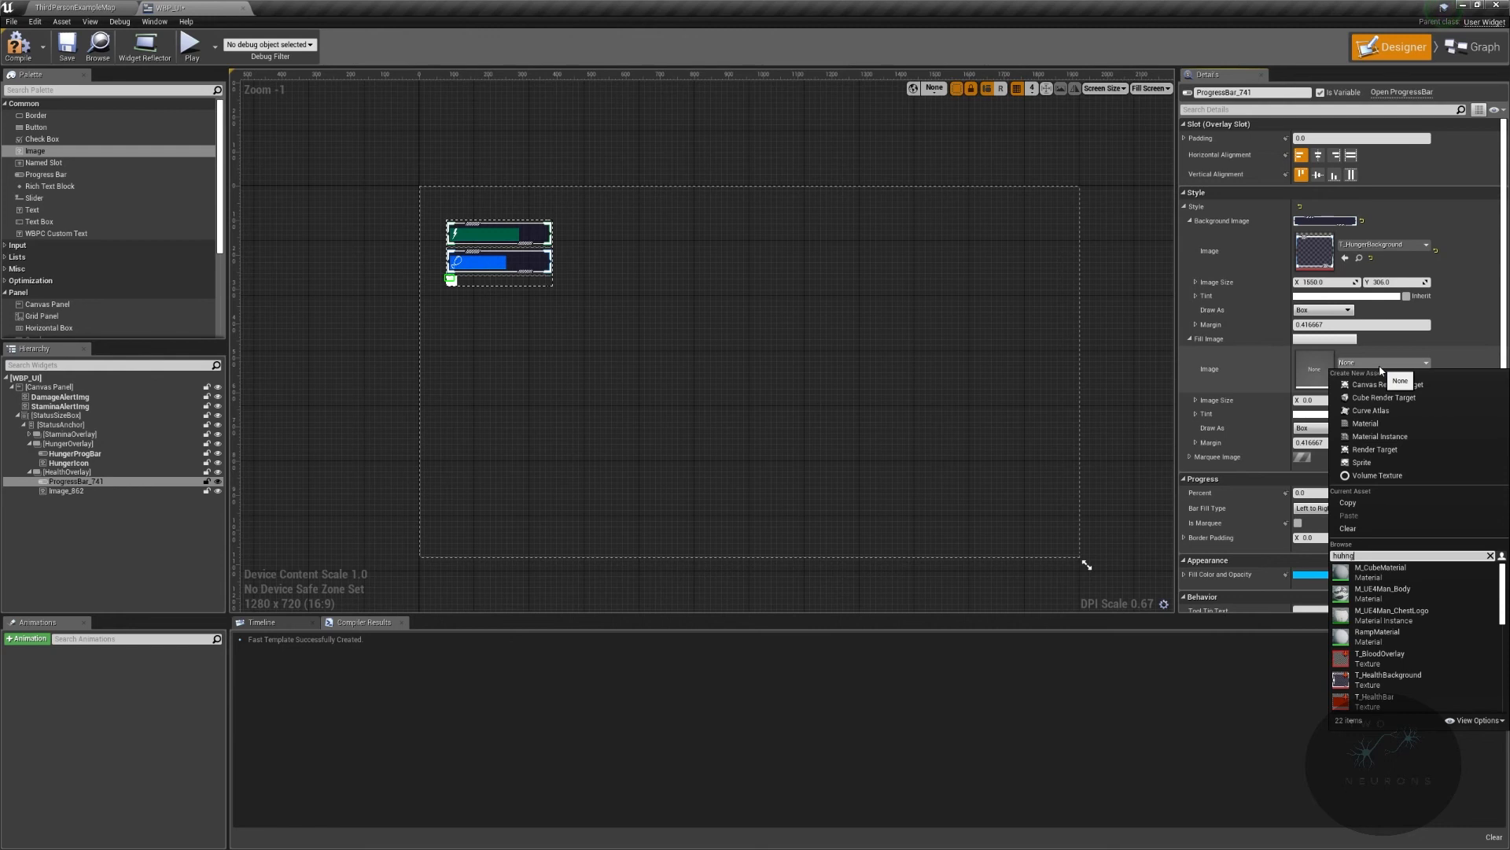
type("Hunger")
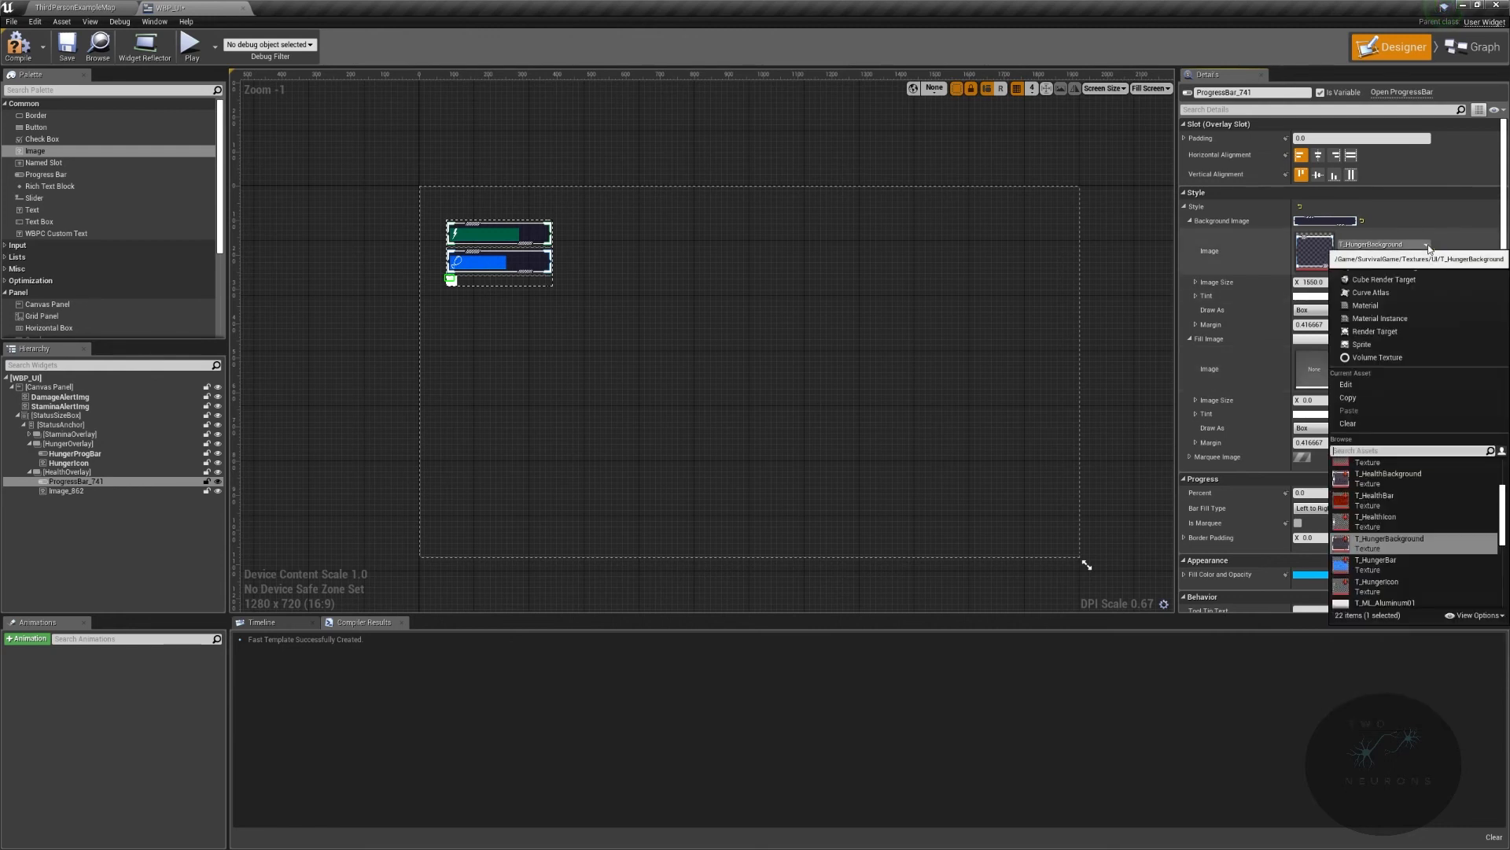
type("health")
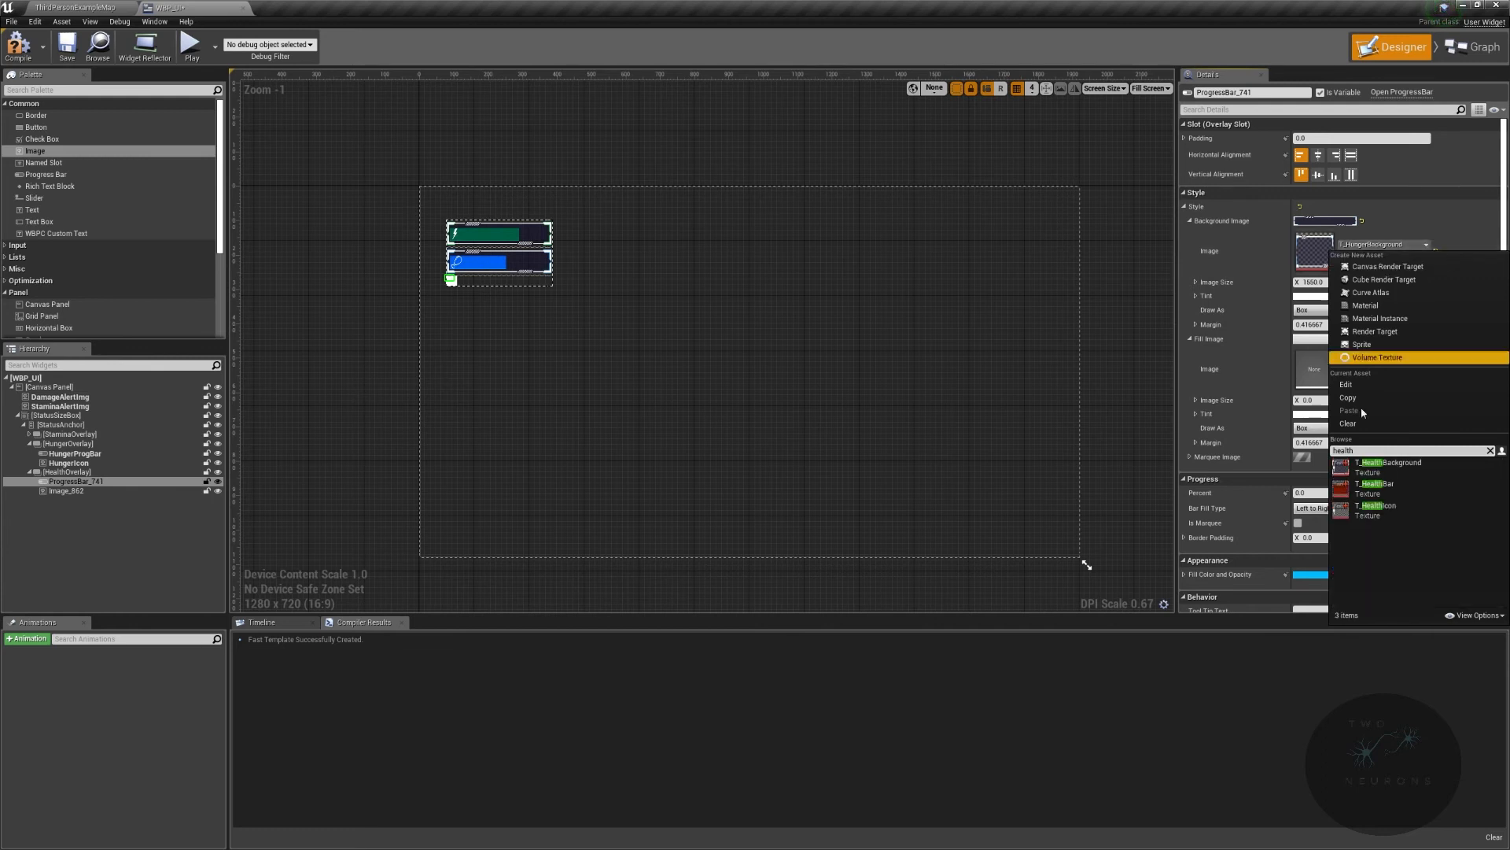
left_click(1385, 461)
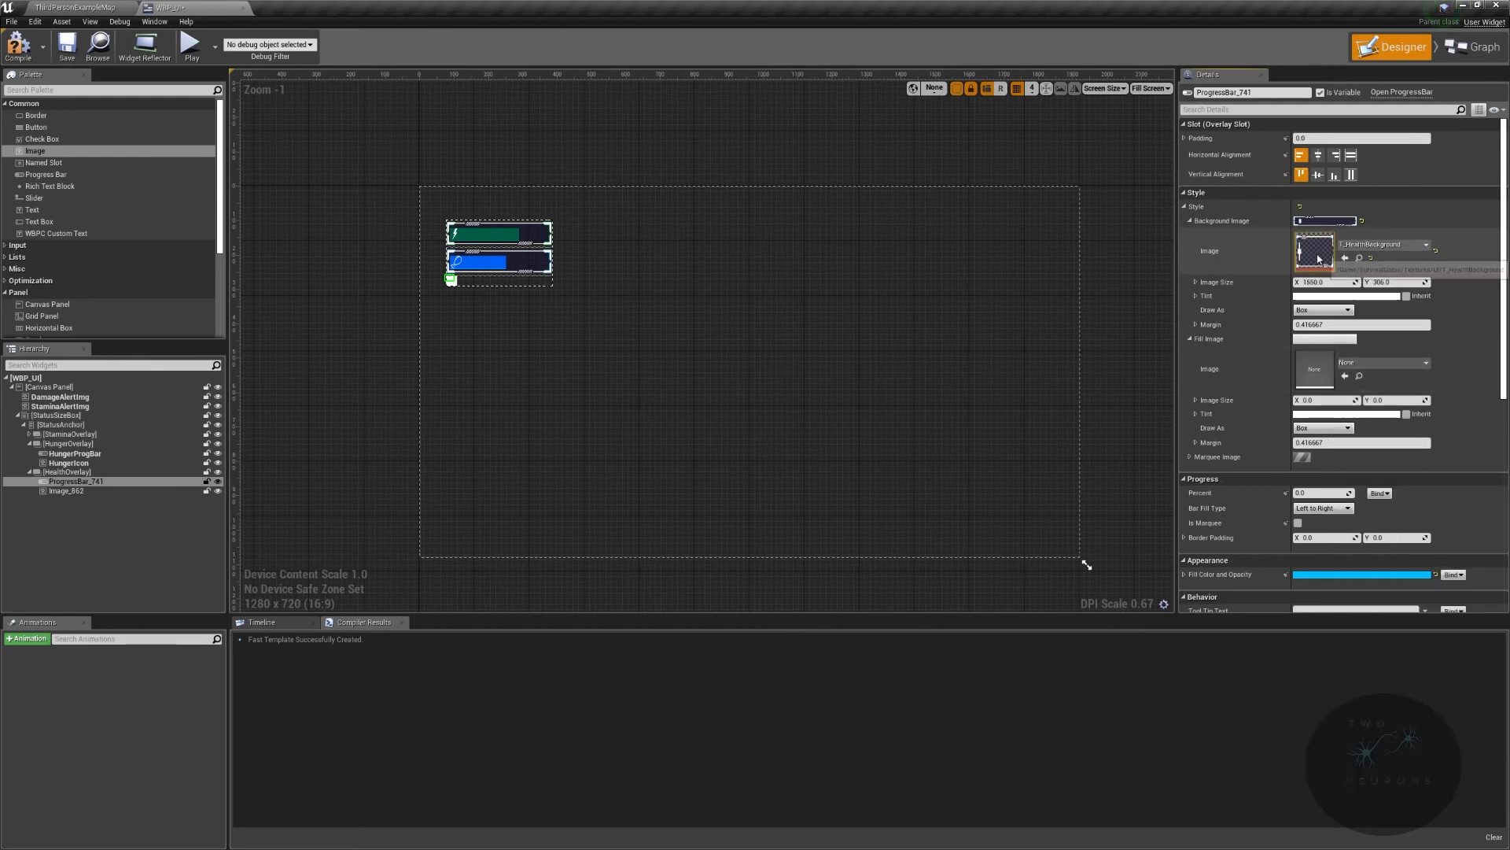
Step: Set the health bar's Fill Image to T_HealthBar
left_click(1416, 364)
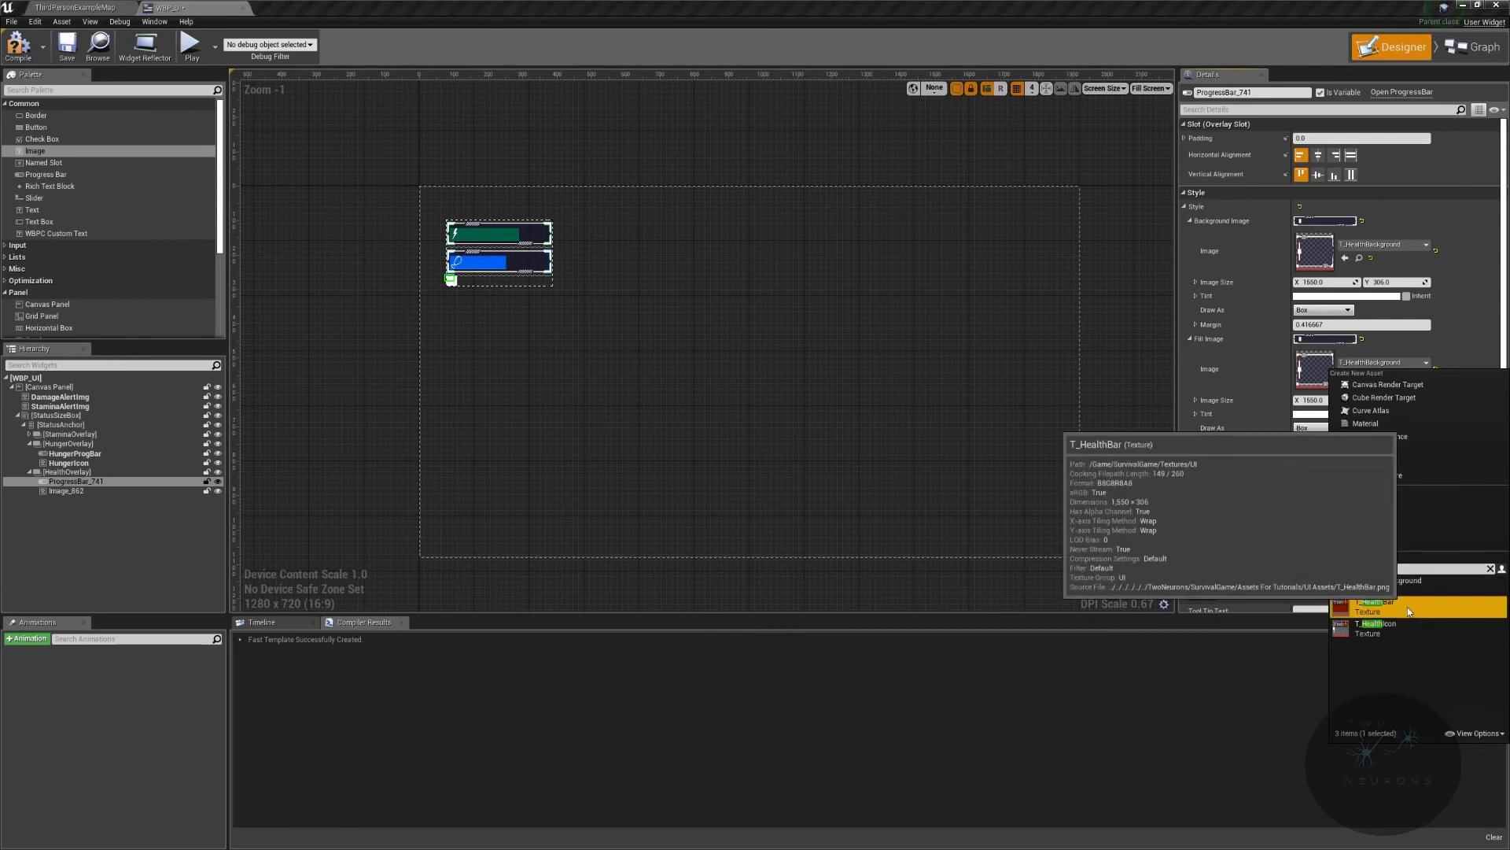
left_click(1371, 606)
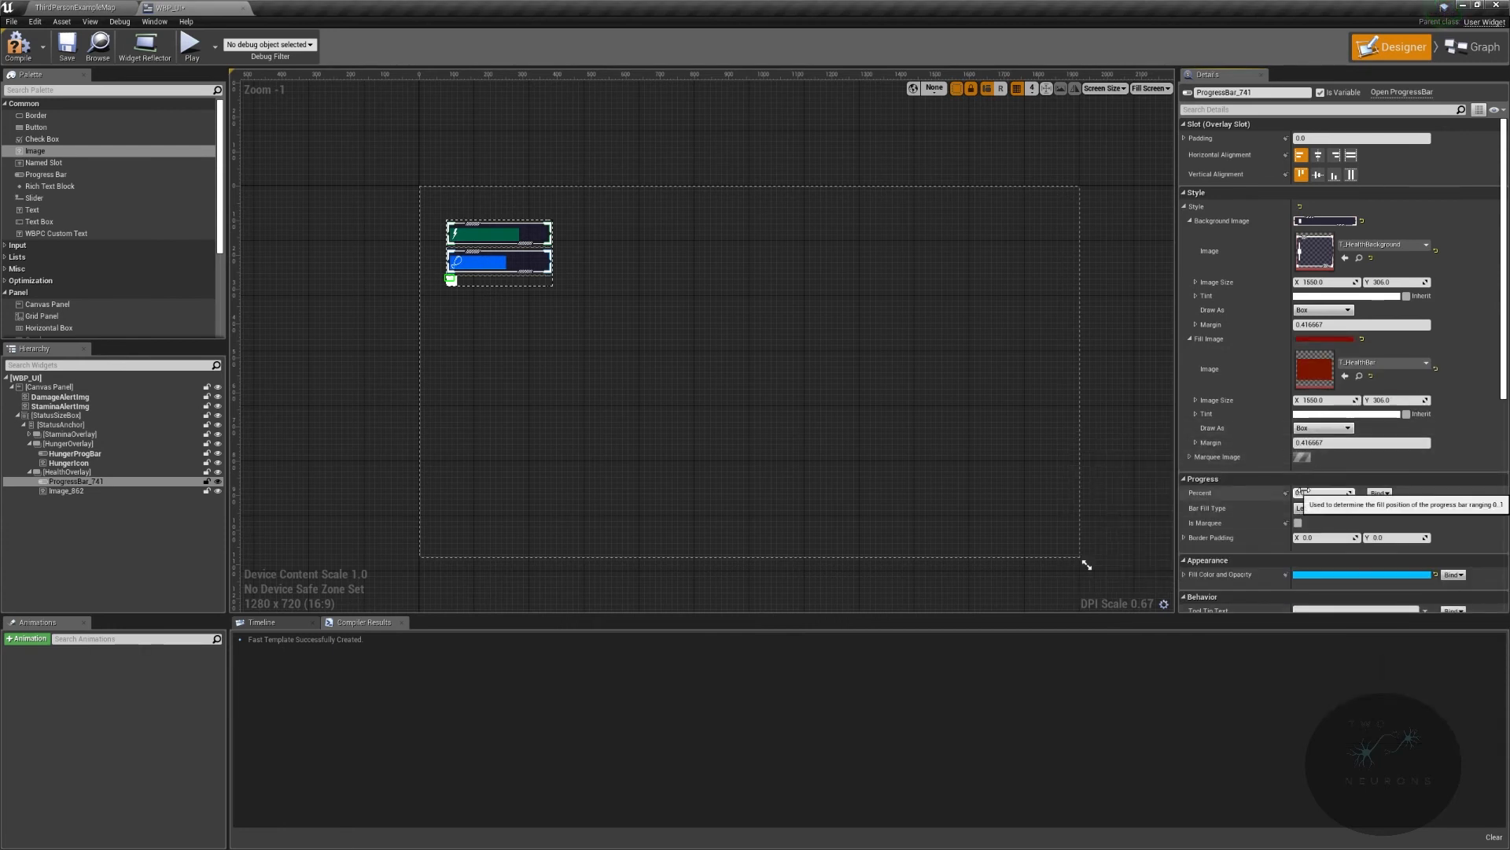
Step: Set the health bar's Vertical Alignment to Fill and HealthOverlay's Size to Fill
left_click(1350, 174)
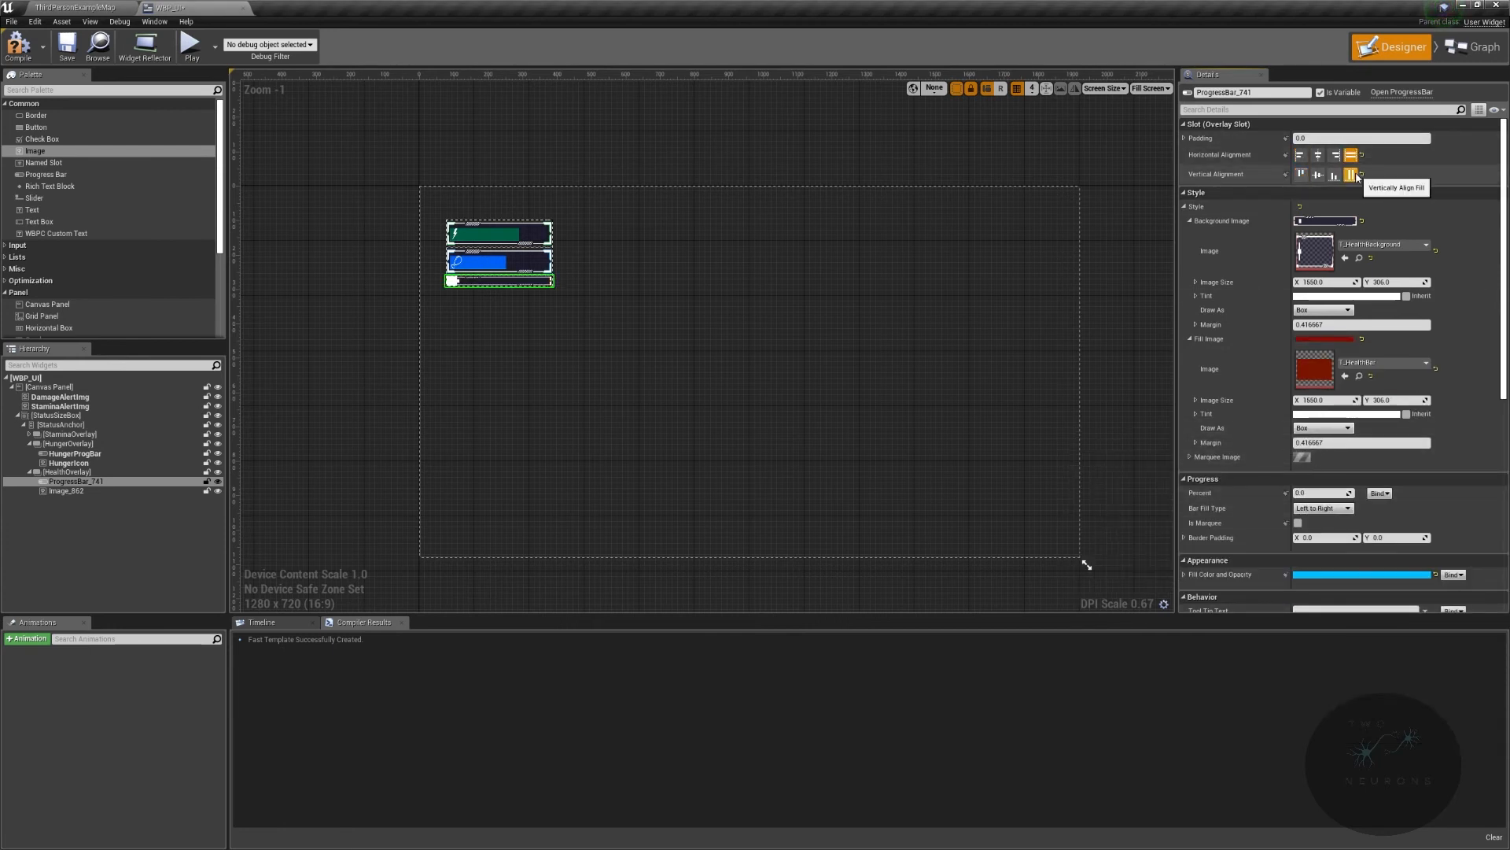
left_click(1351, 175)
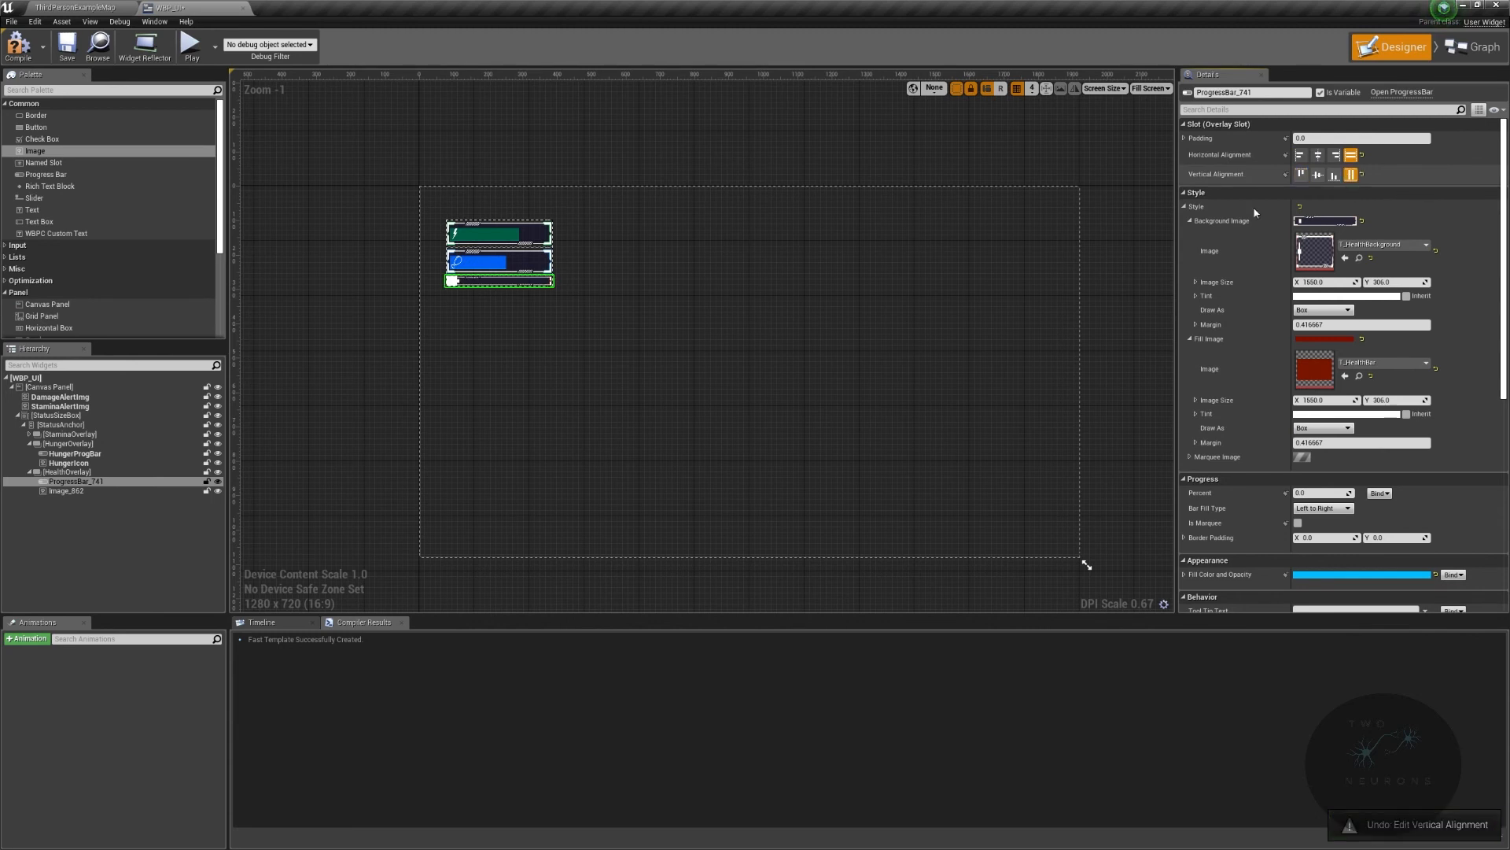
left_click(68, 472)
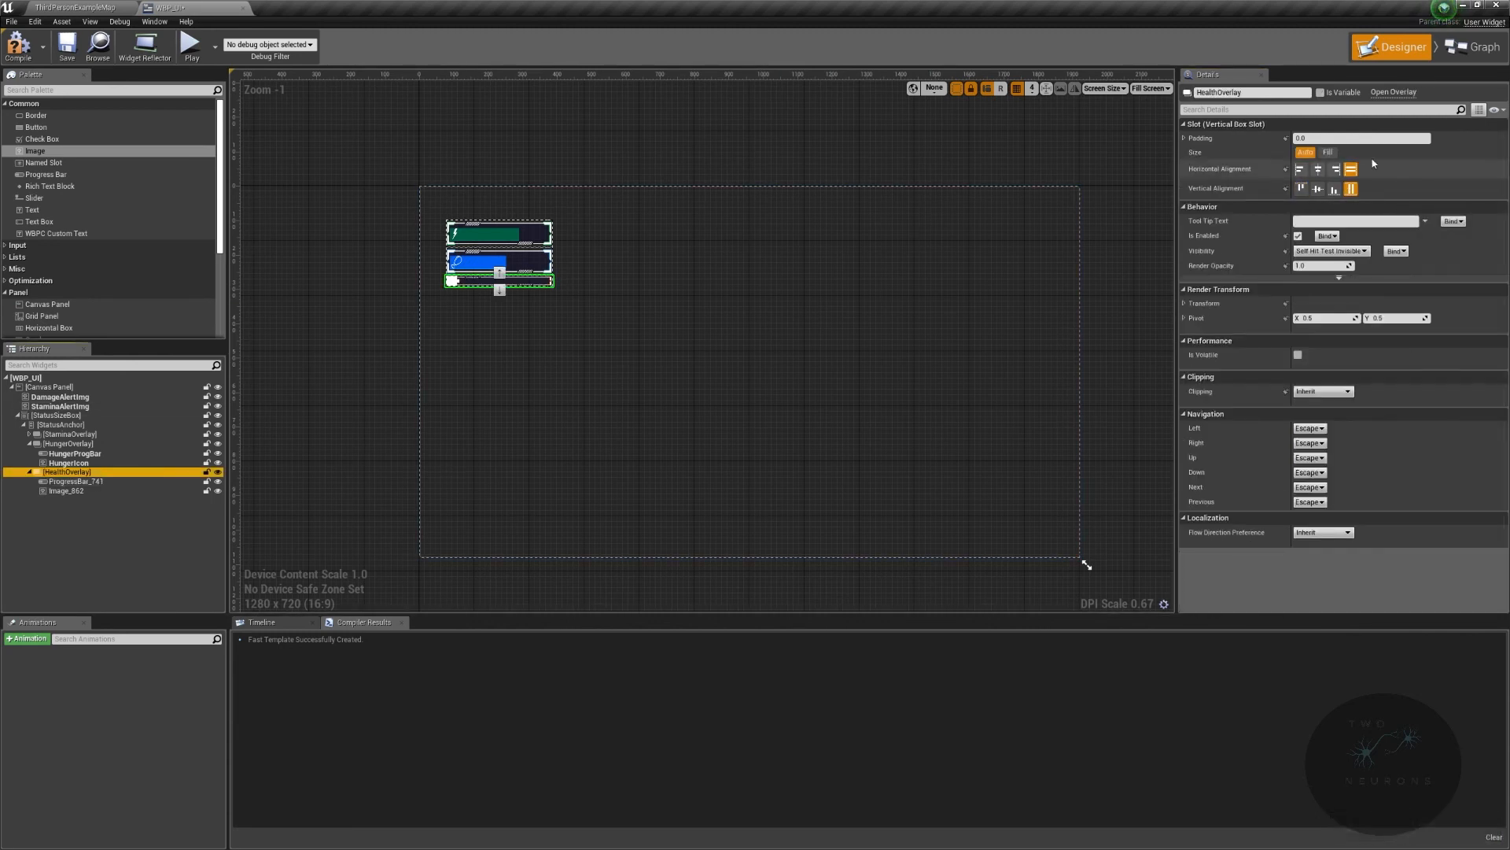
left_click(1327, 153)
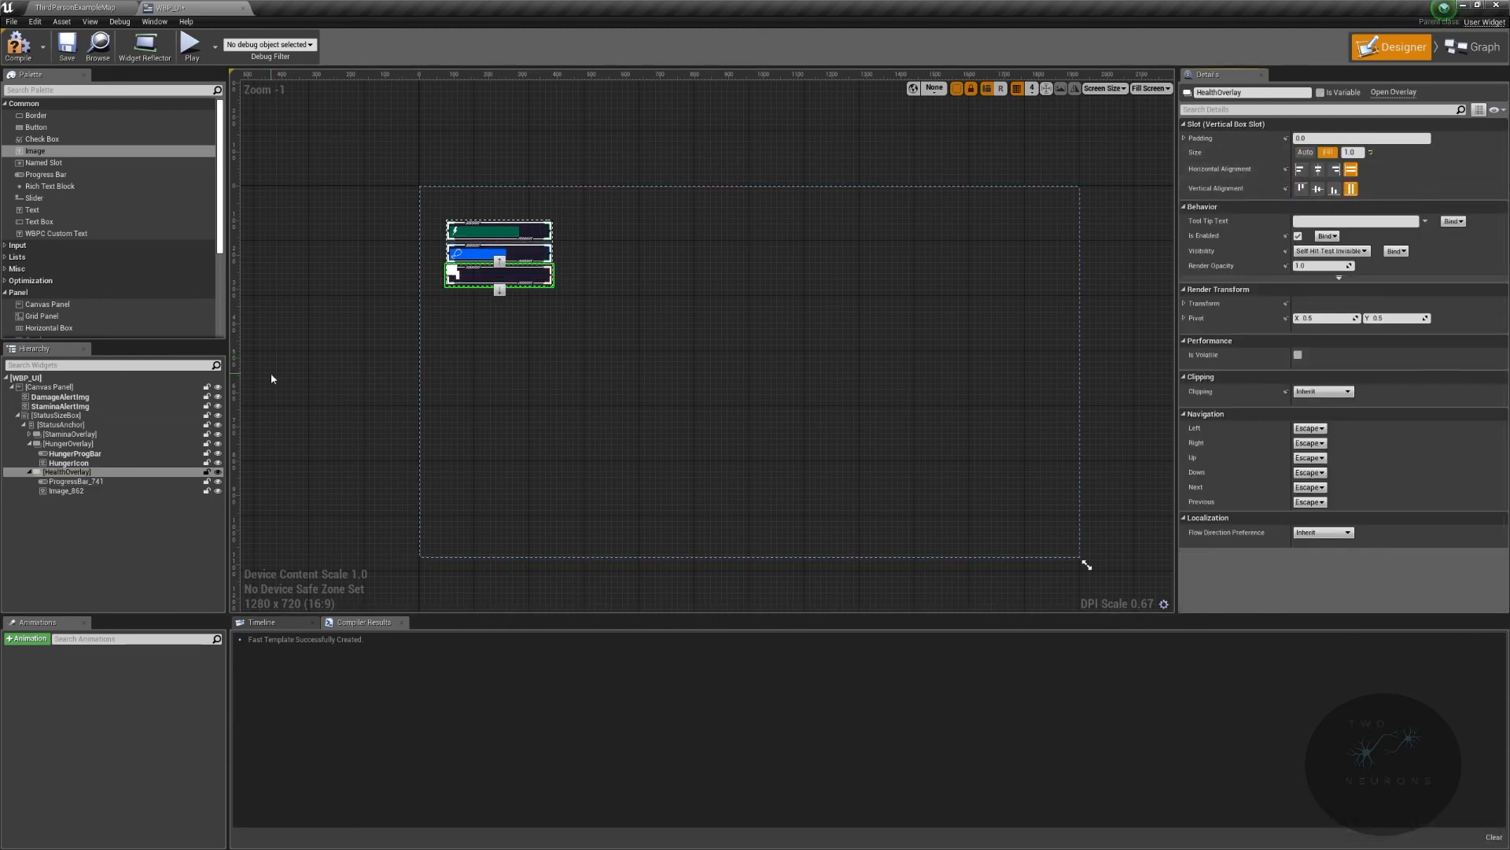
Step: Set the health bar's Percent to 1.0 and begin picking its fill colour
left_click(72, 481)
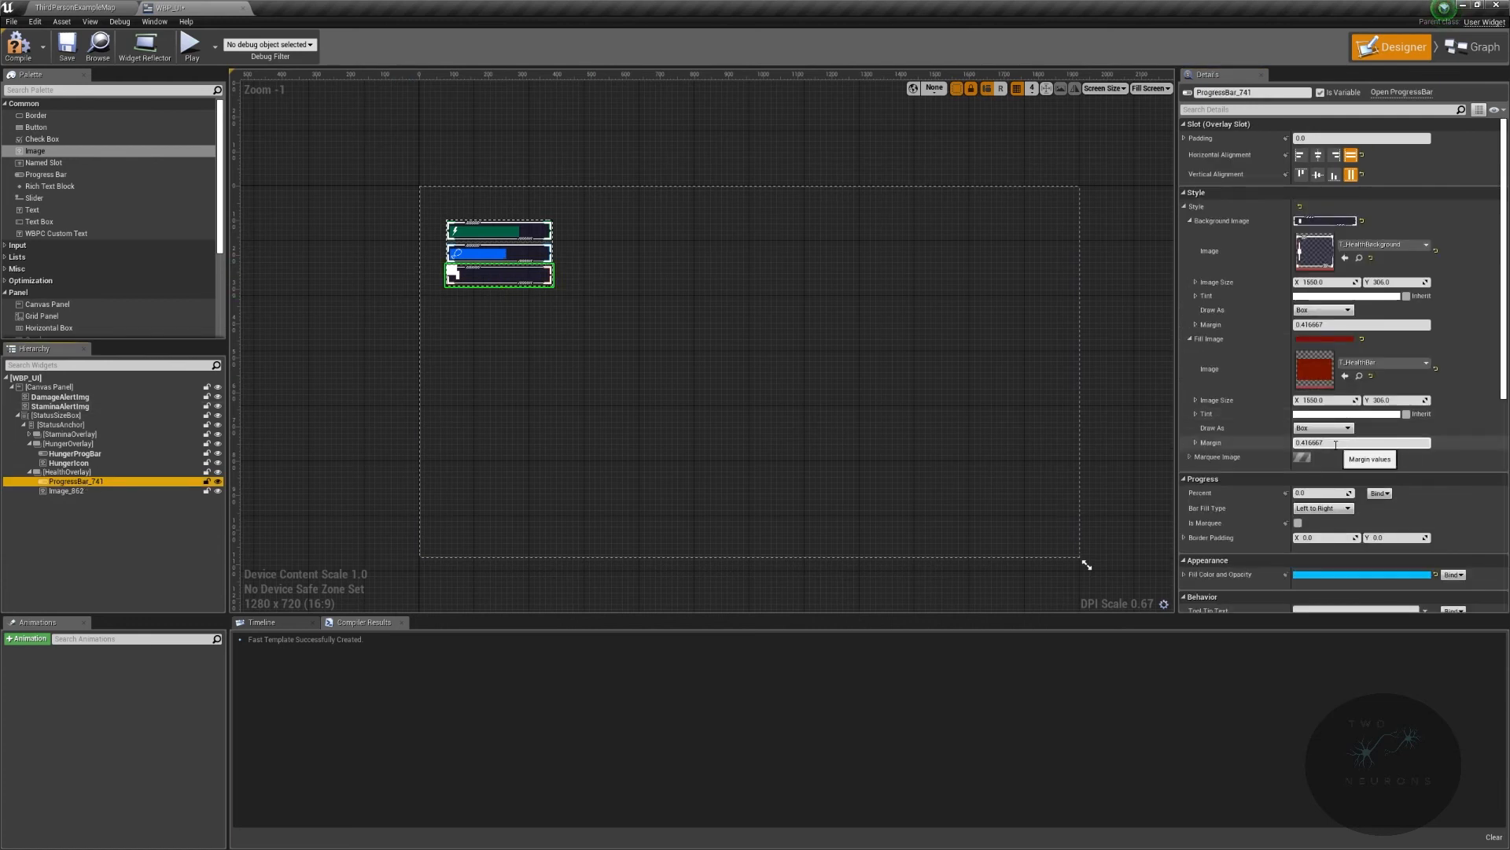
type("0.72381")
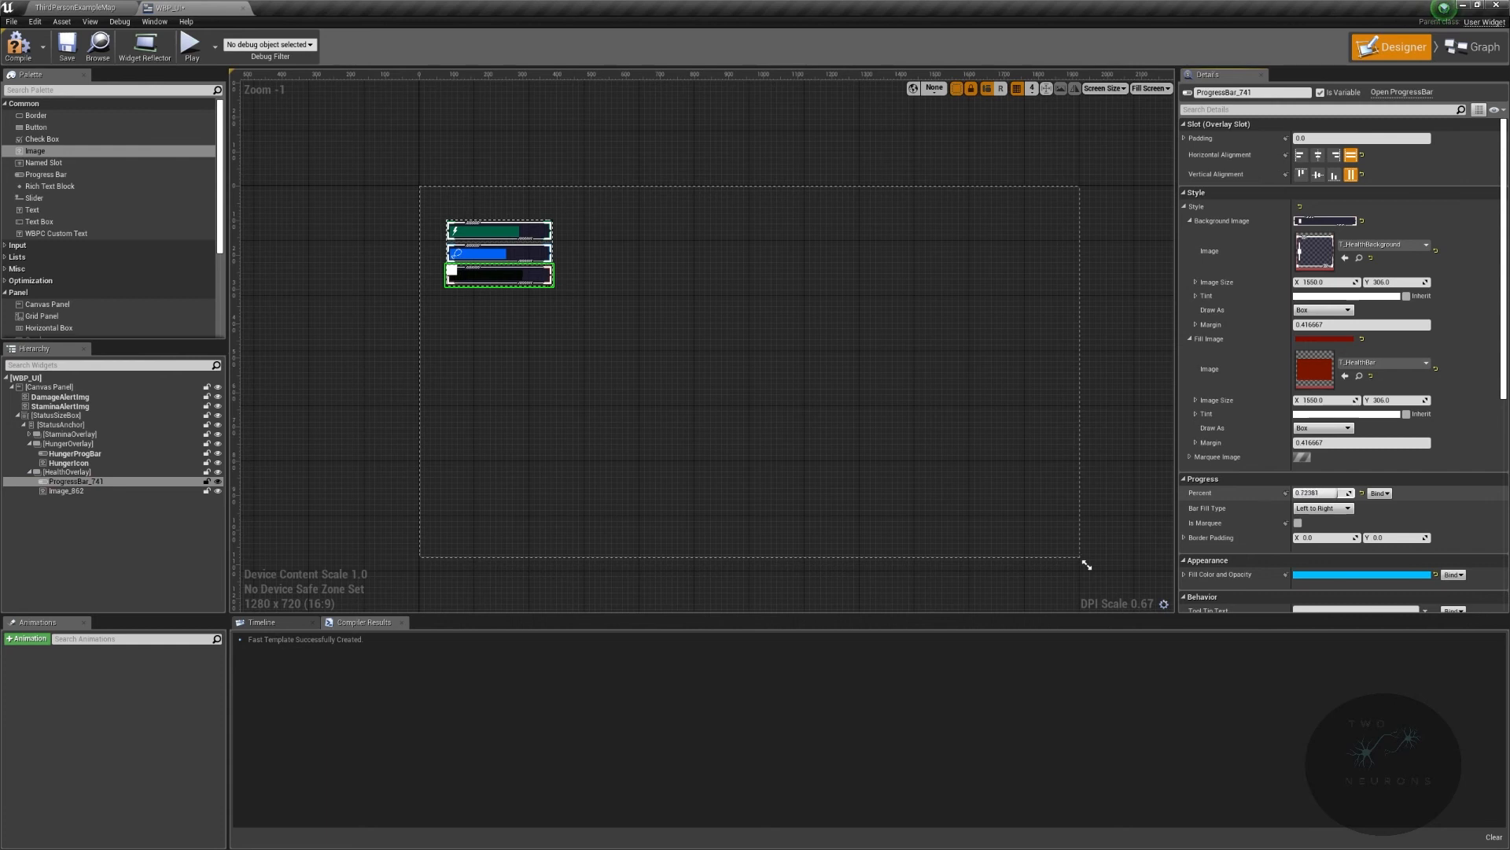
type("1.0")
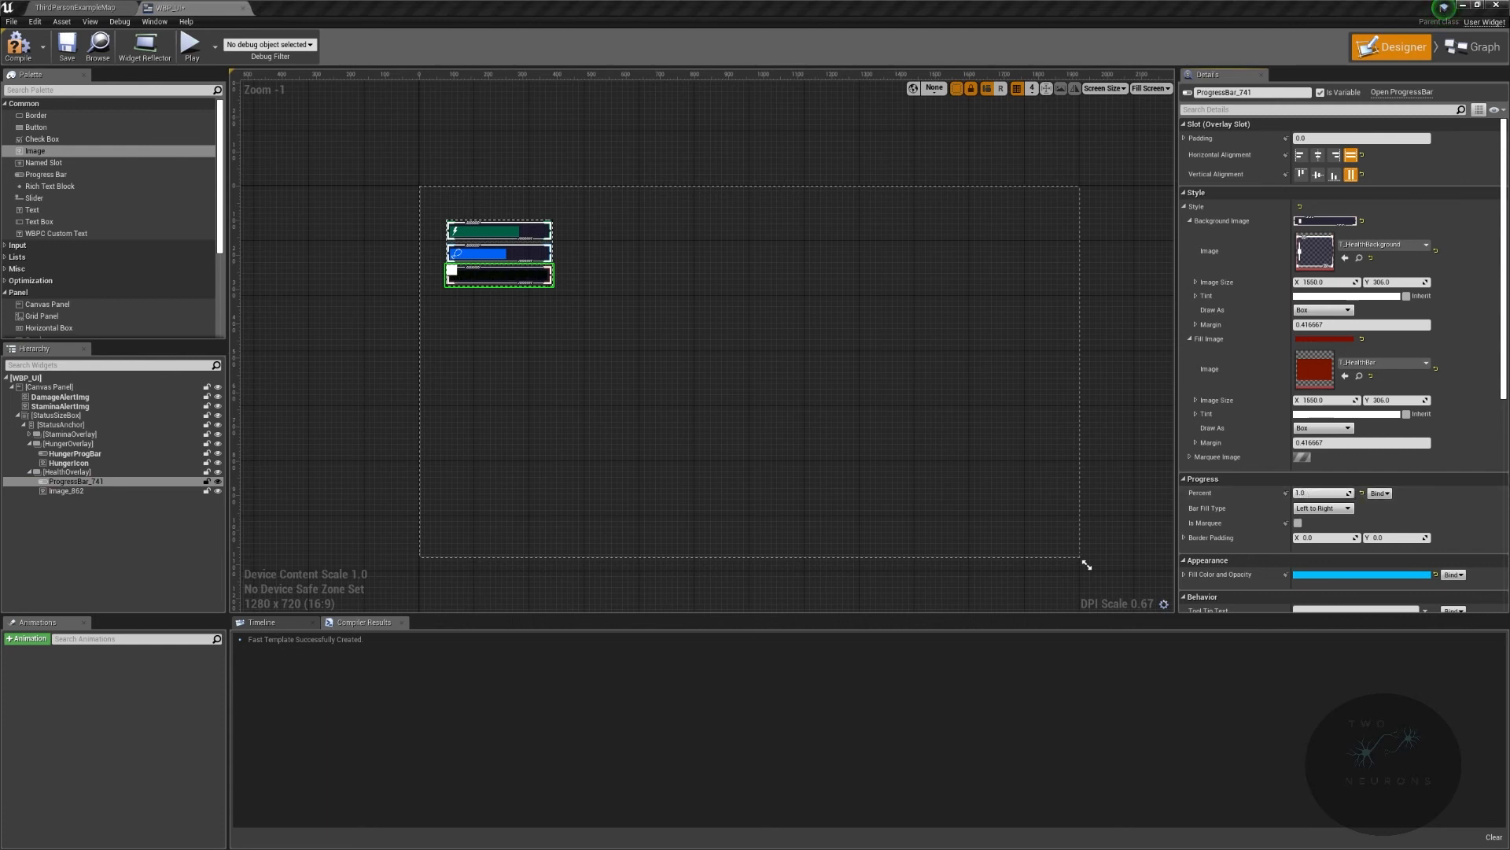
left_click(1363, 575)
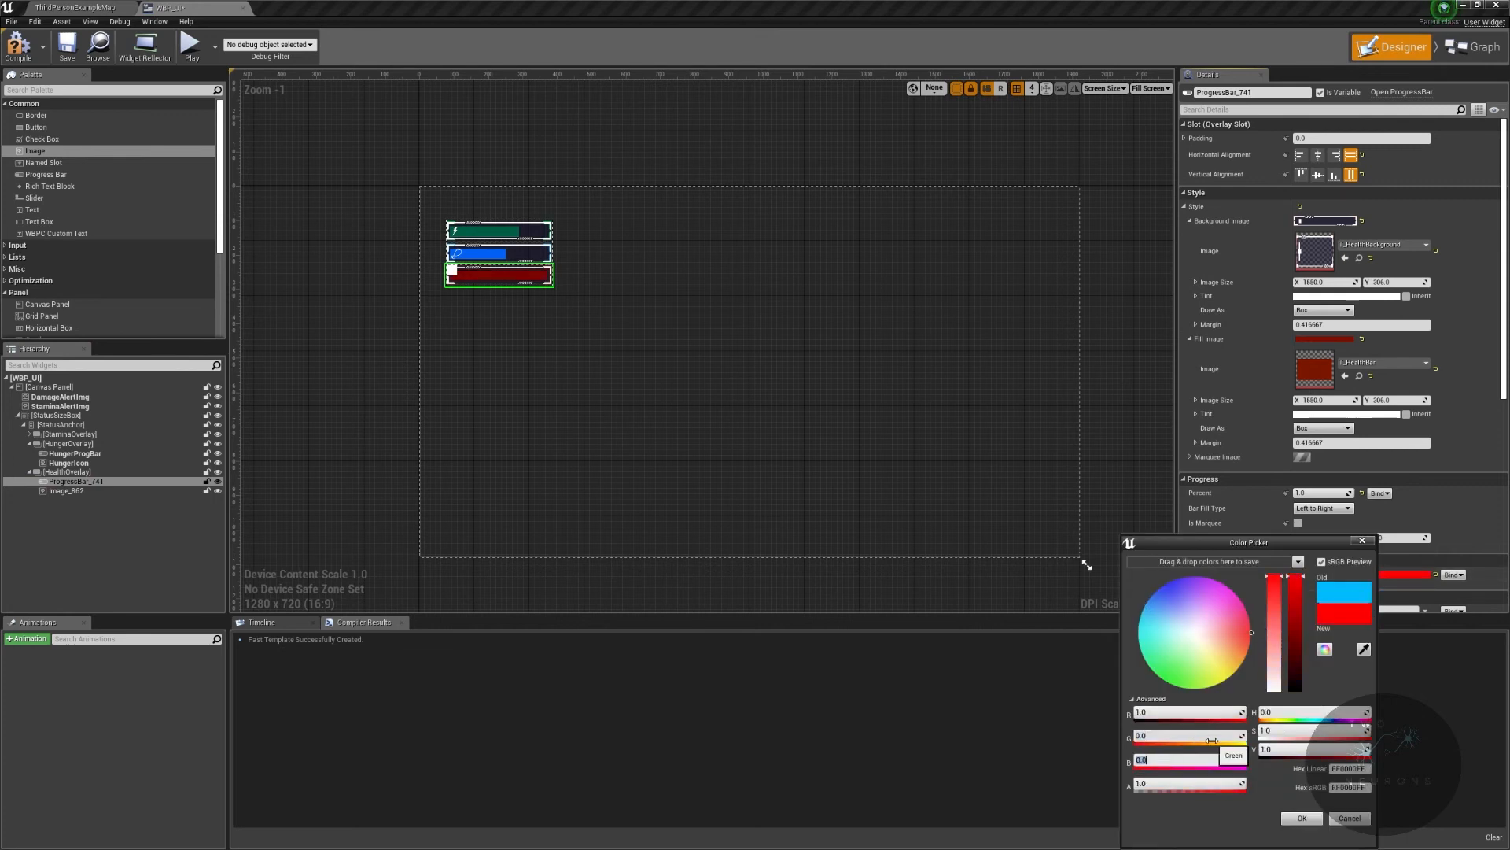
Step: Confirm the red fill colour and rename the bar HealthProgBar
left_click(1300, 818)
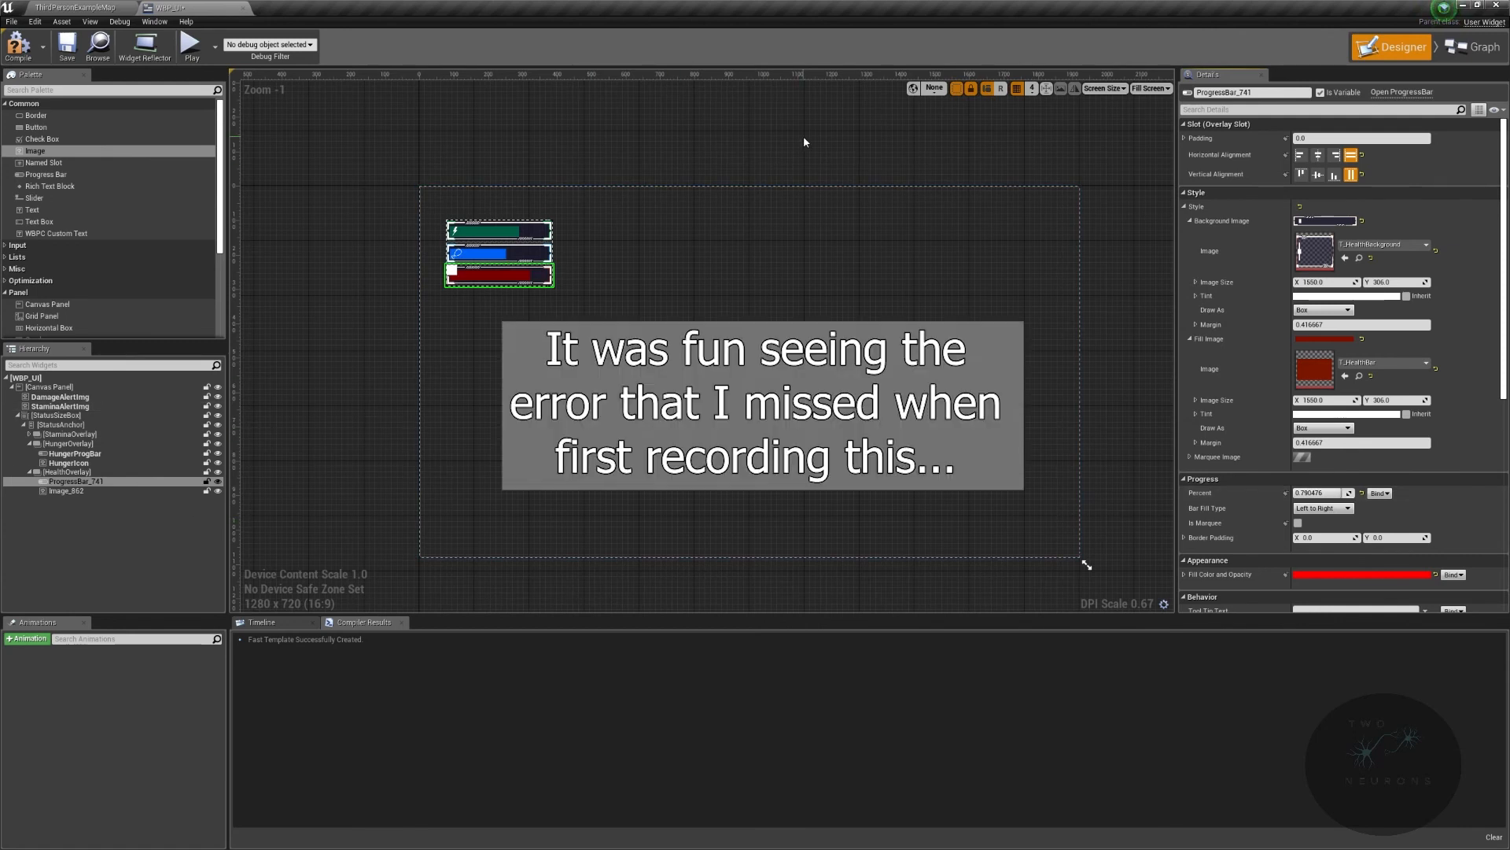
double_click(1249, 91)
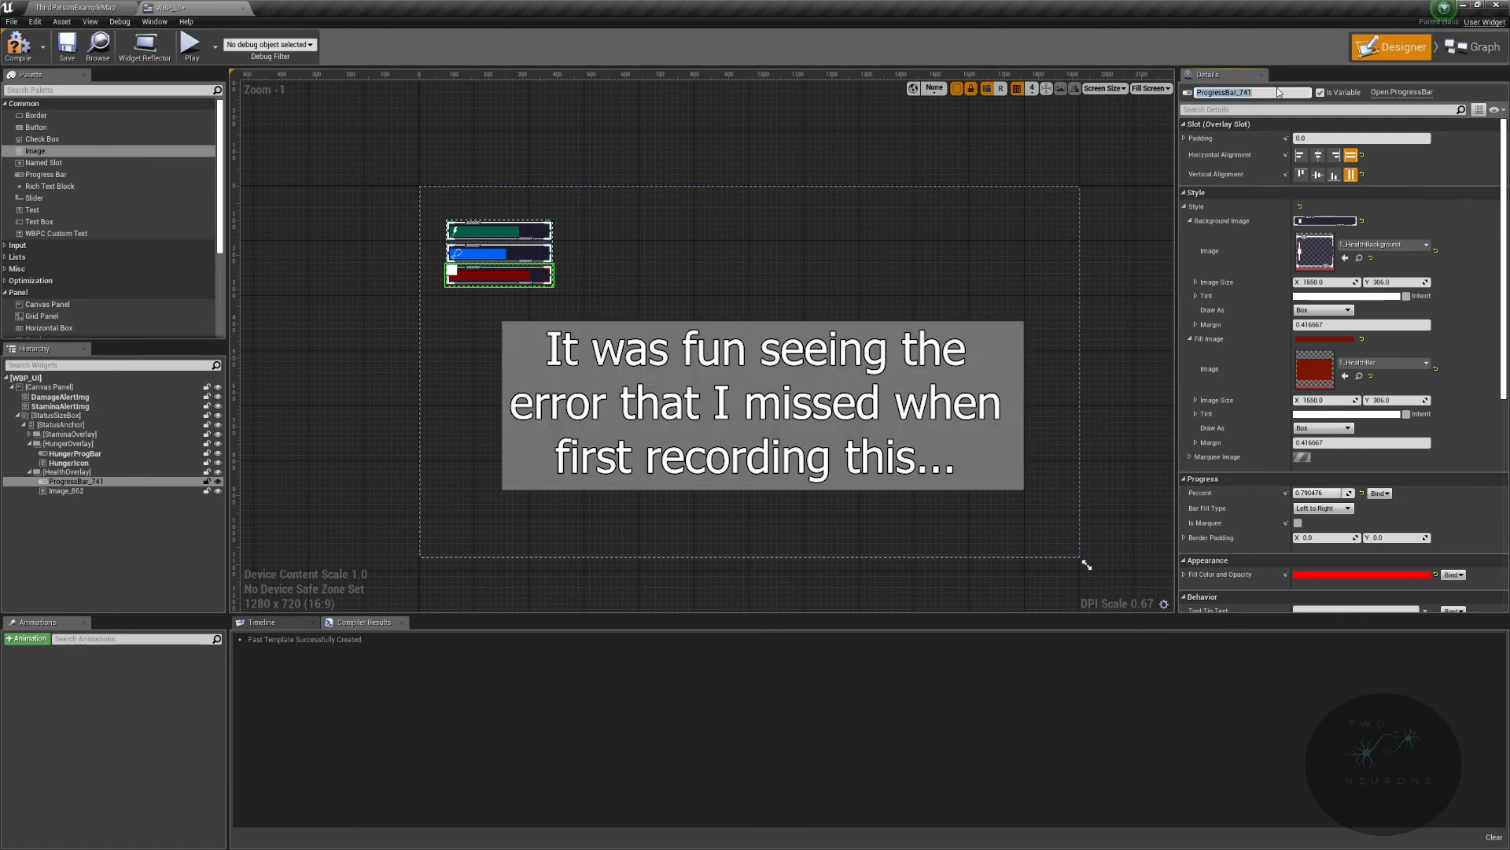
type("HealthProgBar")
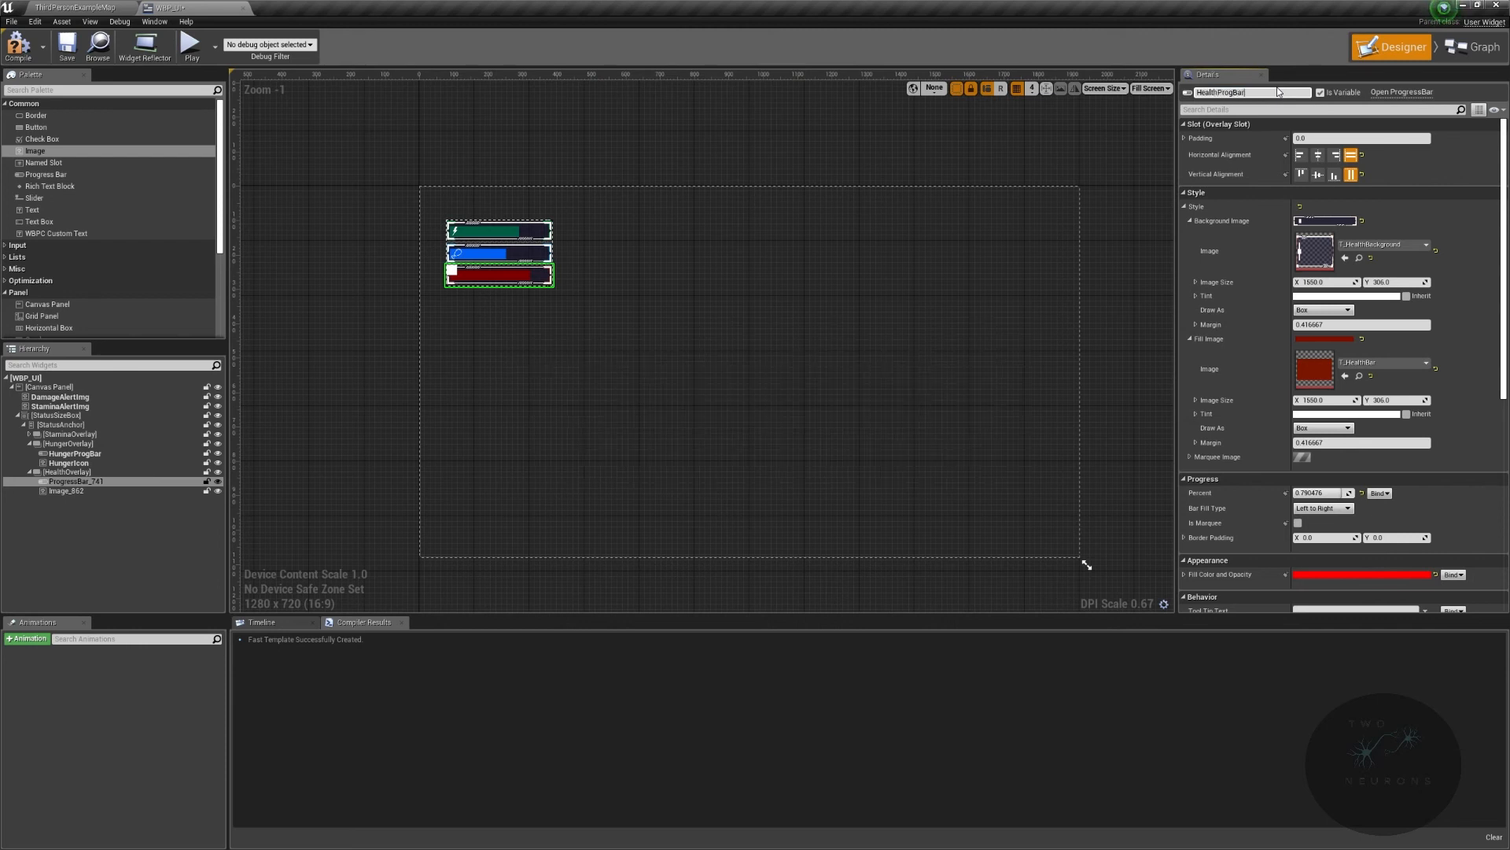
Step: Give the image beside the health bar the T_HealthIcon texture as its brush
left_click(66, 491)
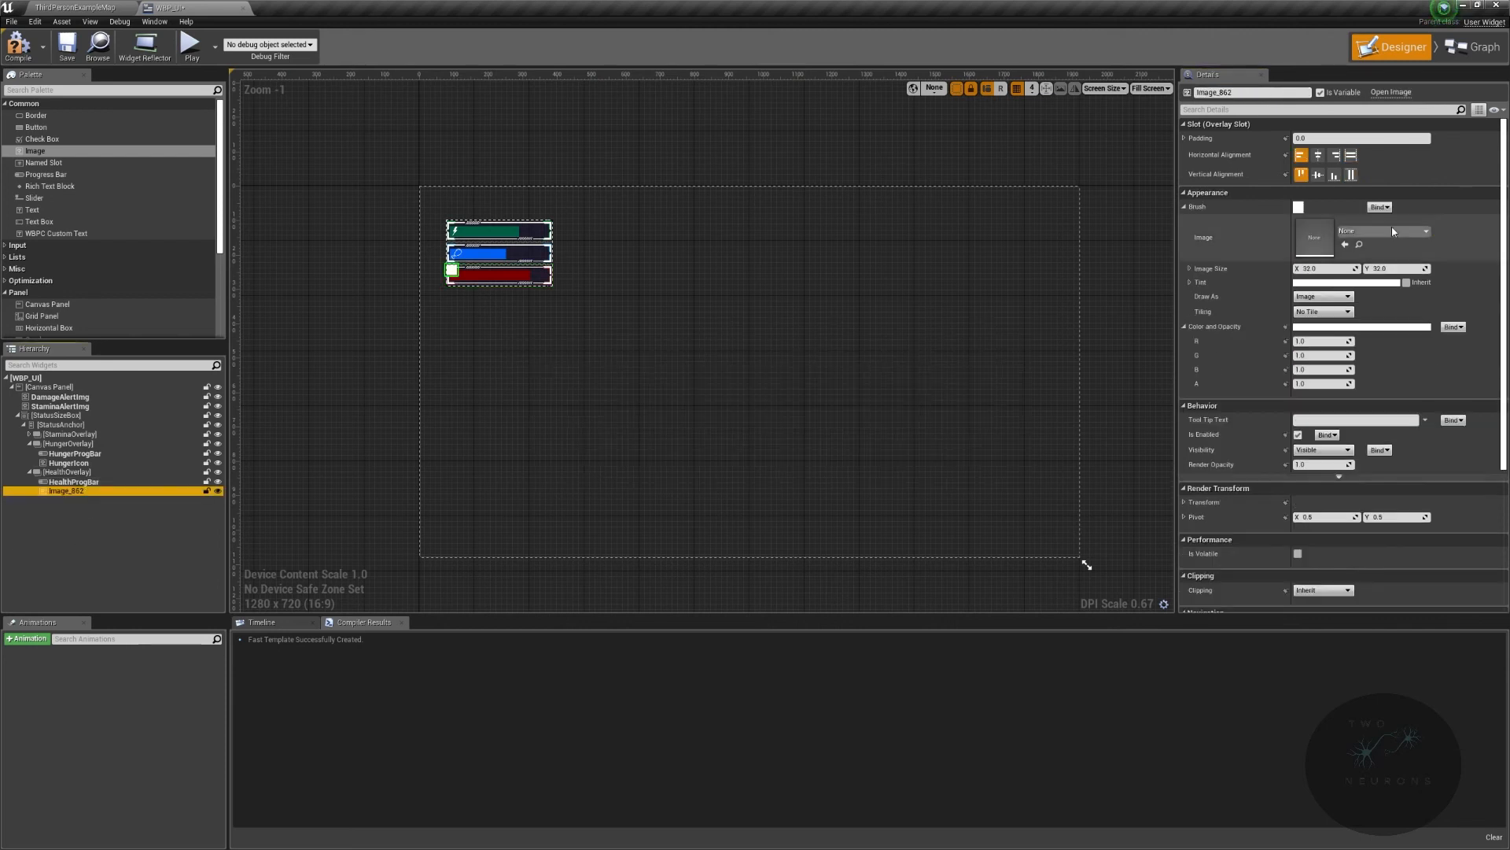
left_click(1424, 229)
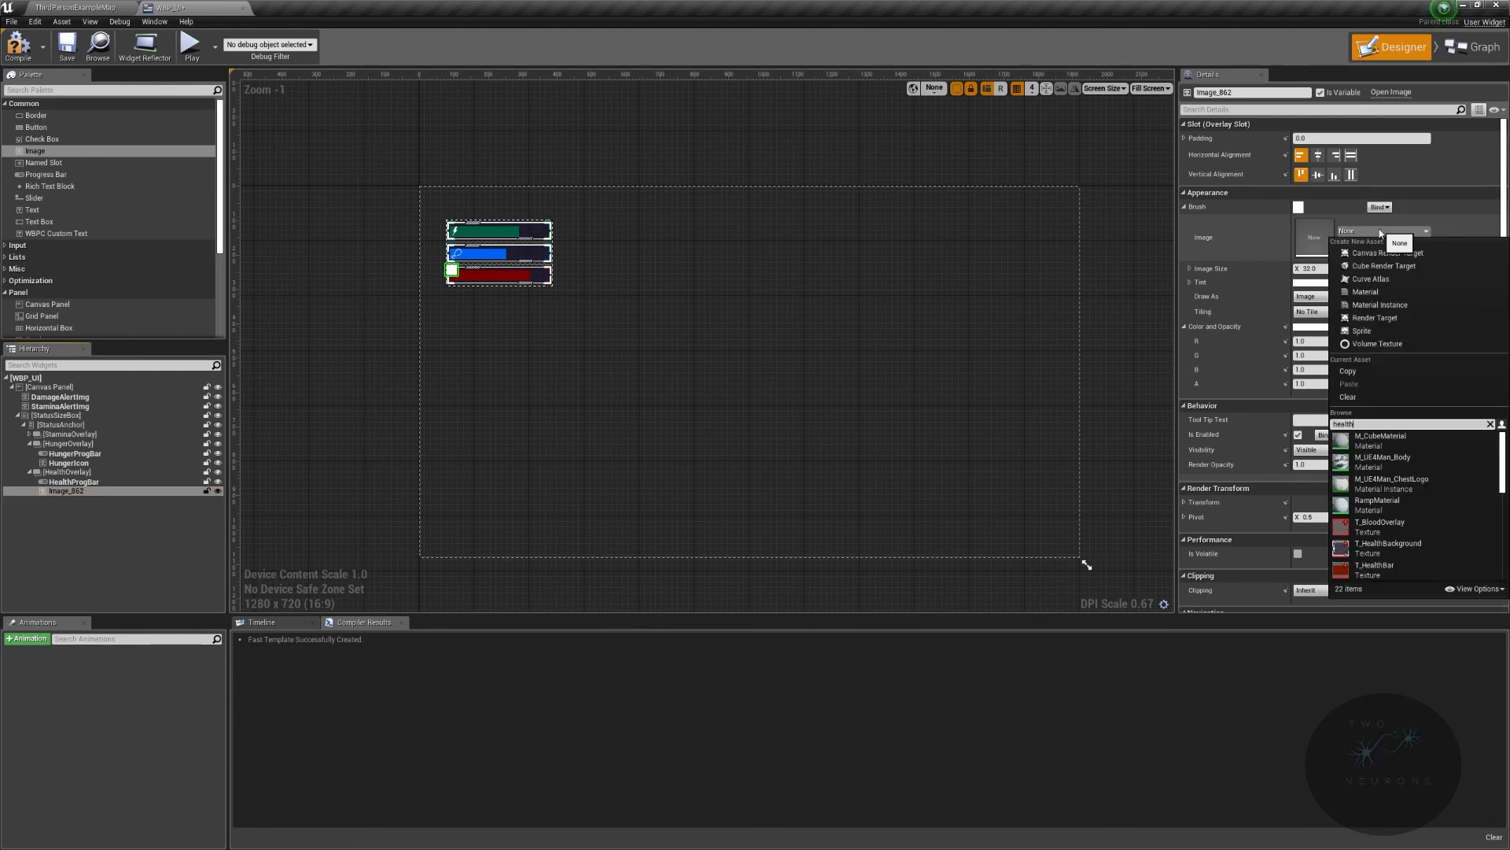
left_click(1378, 564)
type("HealthIcon")
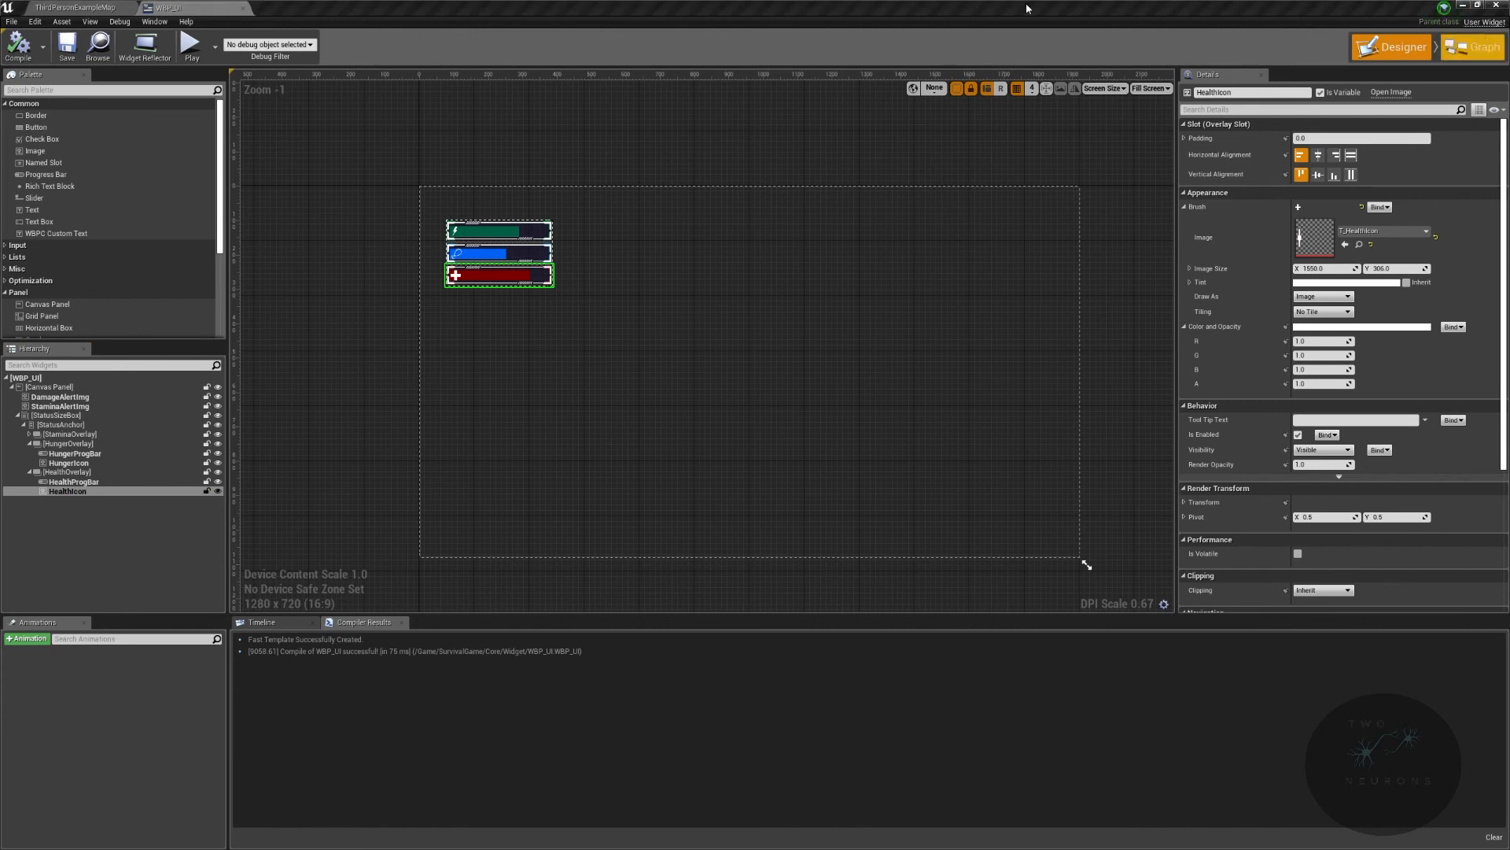
Step: Return to the main level editor after compiling WBP_UI
left_click(73, 8)
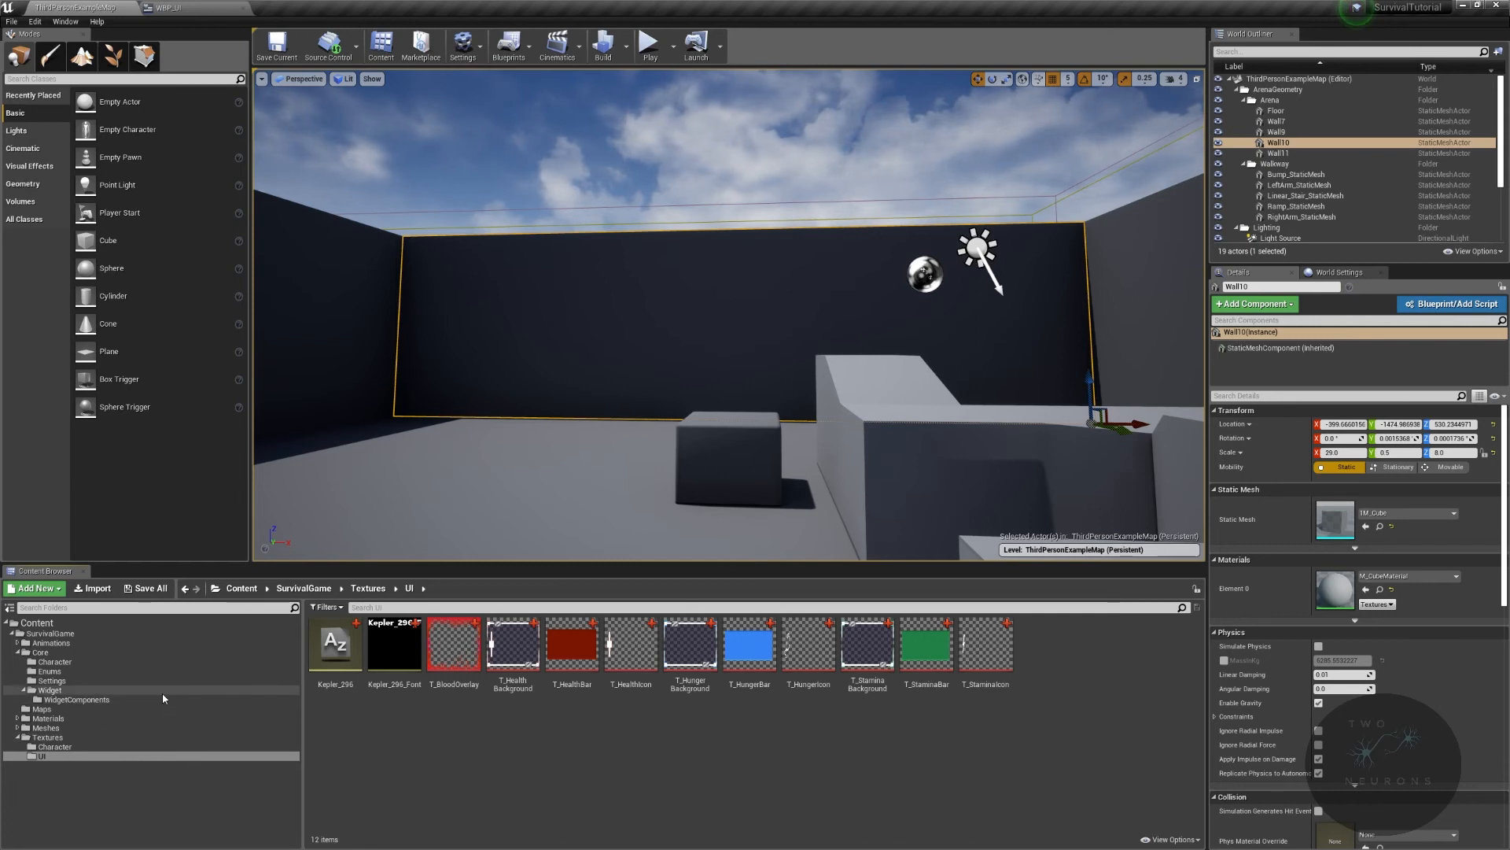
Step: Navigate the Content Browser into the Character folder to reach BP_FirstPersonCharacter
left_click(55, 662)
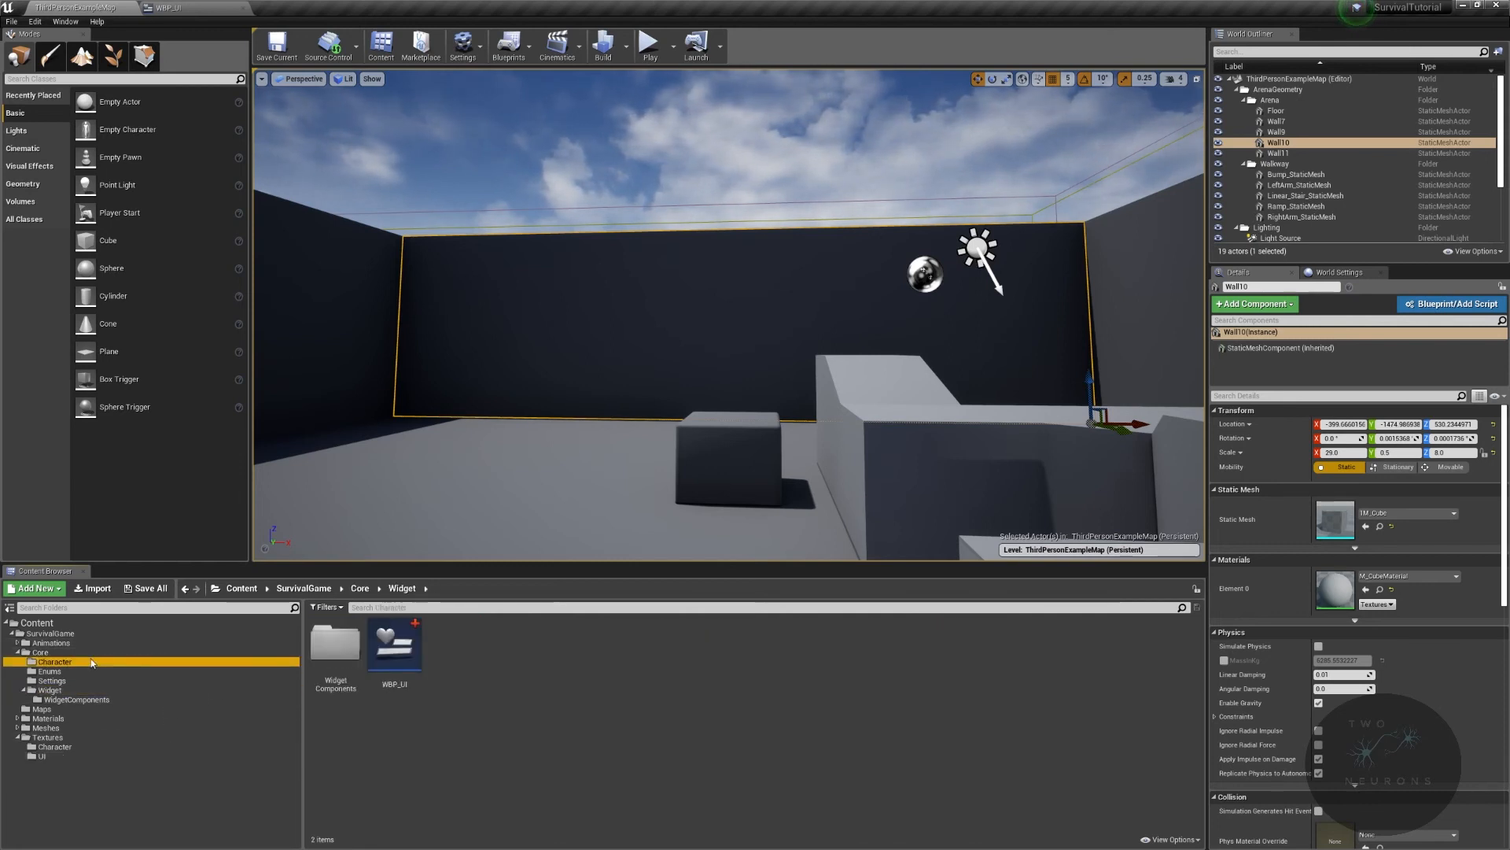
left_click(55, 662)
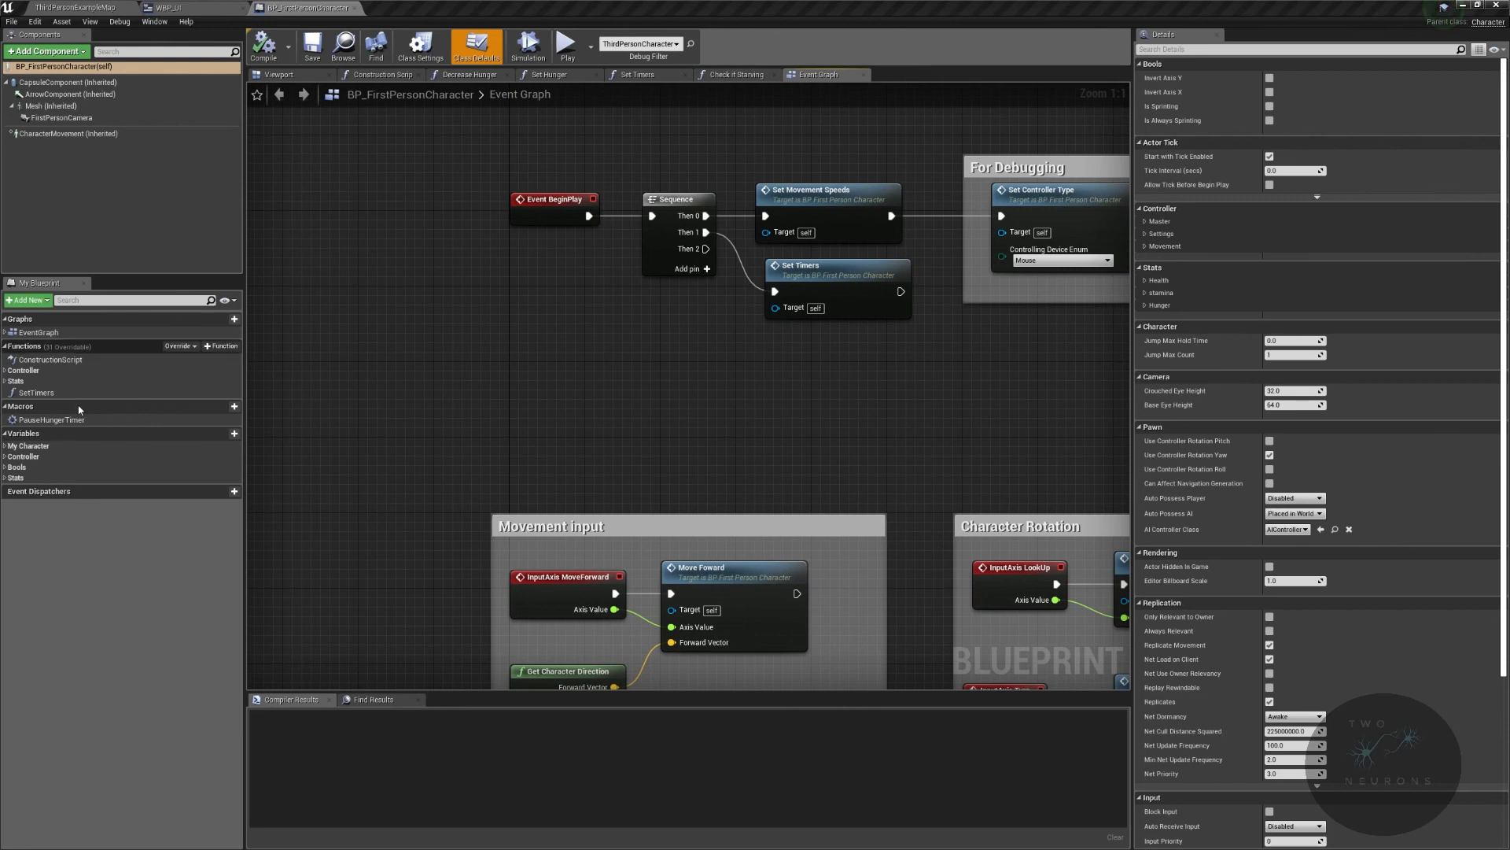
Step: File the SetTimers function under a GameSettings category
left_click(37, 392)
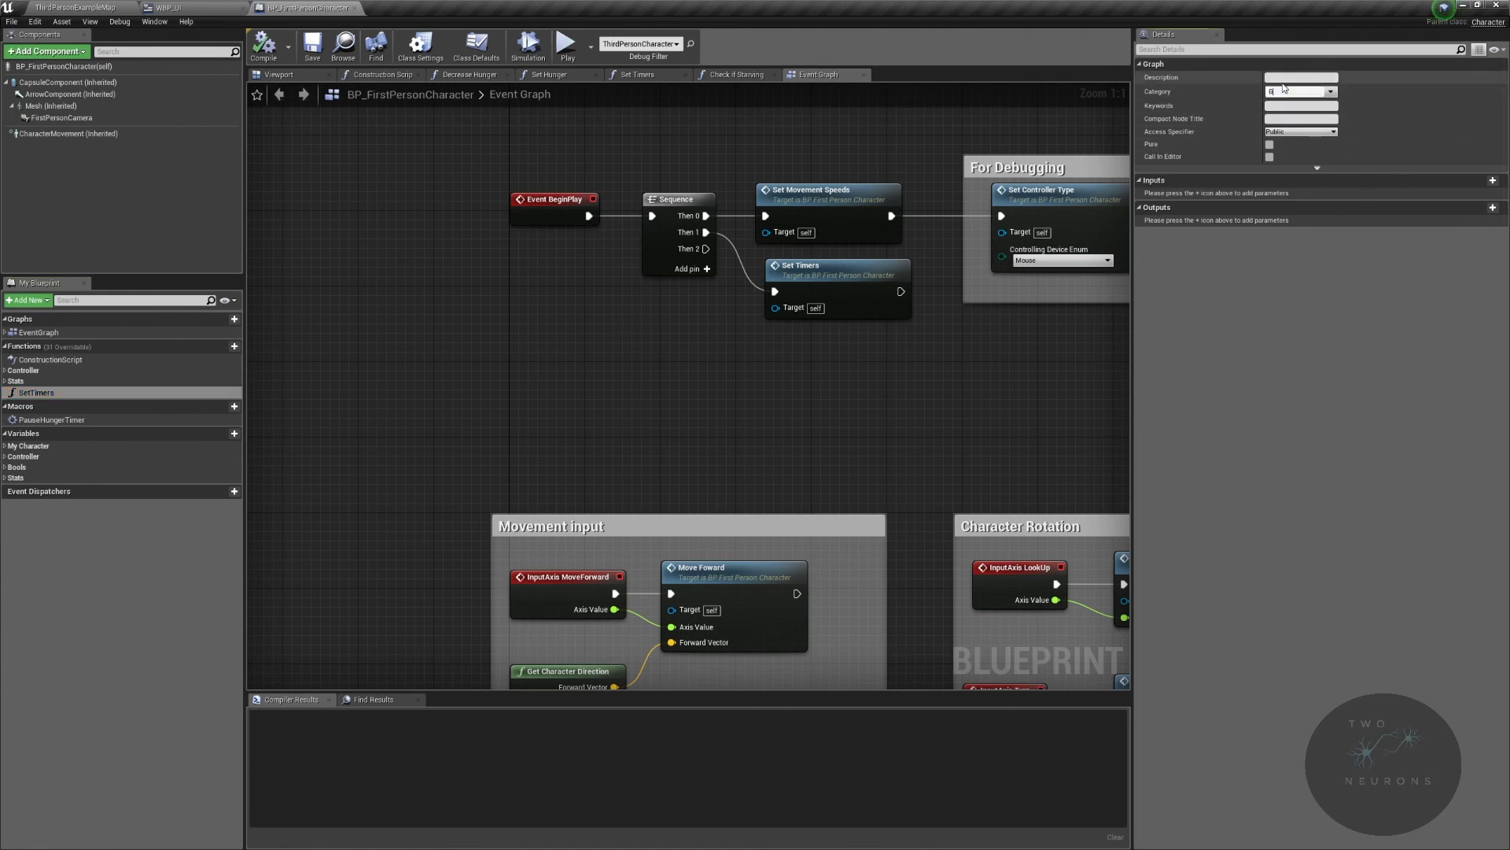
type("GameSettings")
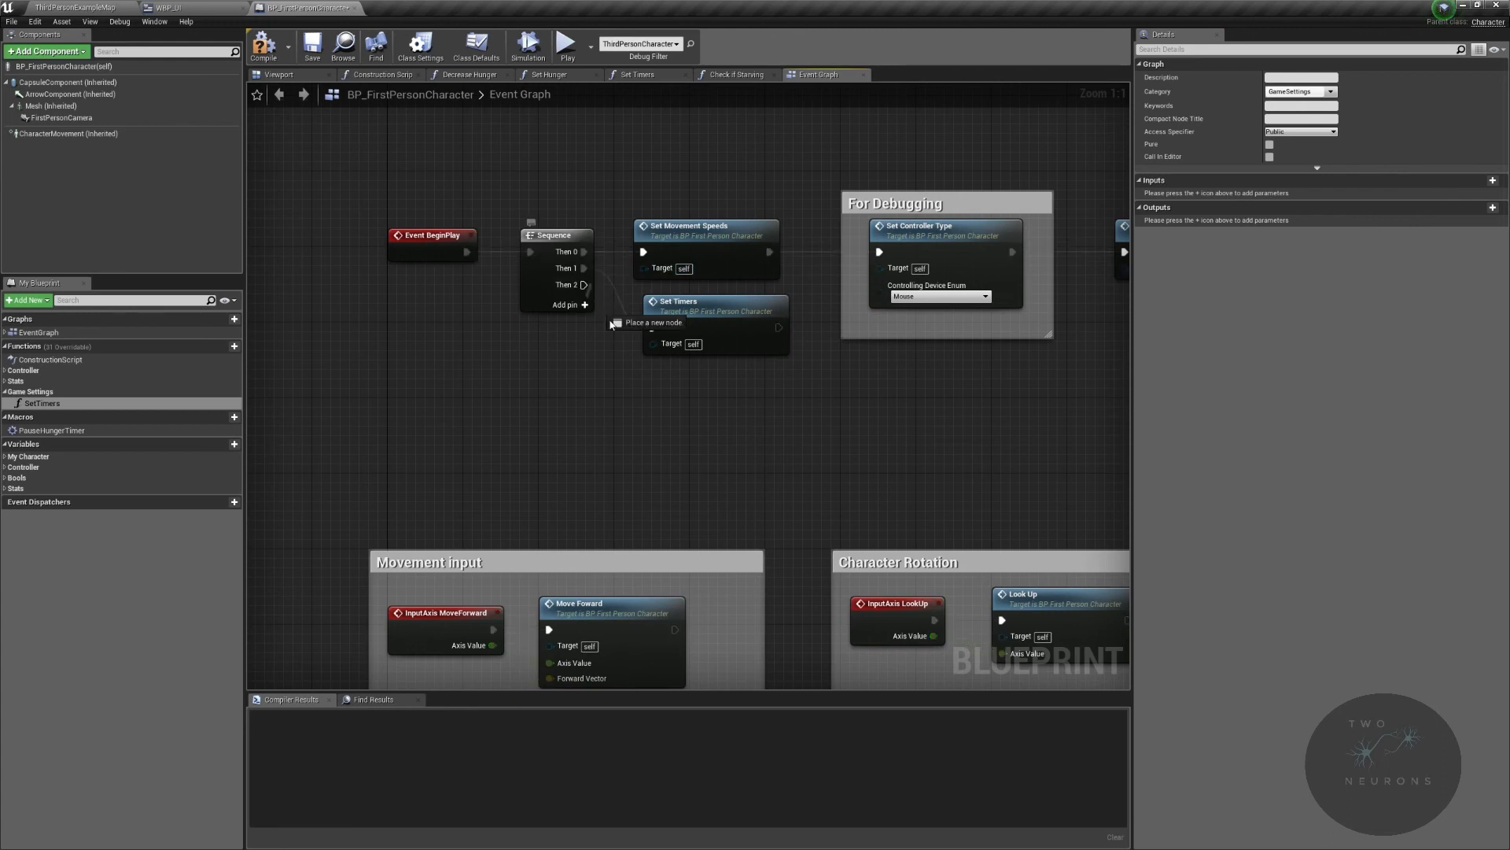
Step: Add a Create Widget node for WBP_UI off the BeginPlay sequence's third output
left_click_drag(586, 284, 645, 423)
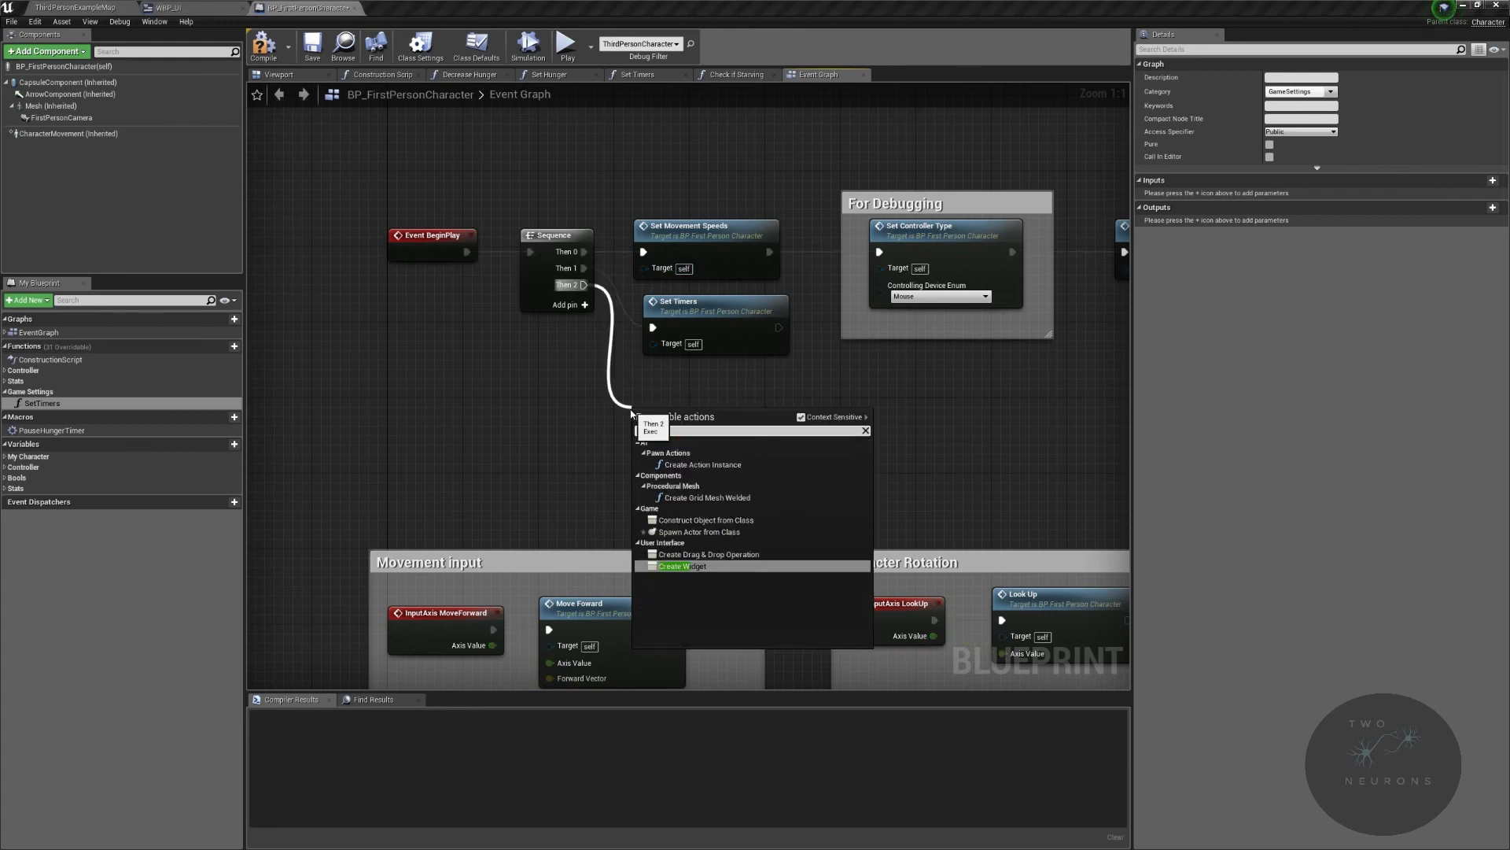
left_click(683, 565)
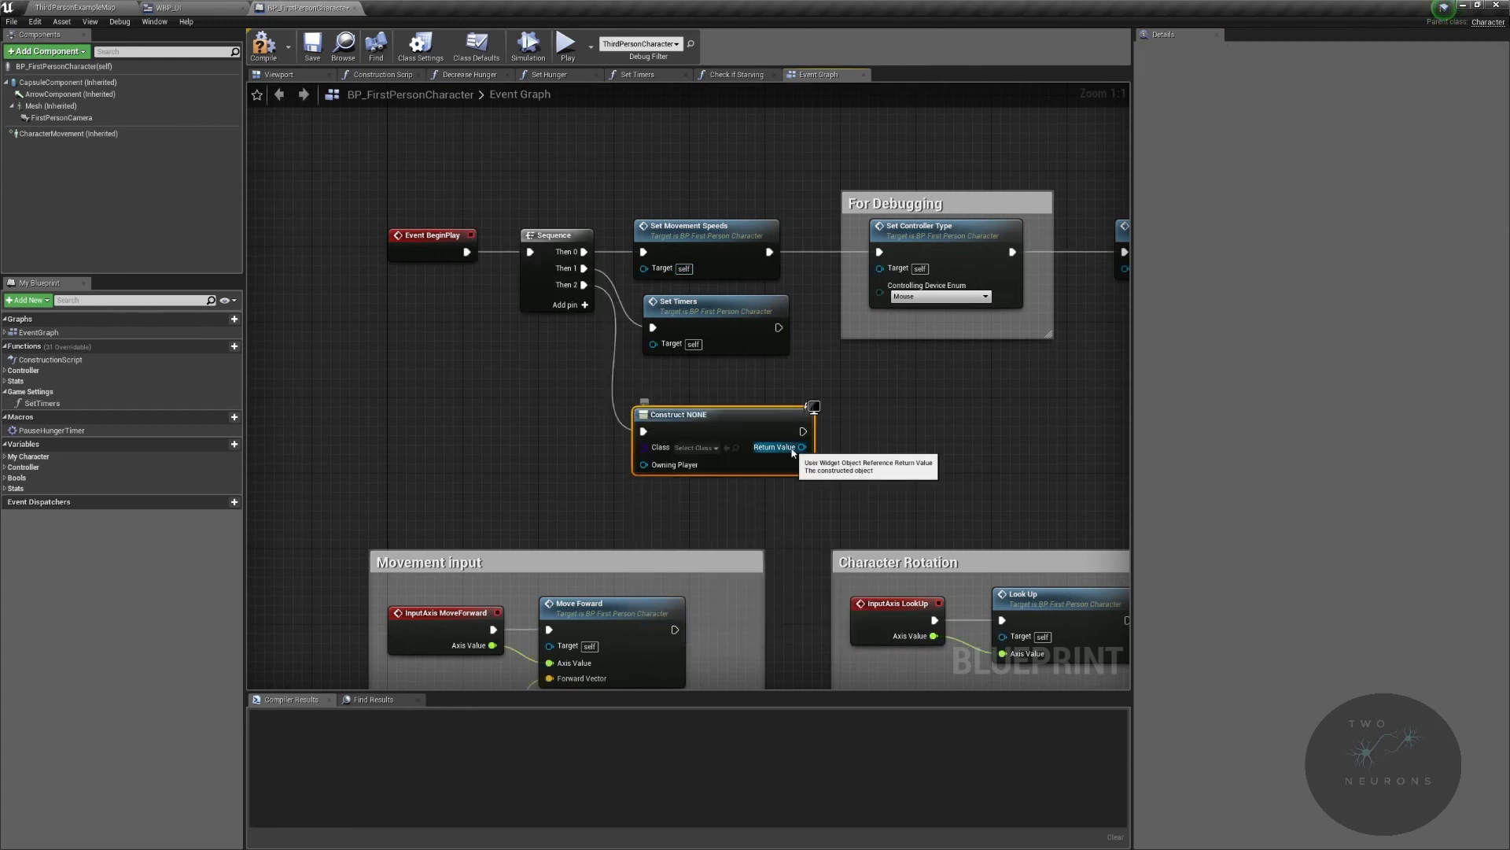
left_click(692, 445)
type("wbp")
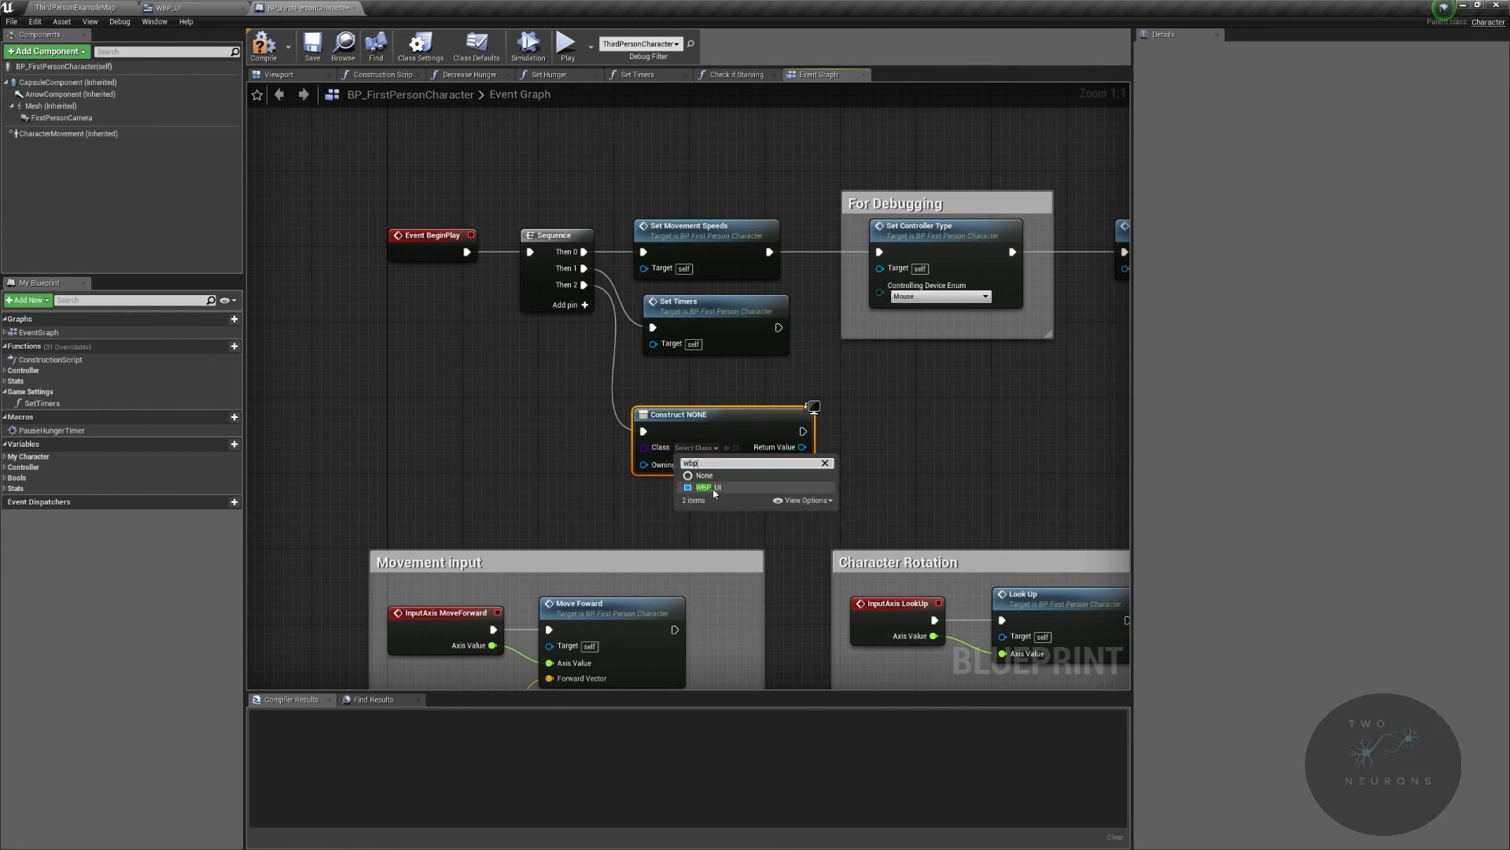
left_click(705, 486)
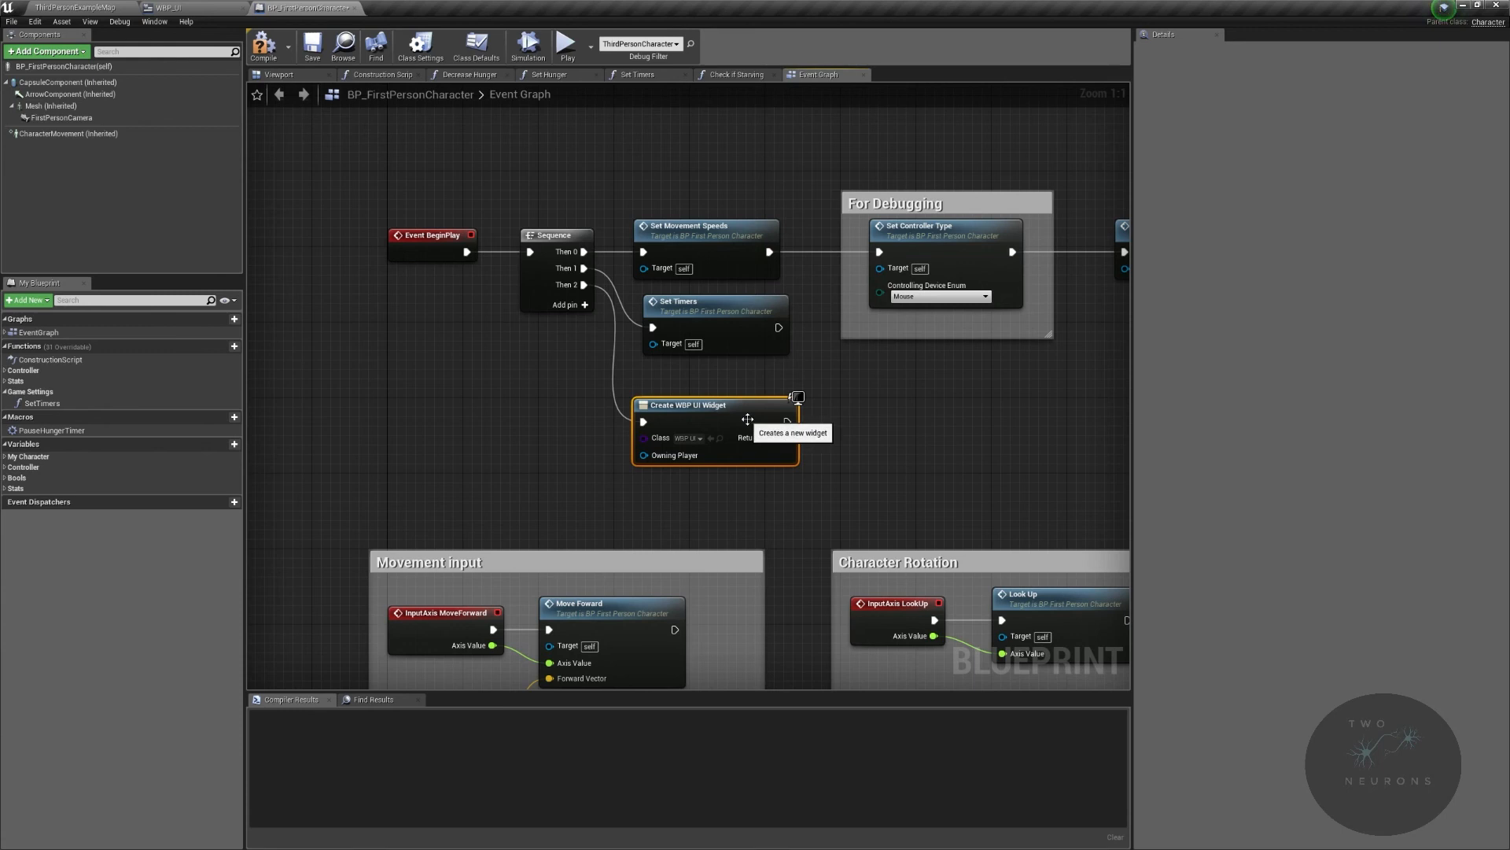
Step: Promote the widget's return value to a MainUI variable in the Reference category
left_click_drag(788, 436, 871, 428)
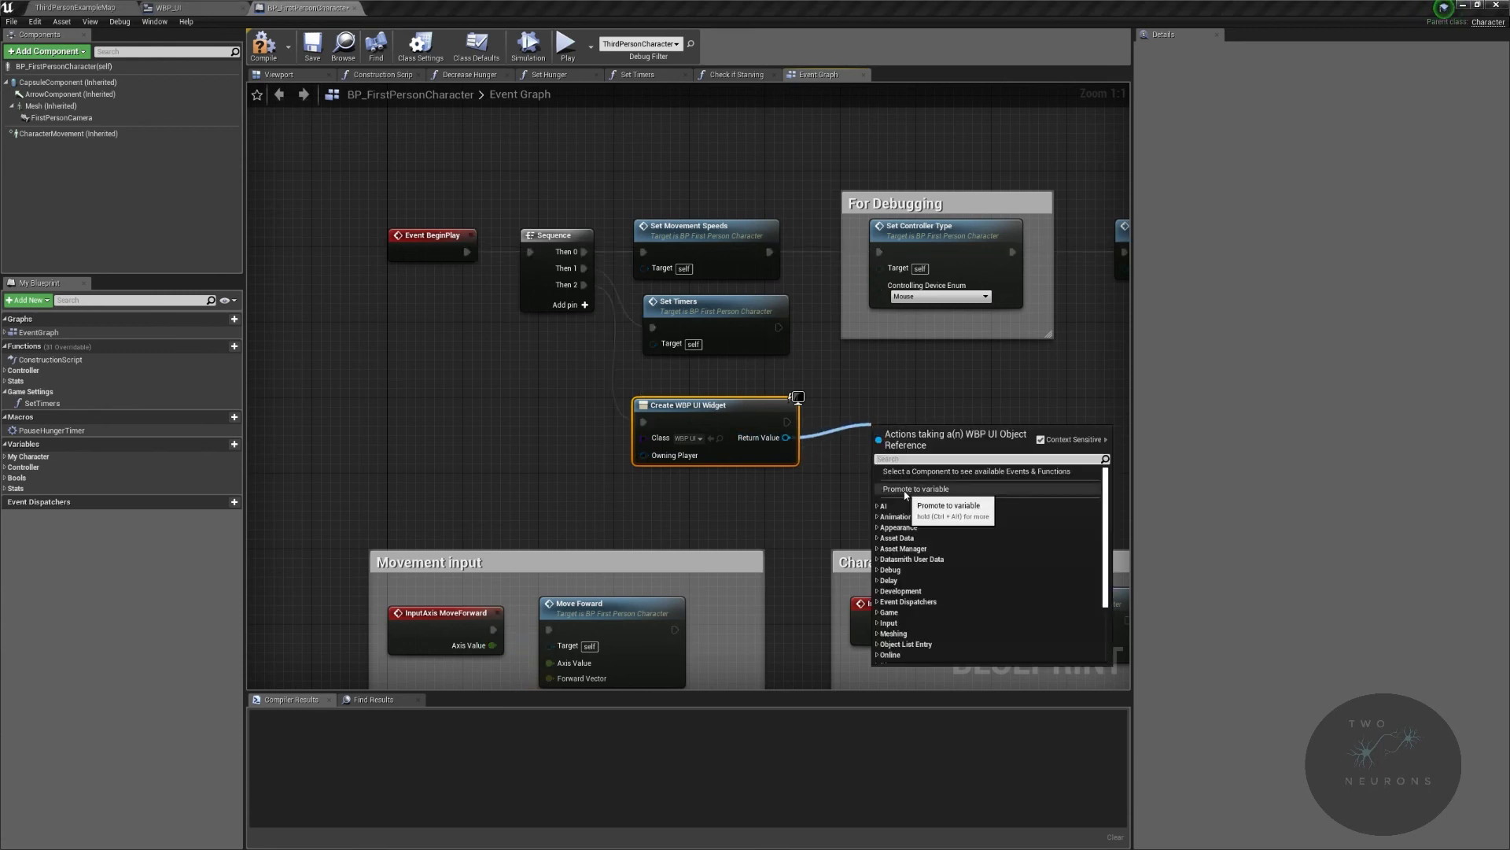
left_click(914, 487)
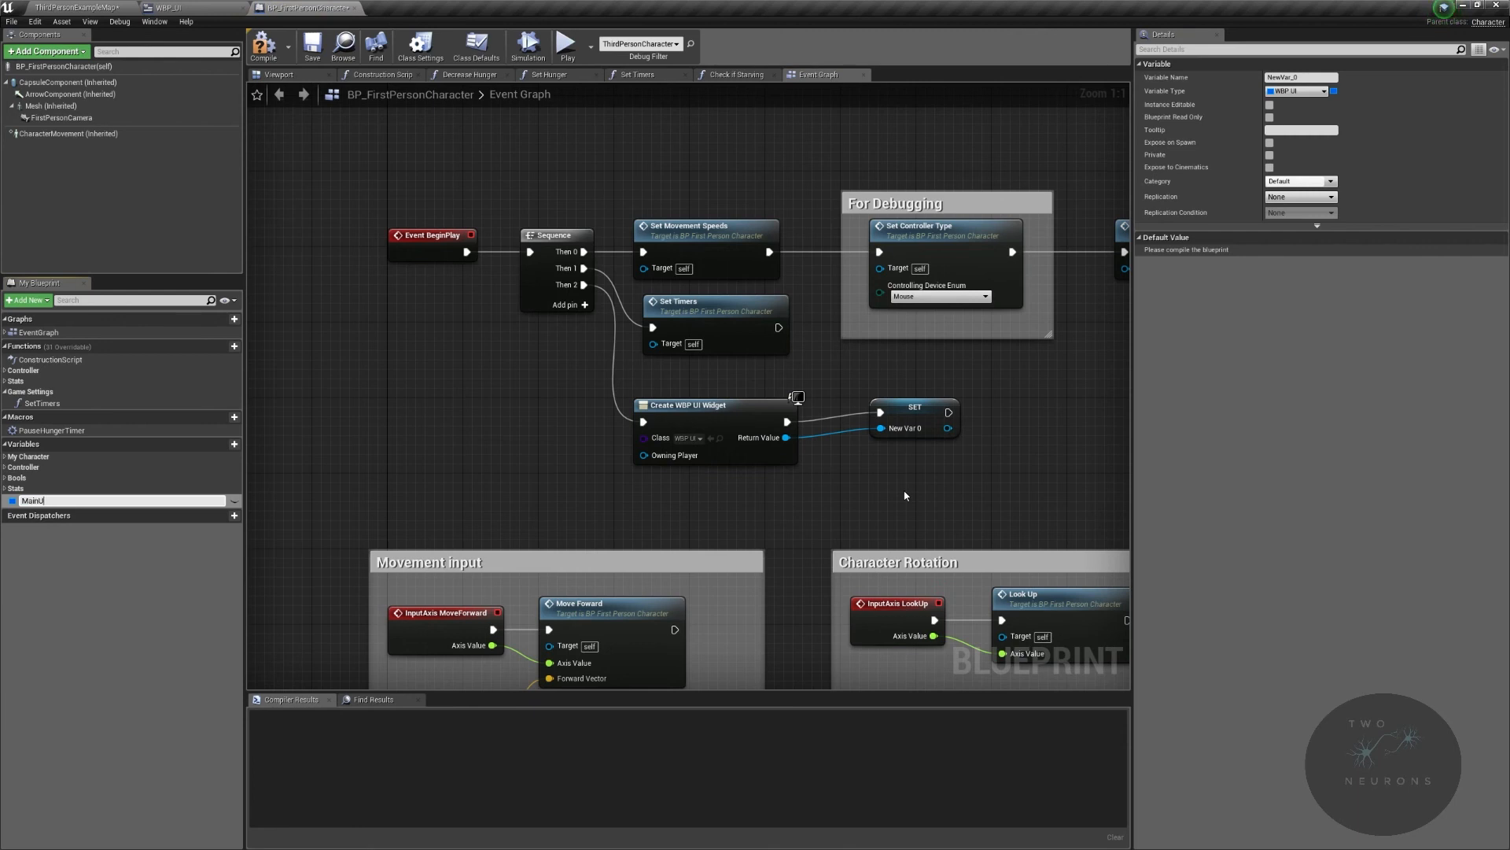
type("MainUI")
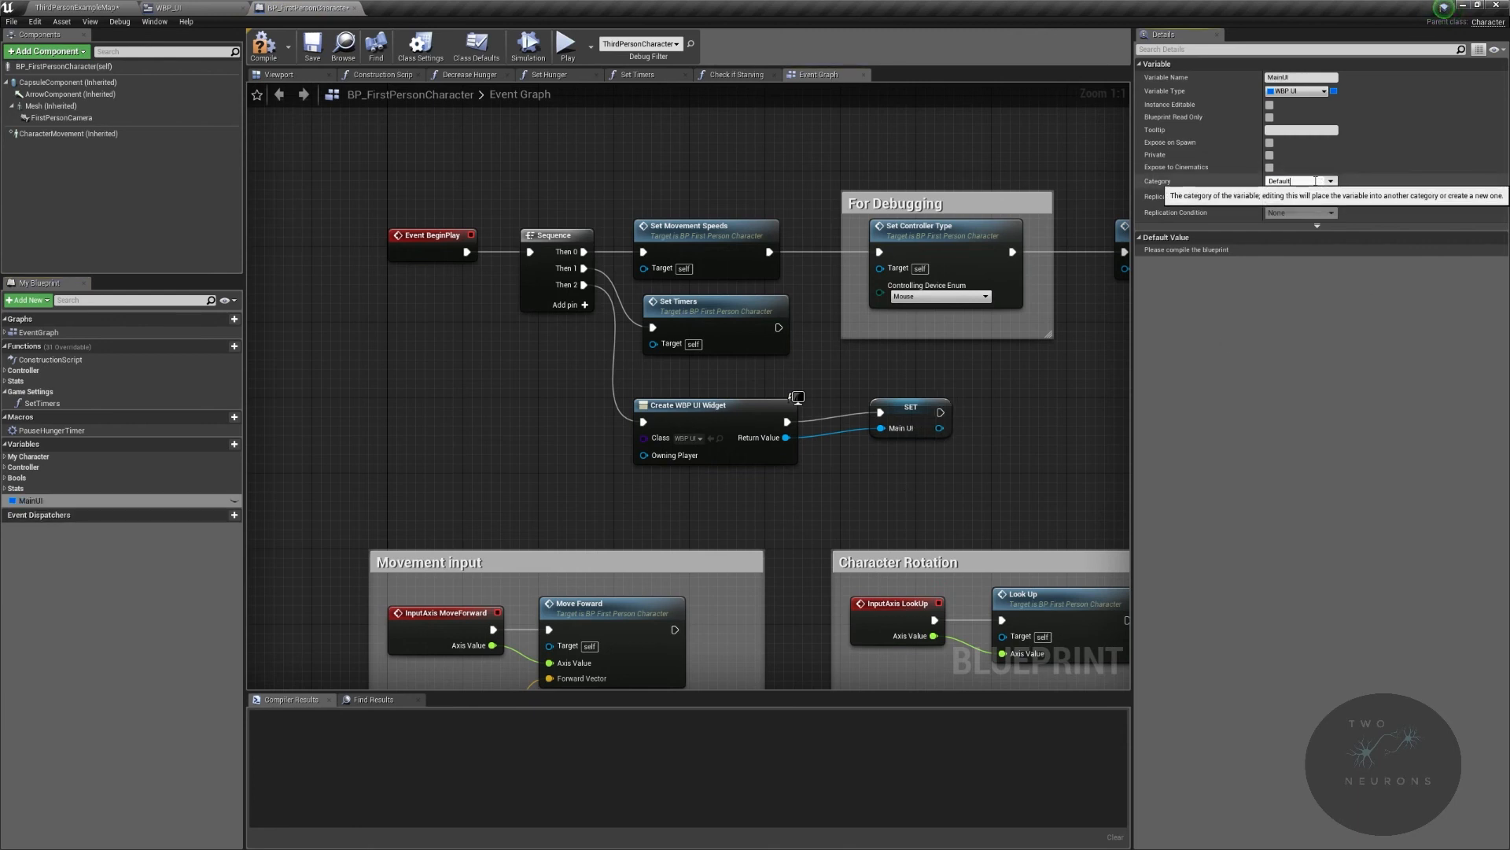
type("Reference")
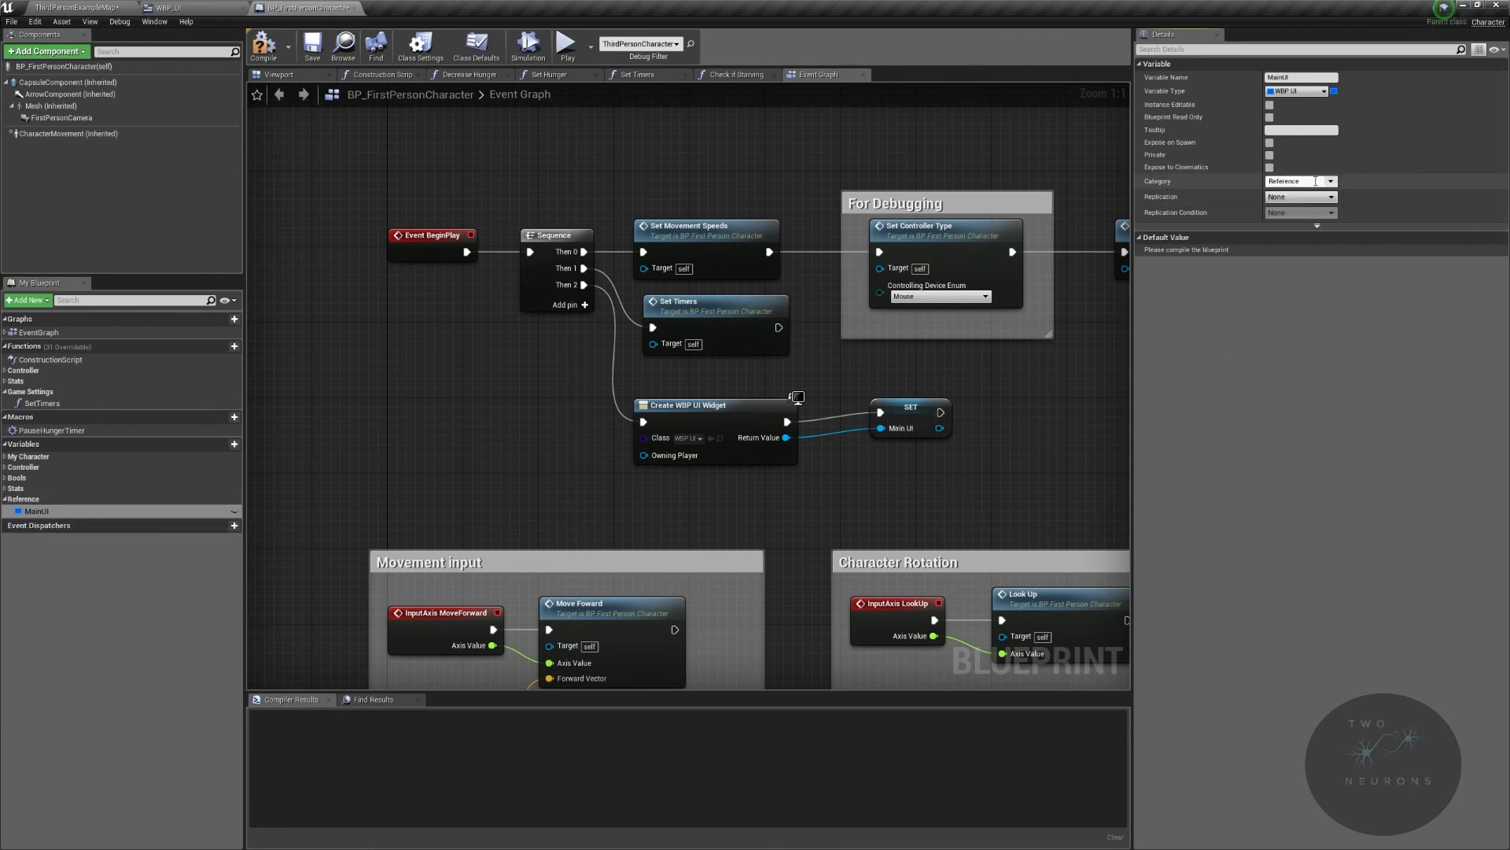
mouse_move(915, 415)
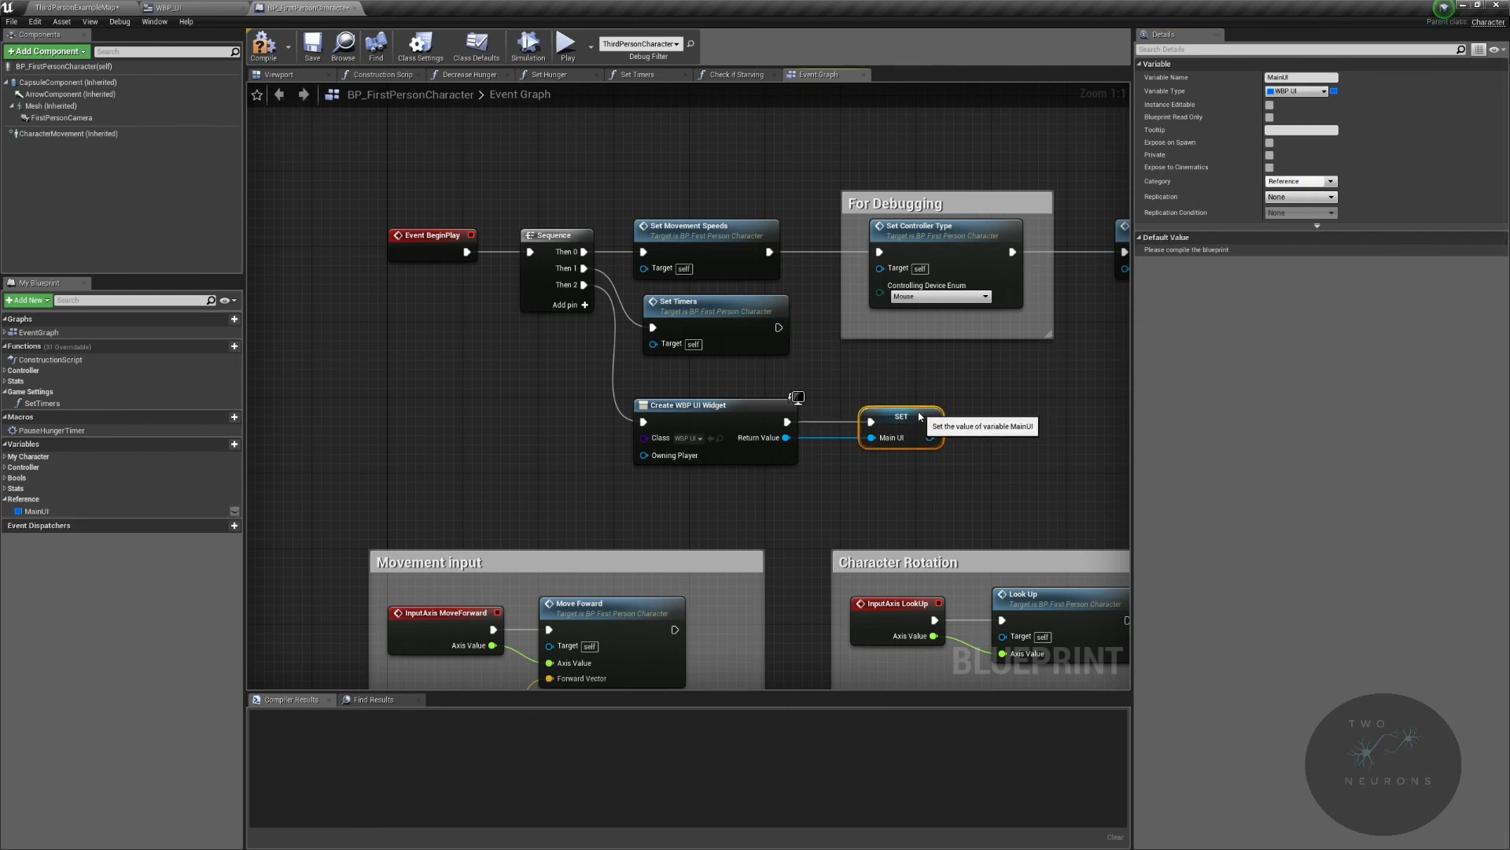
Step: Compile BP_FirstPersonCharacter, checking the WBP_UI layout between attempts
left_click(167, 8)
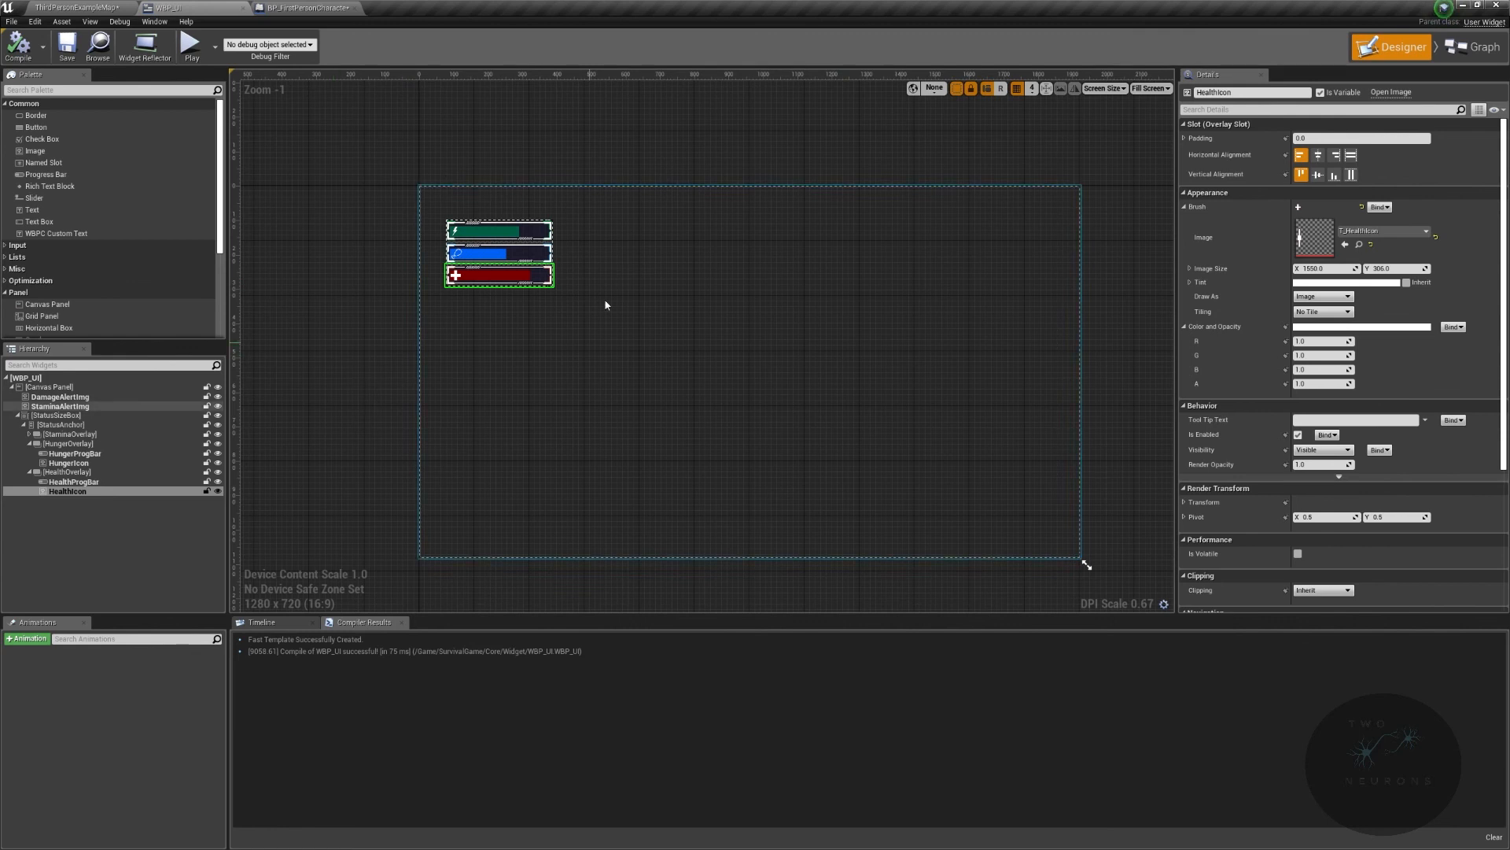
left_click(307, 8)
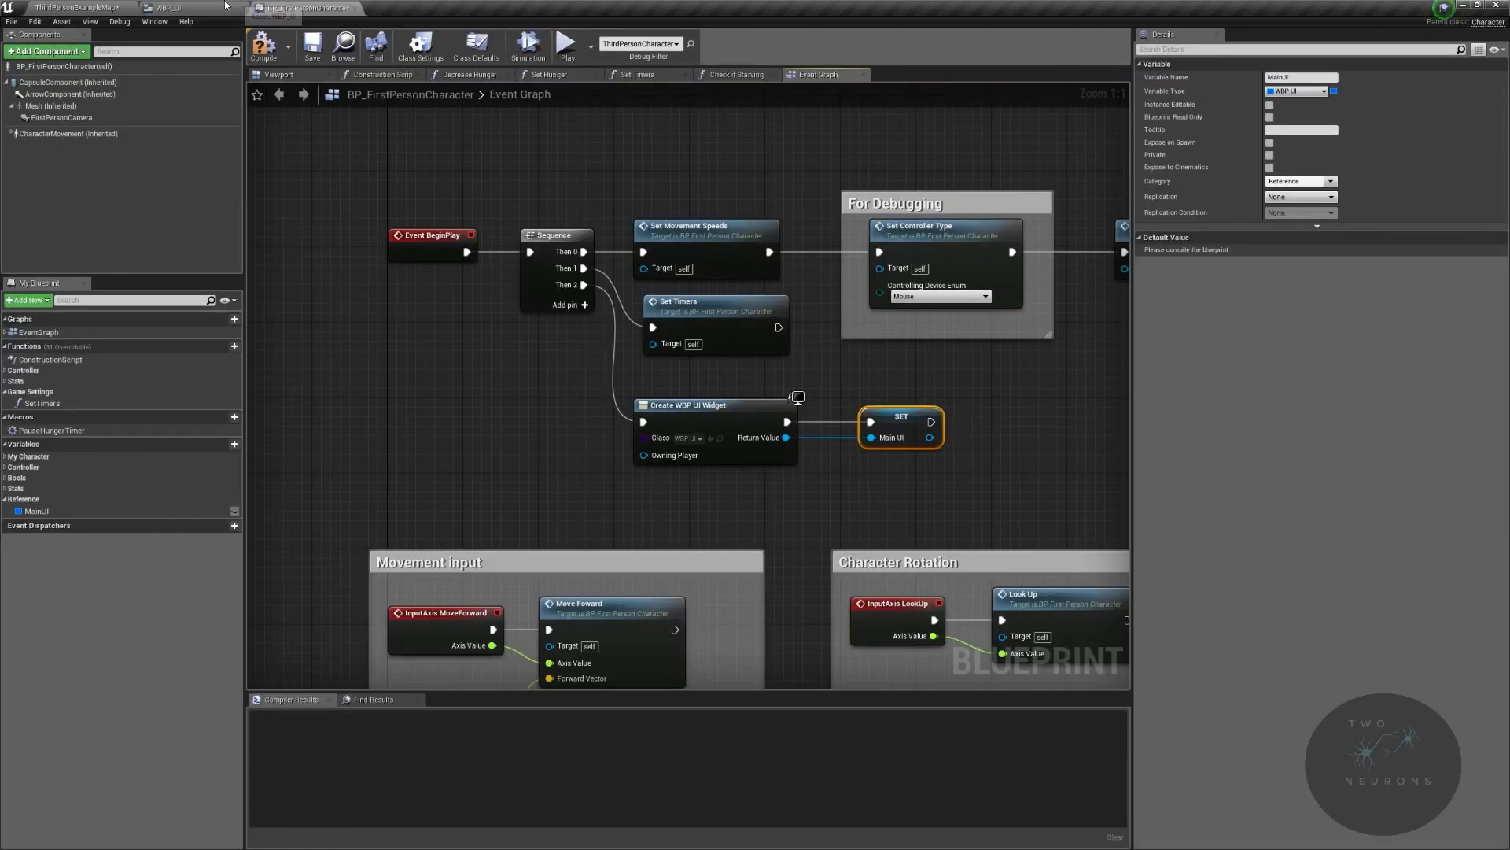
left_click(173, 8)
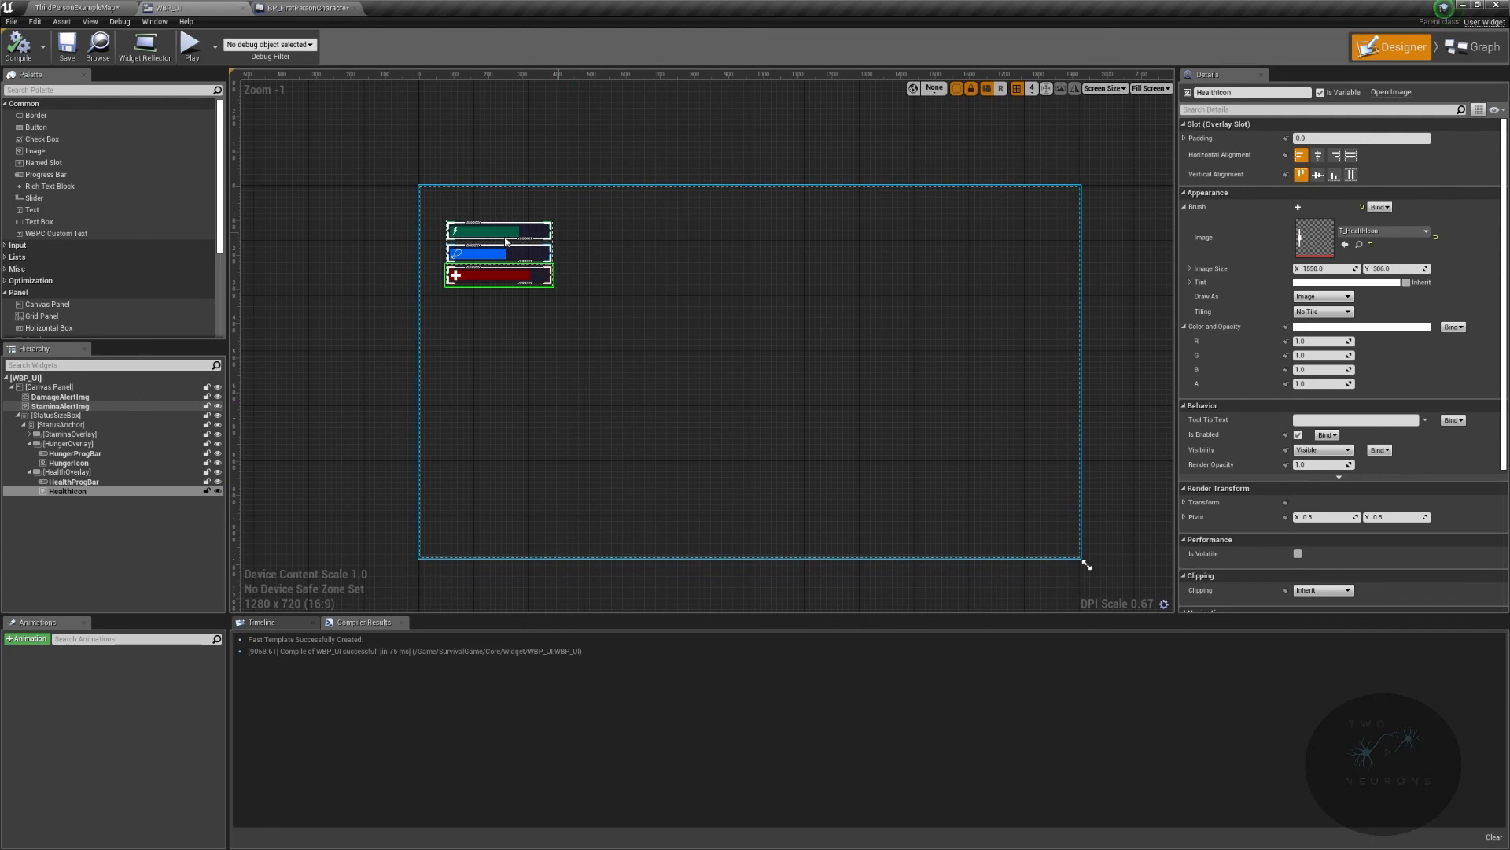
left_click(305, 8)
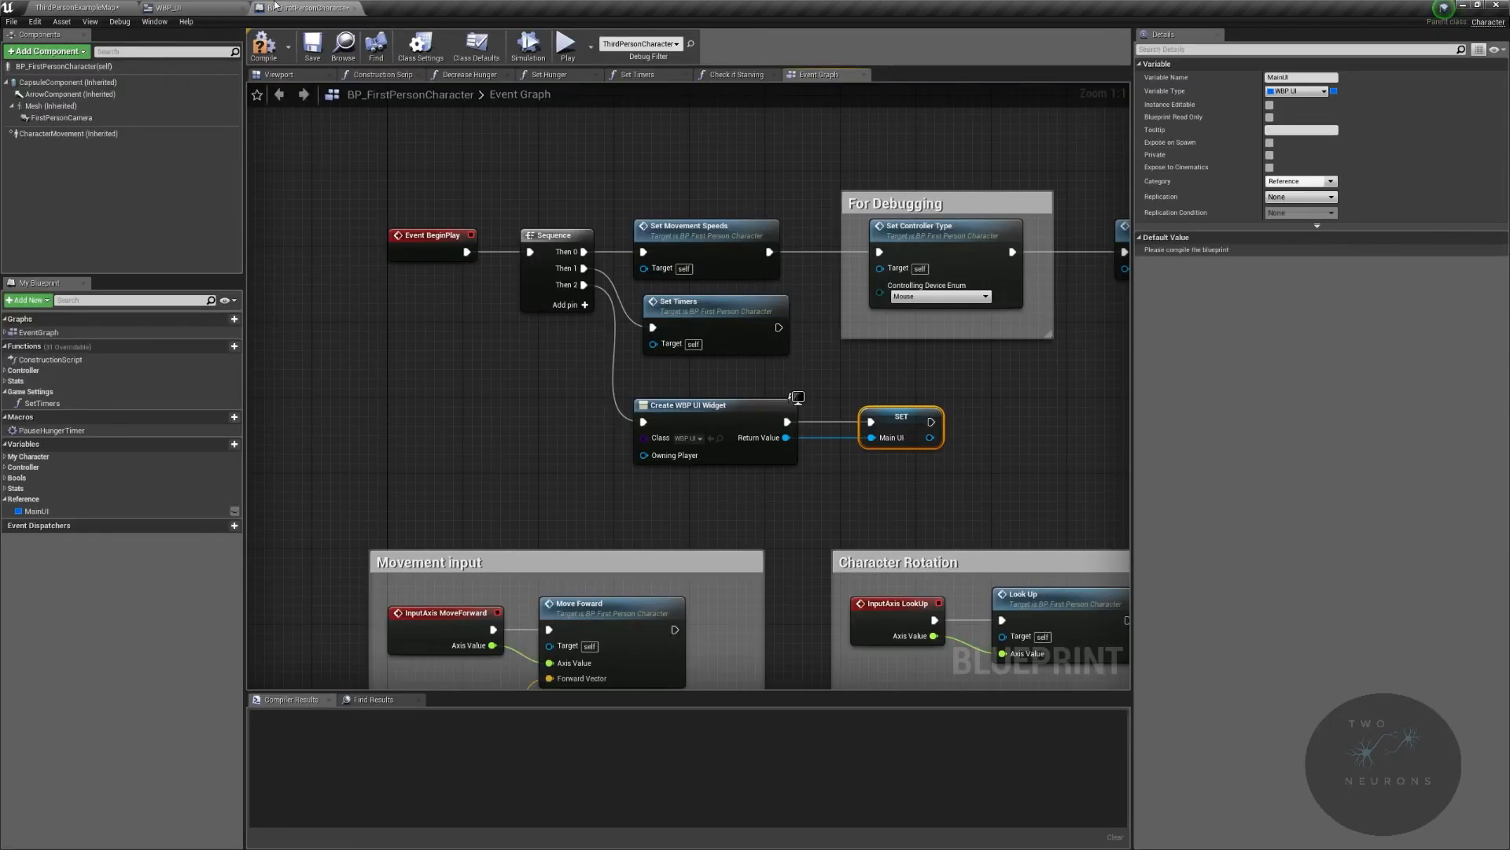
left_click(263, 46)
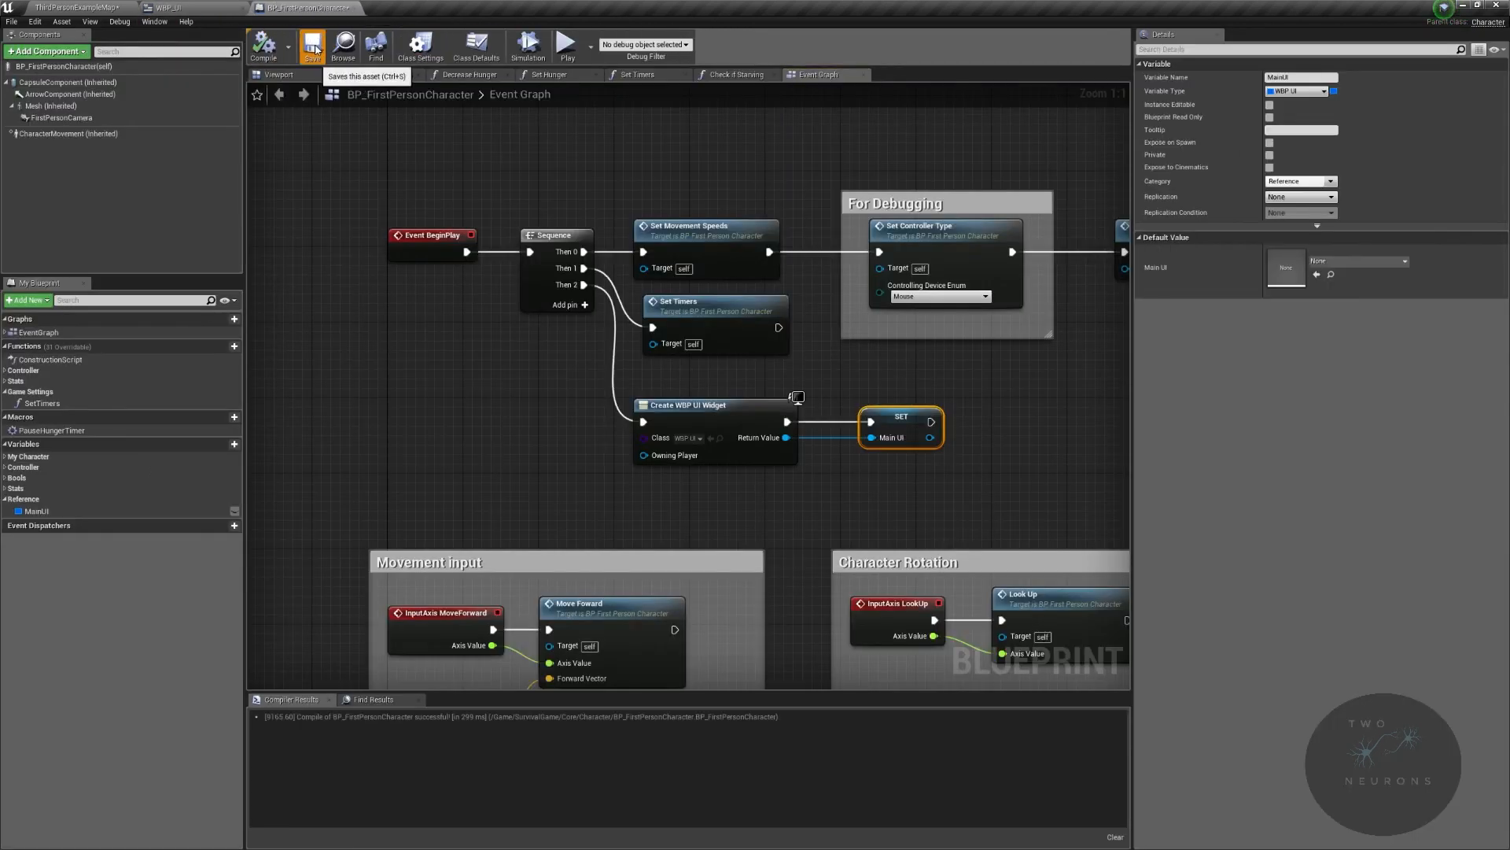
mouse_move(775, 78)
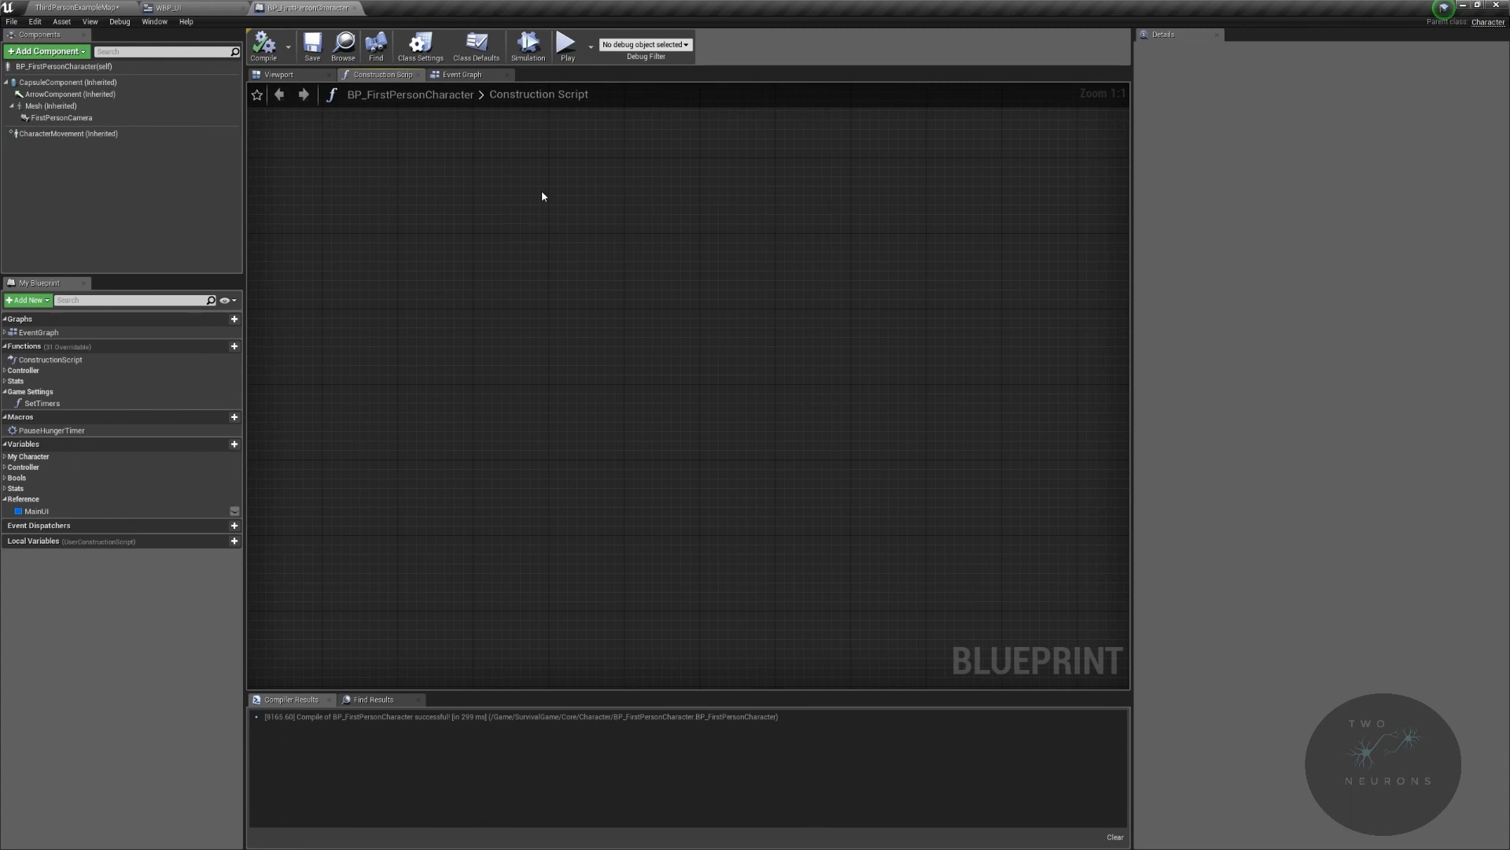
left_click(463, 74)
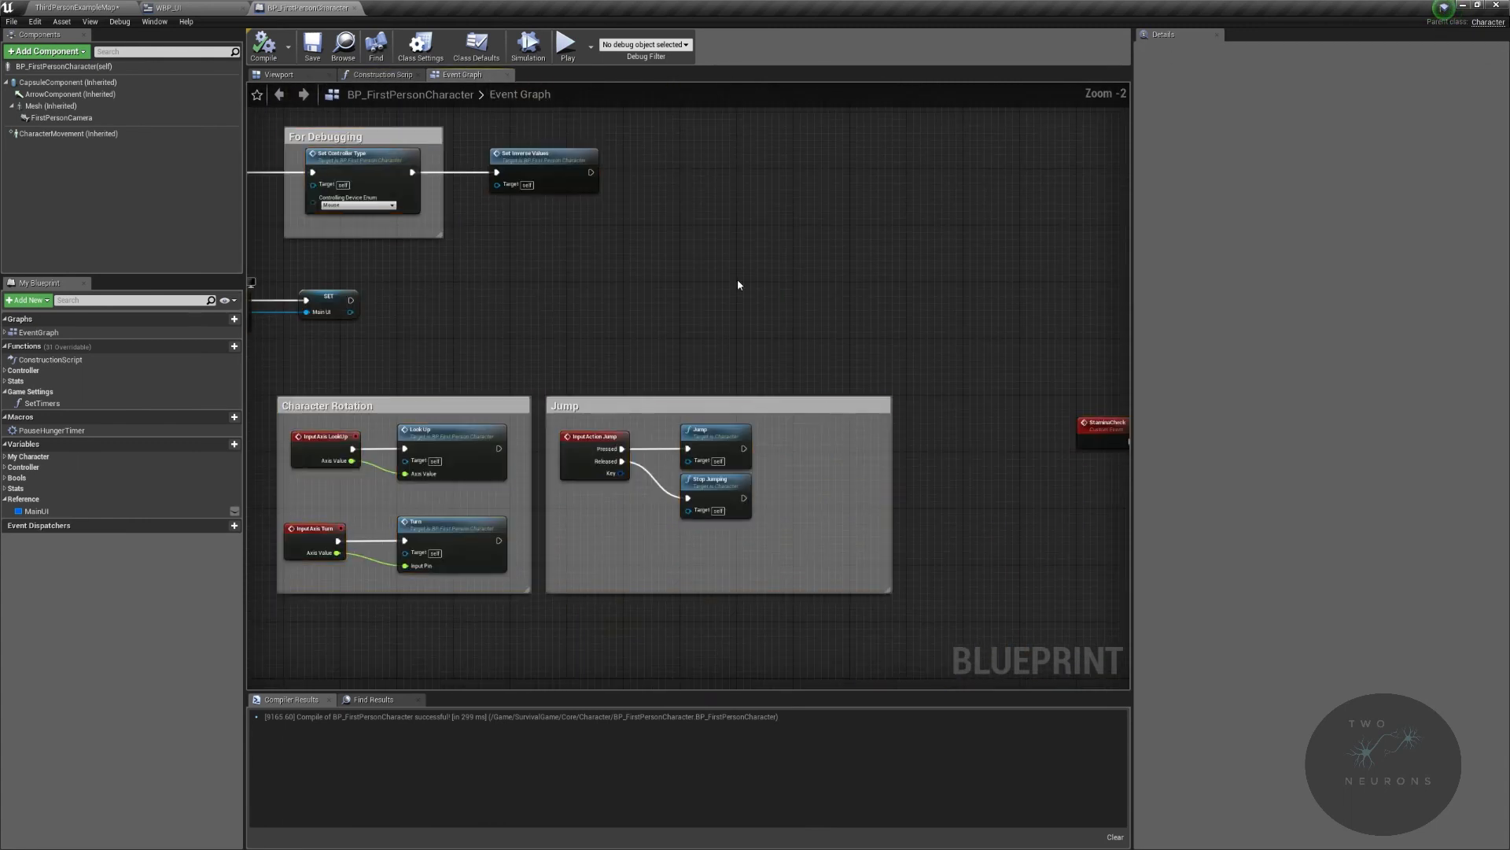
left_click(178, 8)
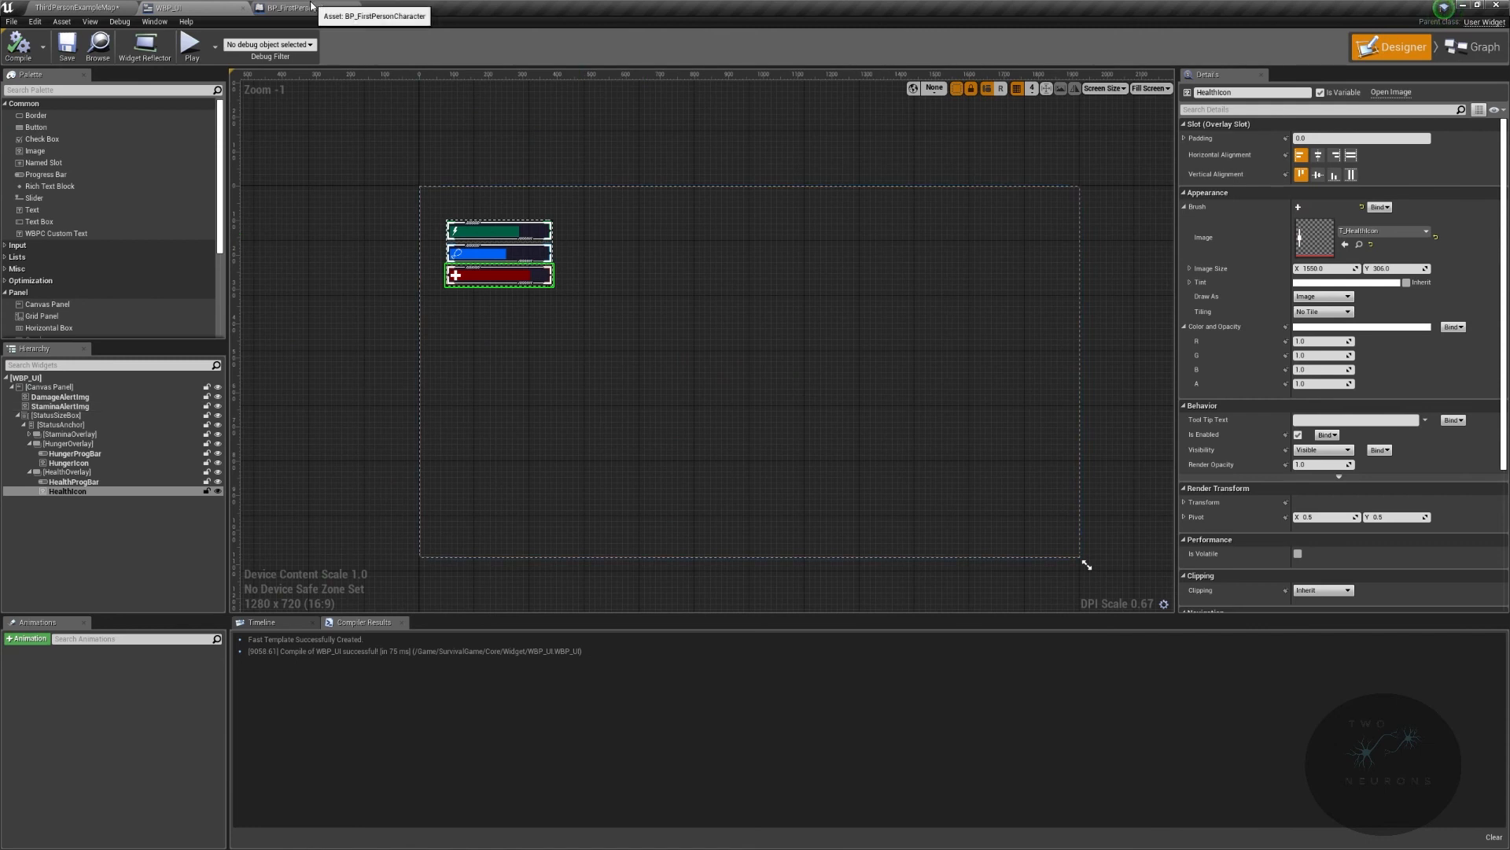
left_click(280, 8)
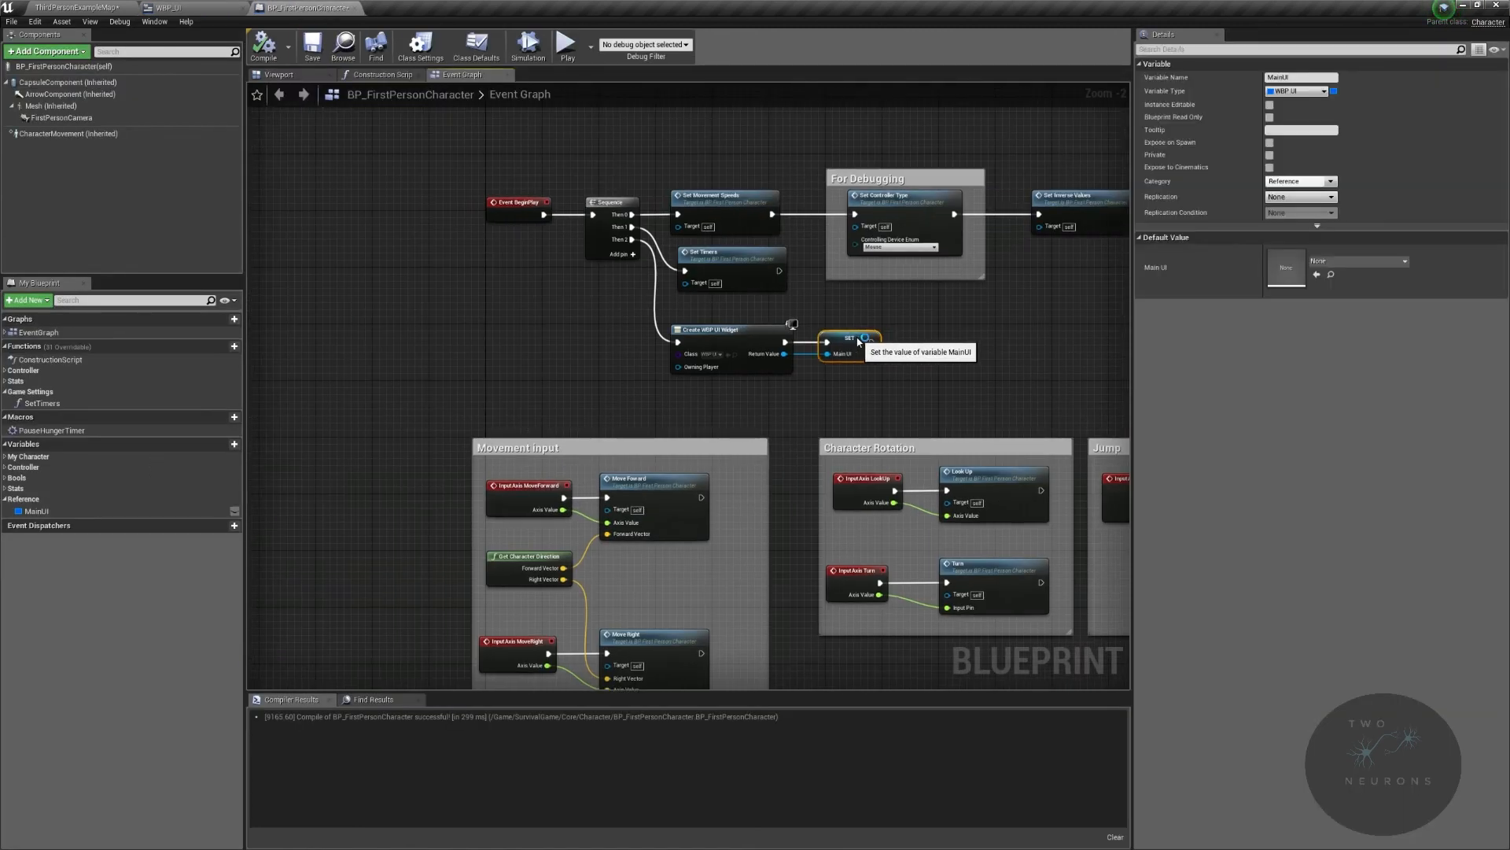
mouse_move(977, 354)
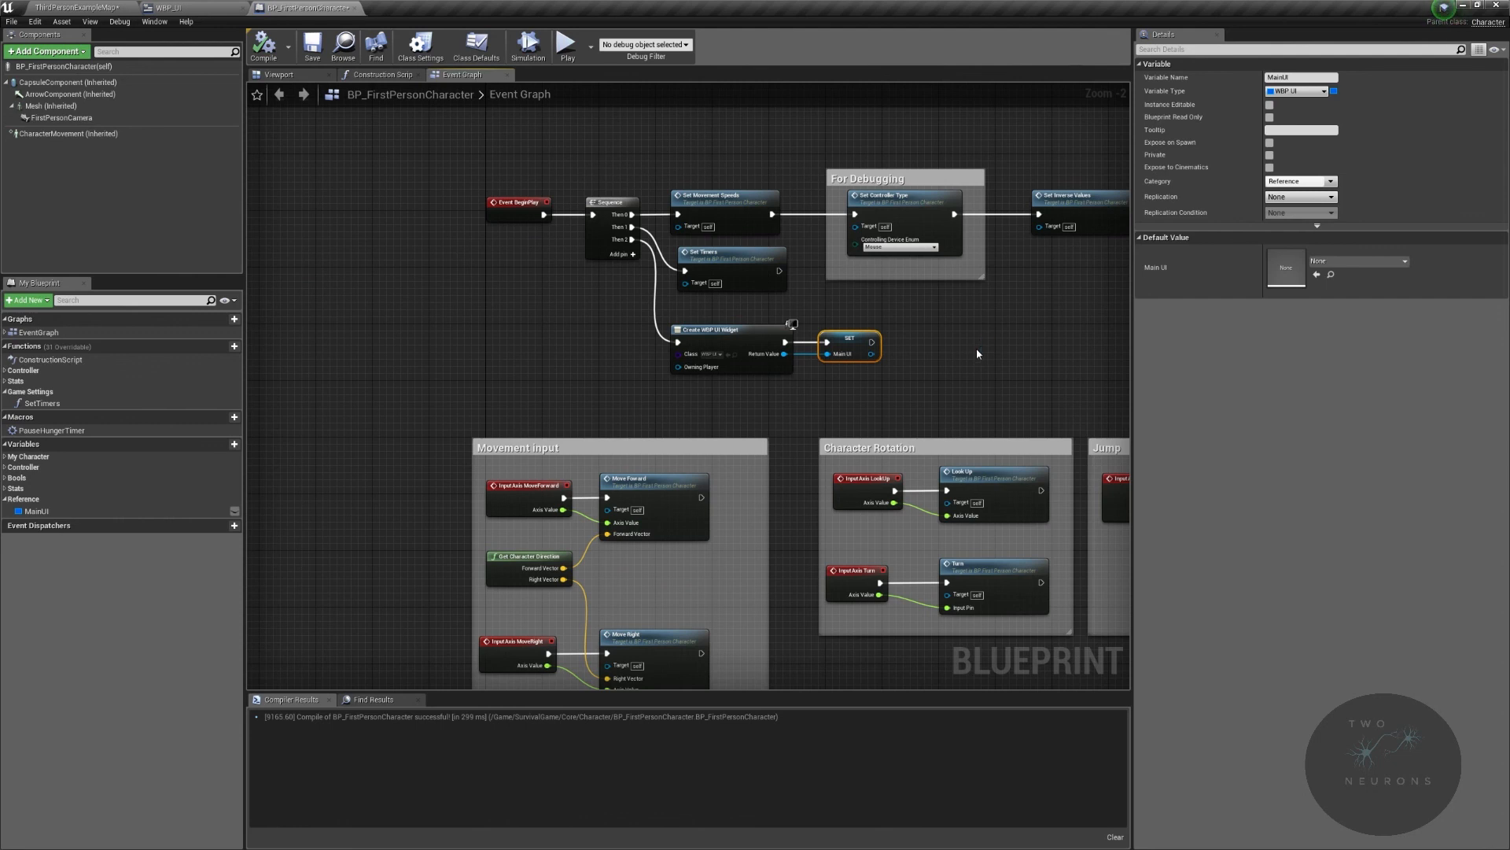
mouse_move(977, 369)
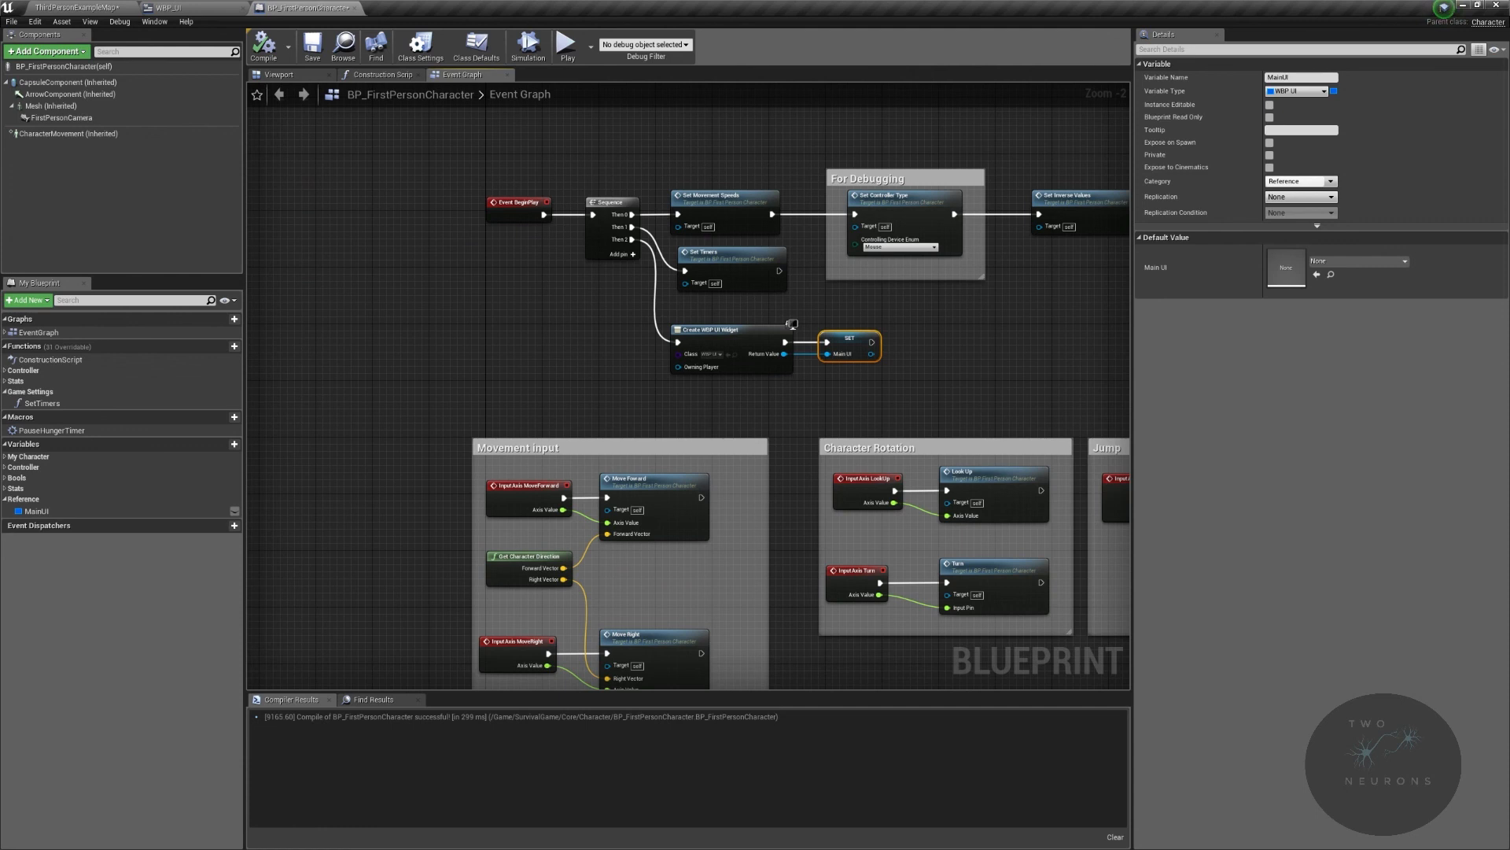
mouse_move(1020, 319)
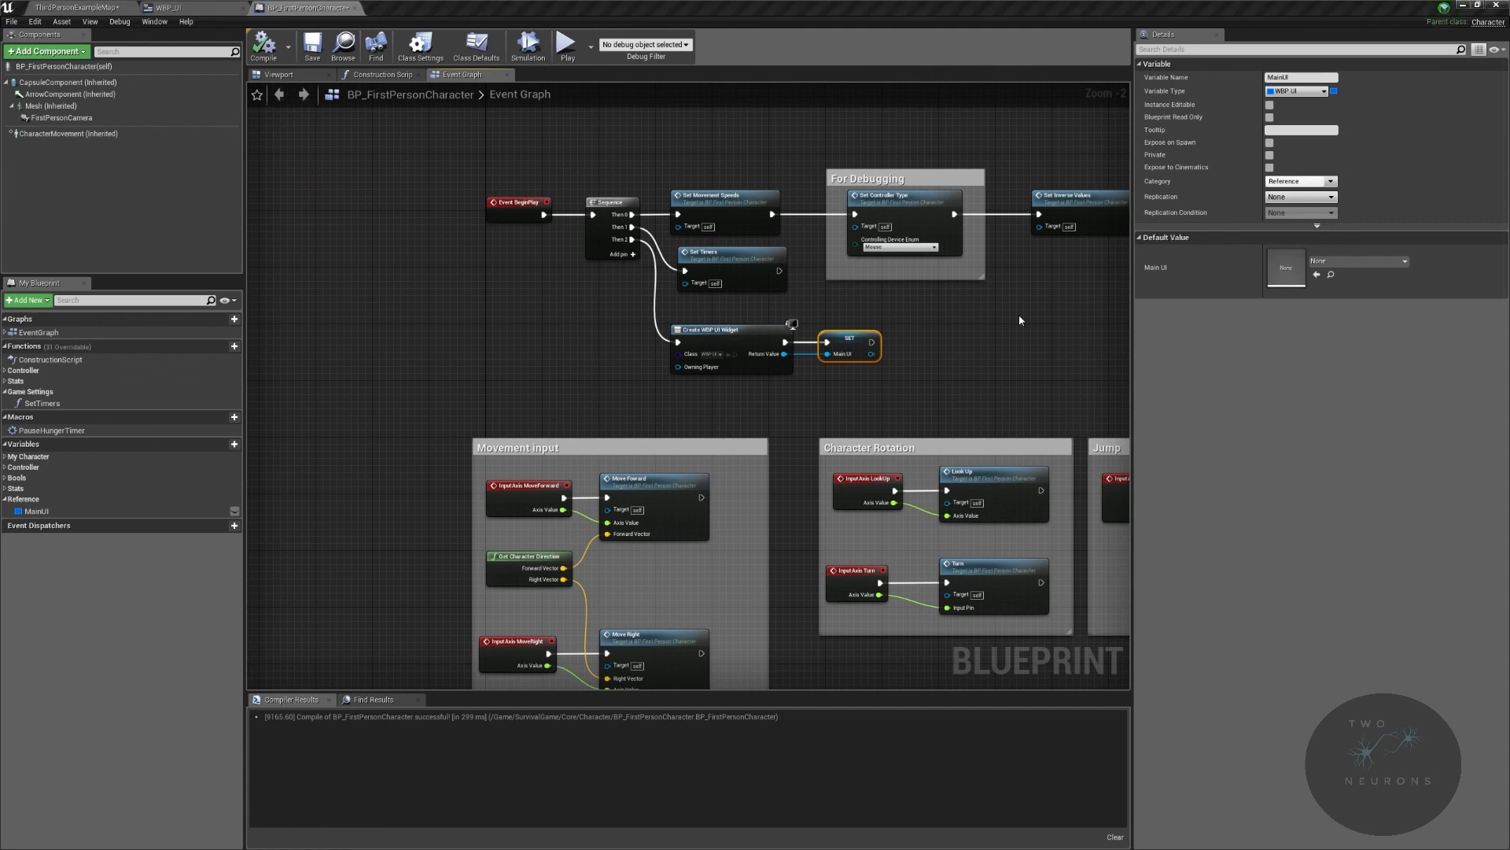
Step: Collapse the widget-creation and MainUI nodes into a function named MakeWidgets
right_click(727, 329)
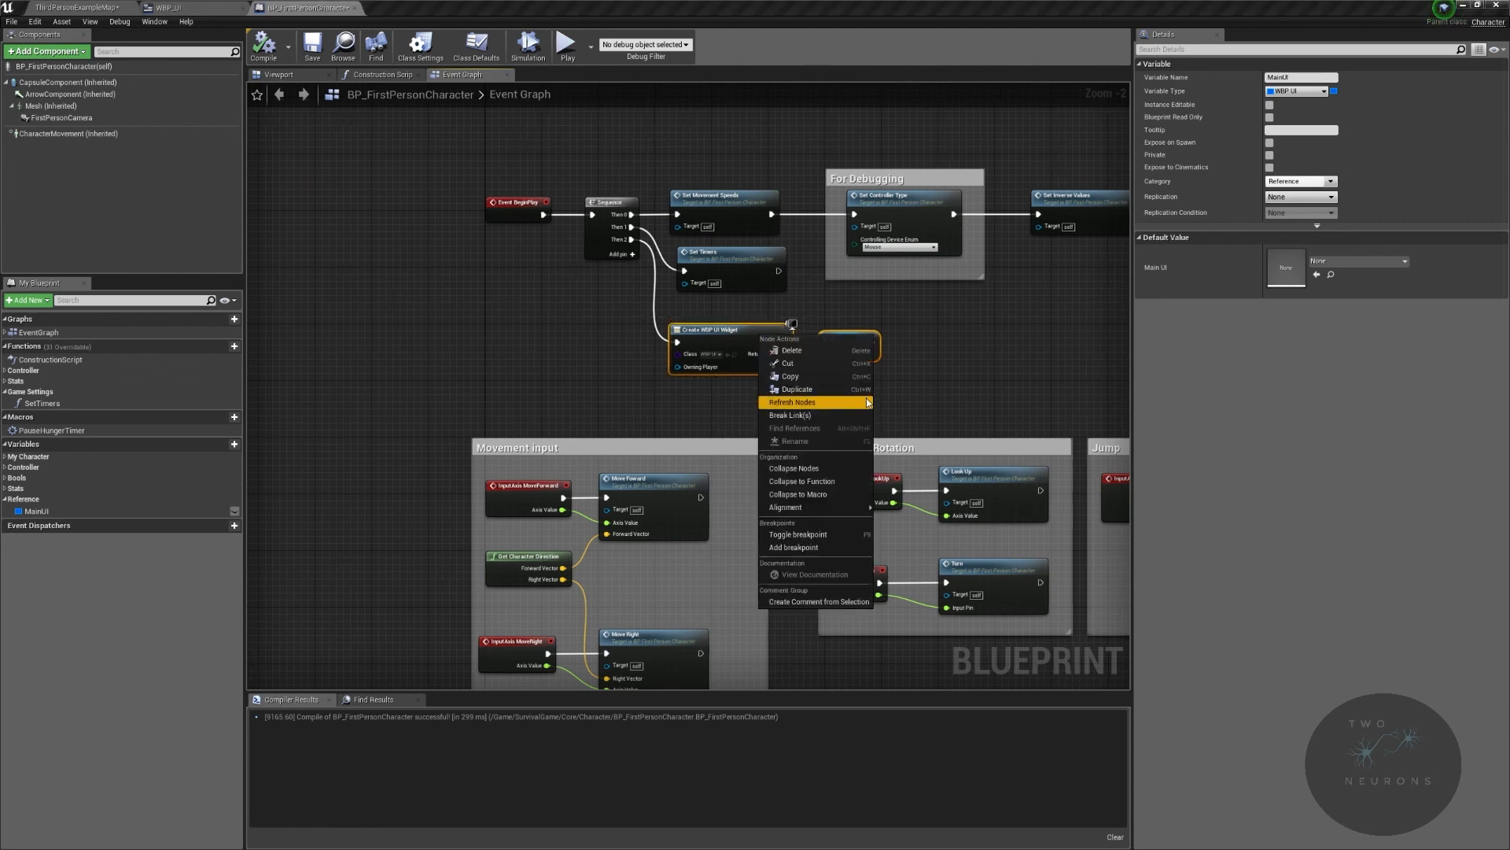
left_click(801, 480)
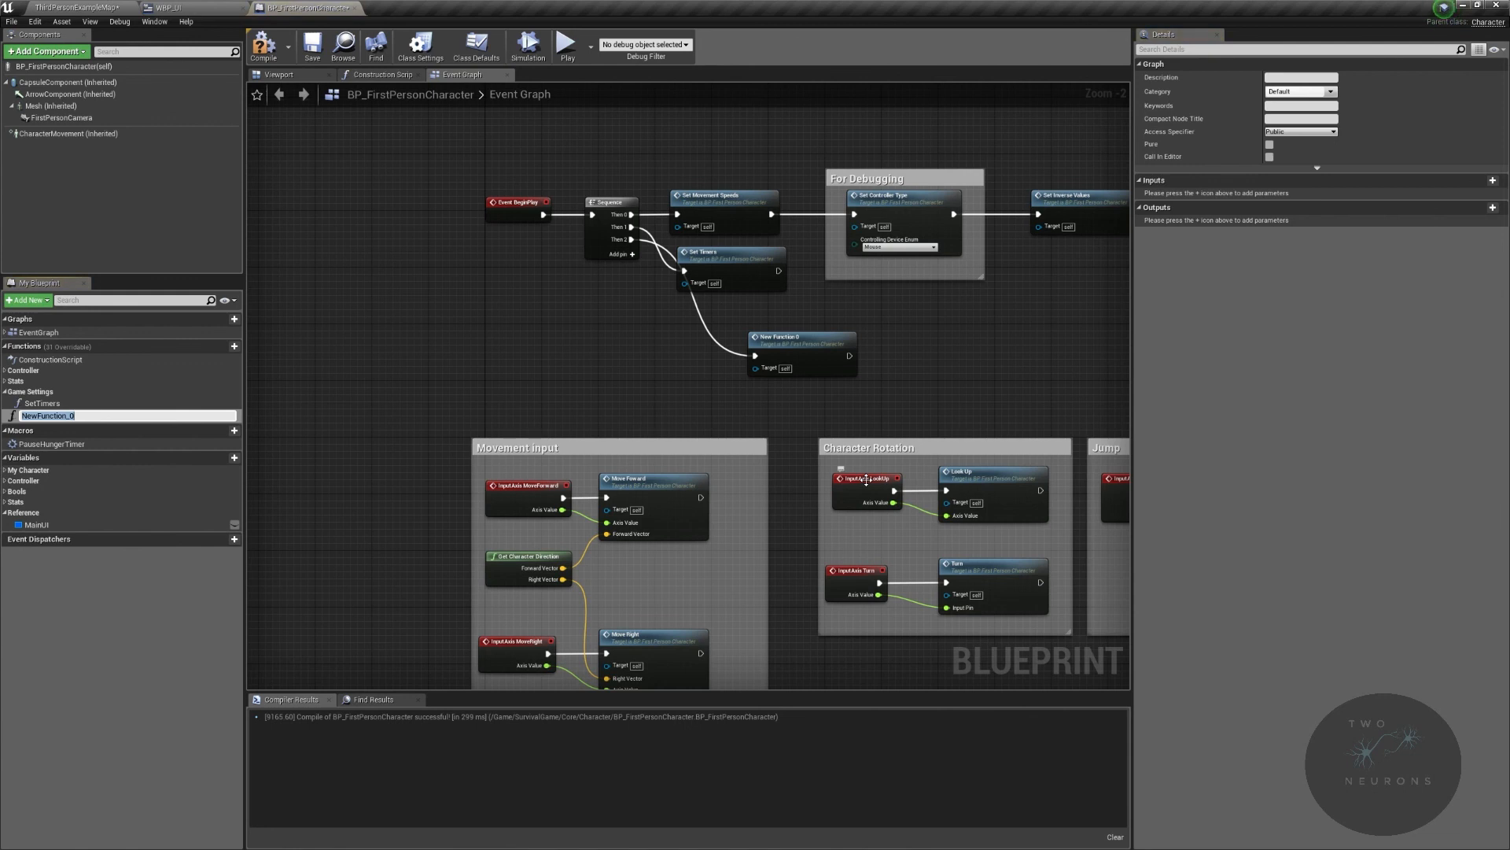
type("MakeWidget")
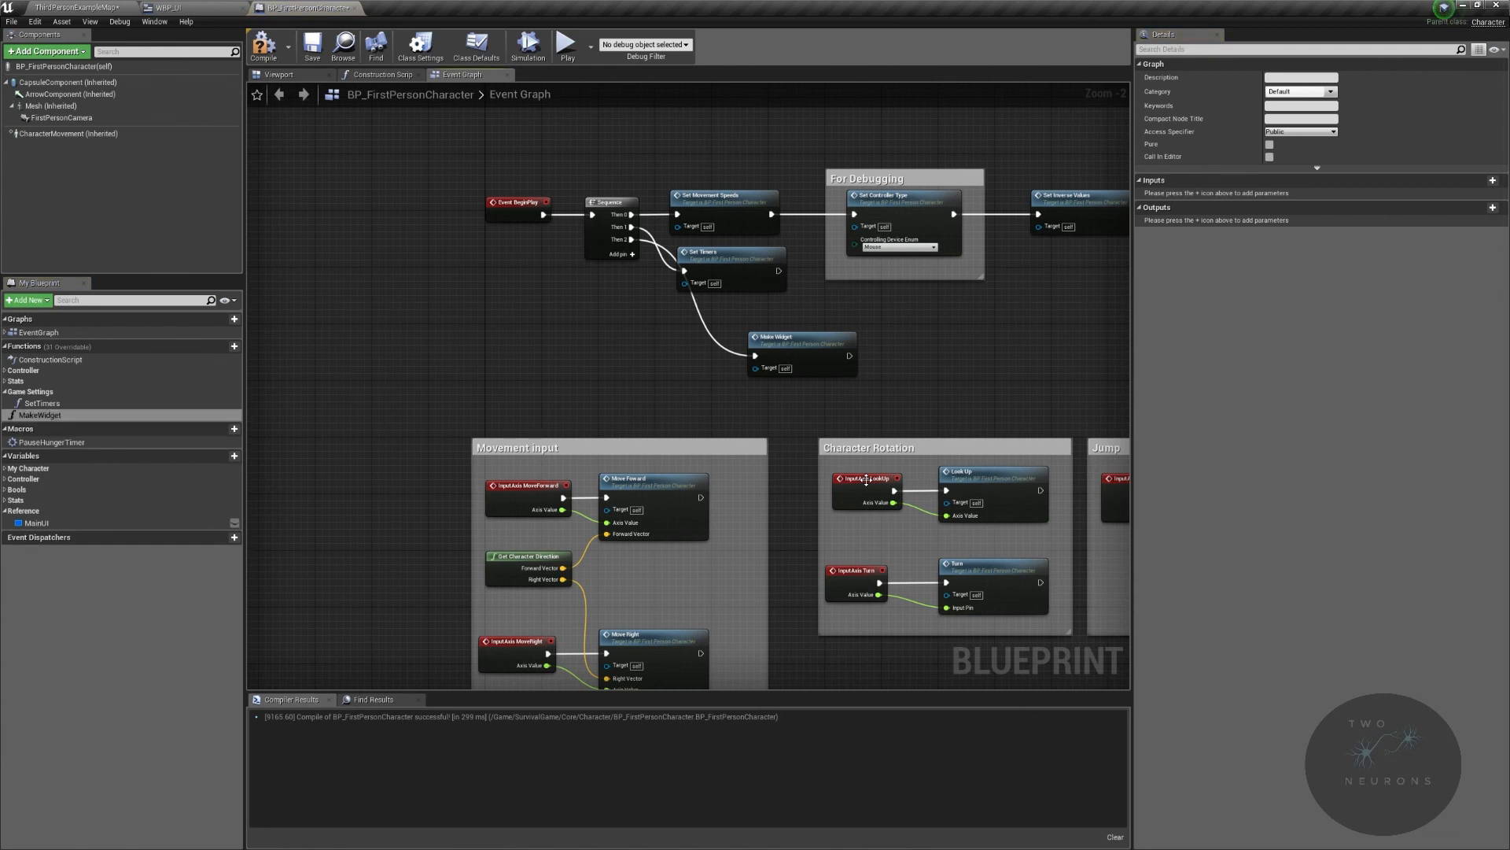
Step: File MakeWidgets under the Game Settings category, matching SetTimers
left_click(41, 415)
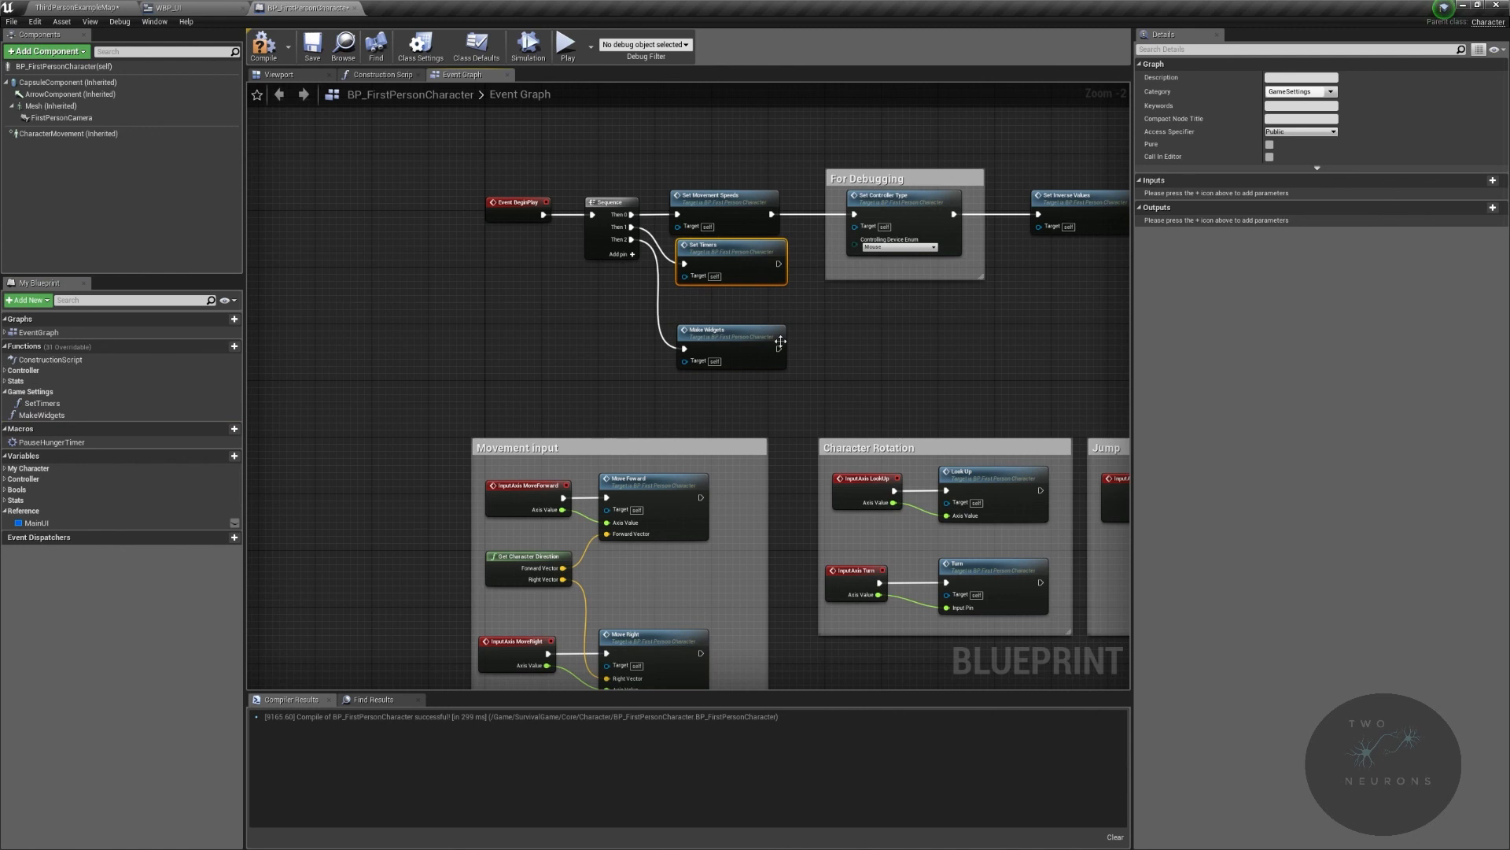
left_click(731, 346)
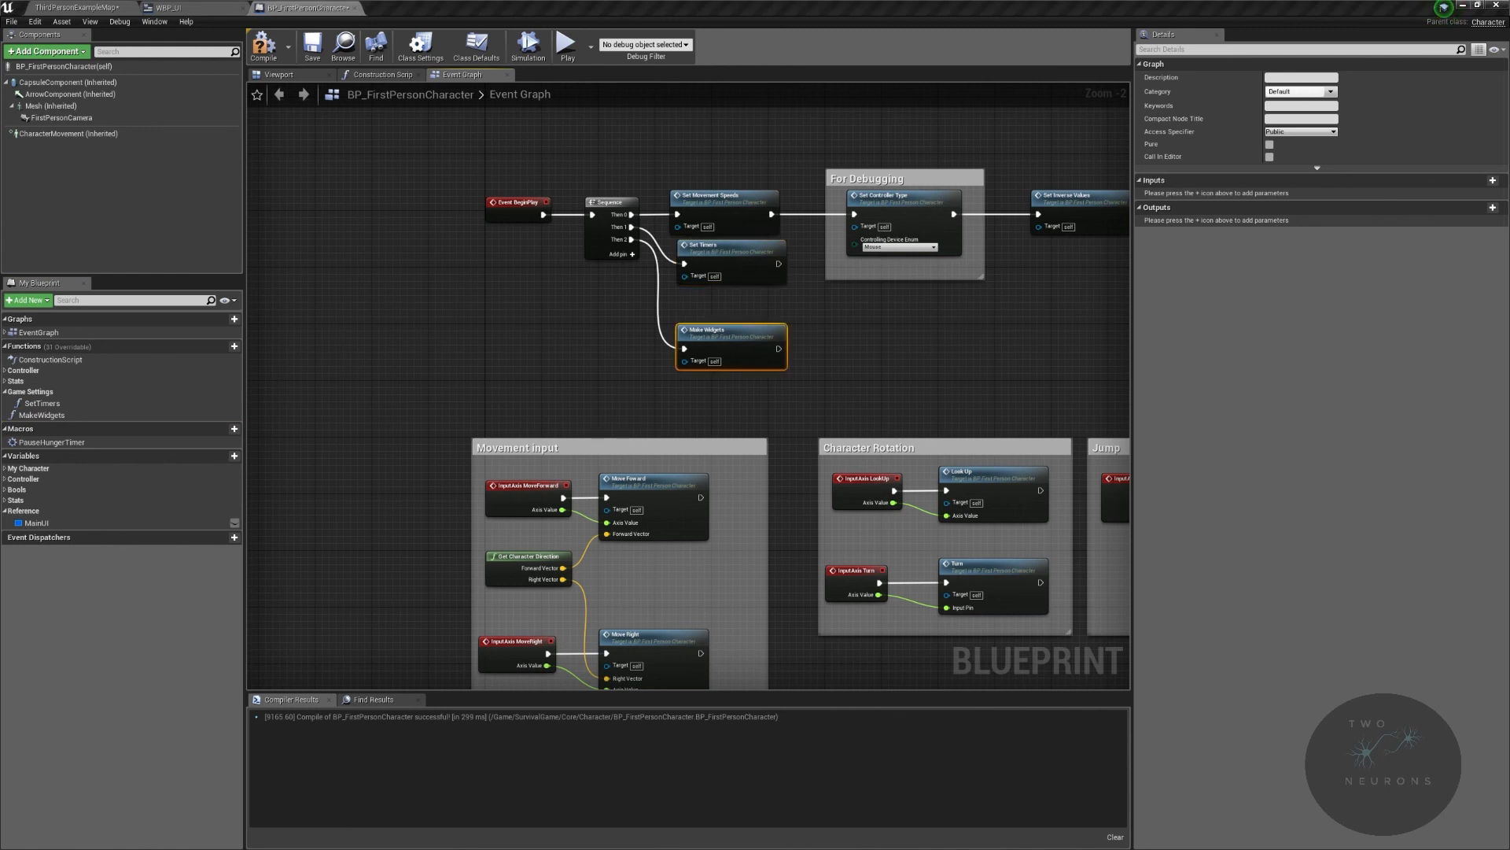
left_click(1331, 92)
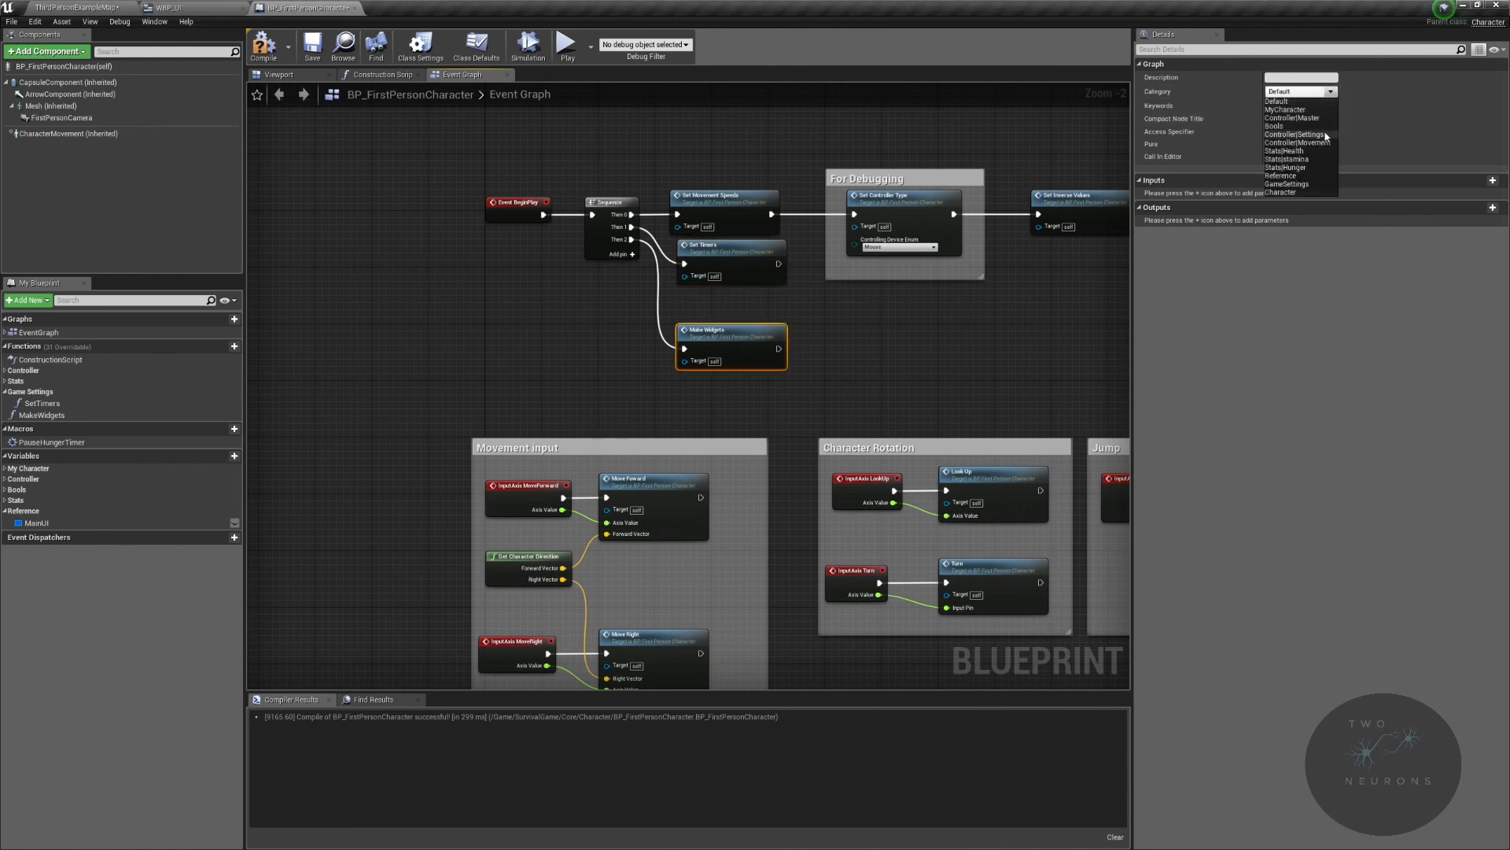
left_click(1288, 185)
type("add")
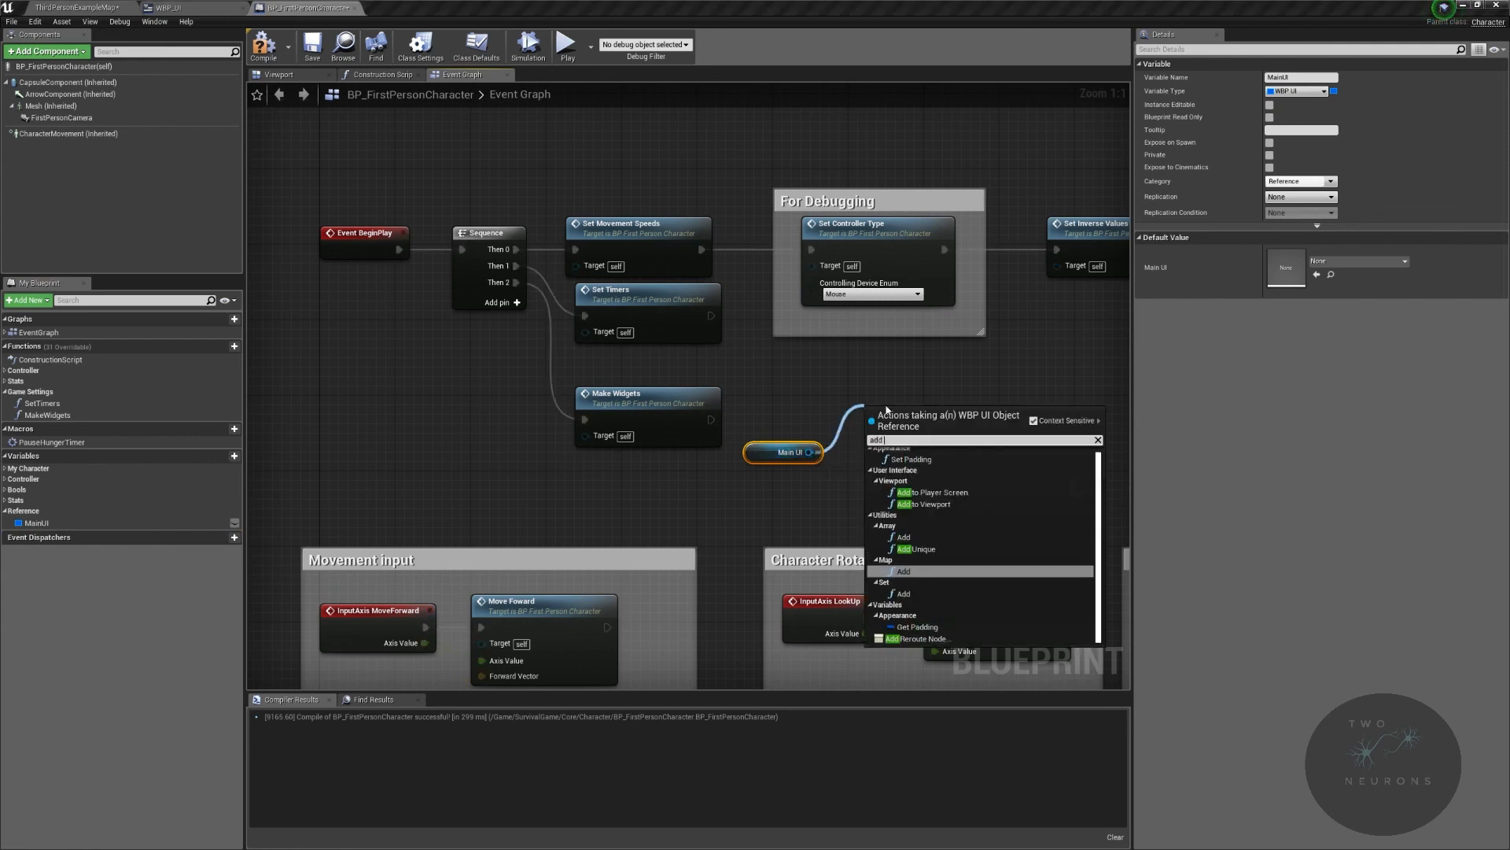
Step: Add MainUI to the viewport after MakeWidgets, compile, and return to the level's Play options
left_click(931, 503)
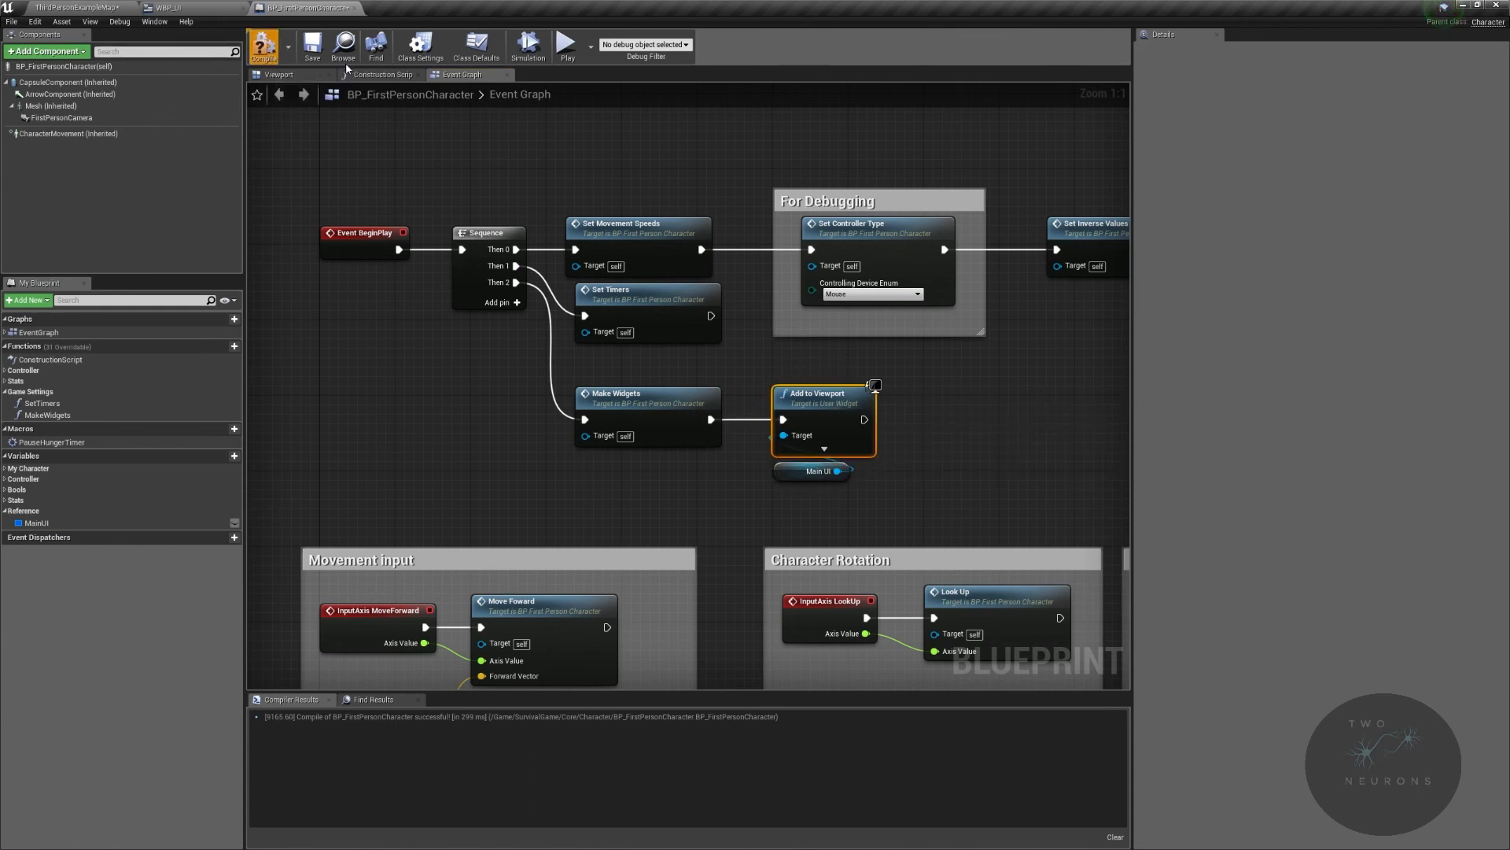
left_click(82, 8)
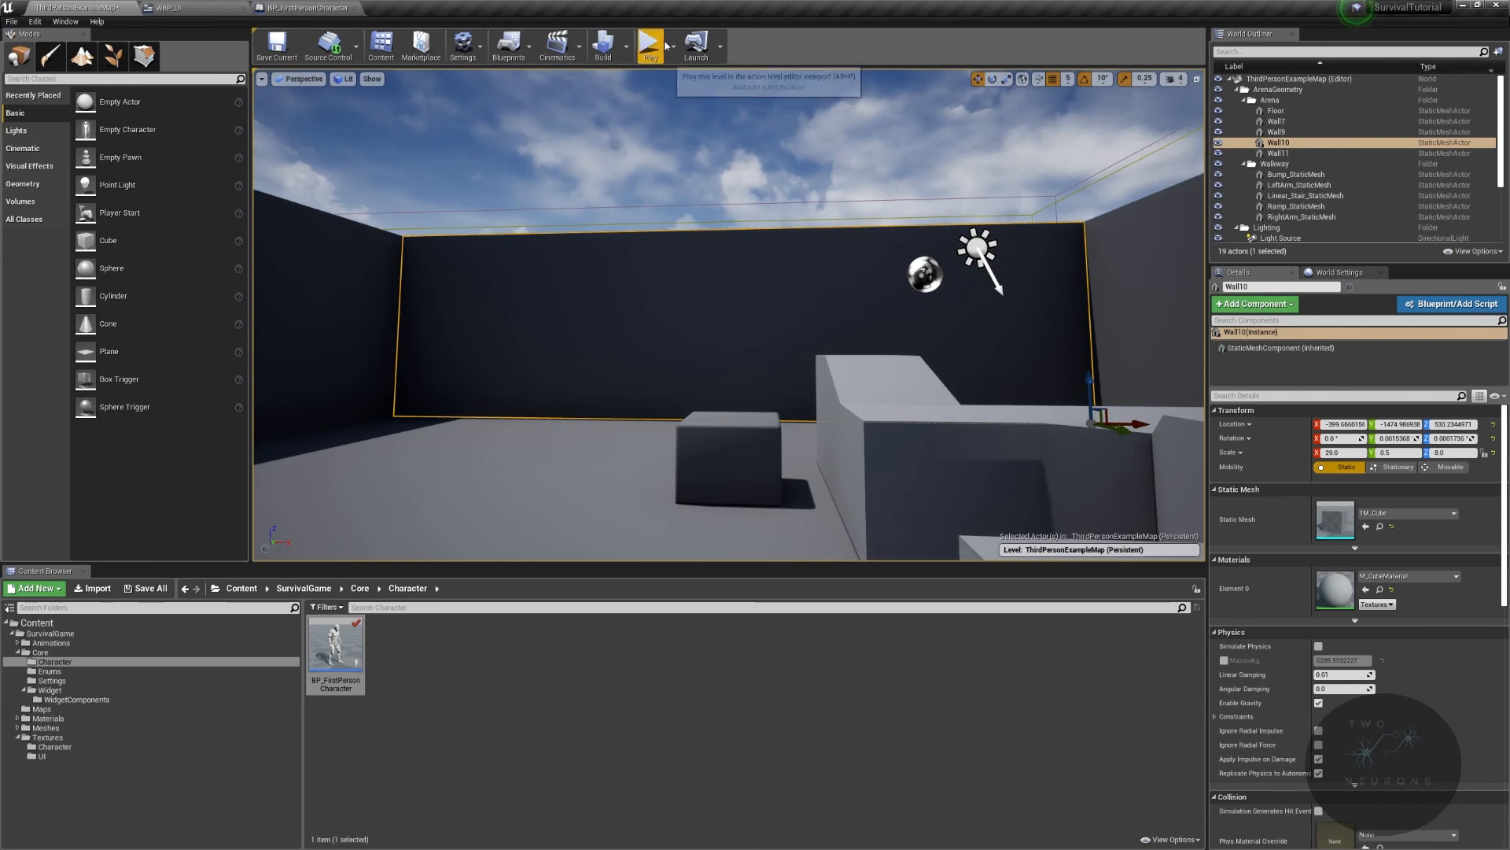
left_click(666, 45)
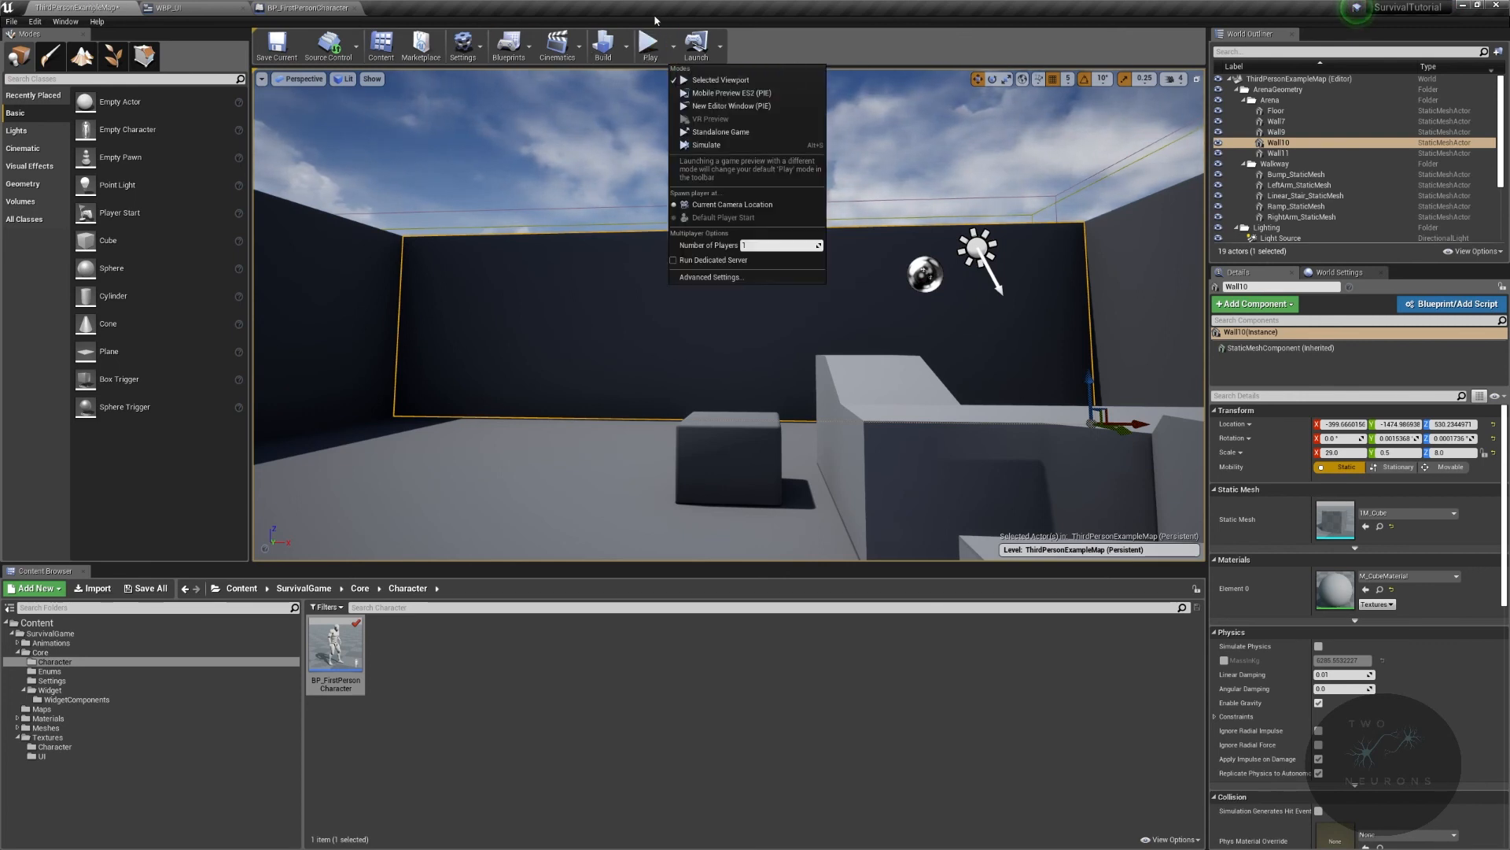